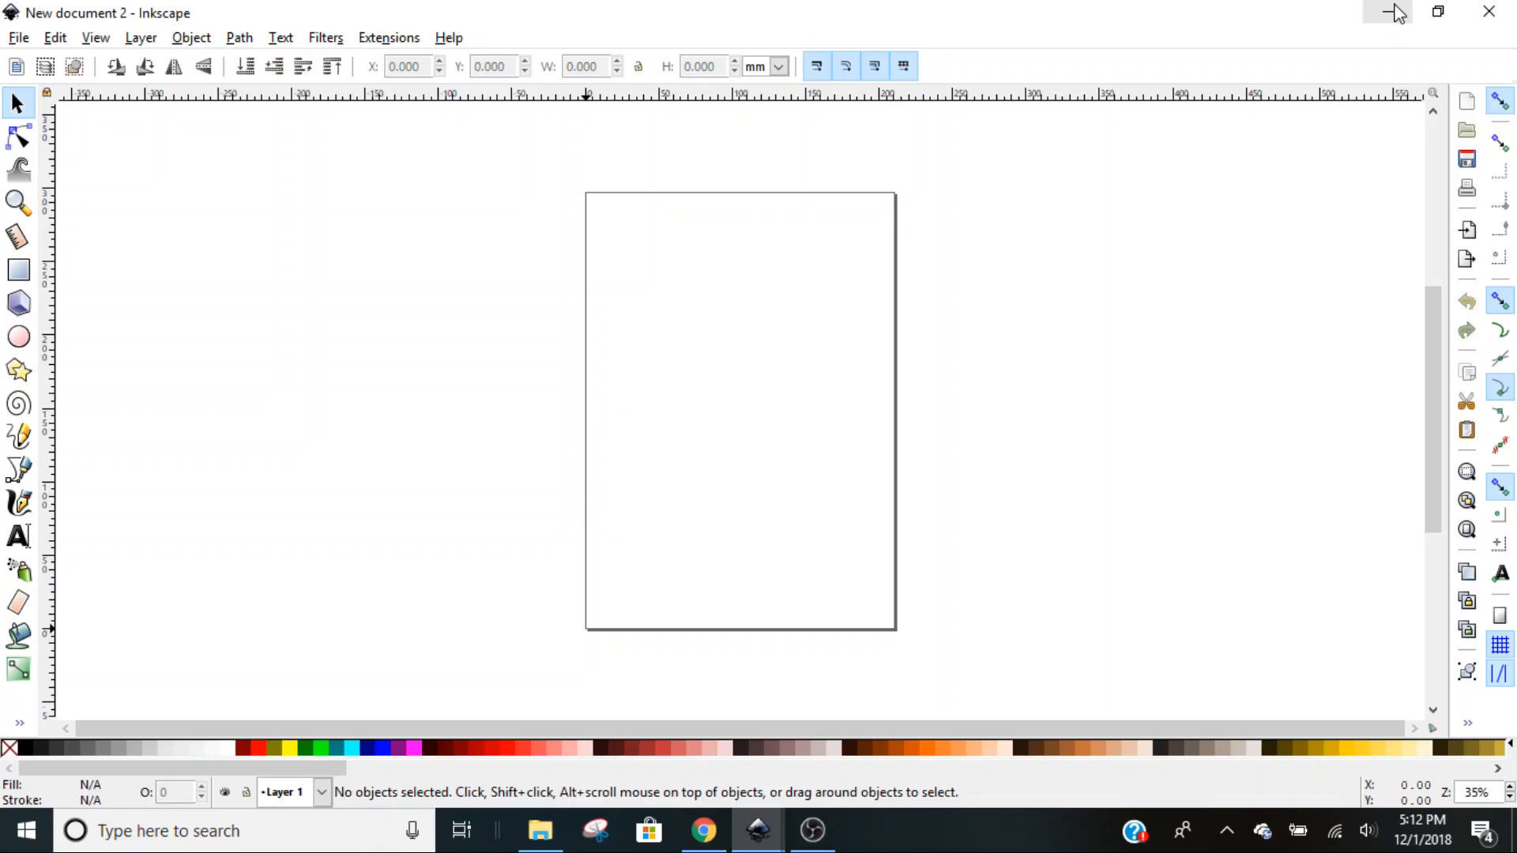
{"action": "mouse_move", "coordinate": [620, 176]}
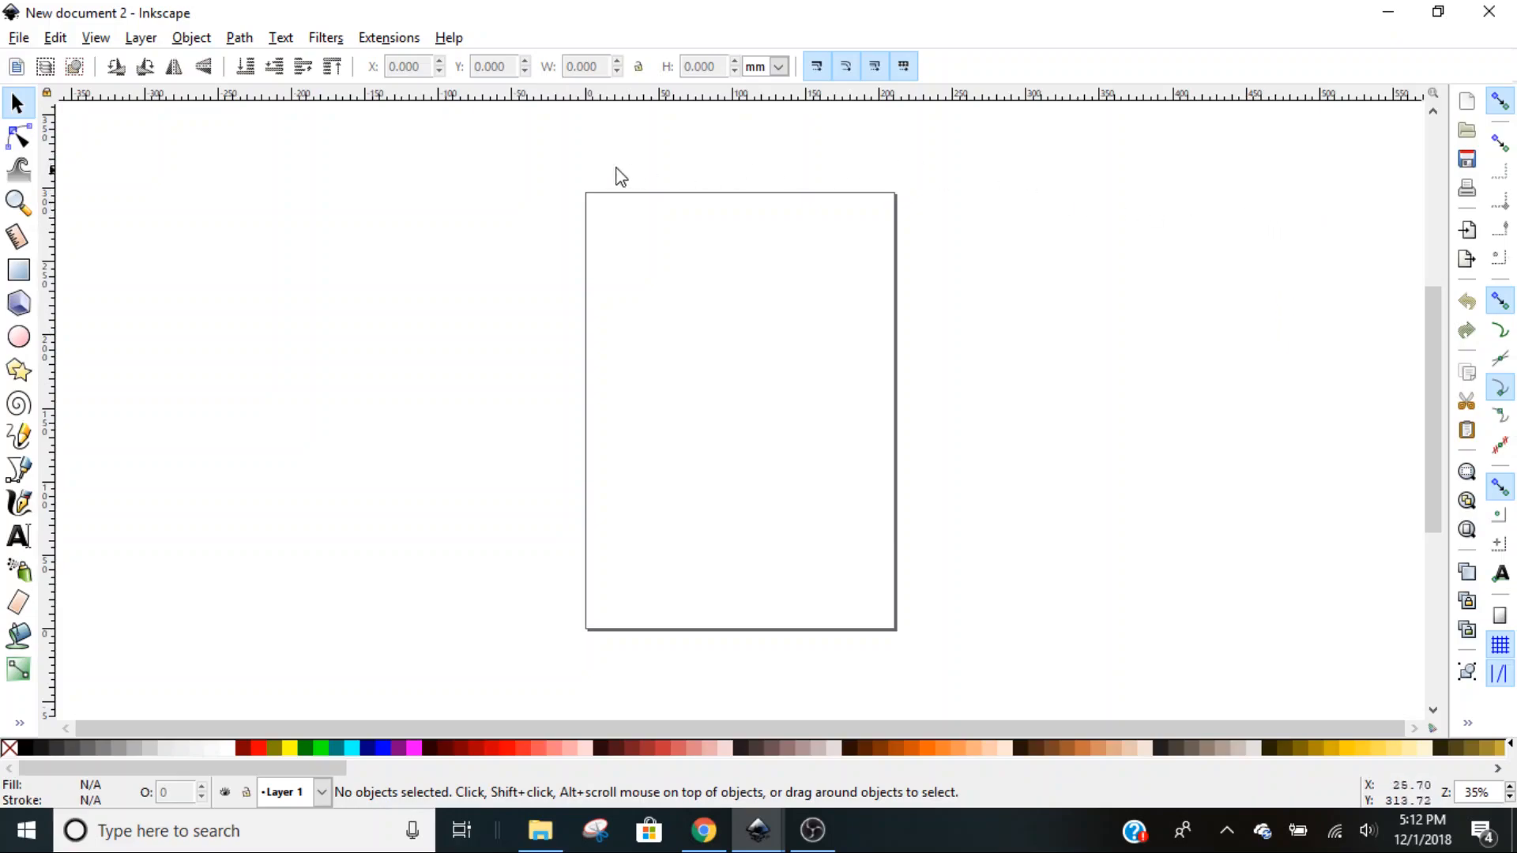
{"action": "mouse_move", "coordinate": [421, 191]}
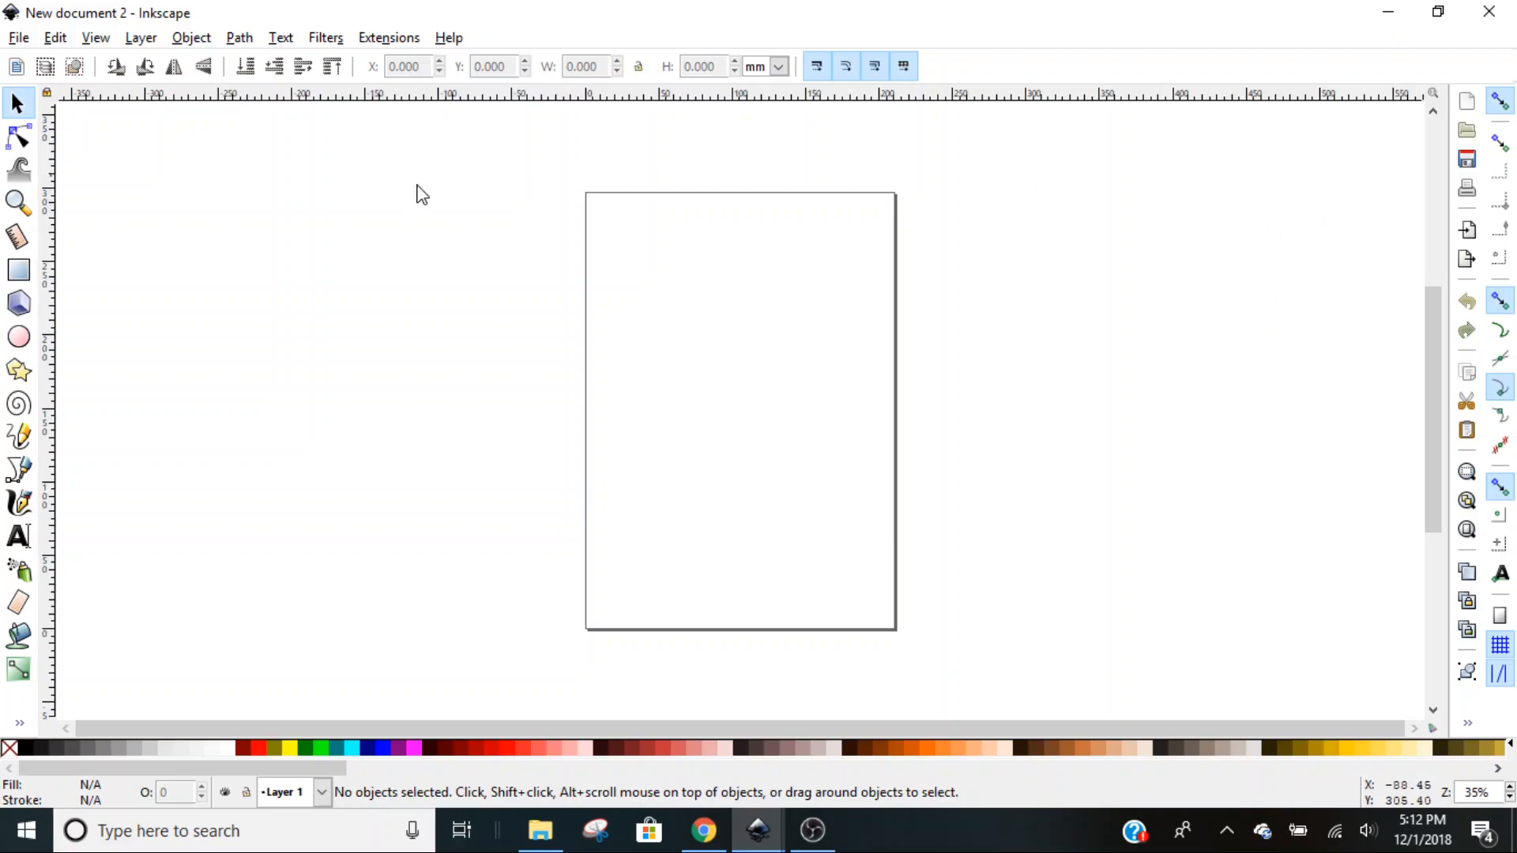
{"action": "mouse_move", "coordinate": [234, 300]}
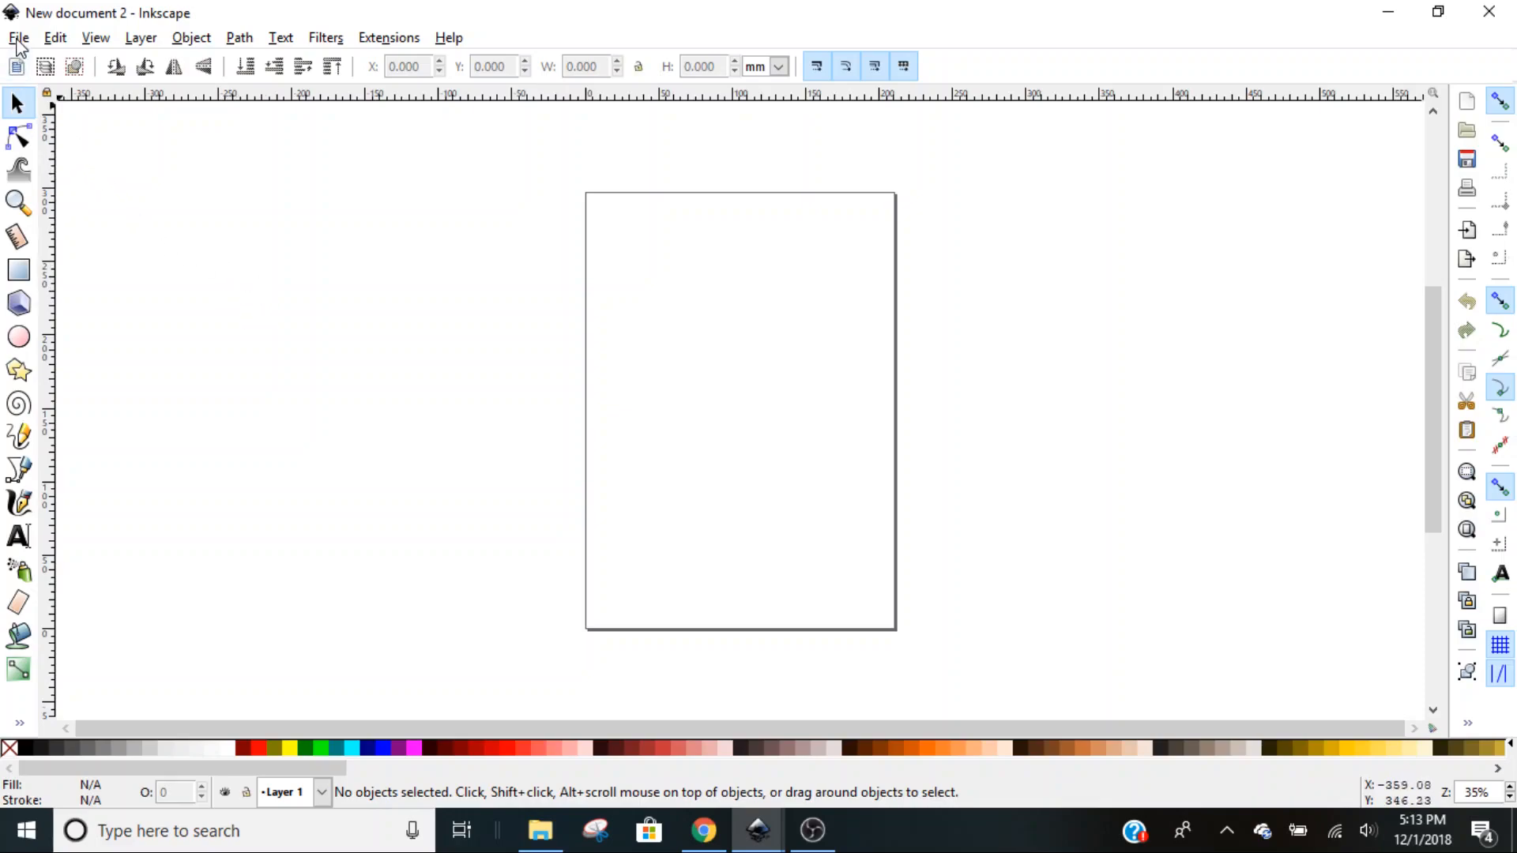
Create a new document and turn off Show page border in Document Properties.
{"action": "left_click", "coordinate": [18, 38]}
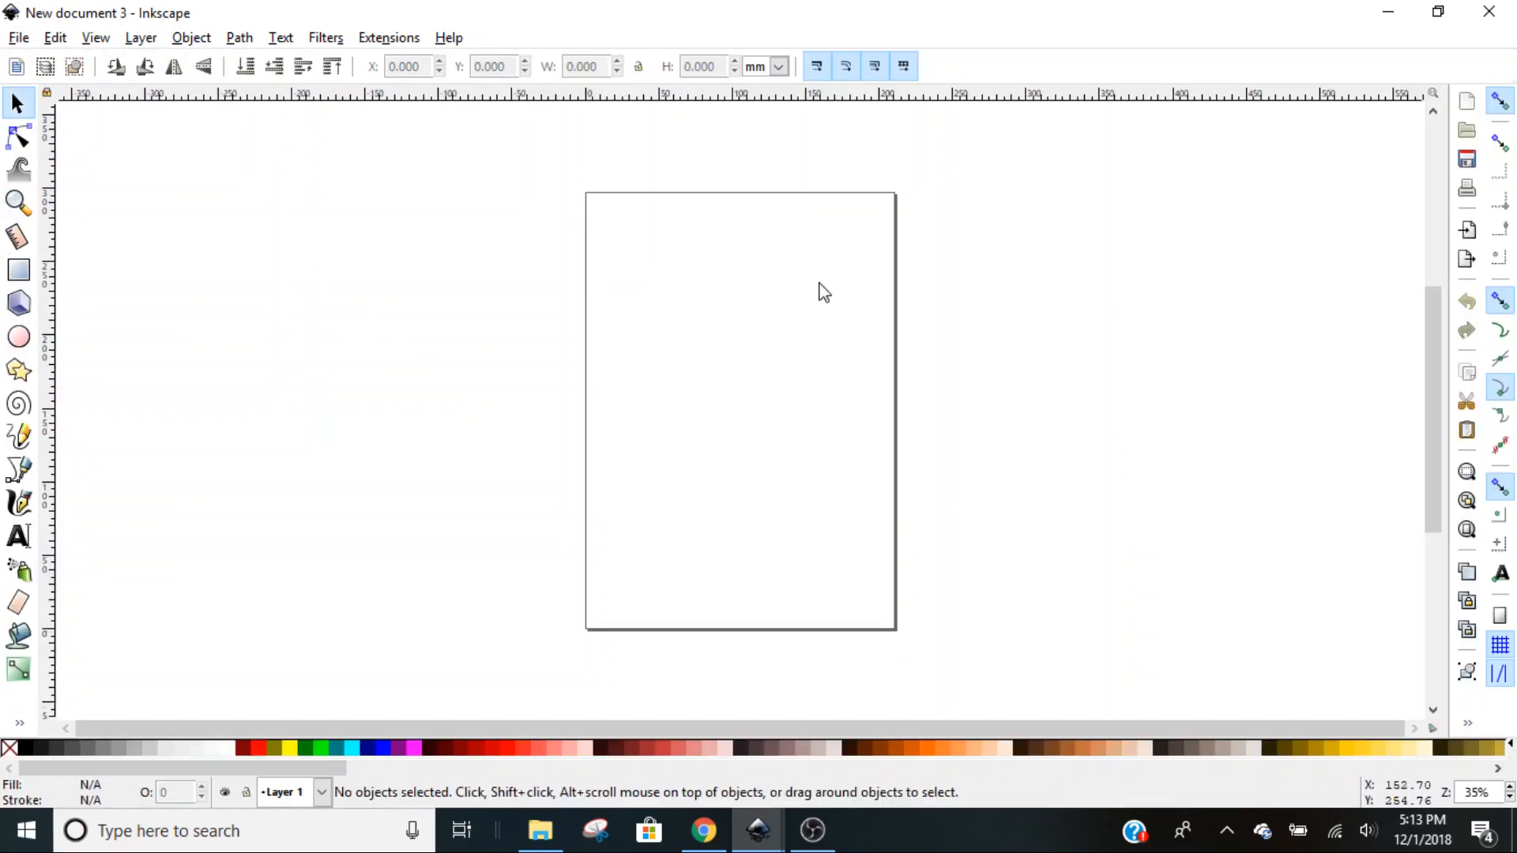
{"action": "mouse_move", "coordinate": [594, 212]}
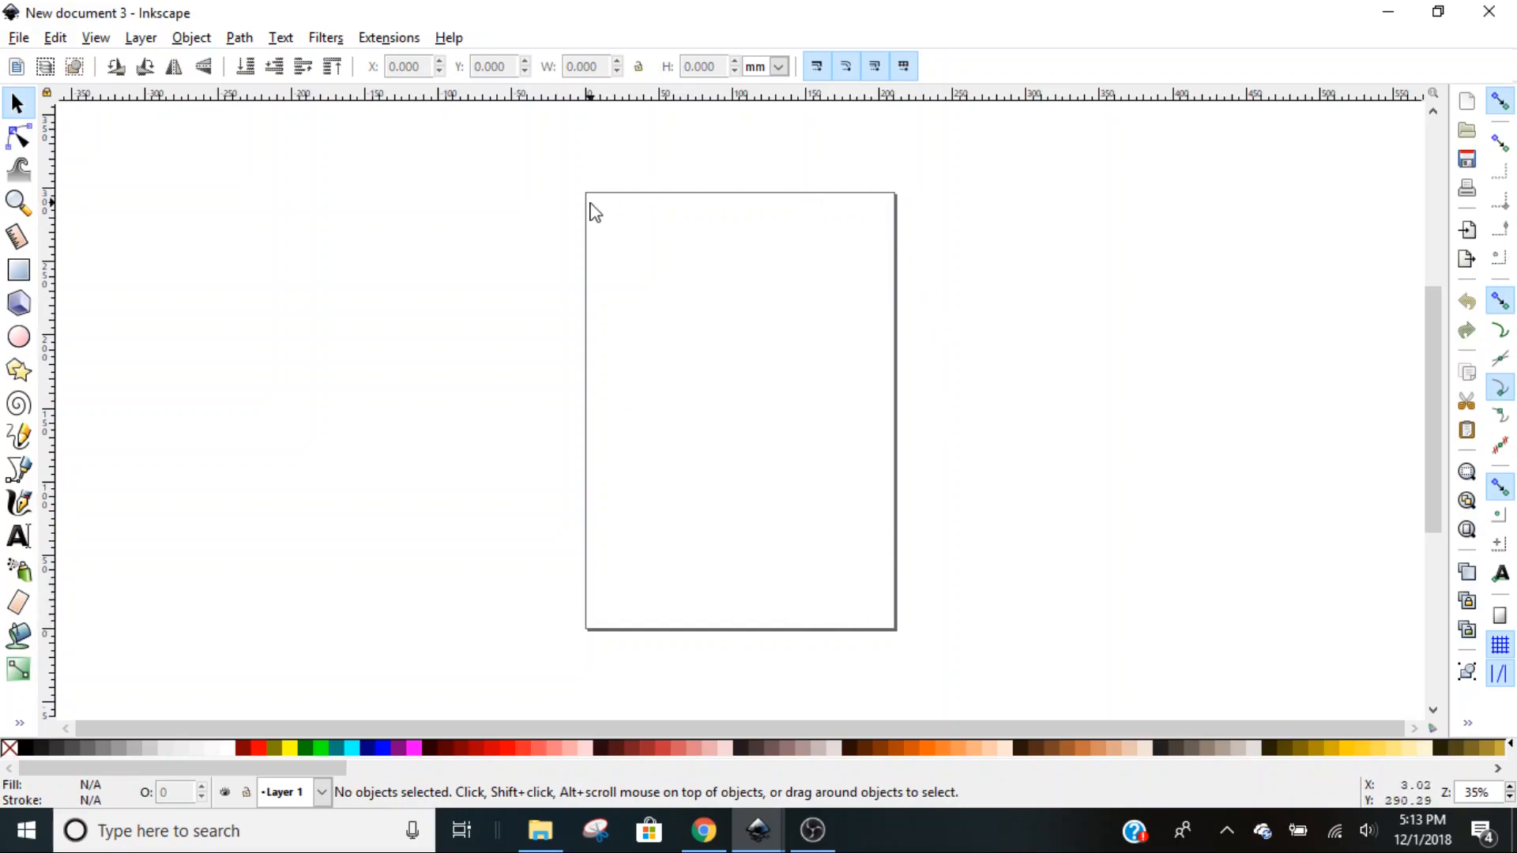
{"action": "mouse_move", "coordinate": [17, 44]}
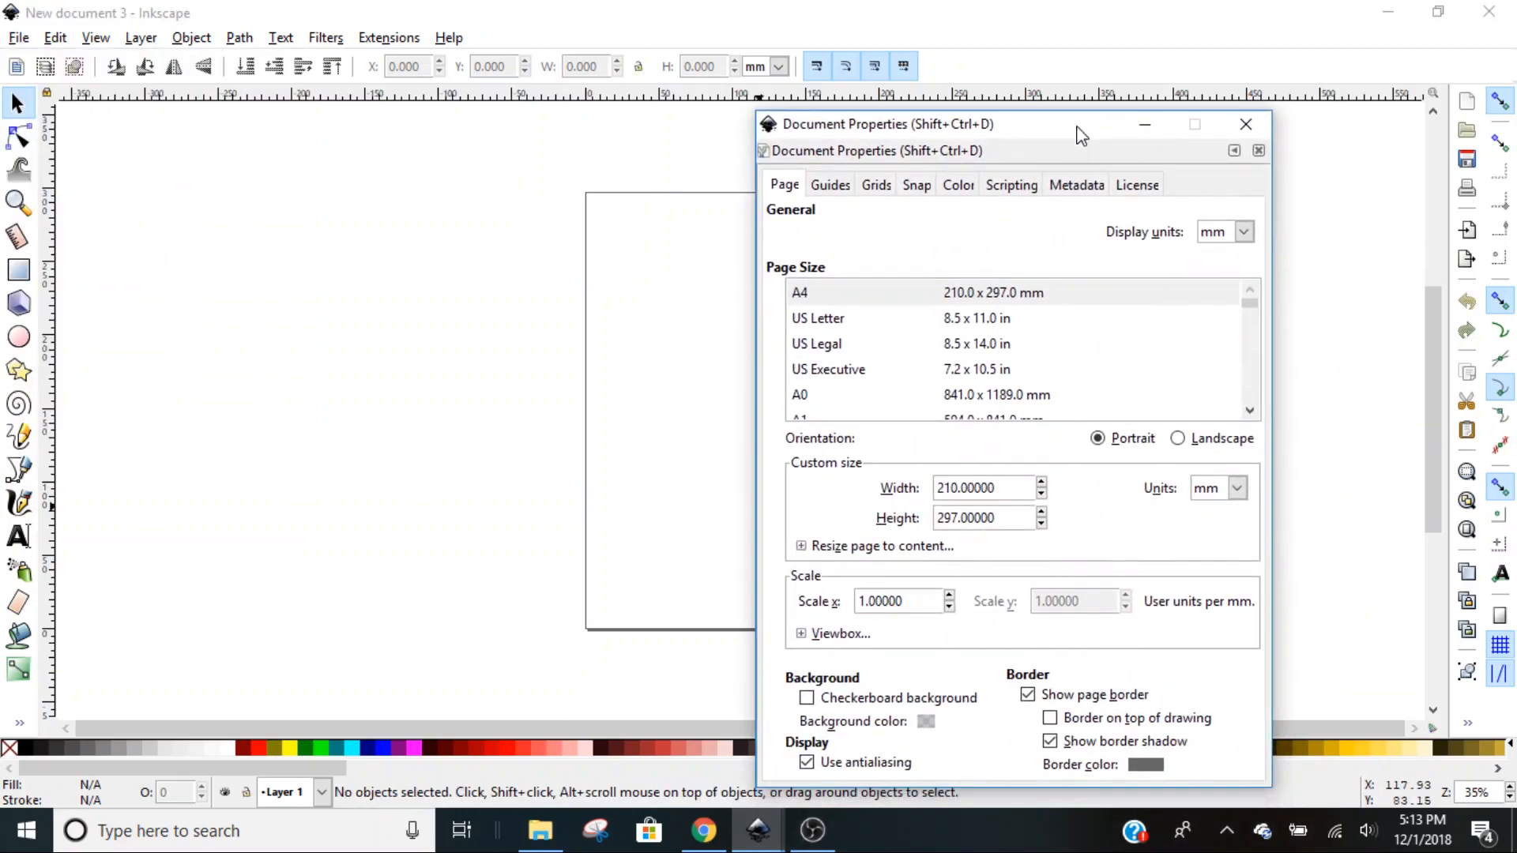
{"action": "left_click", "coordinate": [1027, 695]}
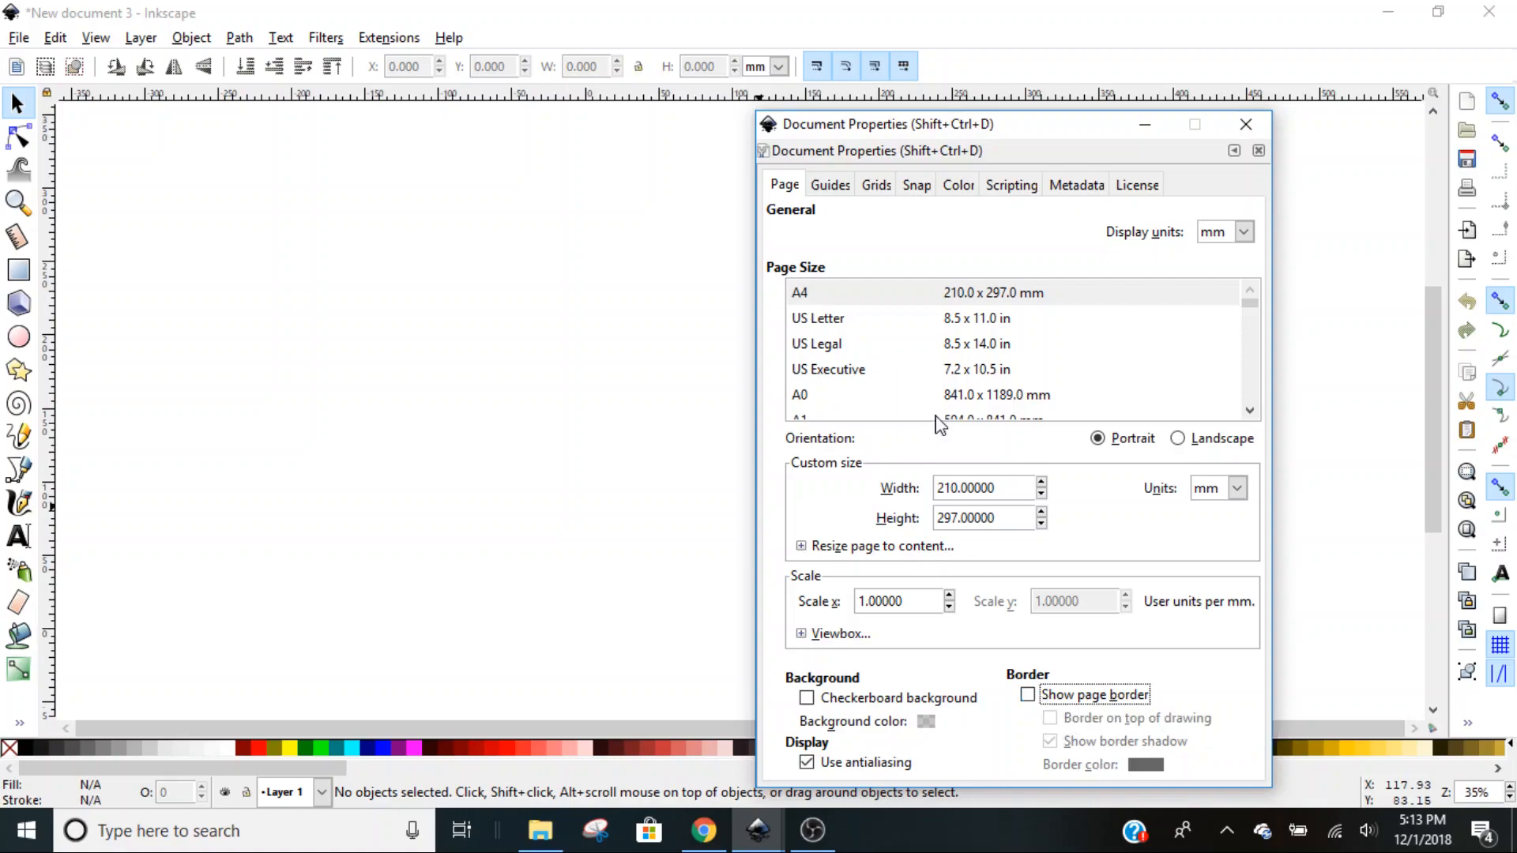
{"action": "left_click", "coordinate": [915, 185]}
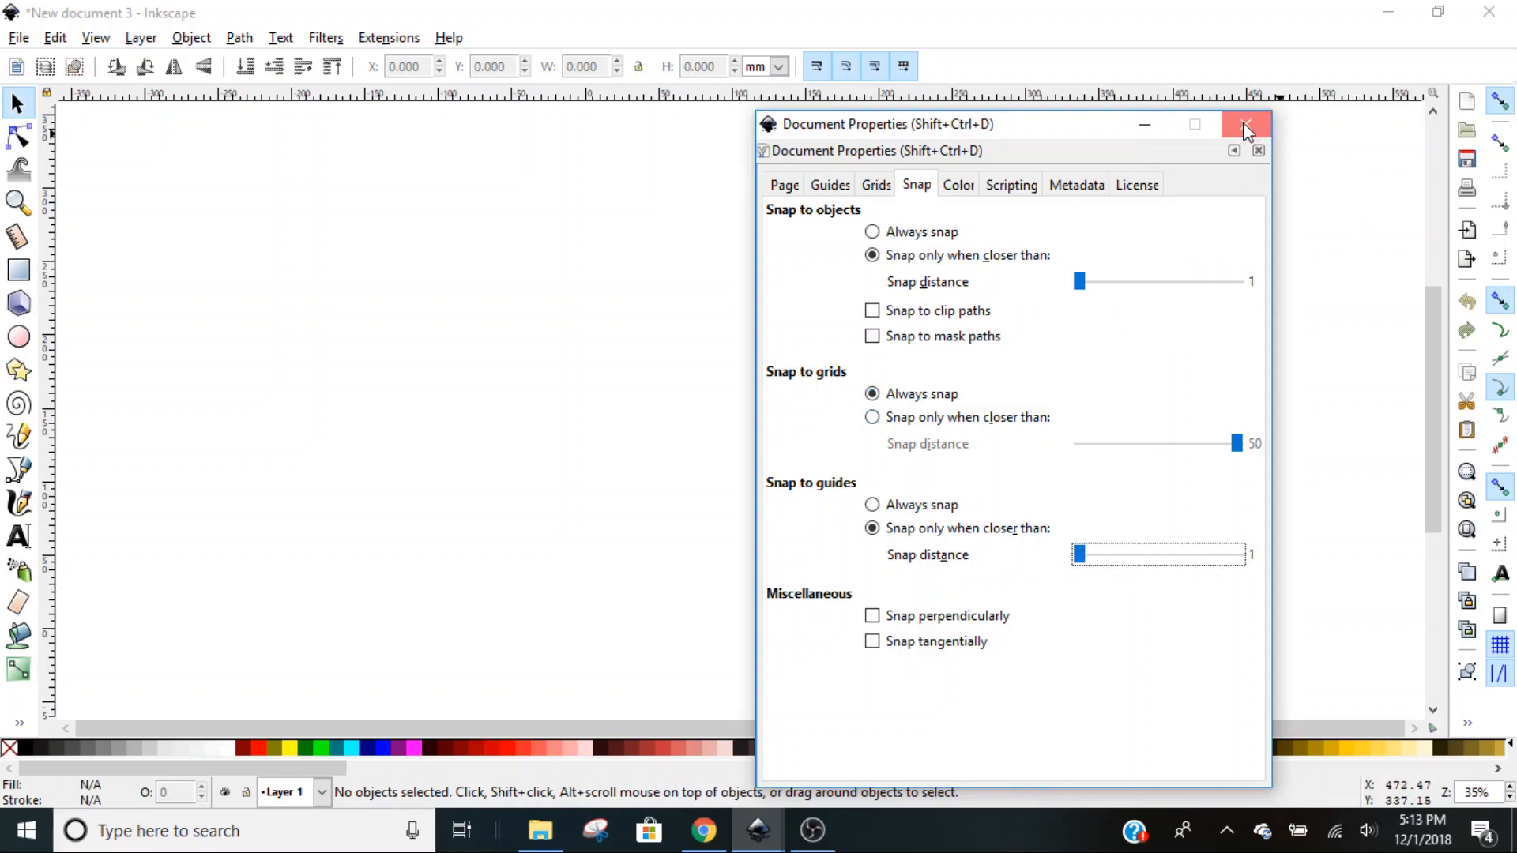
{"action": "left_click", "coordinate": [1247, 124]}
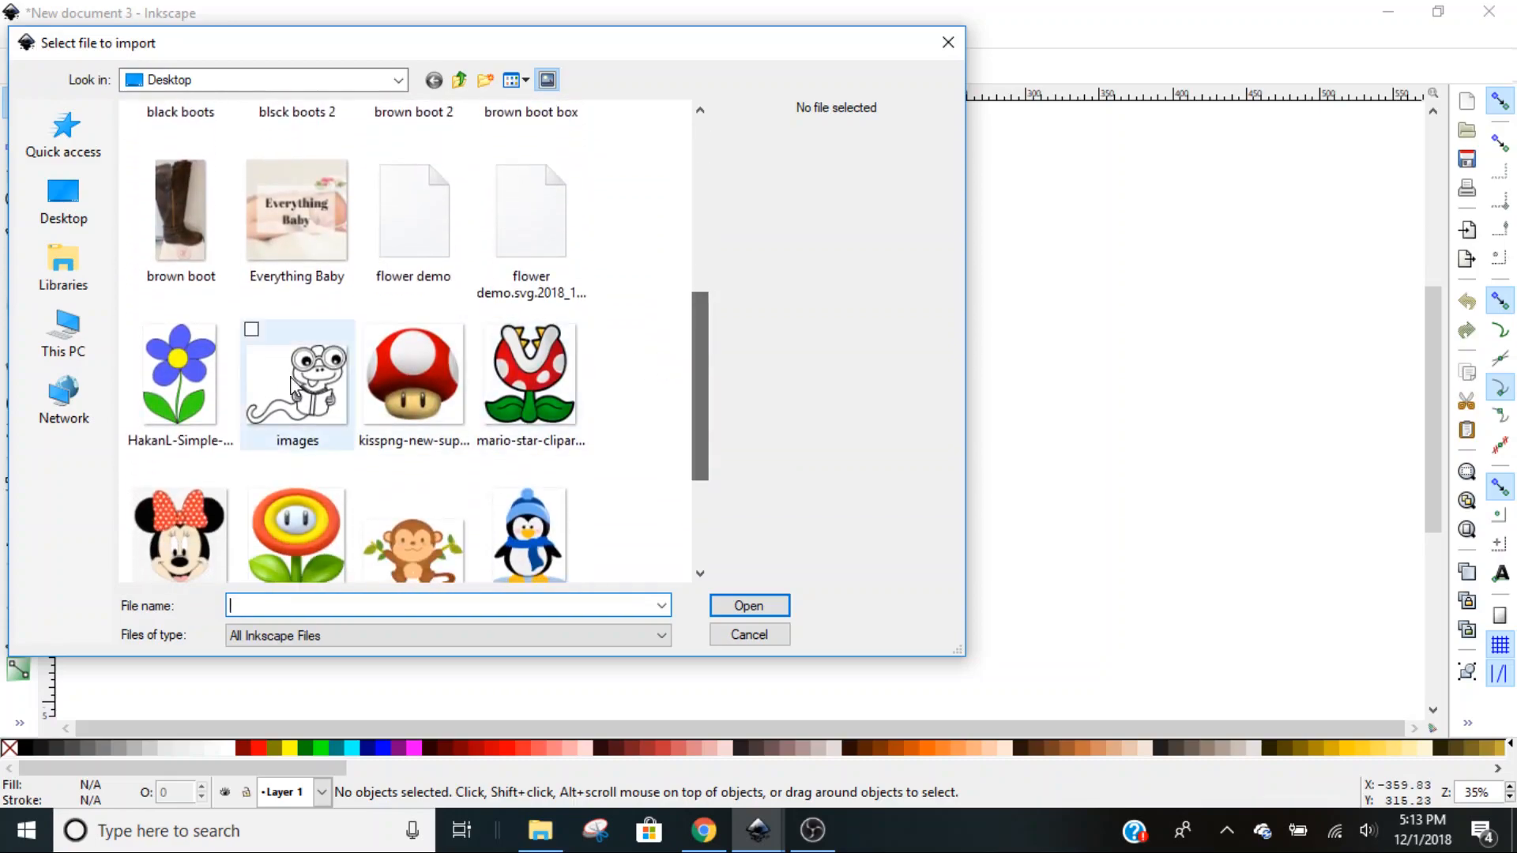
Import the bookworm 'images' picture from the Desktop, reaching the PNG bitmap import options.
{"action": "left_click", "coordinate": [297, 376]}
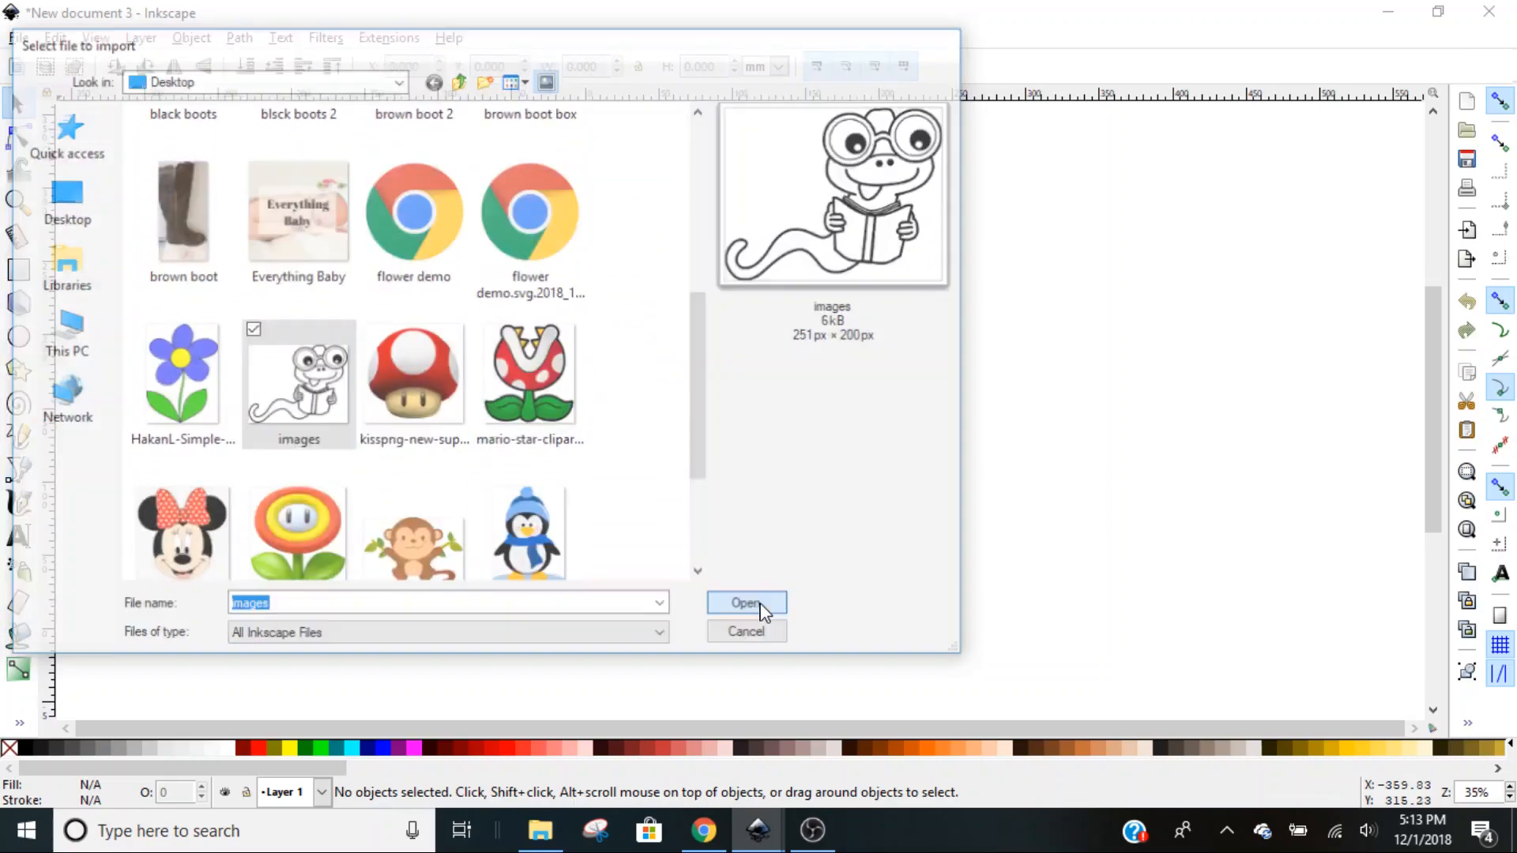
{"action": "left_click", "coordinate": [746, 603]}
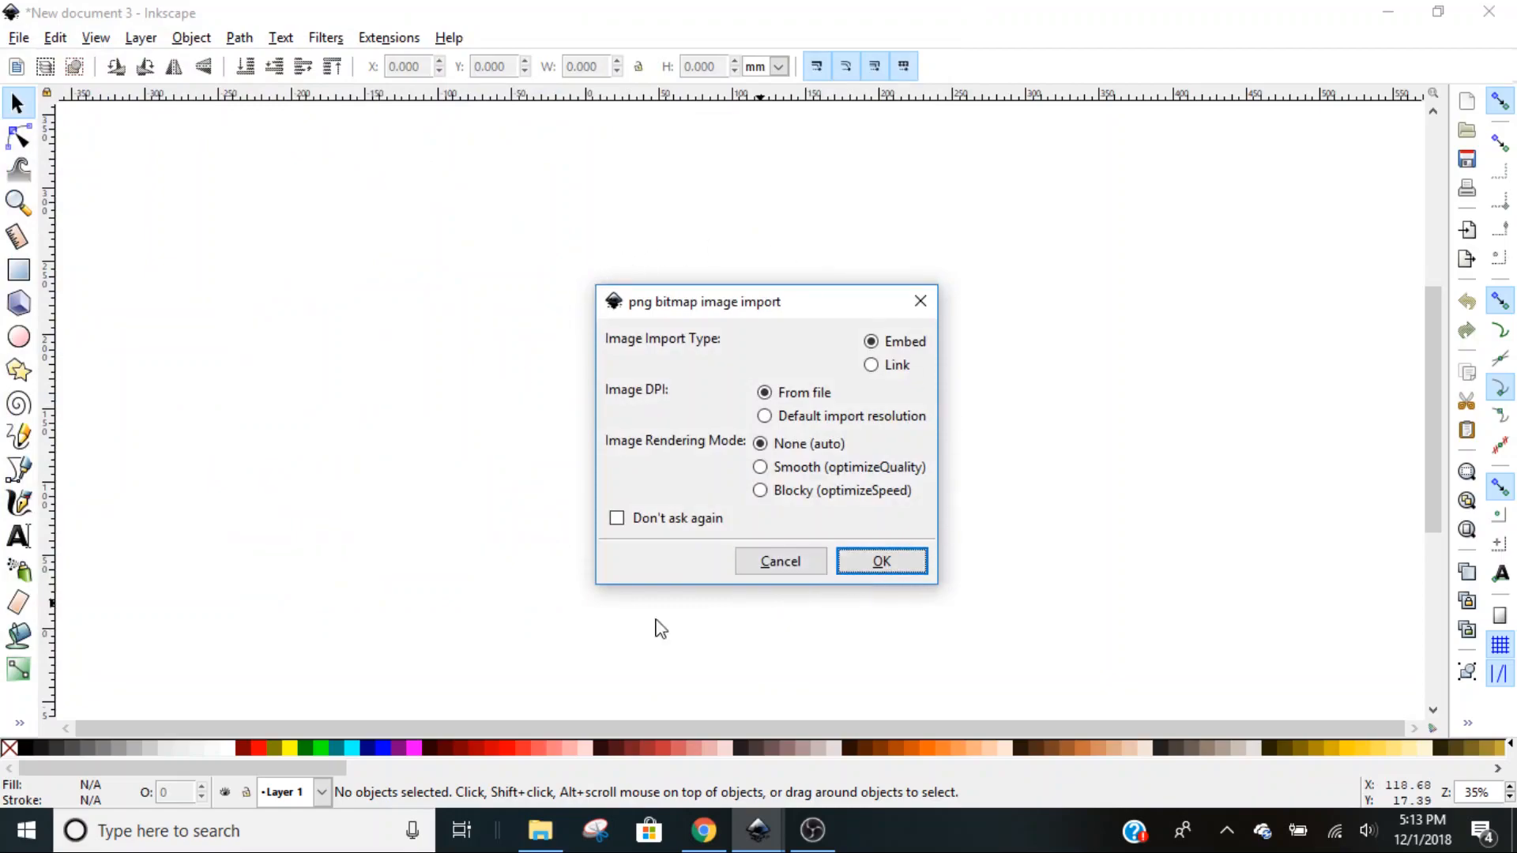
{"action": "left_click", "coordinate": [870, 341]}
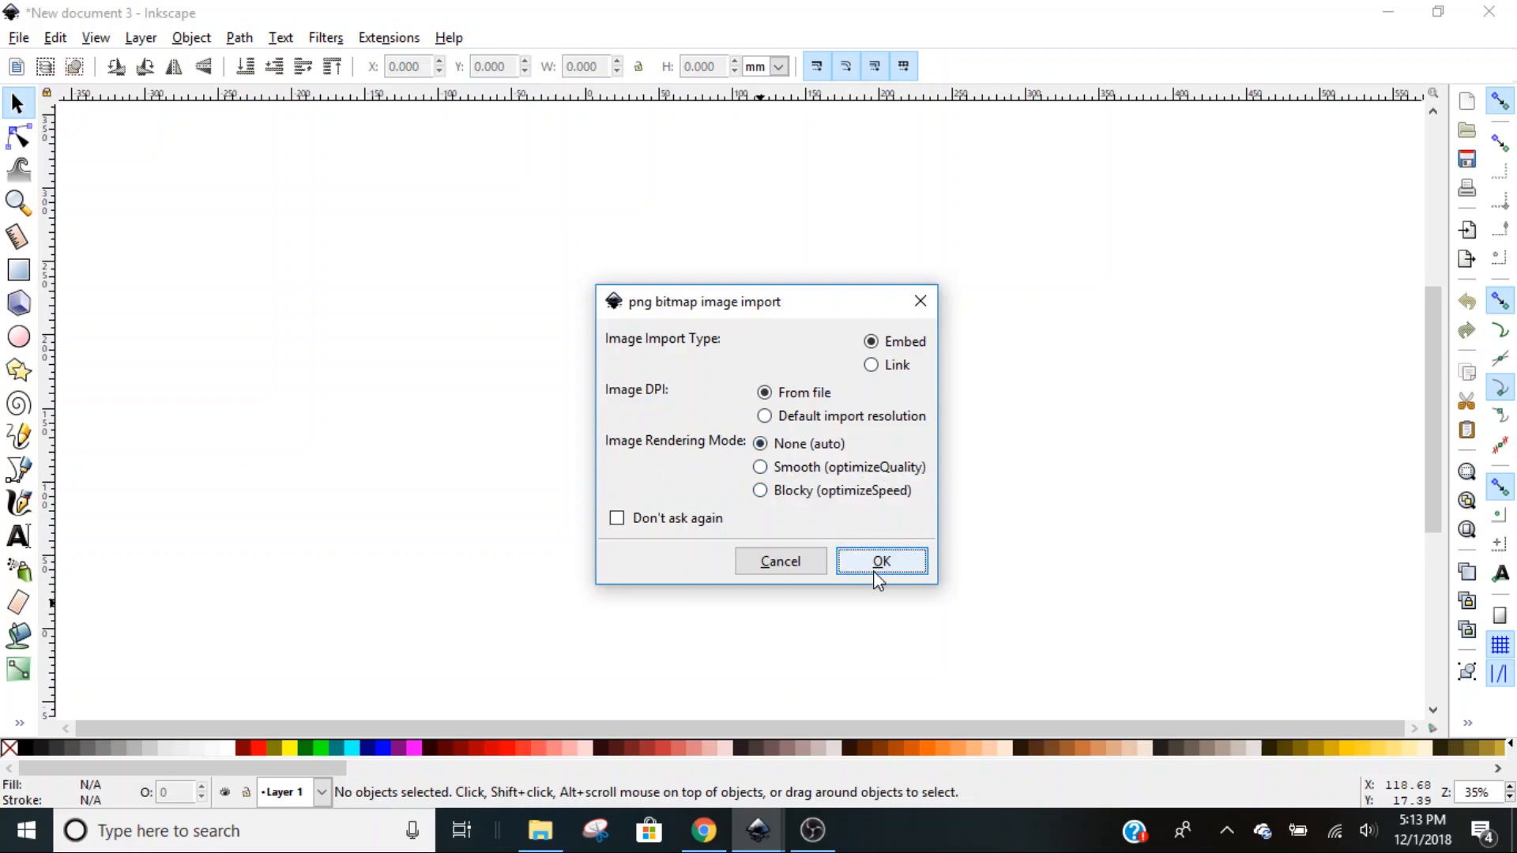
Embed the bookworm image and lock width/height to scale it to about 308 × 246 mm.
{"action": "left_click", "coordinate": [880, 561]}
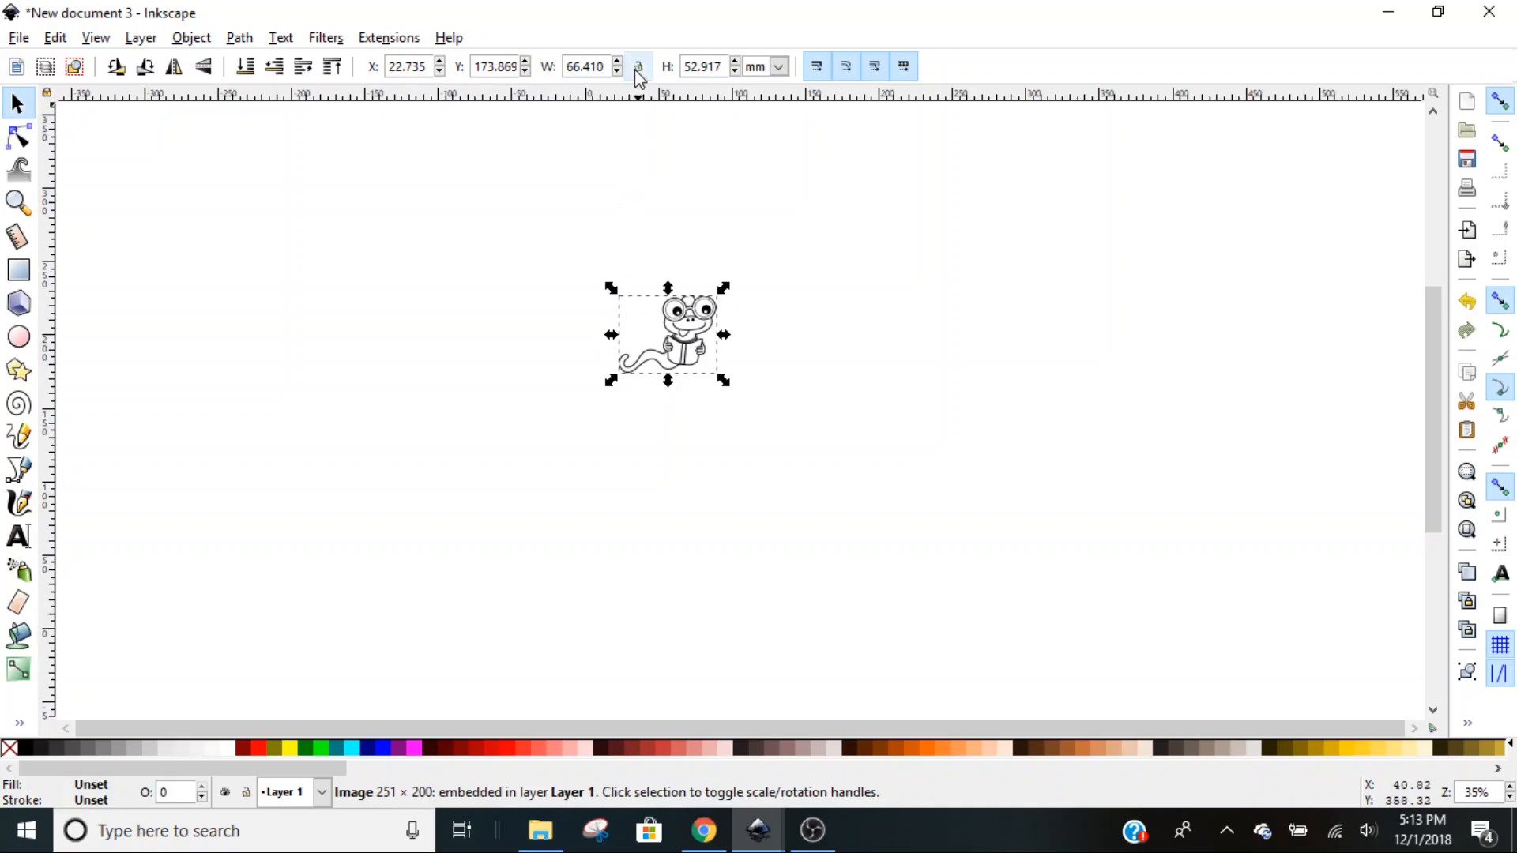
{"action": "mouse_move", "coordinate": [638, 66]}
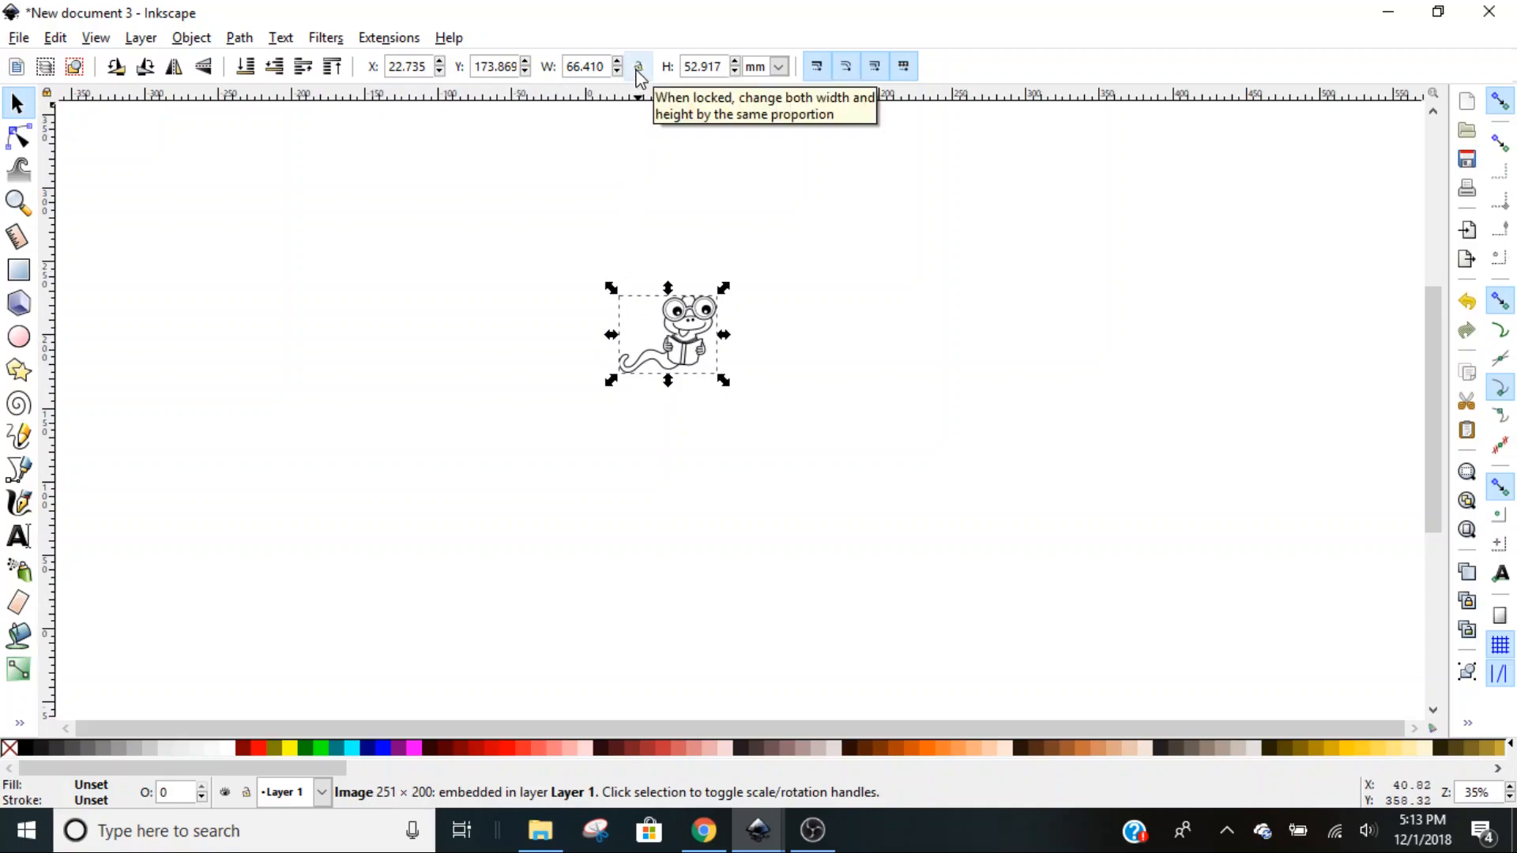
{"action": "left_click", "coordinate": [637, 65]}
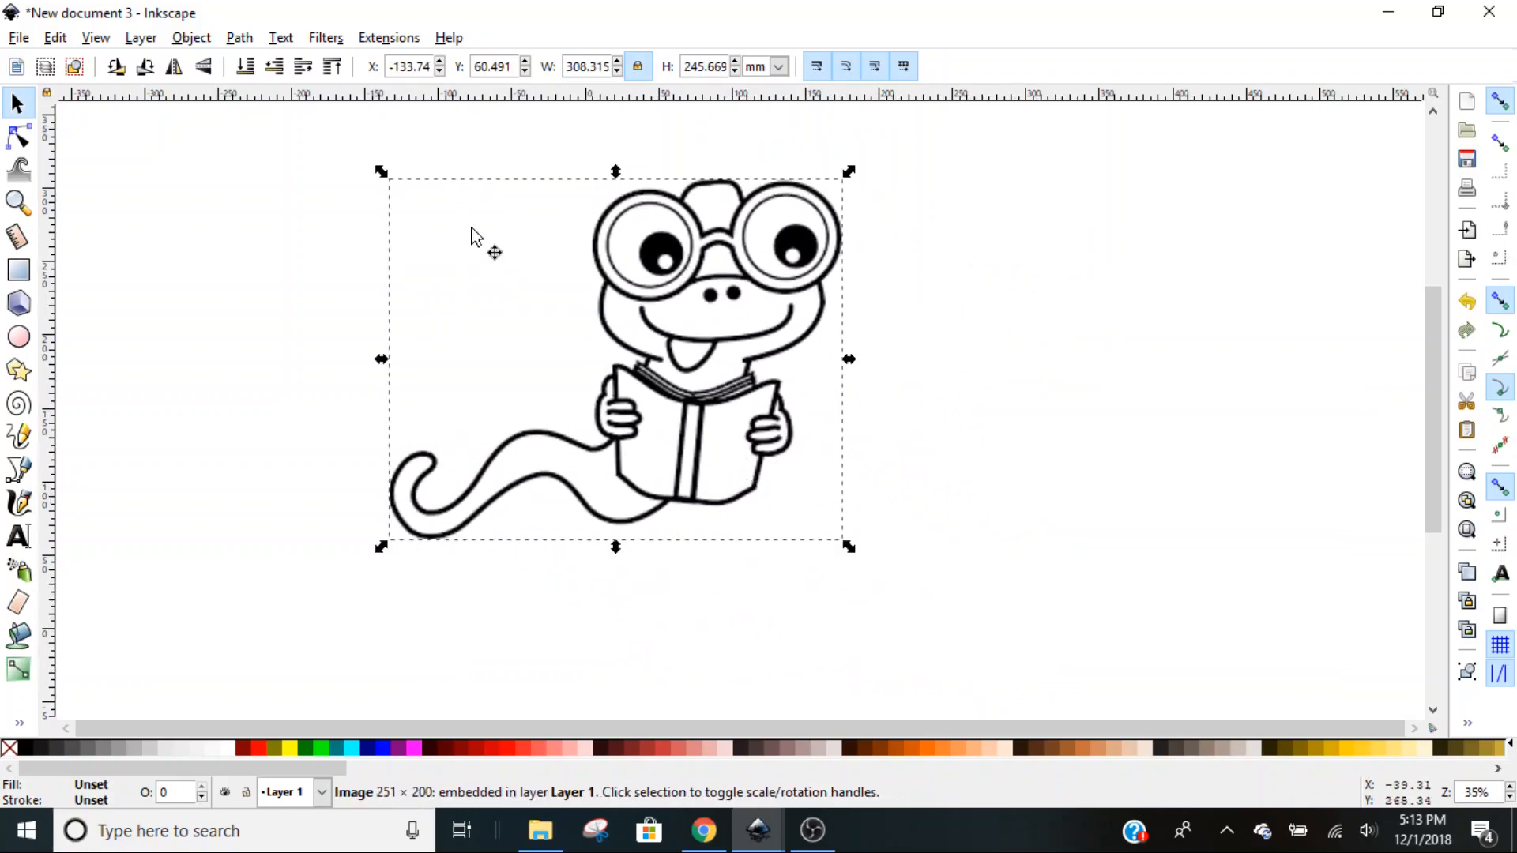
{"action": "mouse_move", "coordinate": [861, 429]}
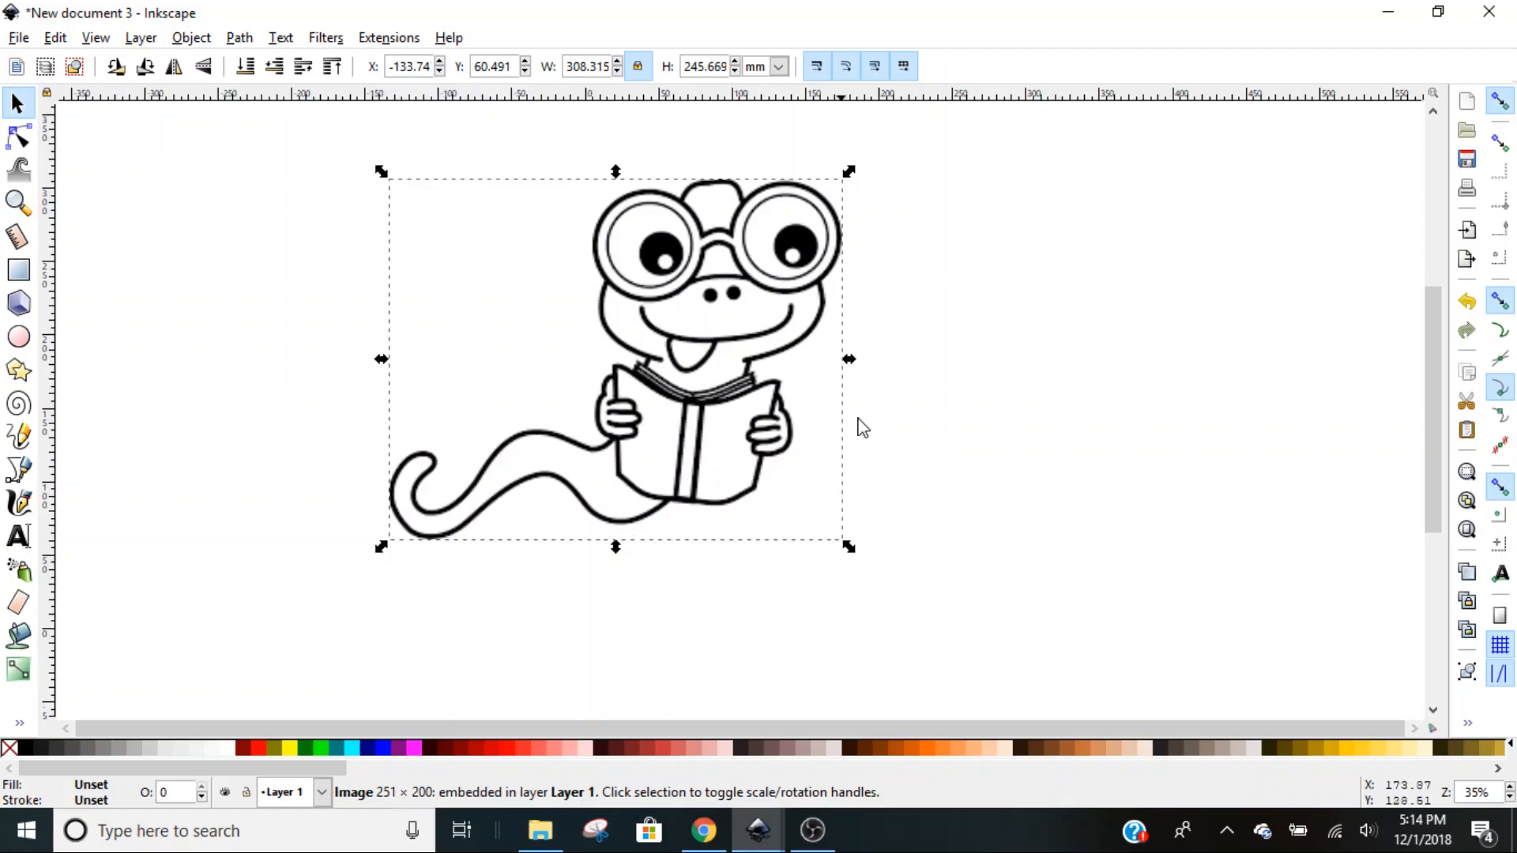
Trace the bookworm bitmap with Smooth off, background removed and 2 scans.
{"action": "left_click", "coordinate": [239, 37]}
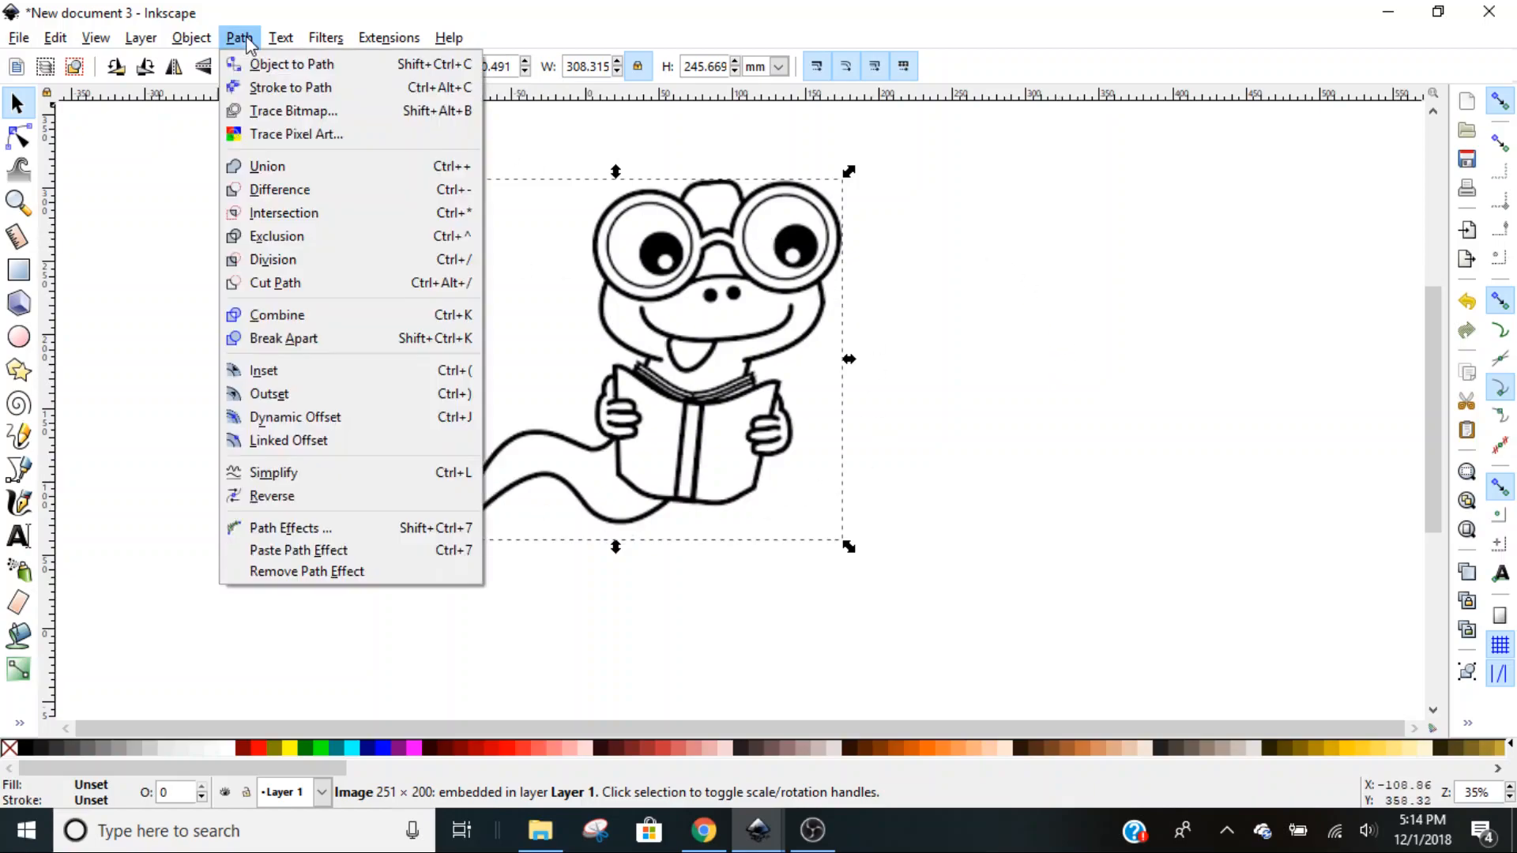
{"action": "mouse_move", "coordinate": [293, 111]}
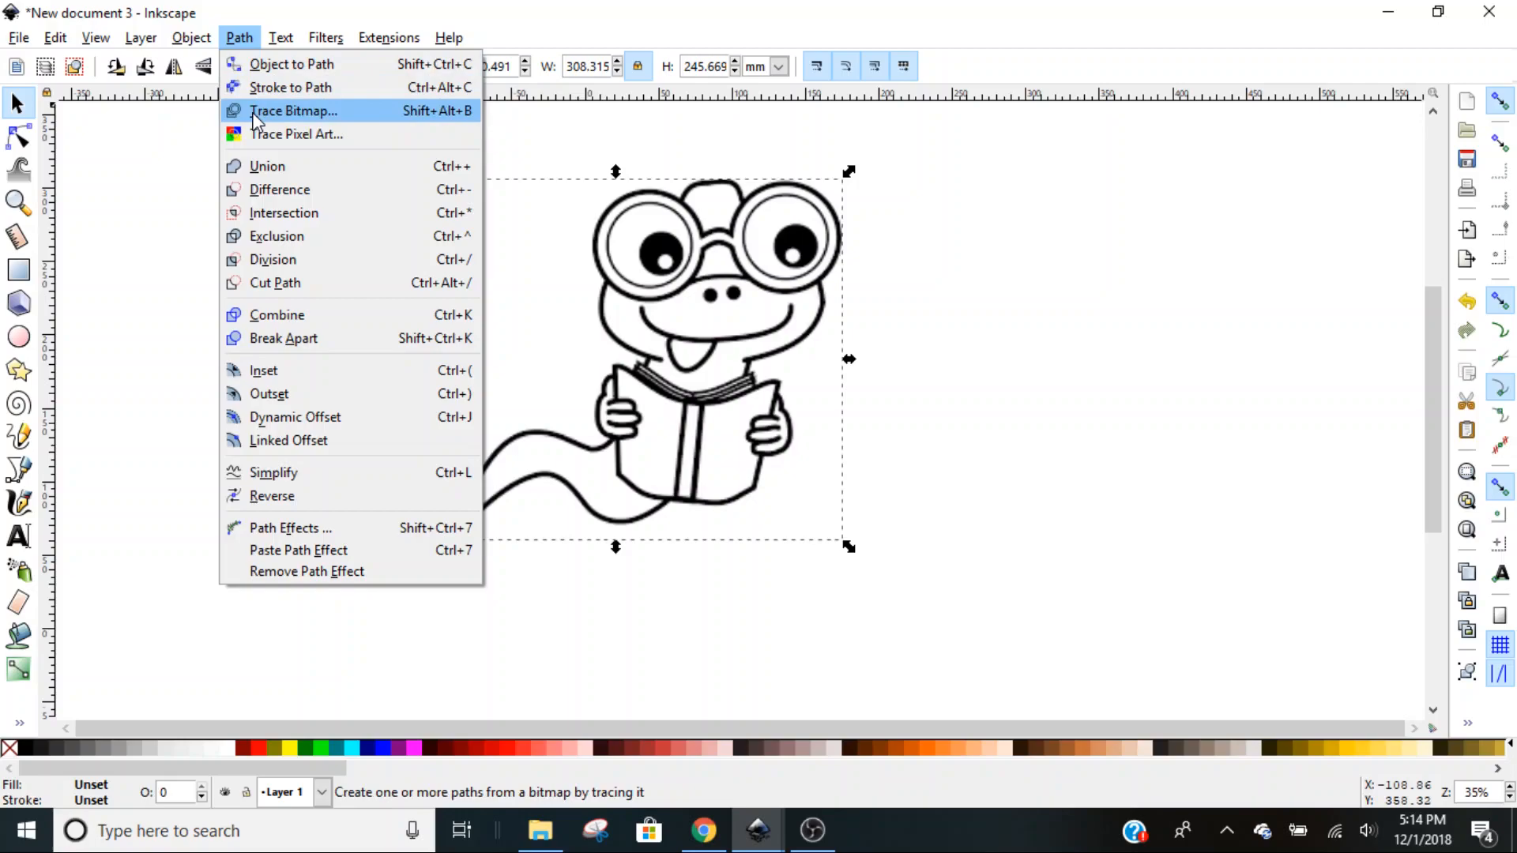
{"action": "left_click", "coordinate": [293, 111]}
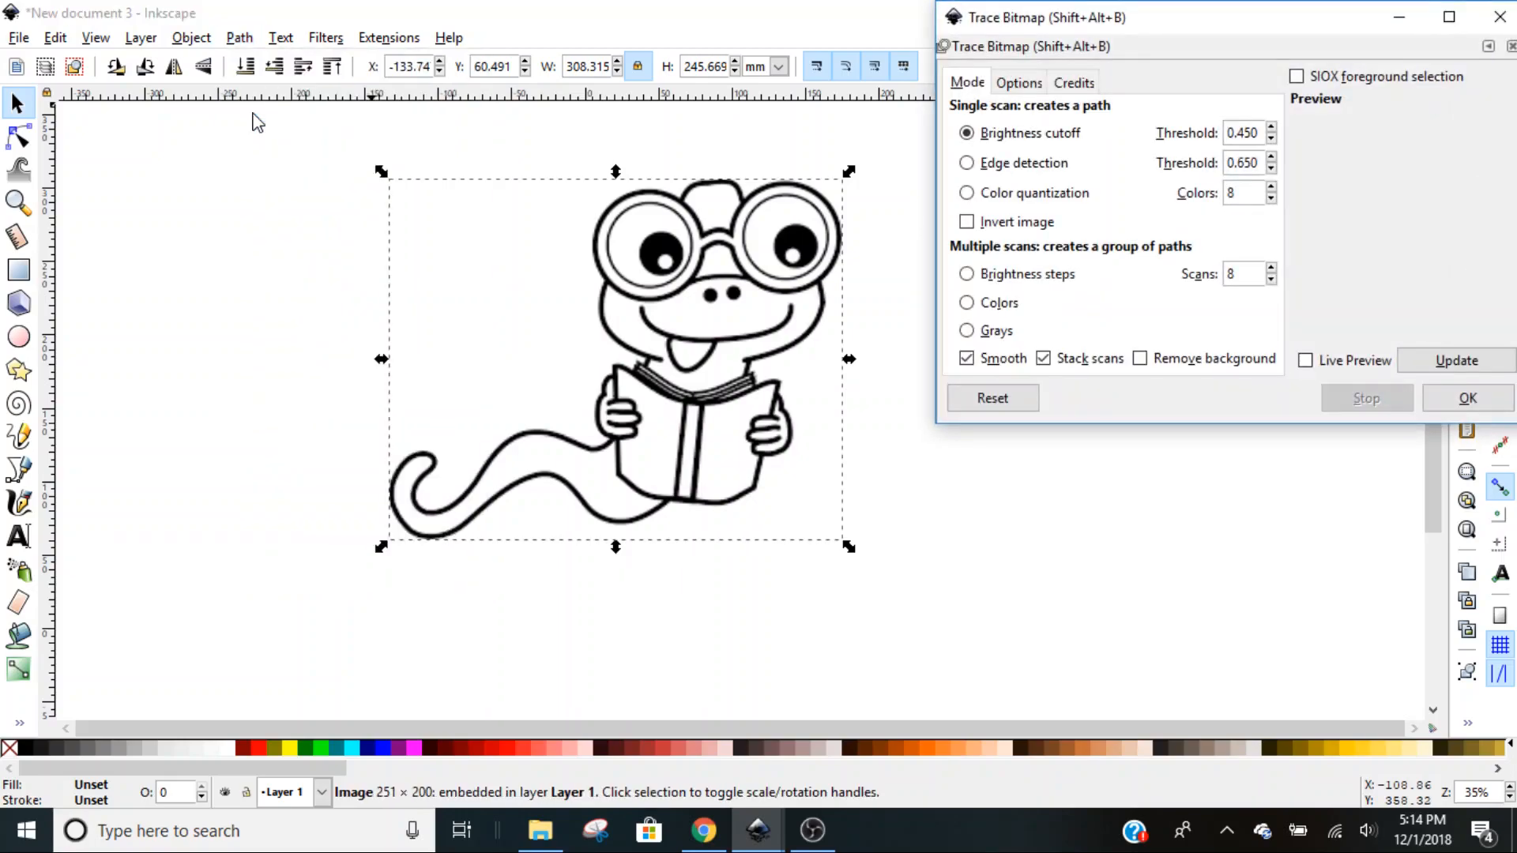
{"action": "mouse_move", "coordinate": [755, 410]}
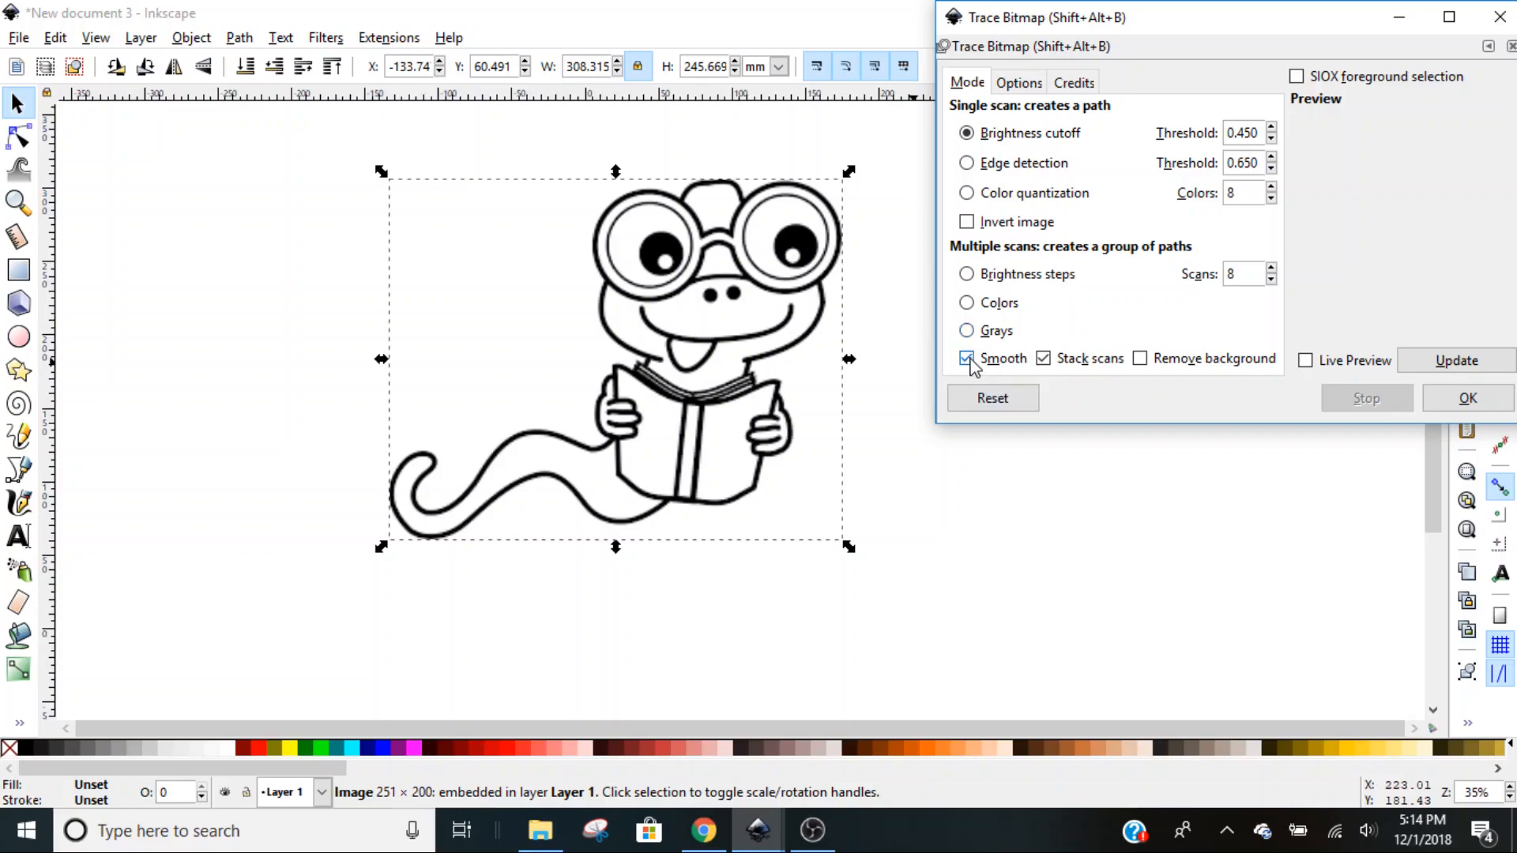
{"action": "left_click", "coordinate": [966, 357]}
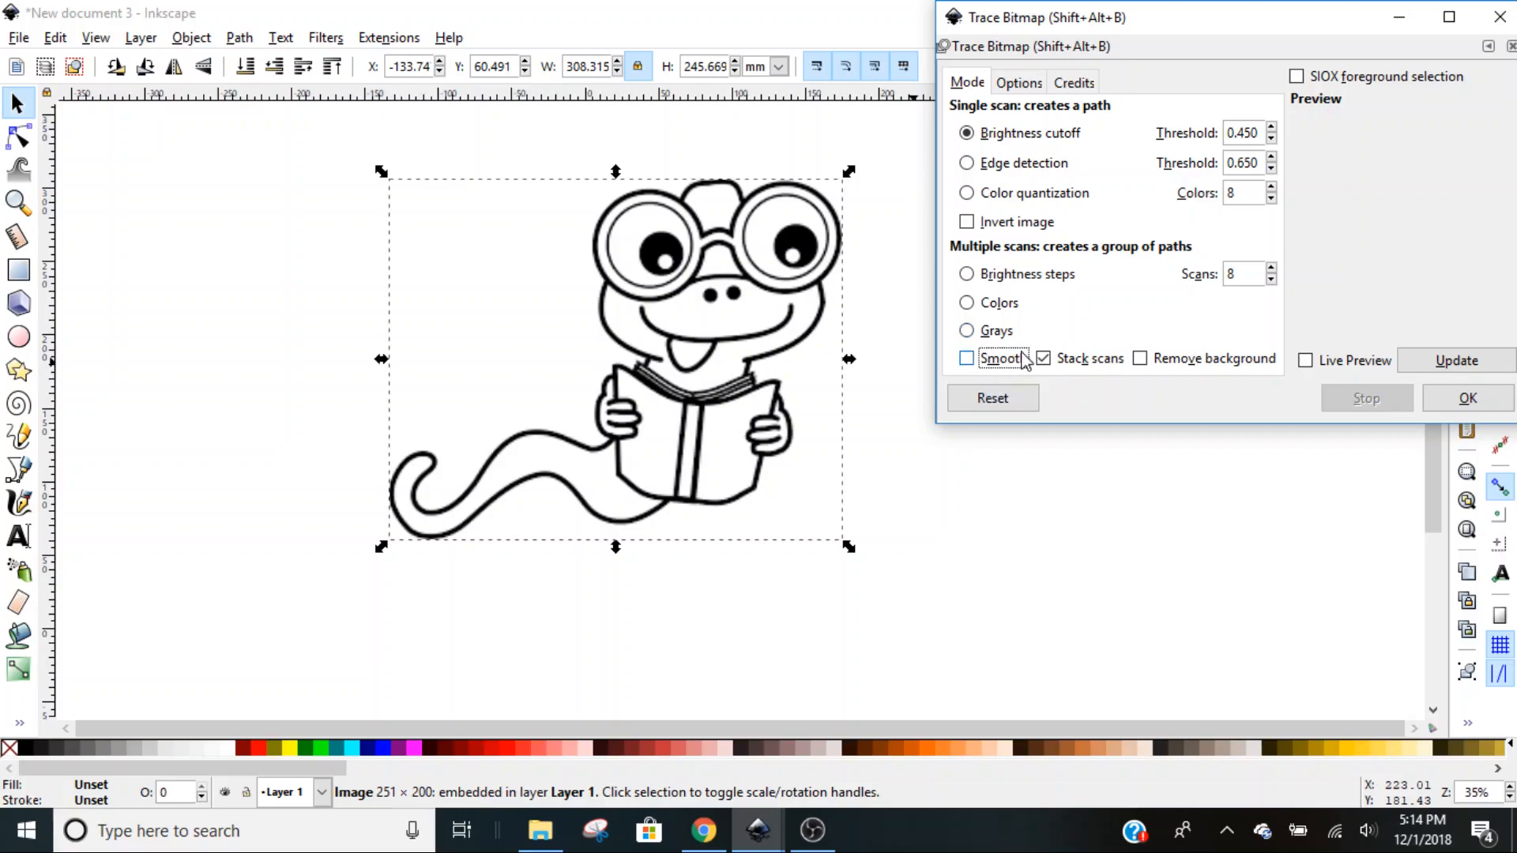
{"action": "mouse_move", "coordinate": [1064, 378]}
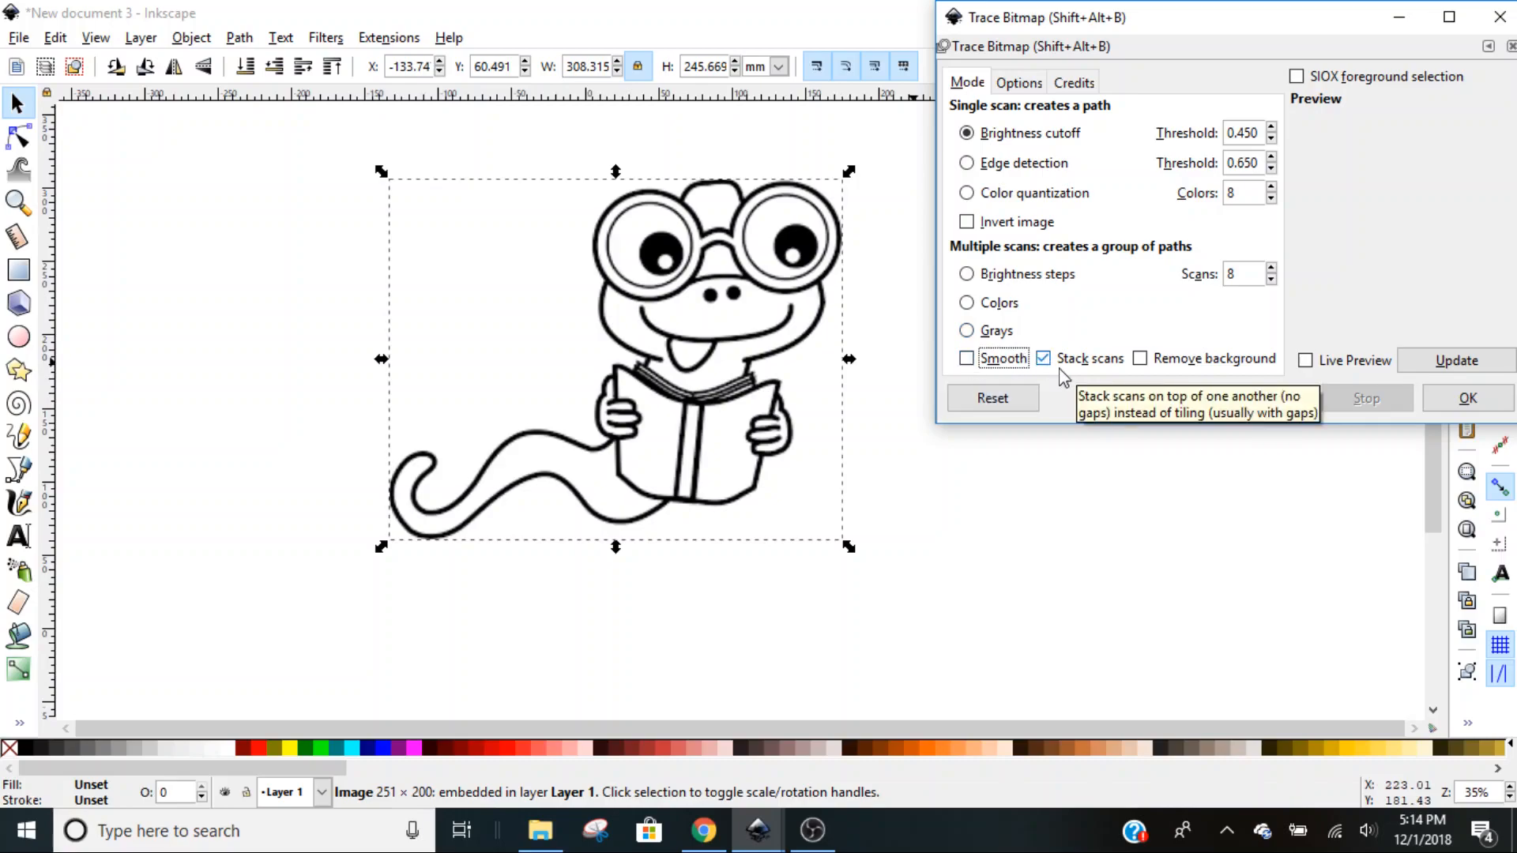
{"action": "left_click", "coordinate": [1140, 358]}
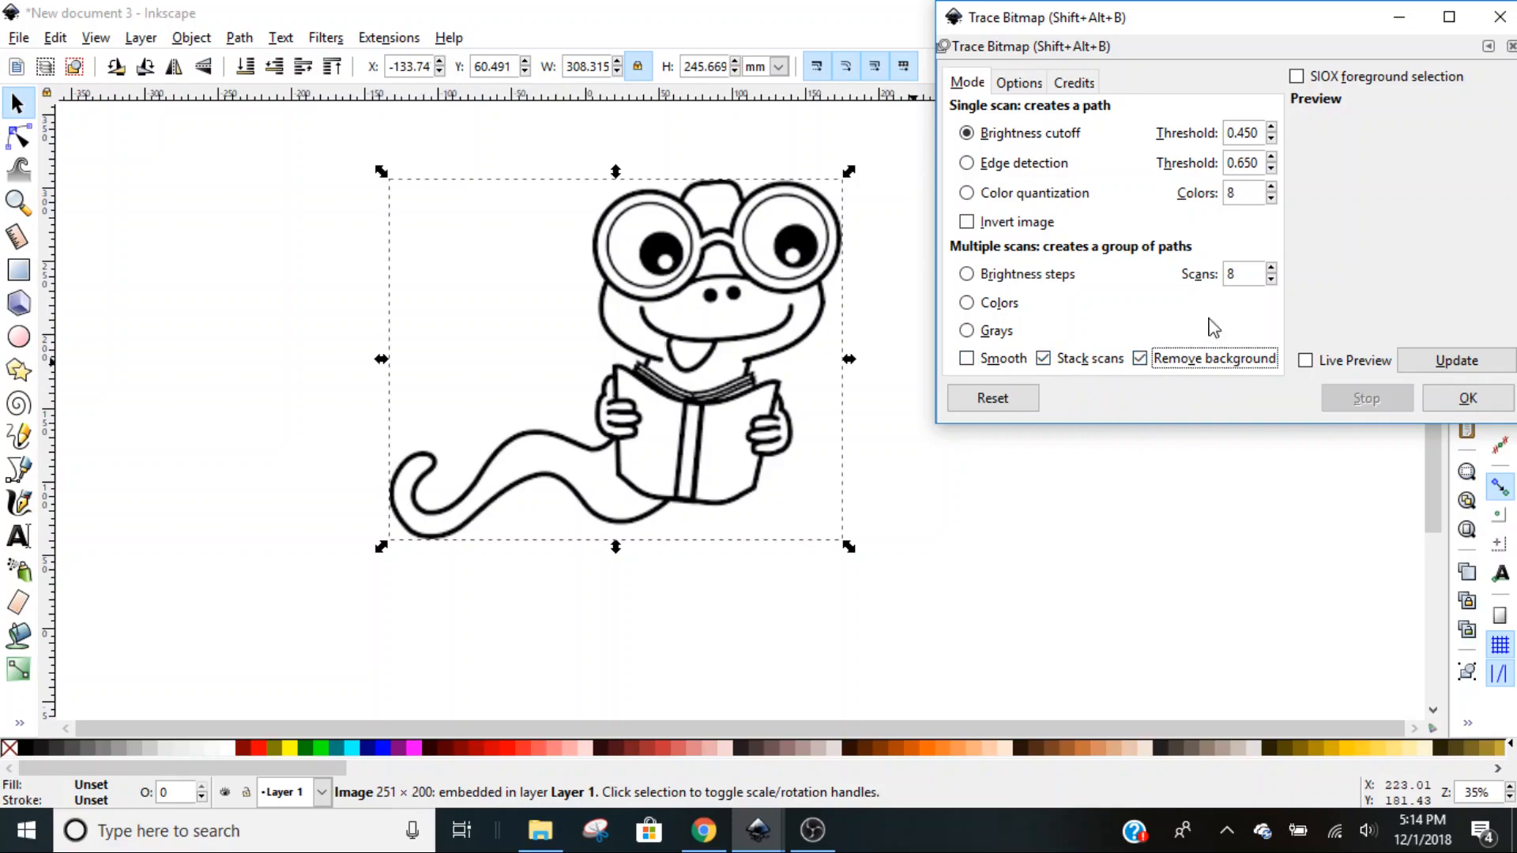
{"action": "mouse_move", "coordinate": [1279, 279]}
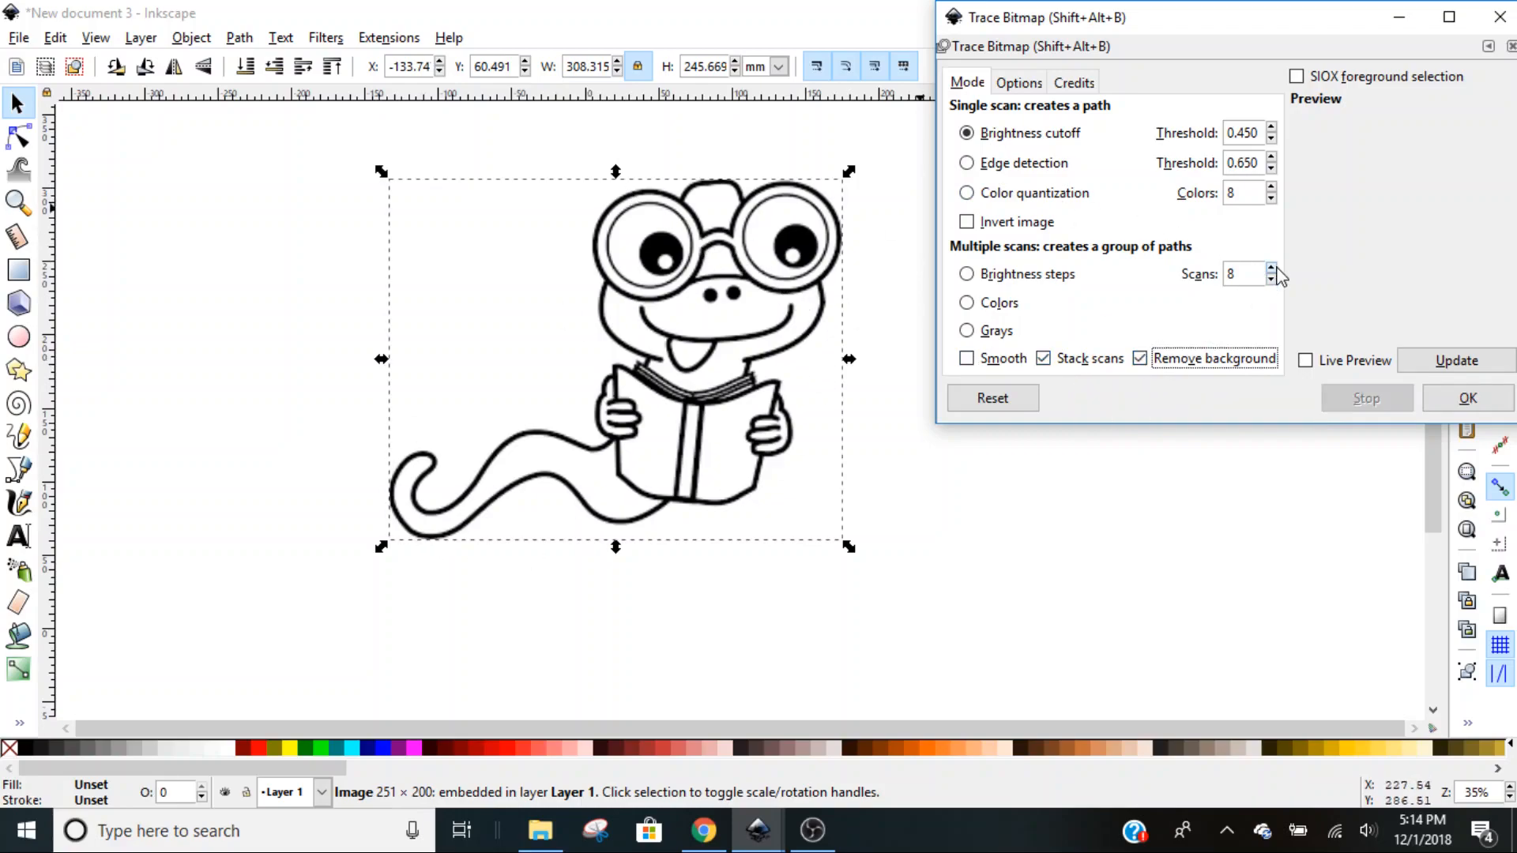
{"action": "left_click", "coordinate": [1270, 279]}
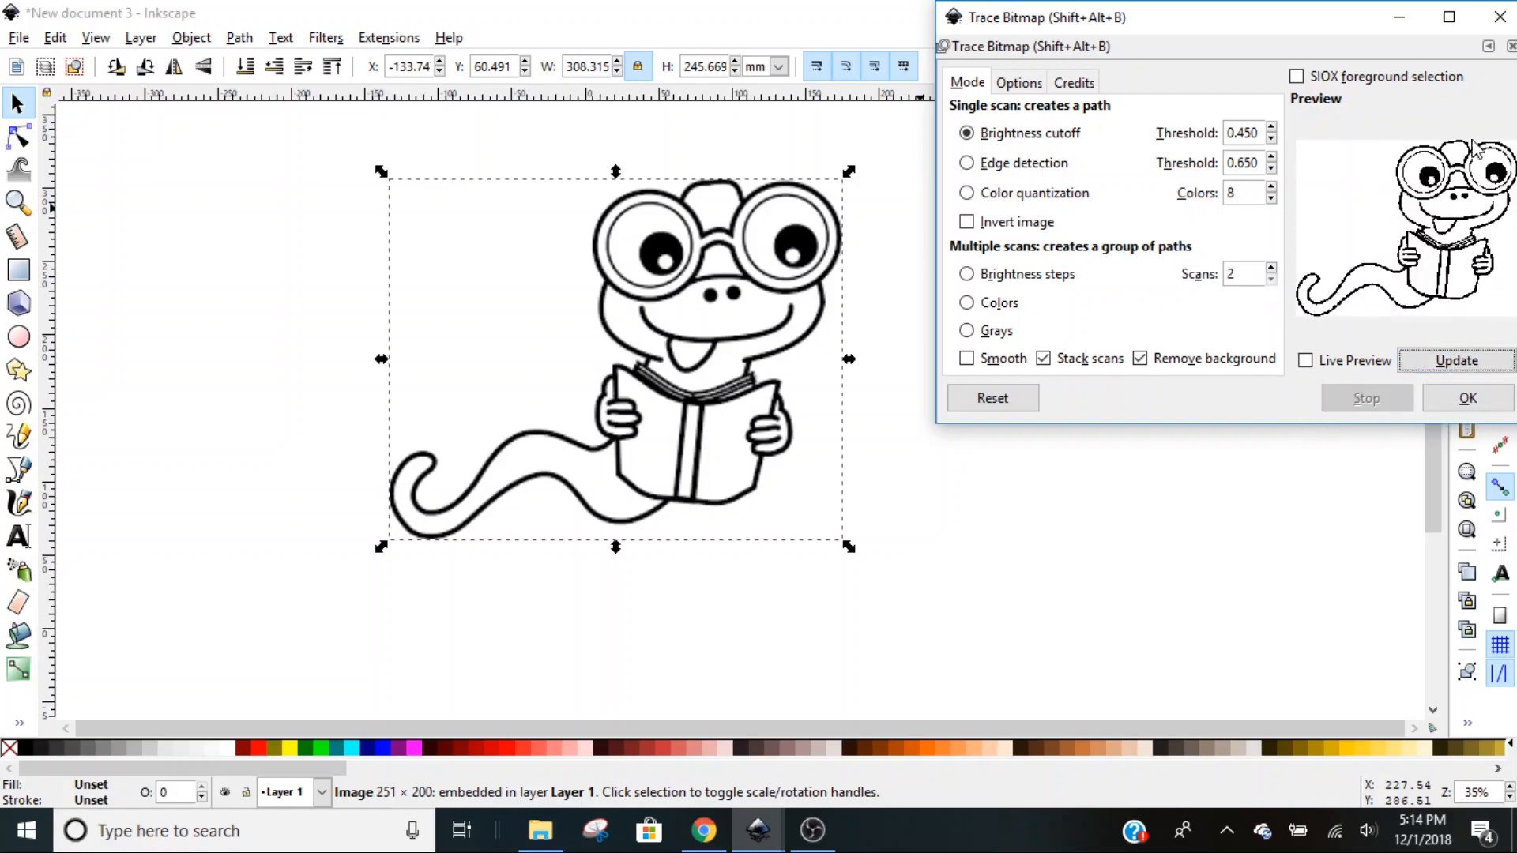
{"action": "left_click", "coordinate": [1466, 397]}
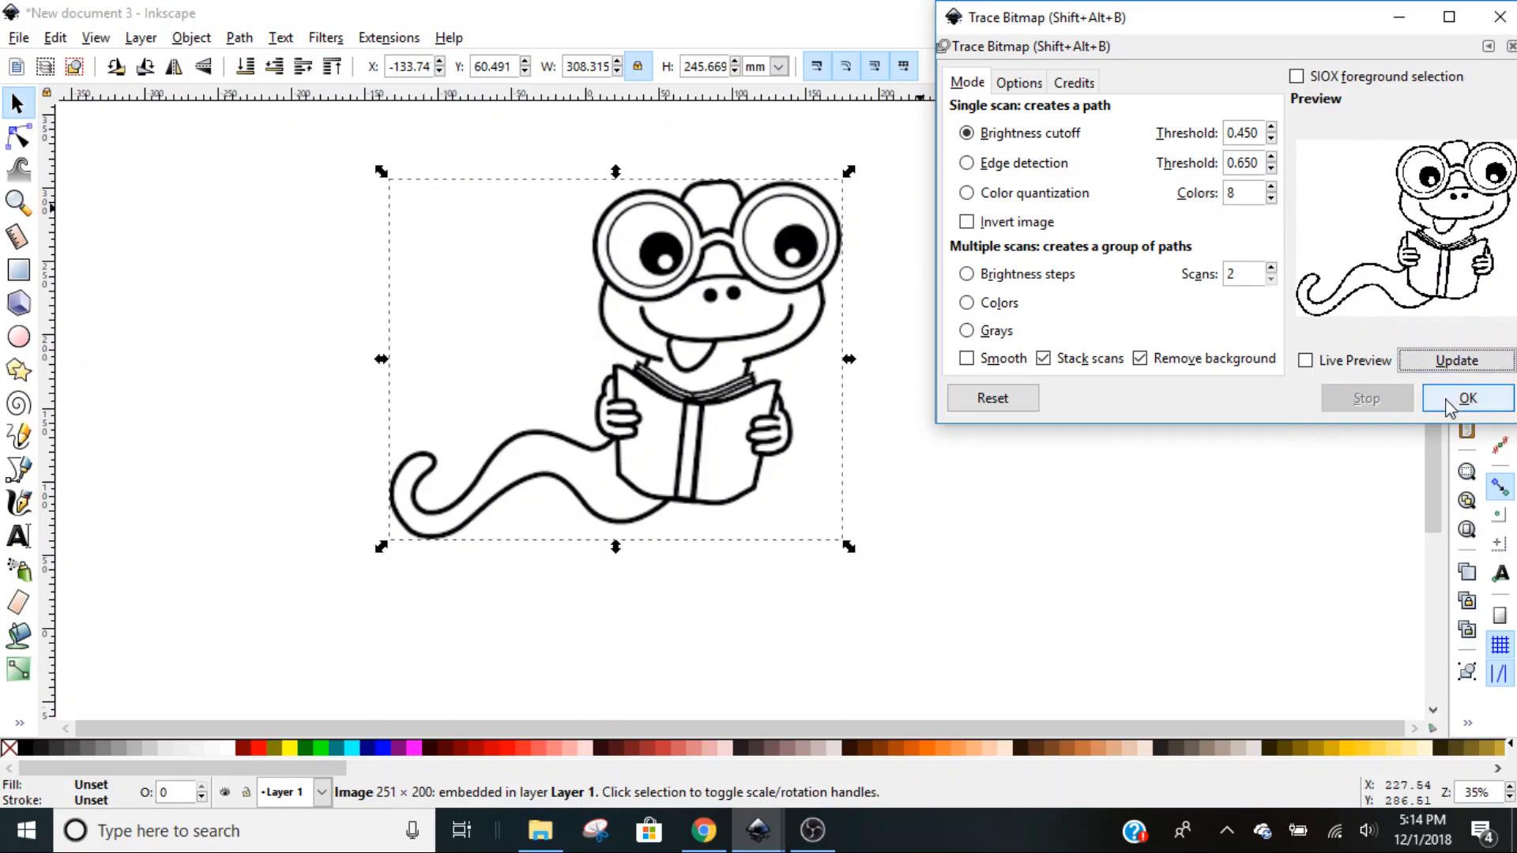
{"action": "left_click", "coordinate": [1466, 398]}
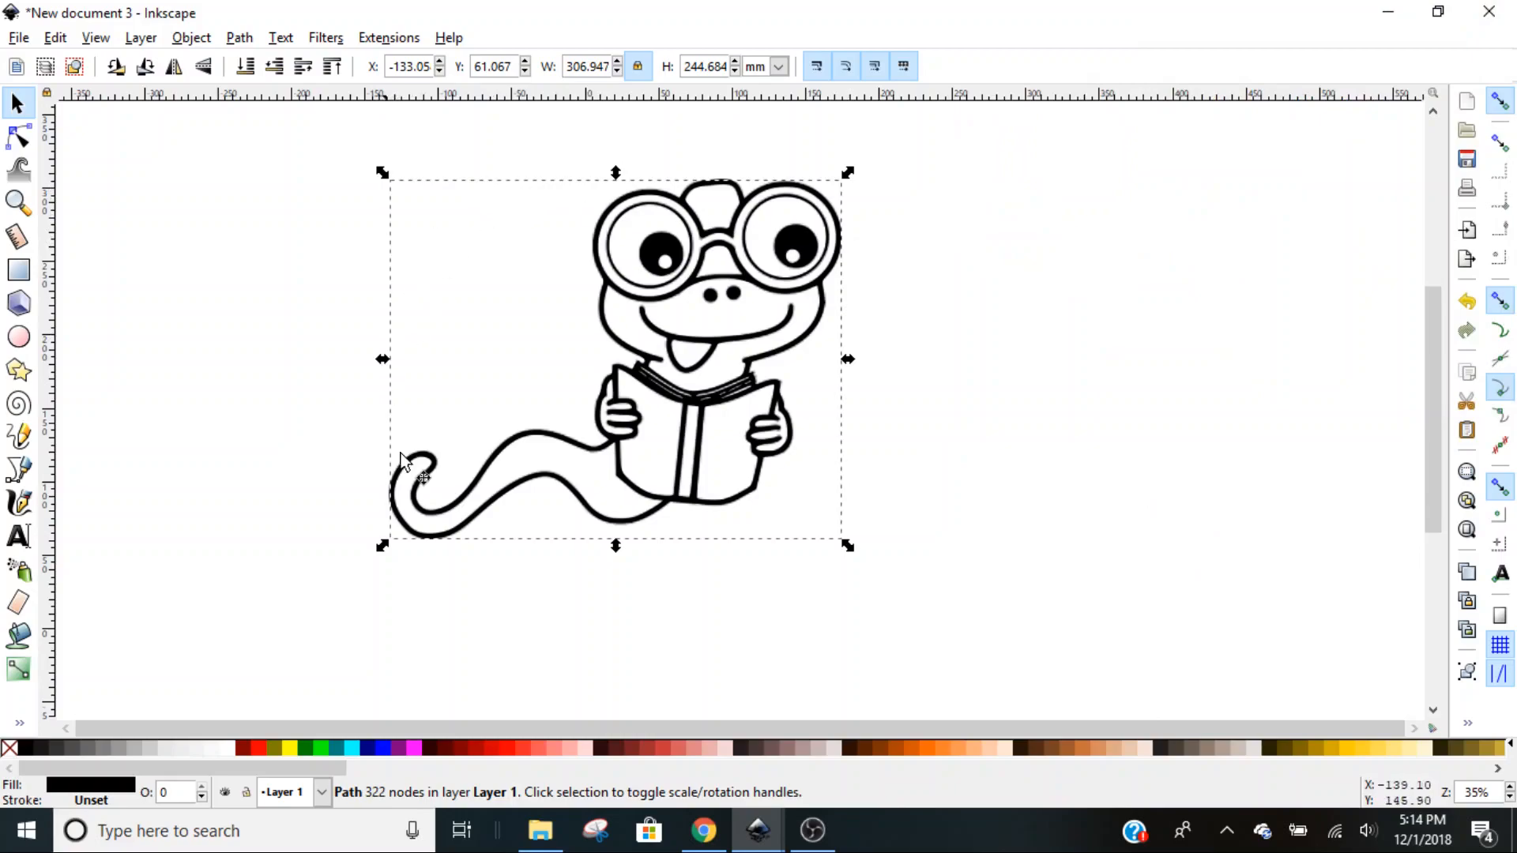
{"action": "mouse_move", "coordinate": [632, 327]}
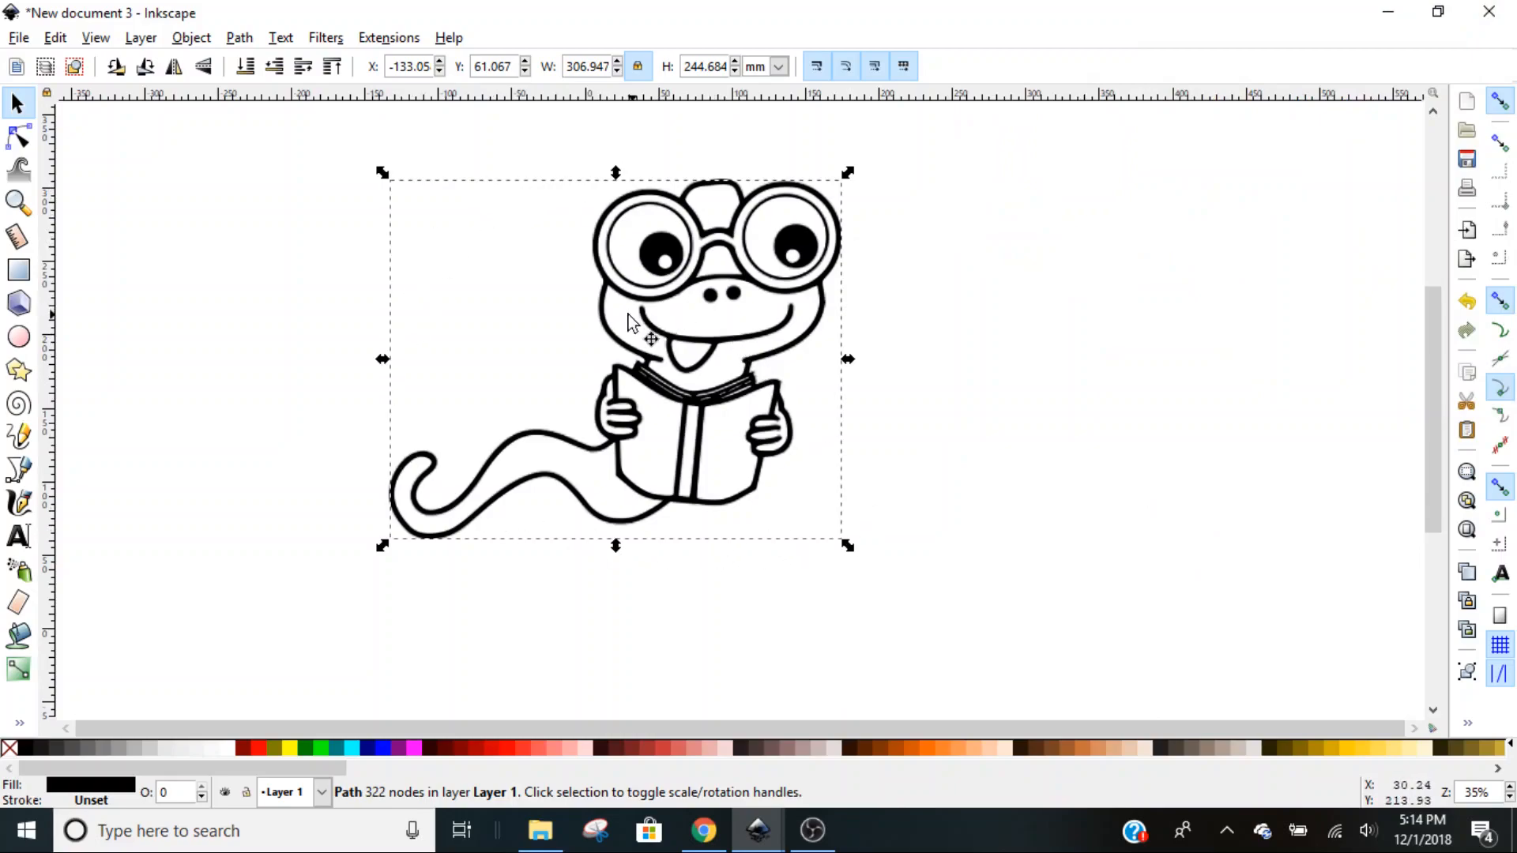
Delete the original bitmap and move the traced bookworm outline across the page.
{"action": "left_click_drag", "start_coordinate": [651, 339], "coordinate": [859, 339]}
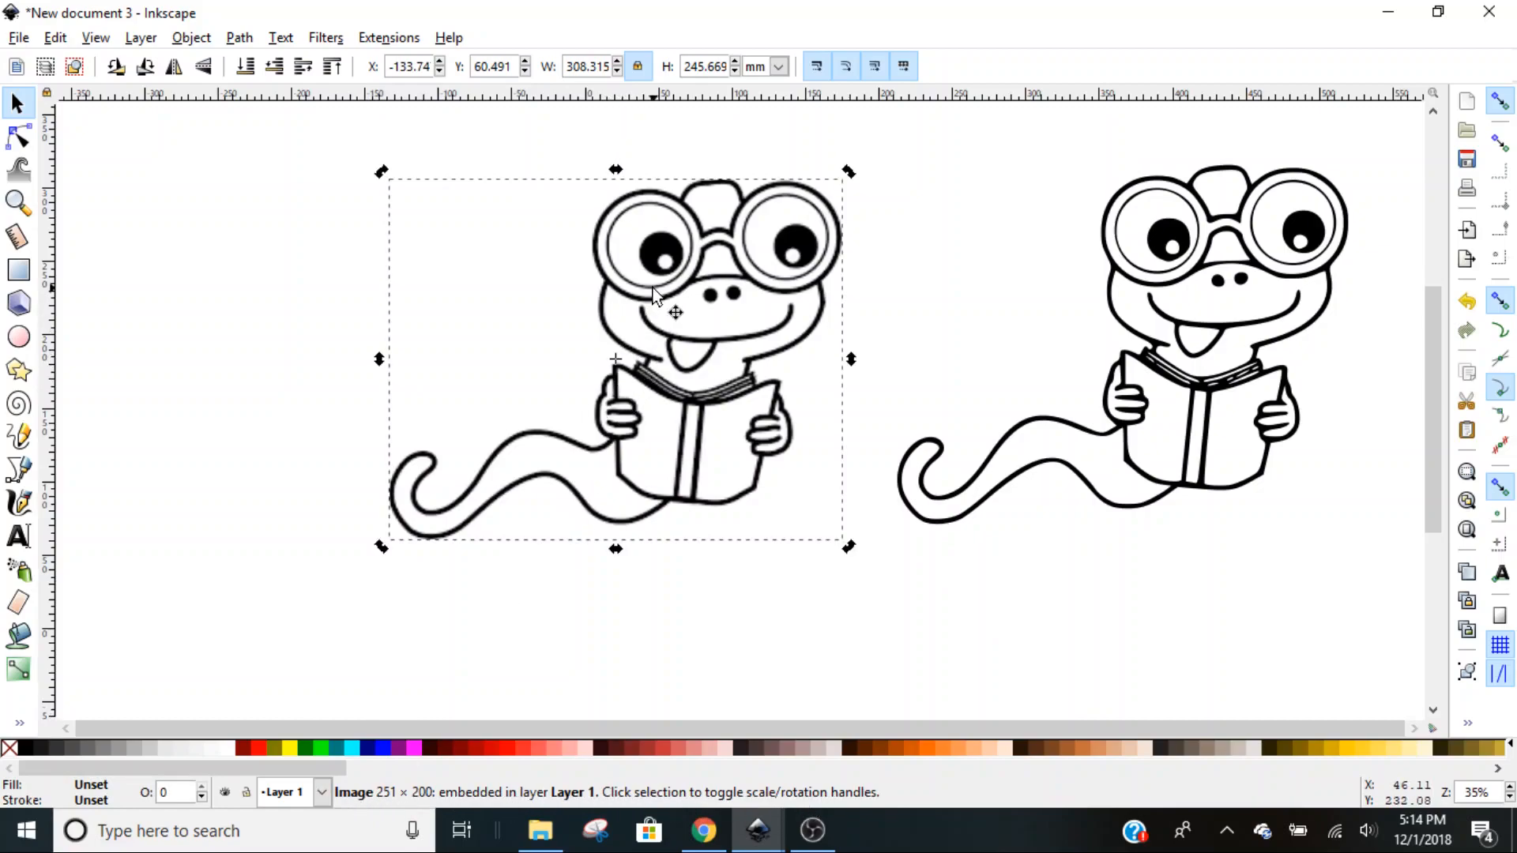
{"action": "key", "text": "Delete"}
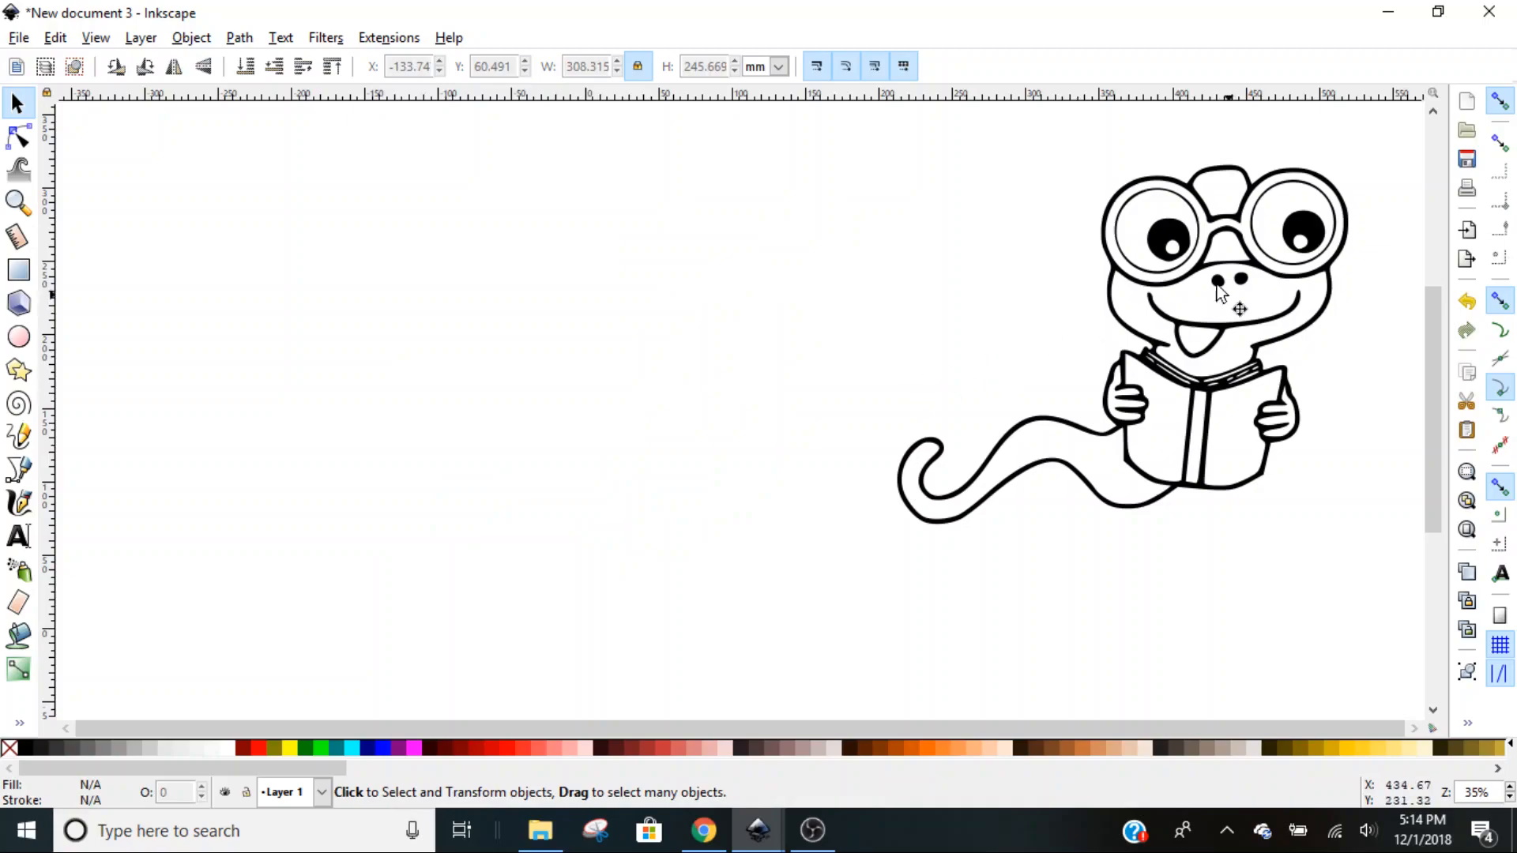
{"action": "left_click_drag", "start_coordinate": [1228, 300], "coordinate": [547, 329]}
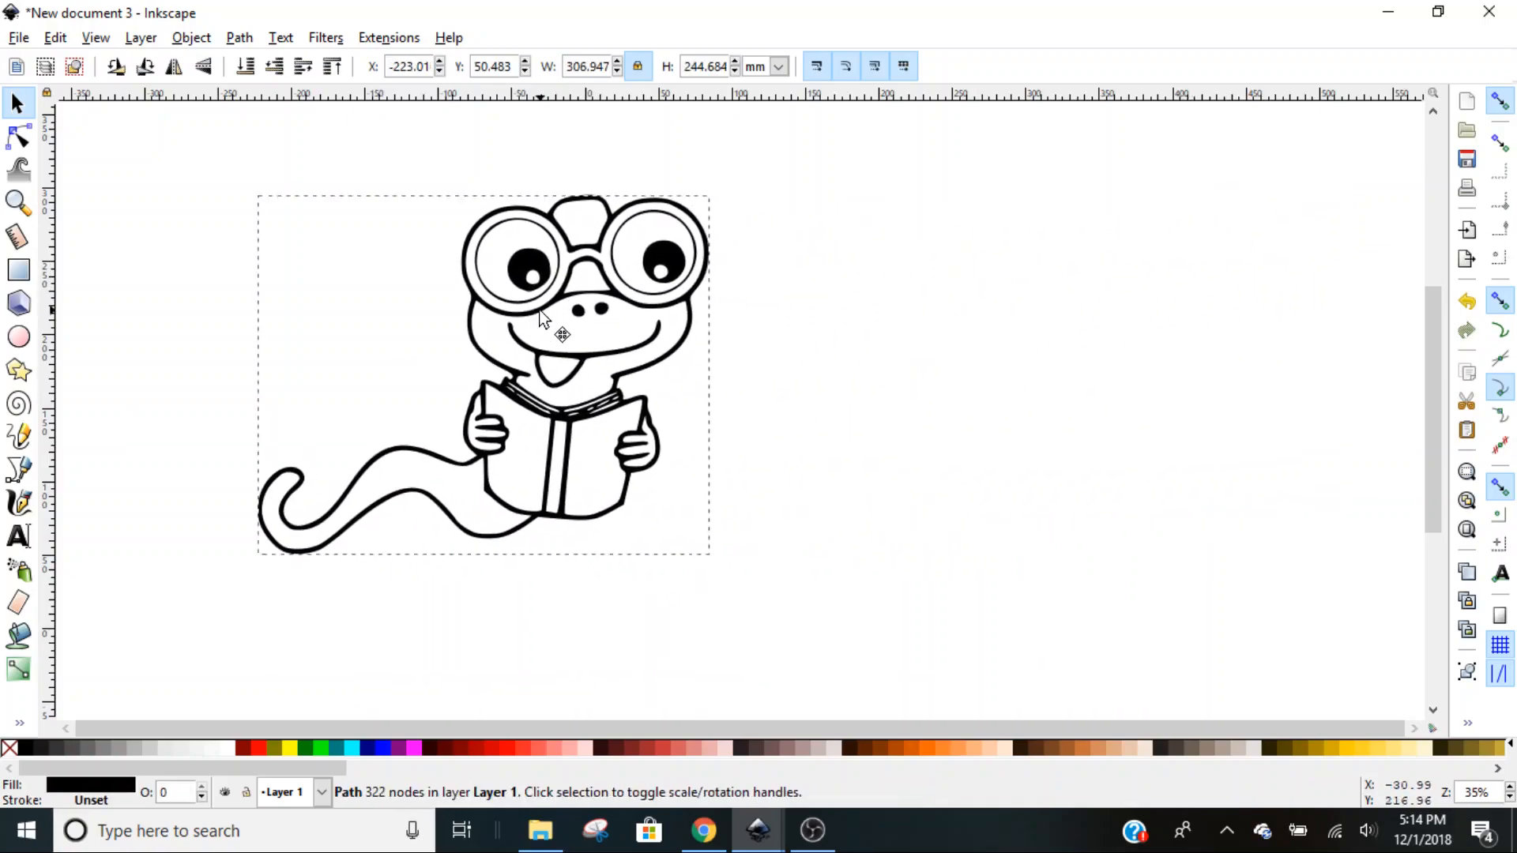
{"action": "left_click", "coordinate": [561, 333]}
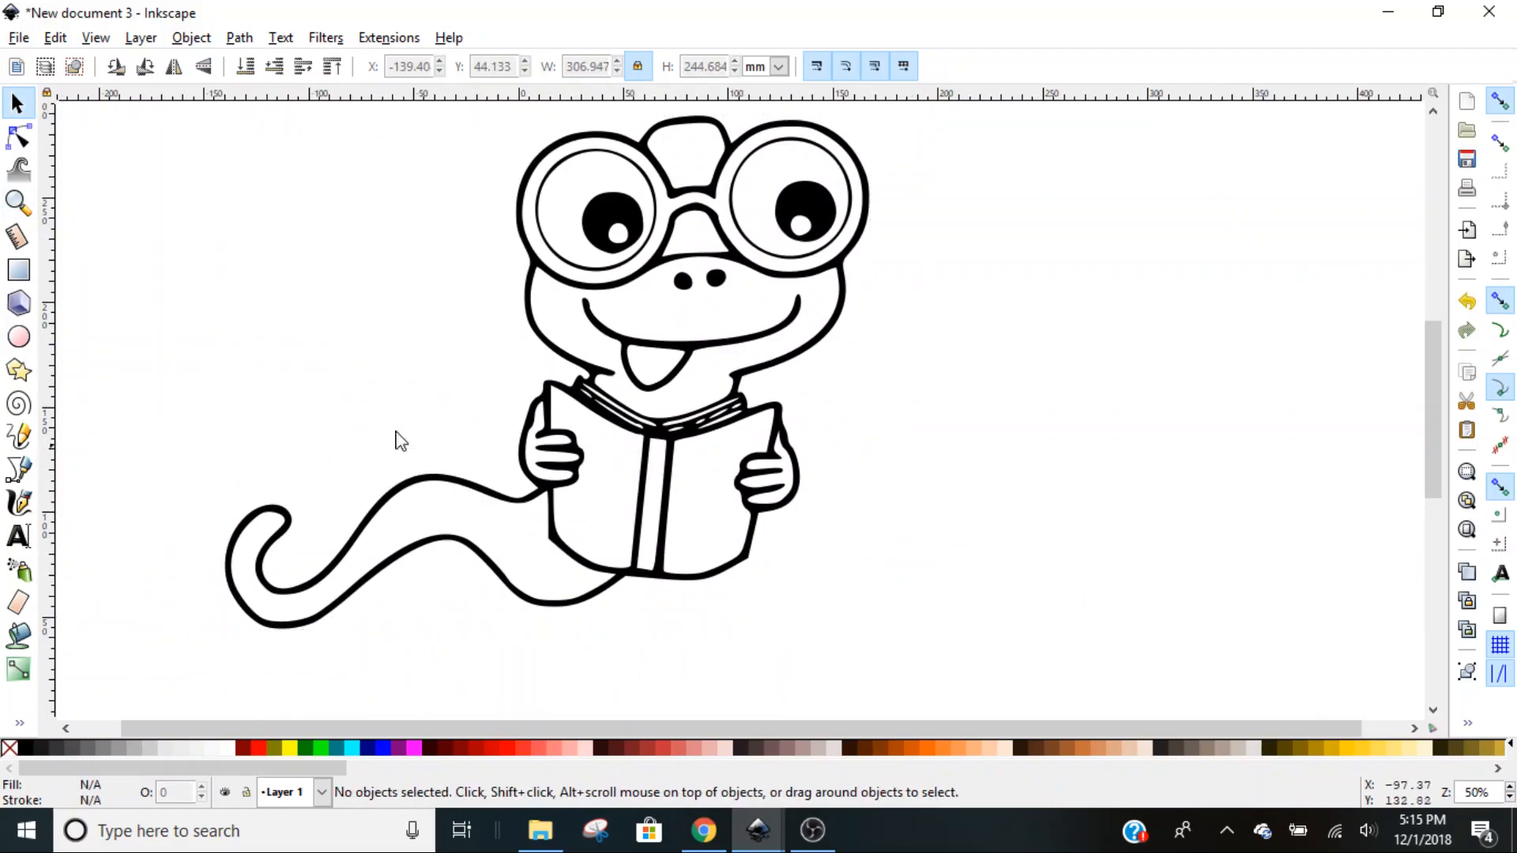
{"action": "mouse_move", "coordinate": [532, 556]}
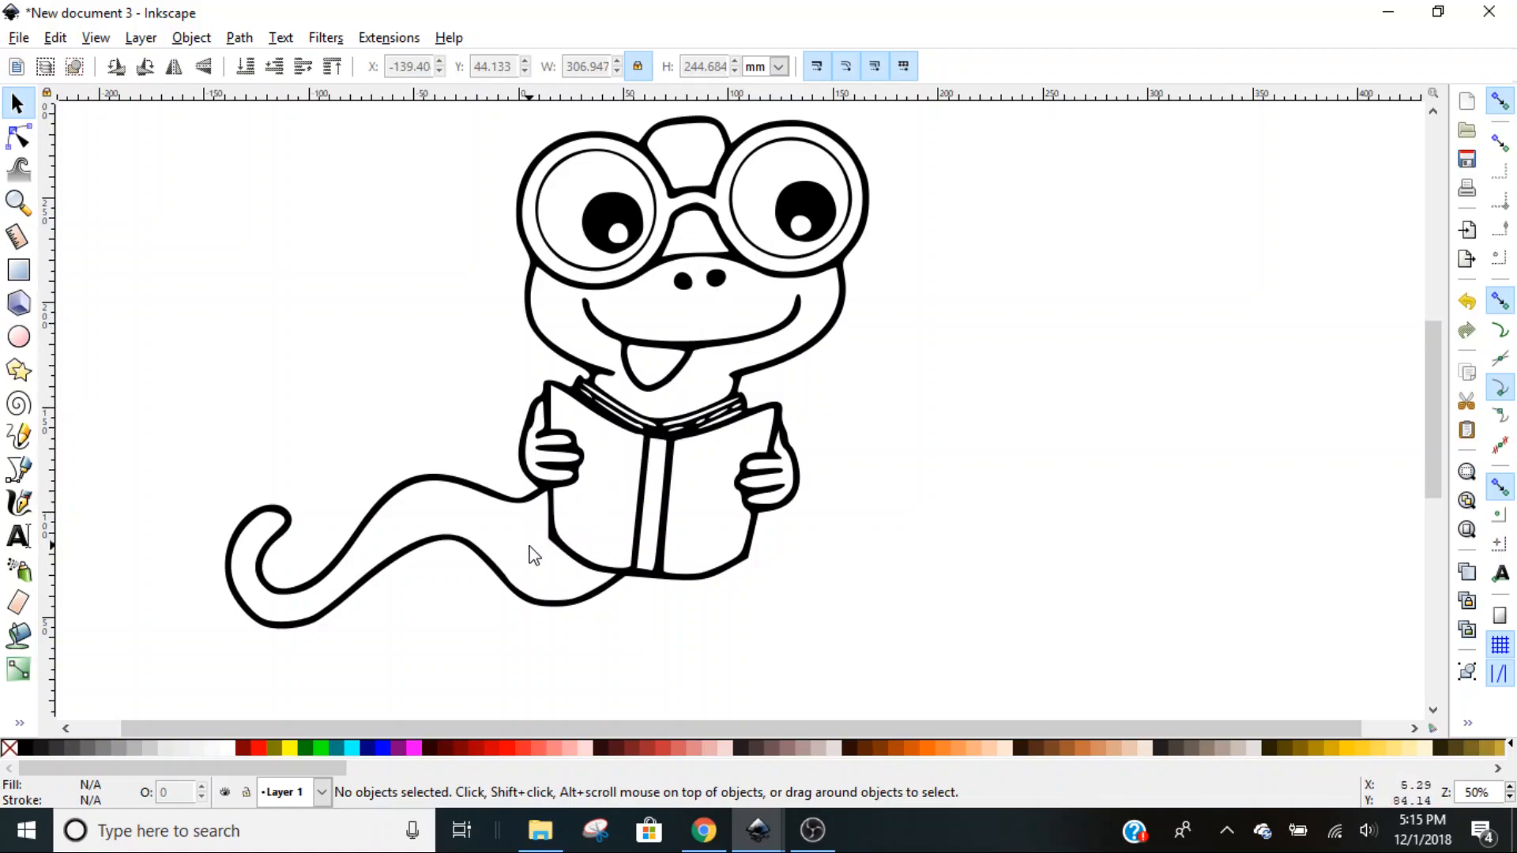
{"action": "mouse_move", "coordinate": [595, 565]}
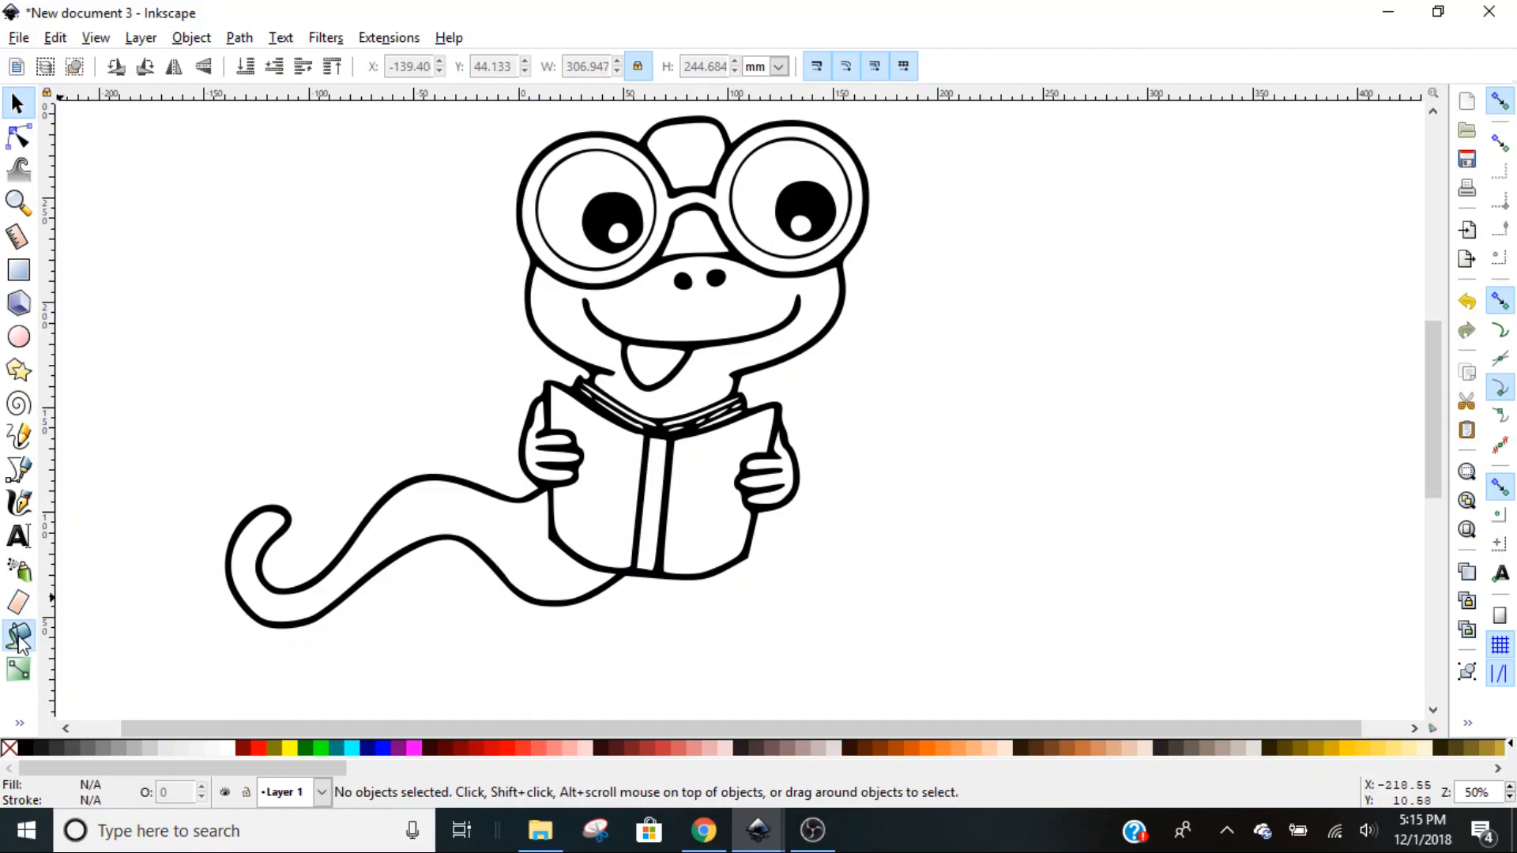
Paint-bucket fill the worm's tail, body, head and hands with lime green.
{"action": "left_click", "coordinate": [19, 635]}
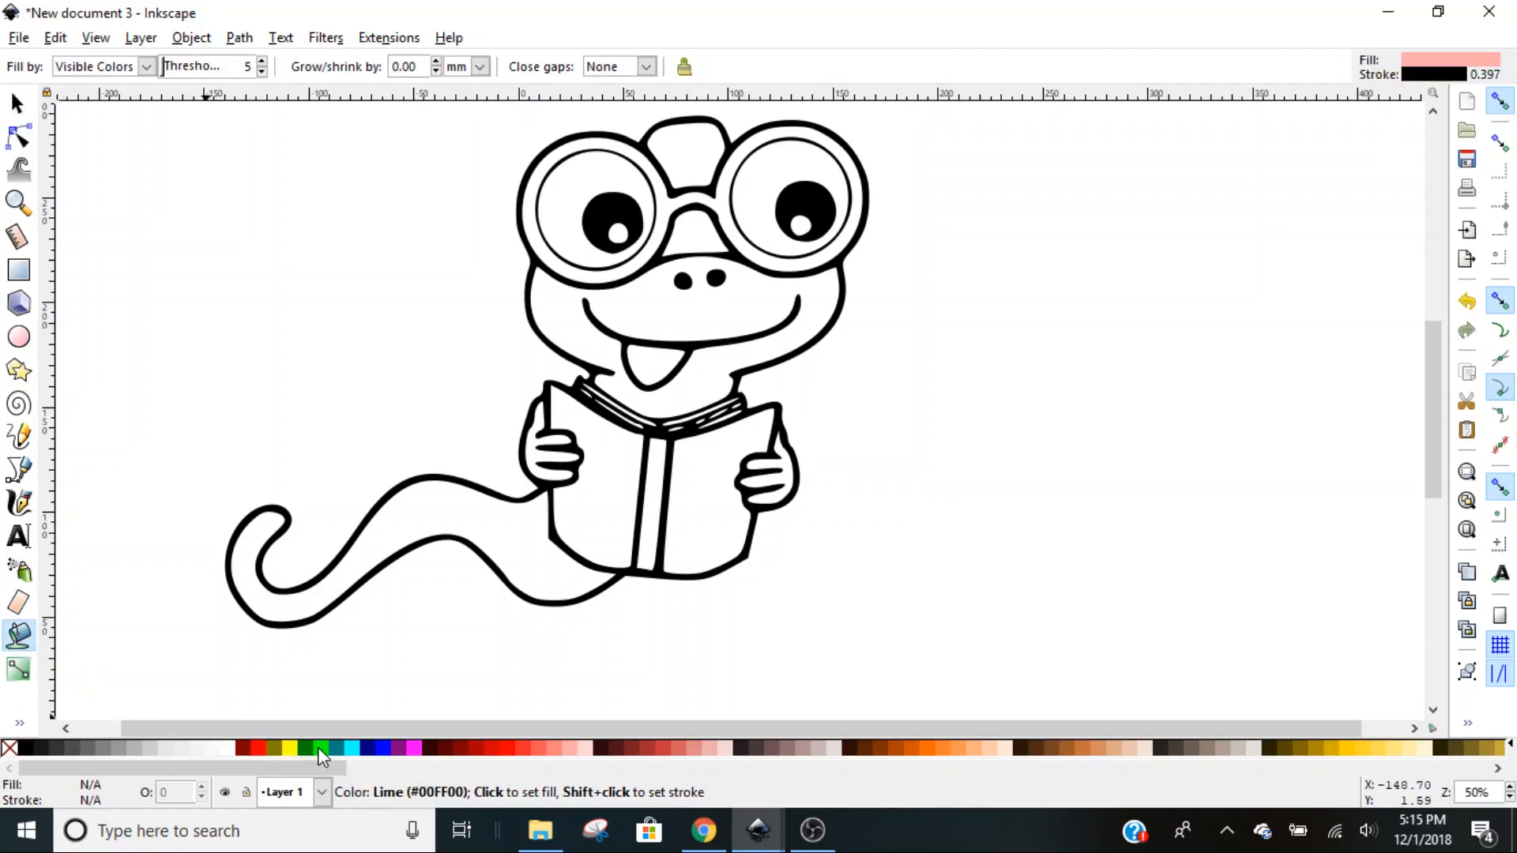
{"action": "left_click", "coordinate": [400, 510]}
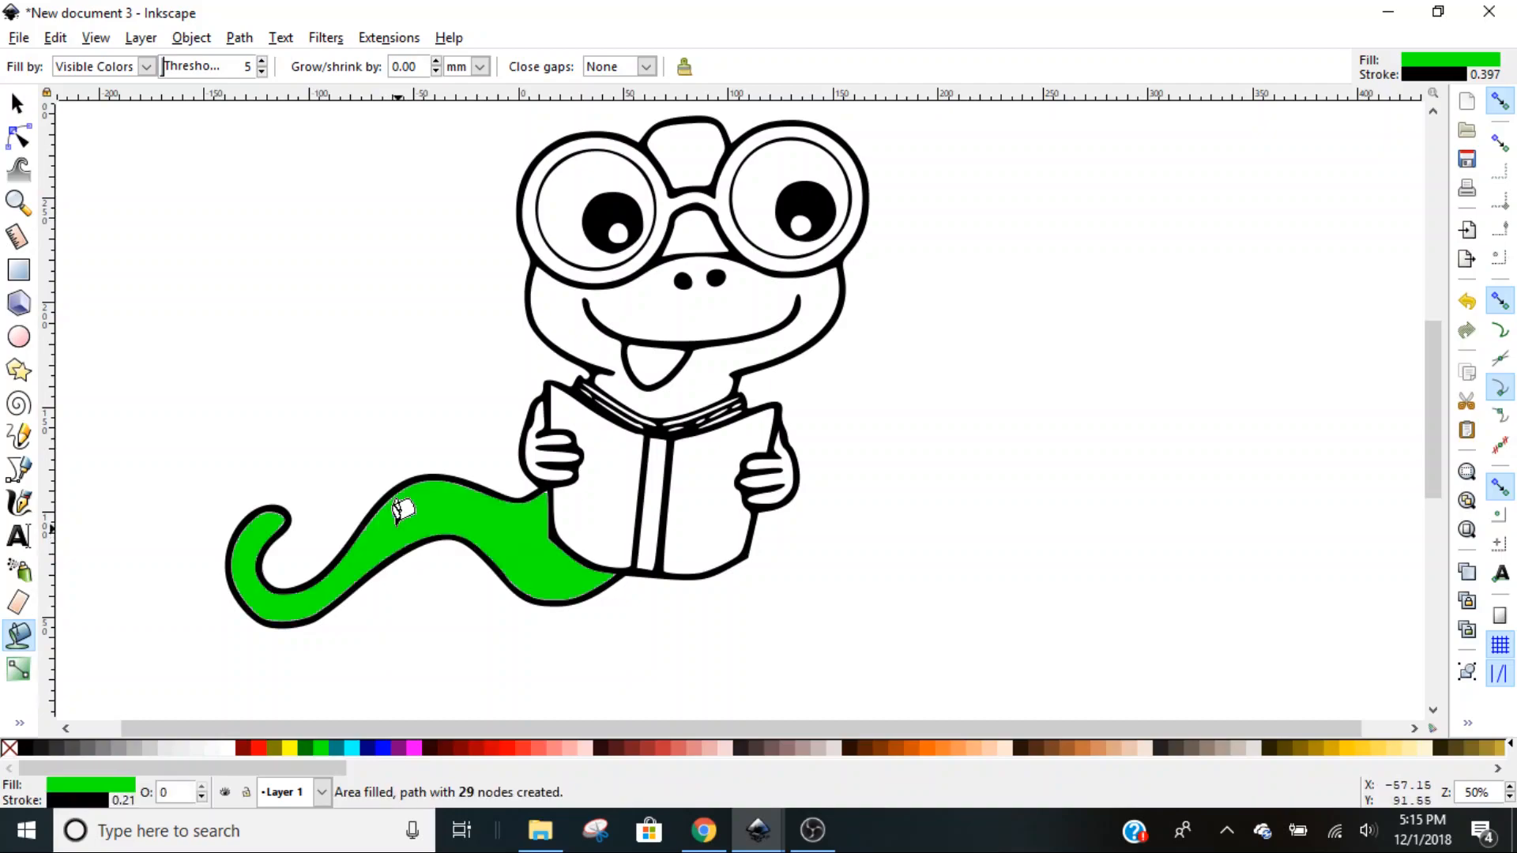
{"action": "mouse_move", "coordinate": [665, 380]}
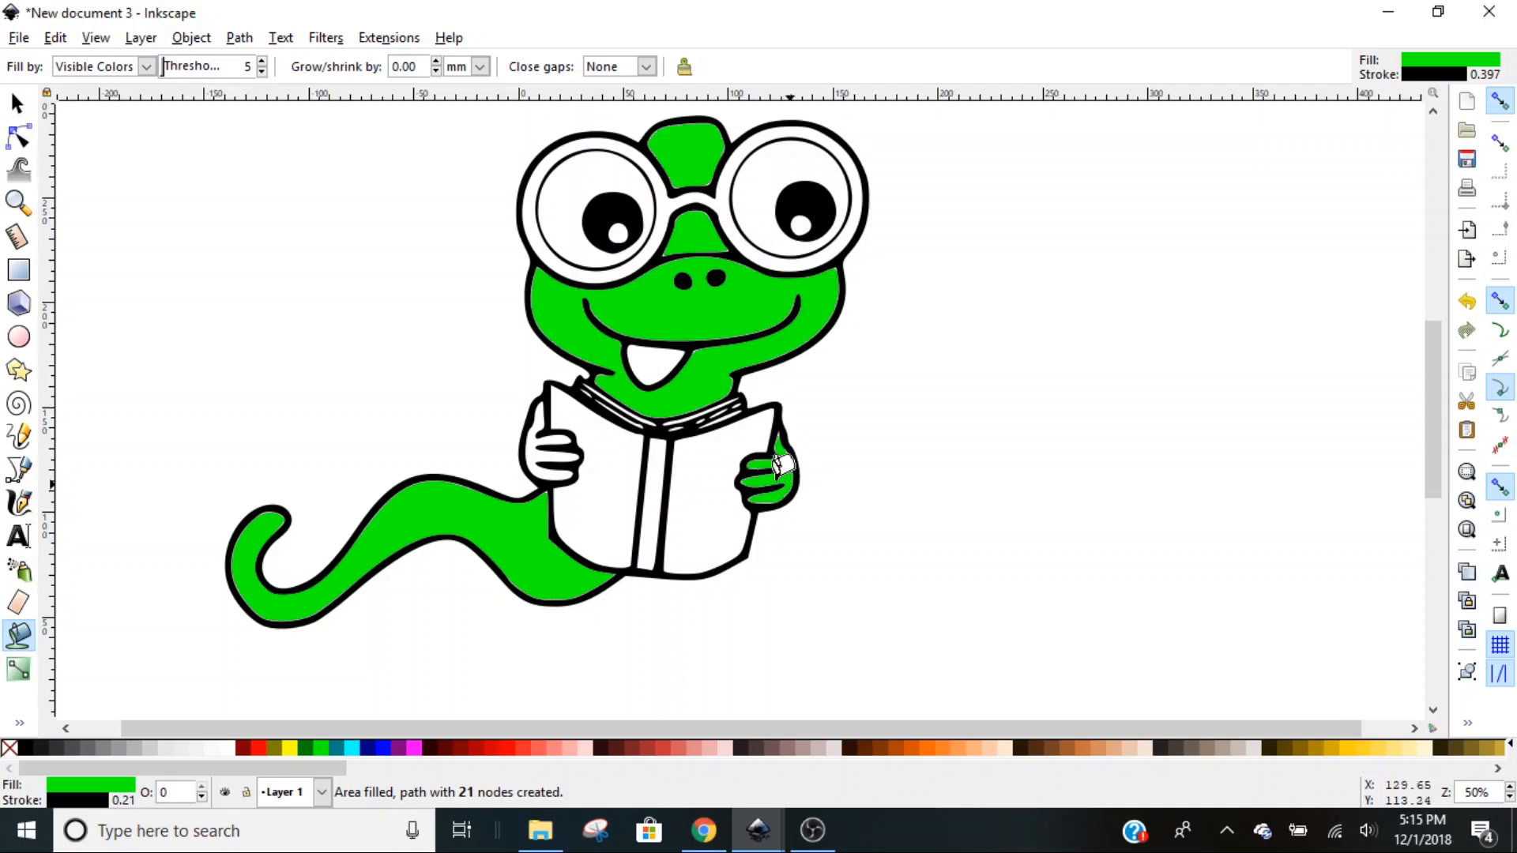
{"action": "left_click", "coordinate": [775, 464]}
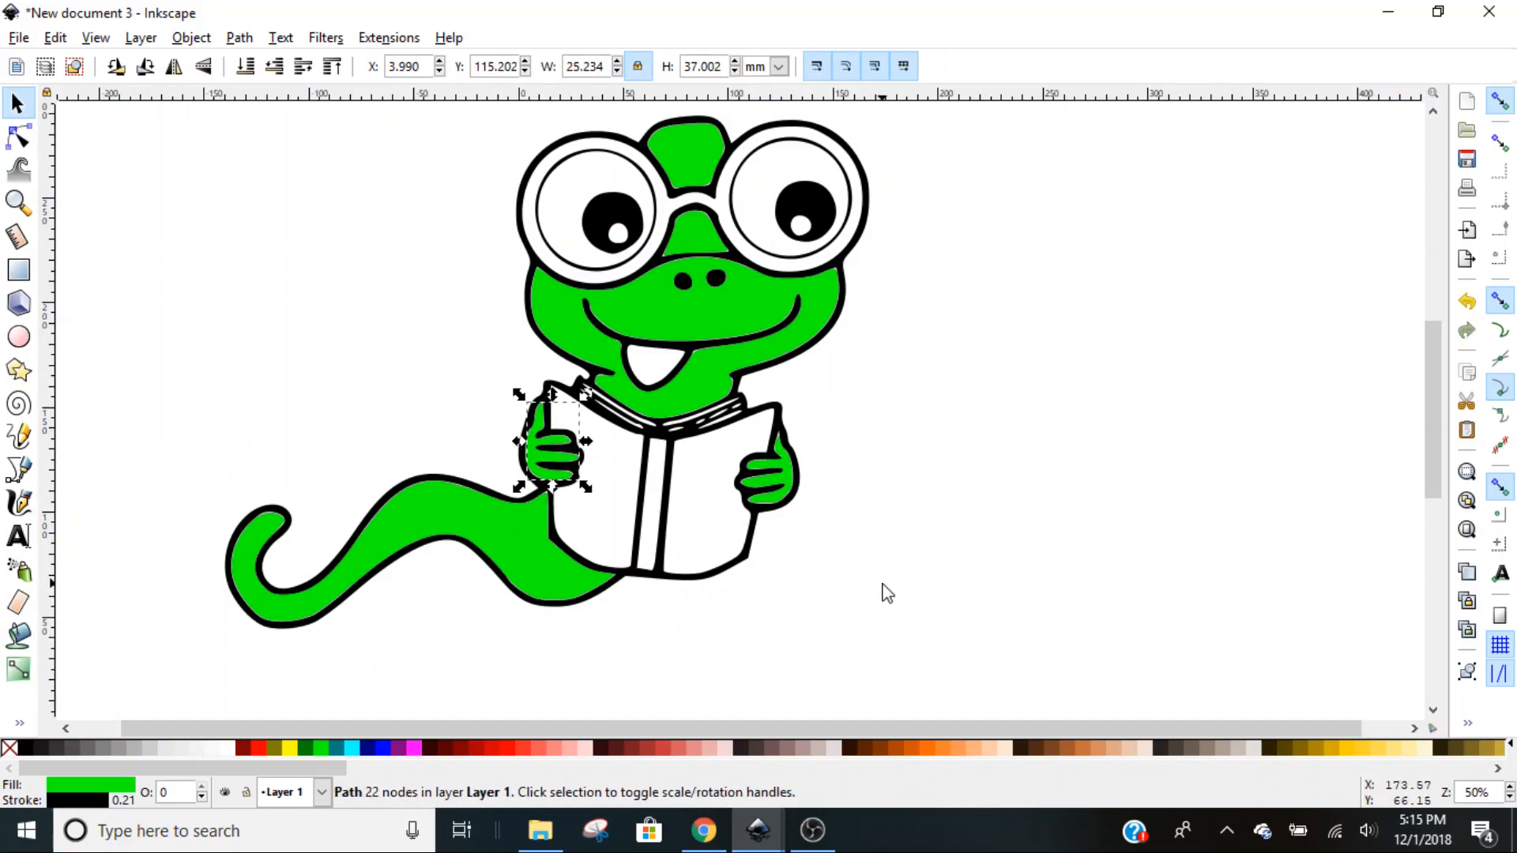
{"action": "mouse_move", "coordinate": [914, 559]}
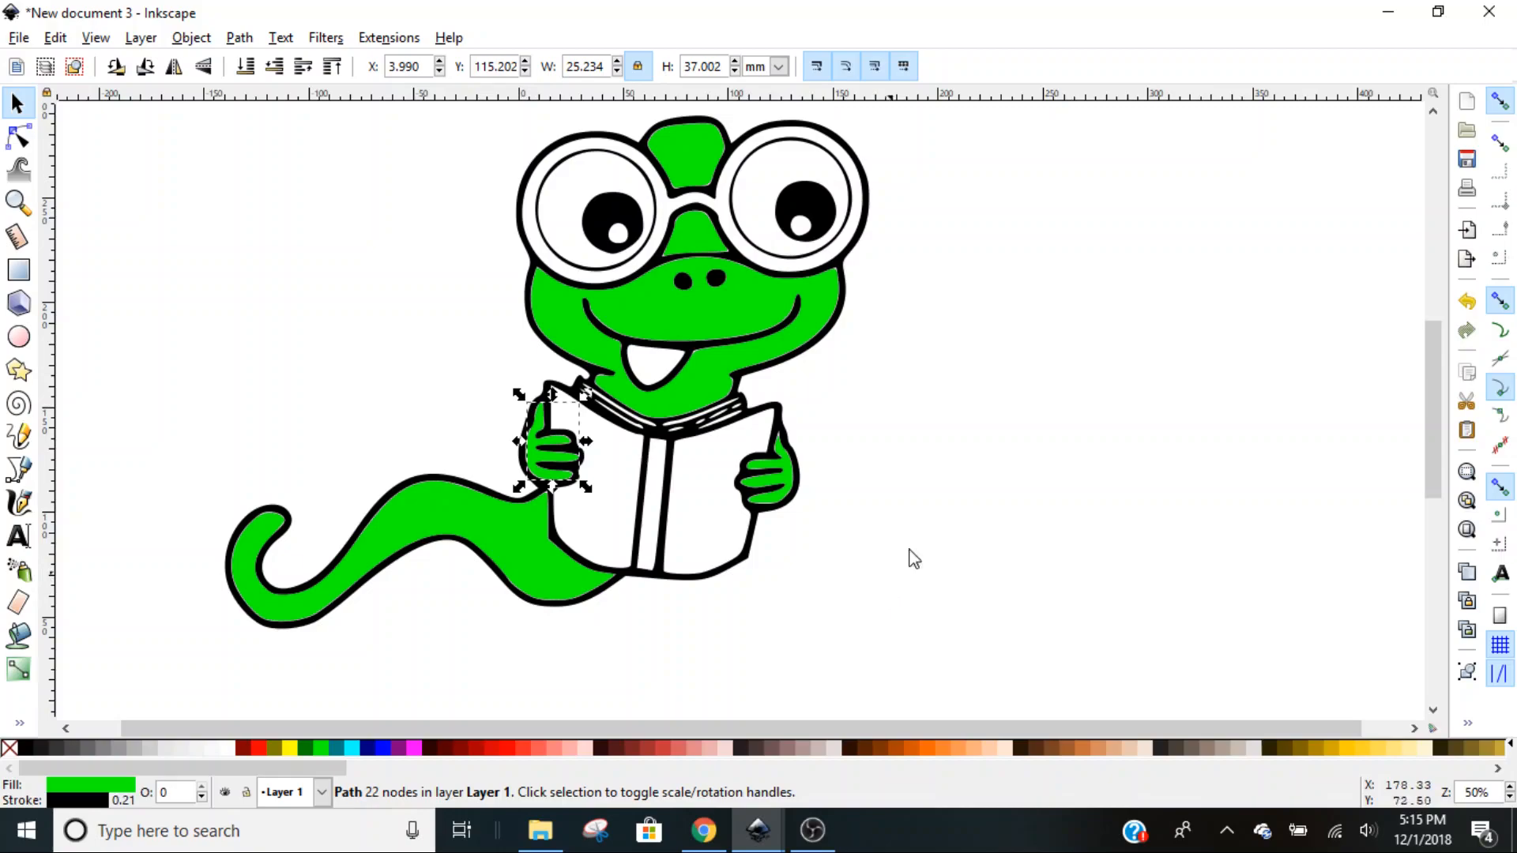
{"action": "mouse_move", "coordinate": [1022, 307]}
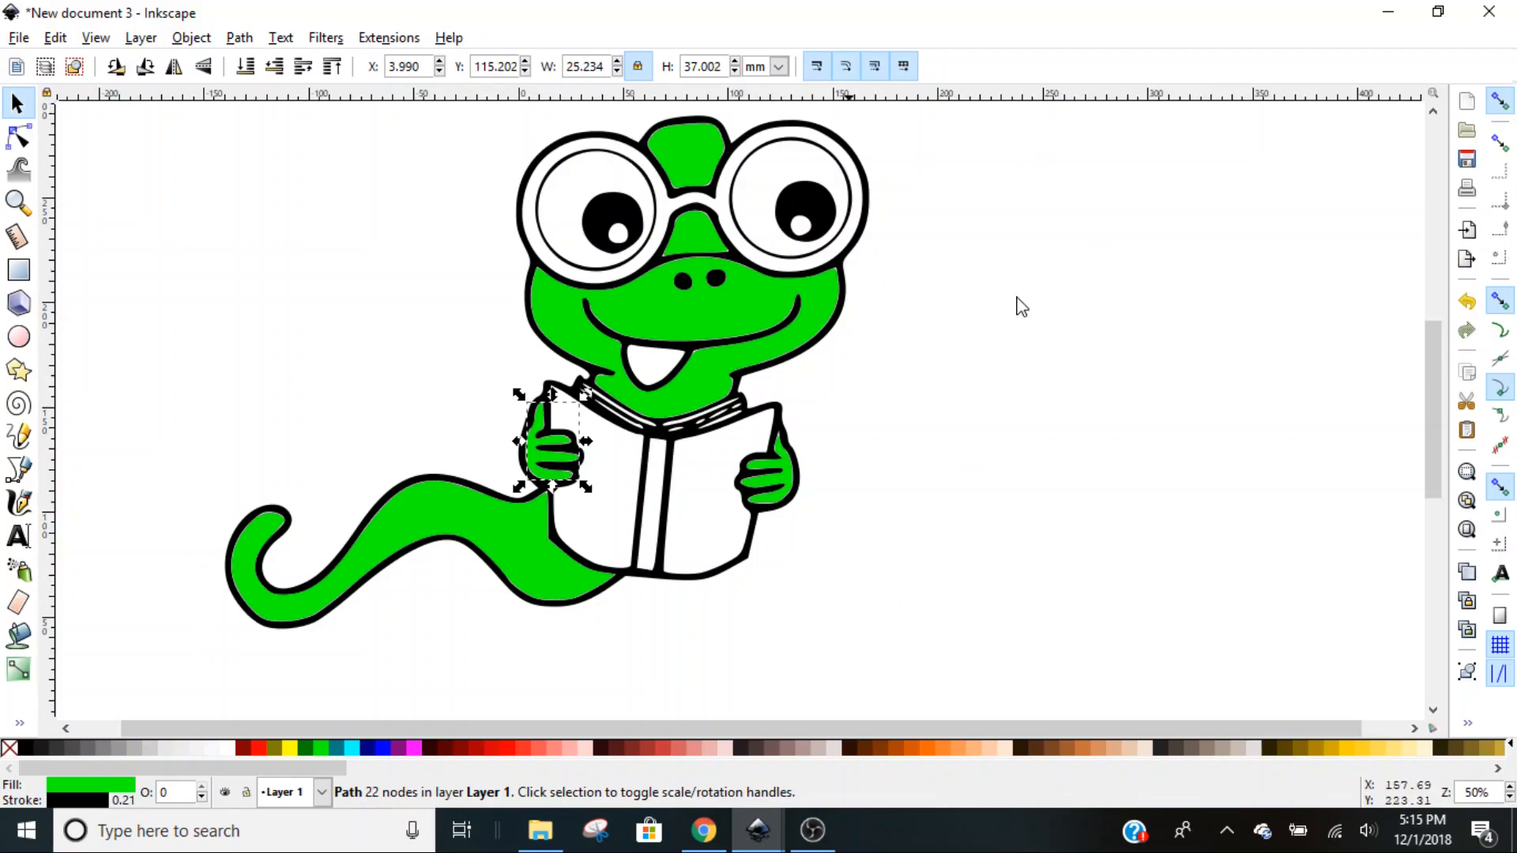
{"action": "mouse_move", "coordinate": [1245, 419]}
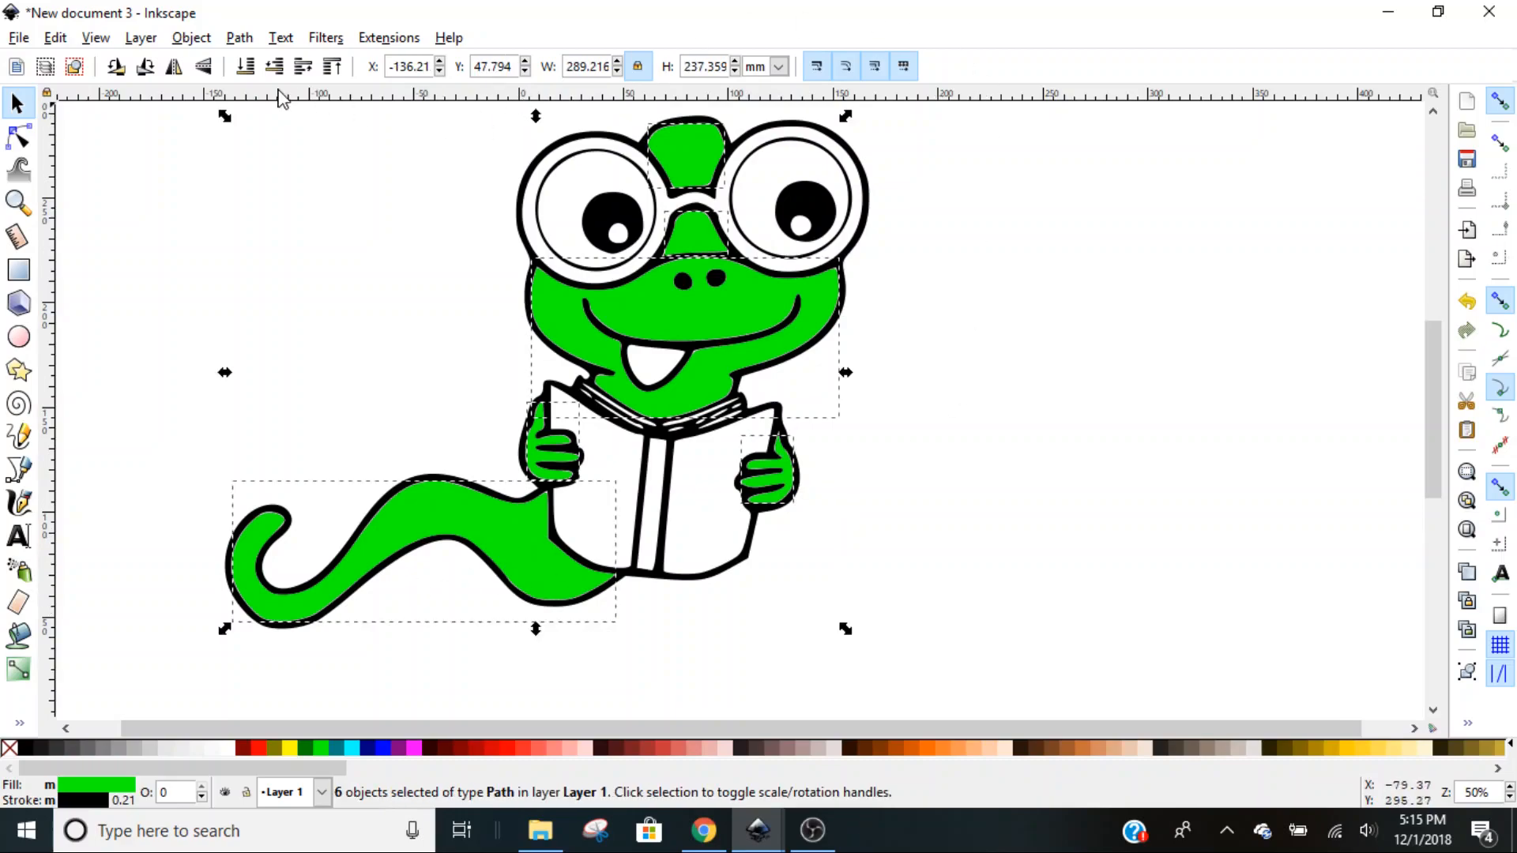
Group the six selected green fill pieces with Object > Group, then deselect.
{"action": "left_click", "coordinate": [191, 37]}
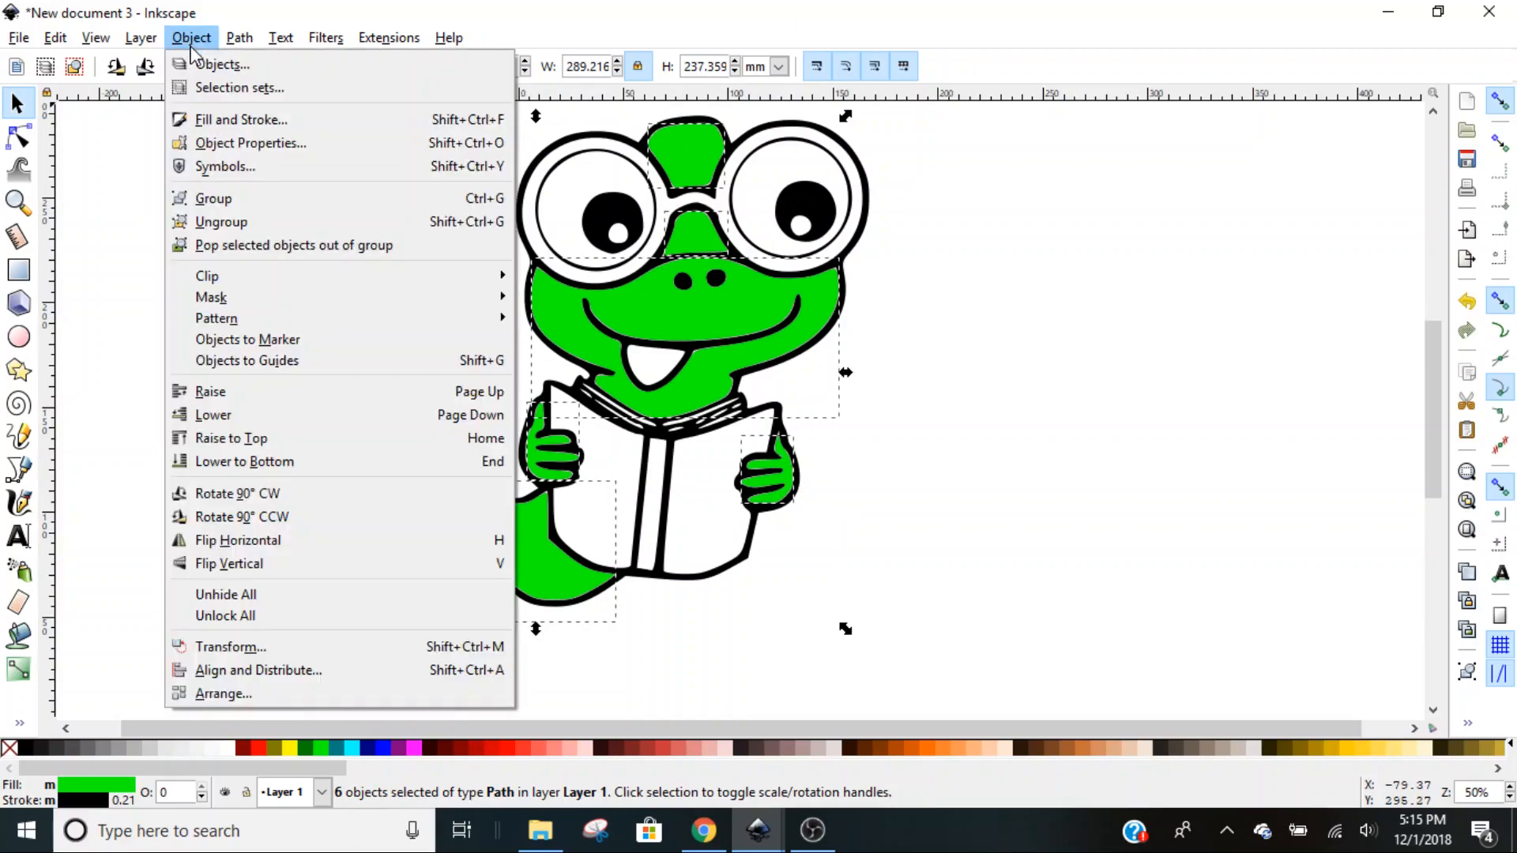
{"action": "left_click", "coordinate": [214, 198]}
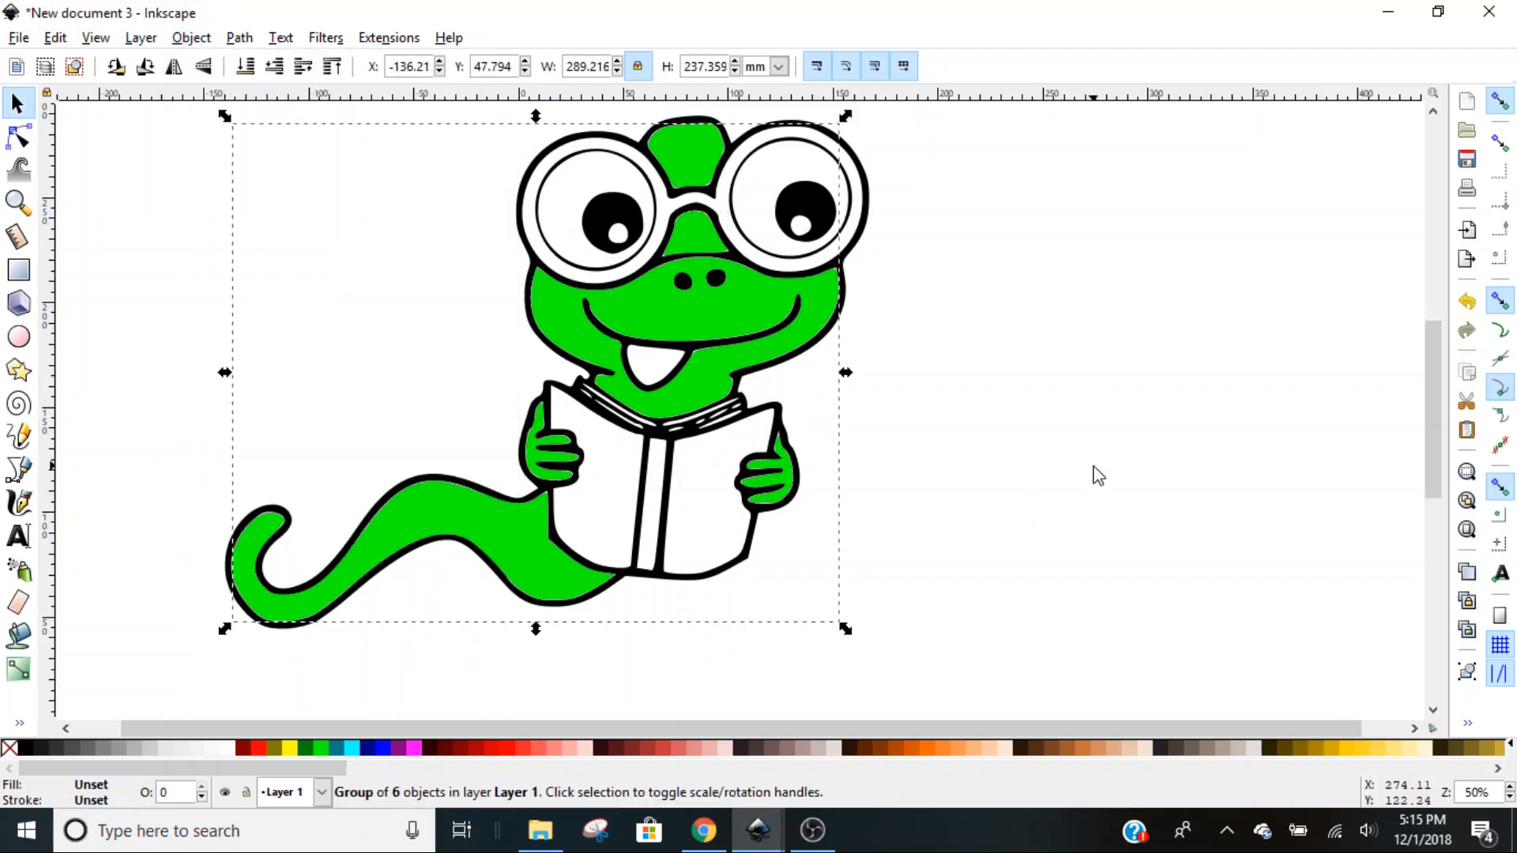
{"action": "left_click", "coordinate": [917, 681]}
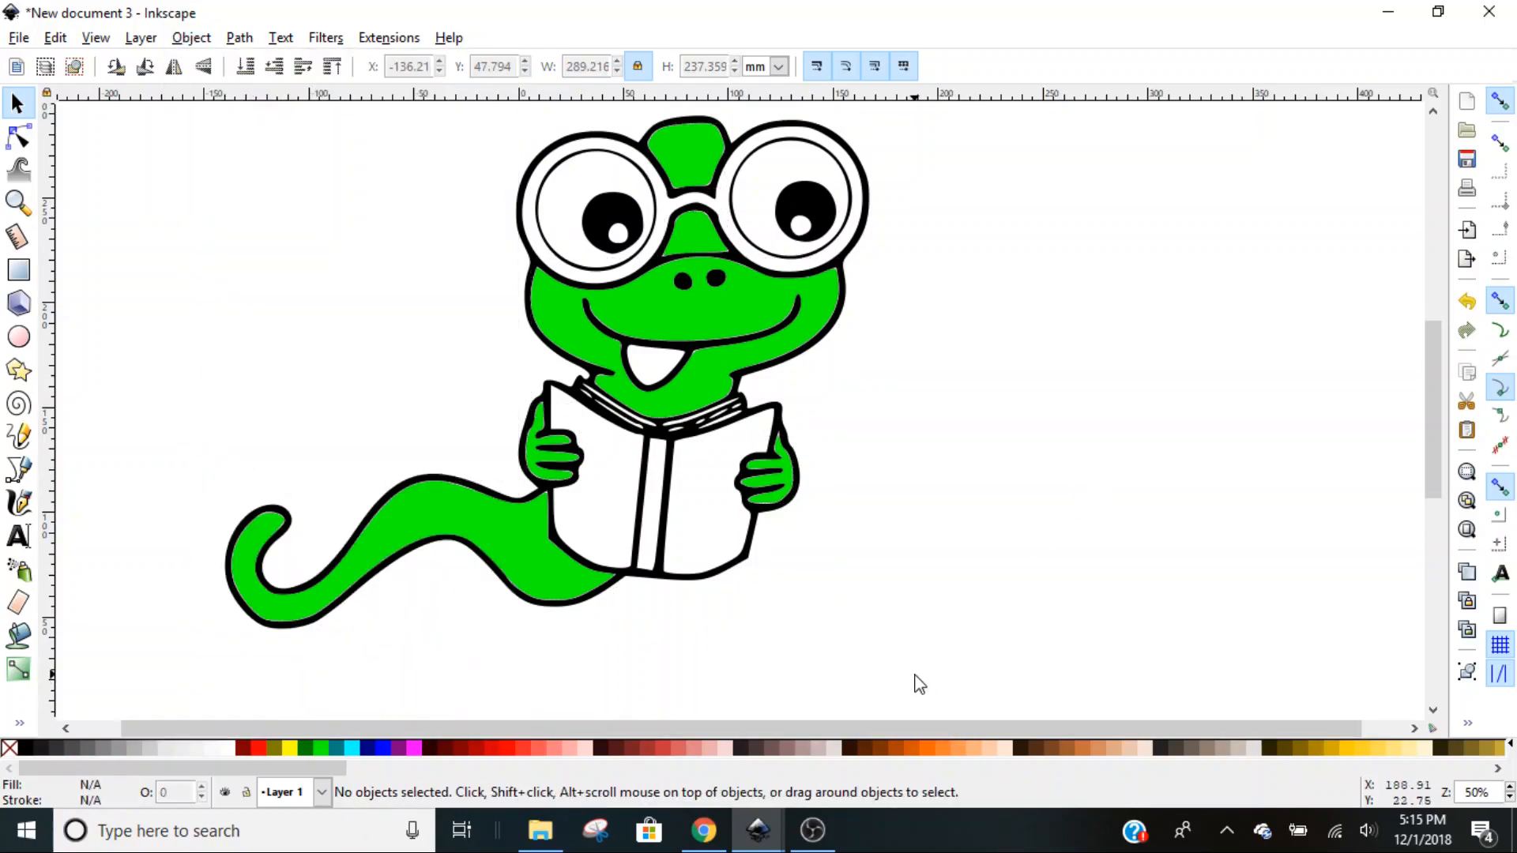
{"action": "mouse_move", "coordinate": [560, 301]}
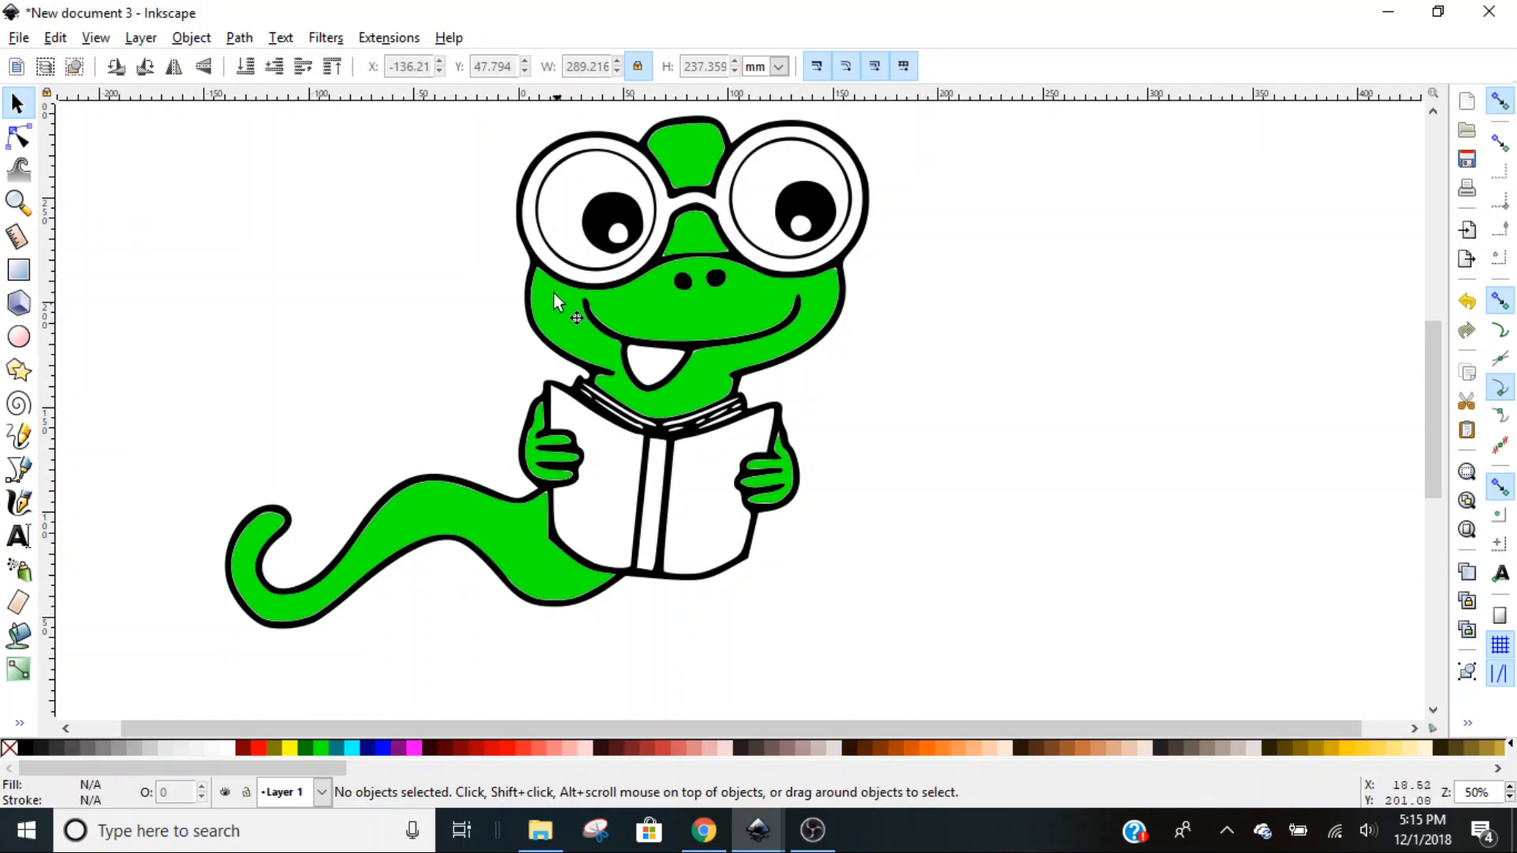
{"action": "mouse_move", "coordinate": [629, 145]}
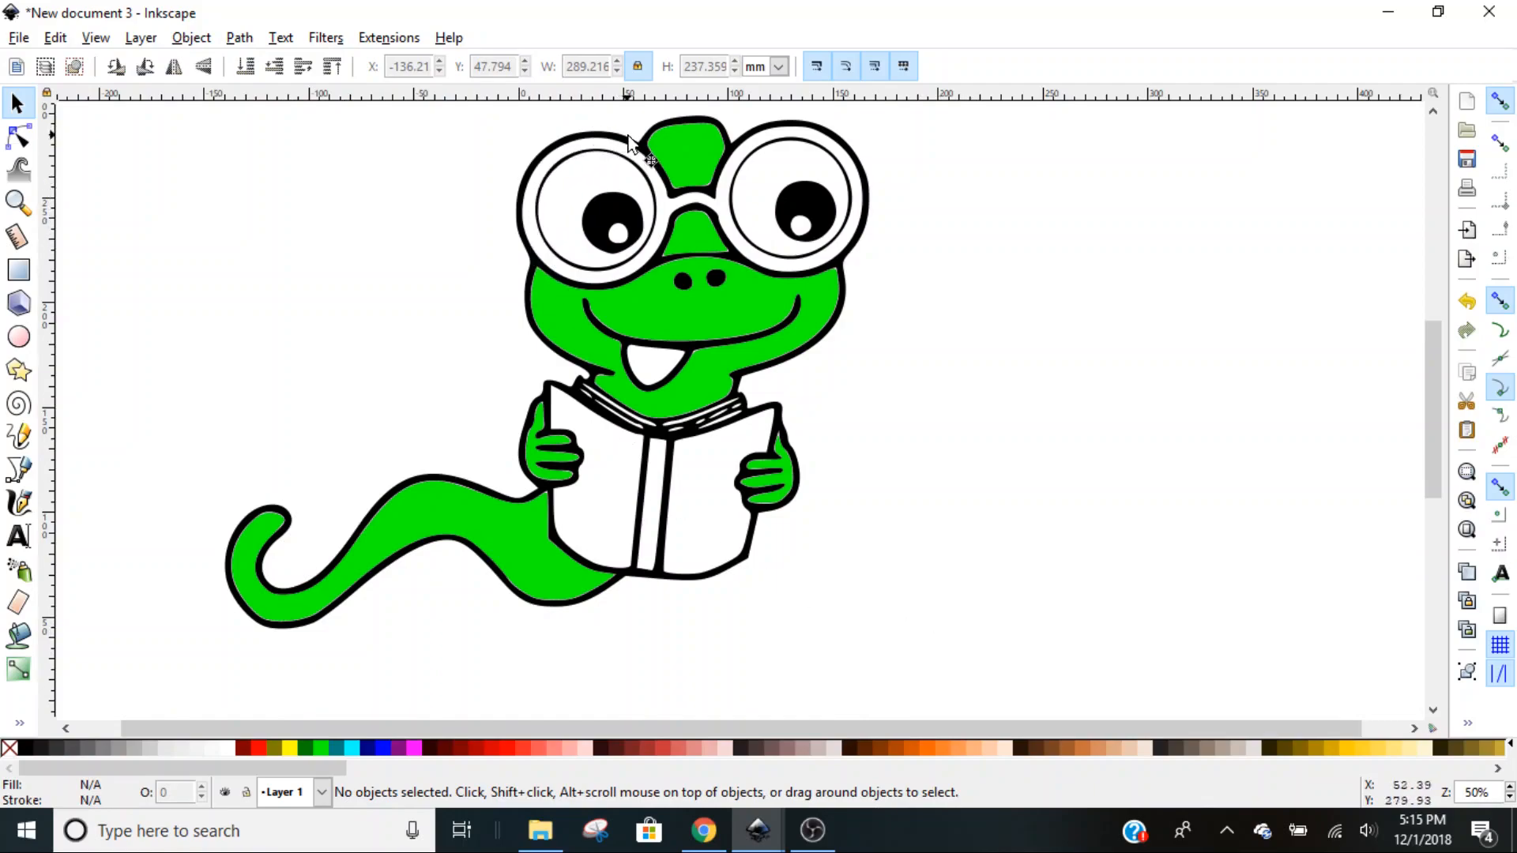
{"action": "mouse_move", "coordinate": [647, 256]}
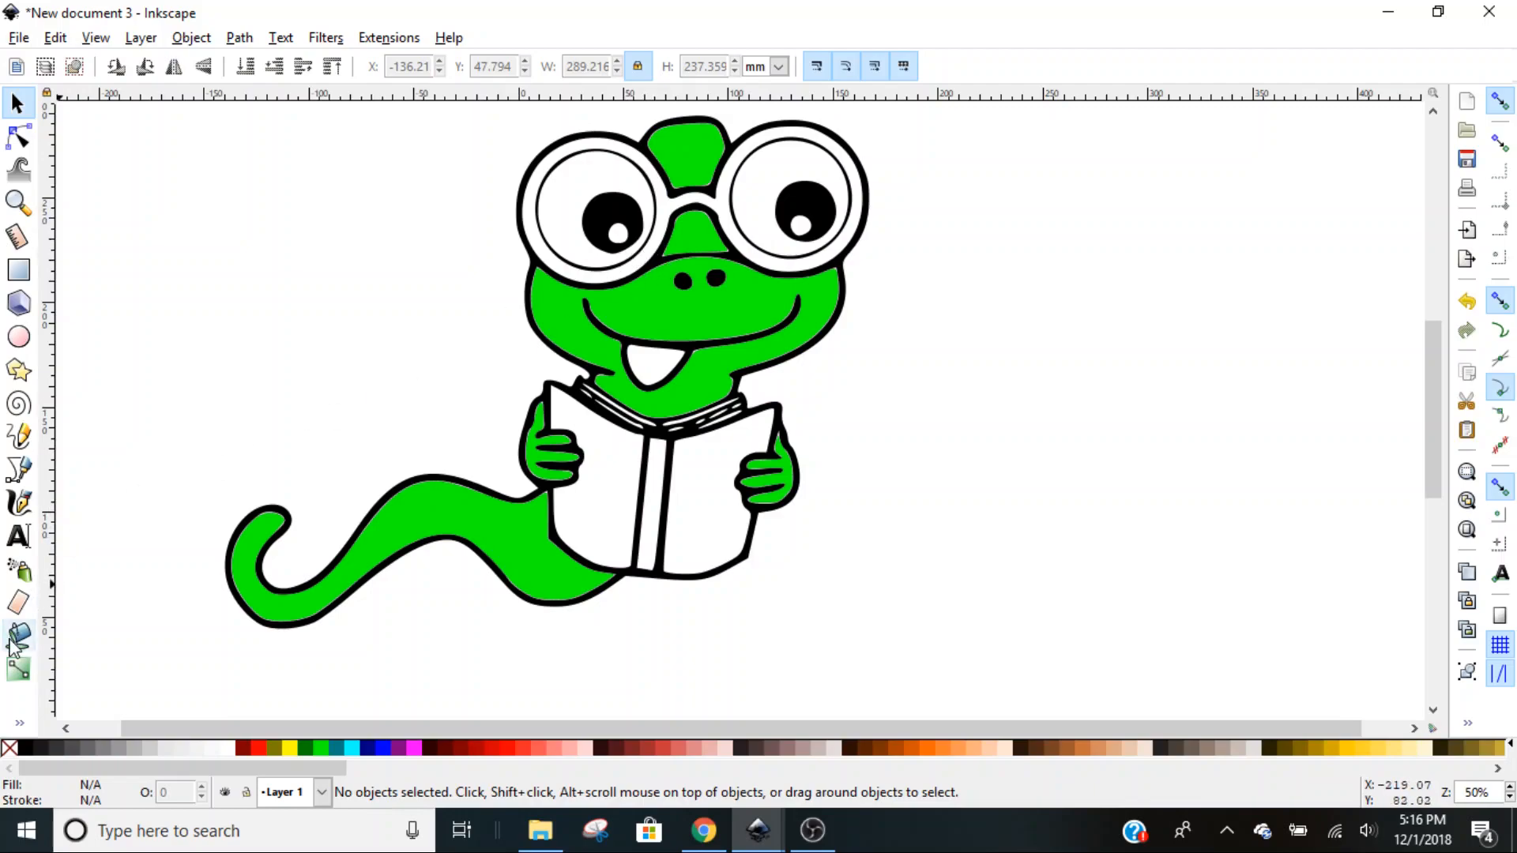
Fill the glasses frames aqua with the Paint Bucket, then deselect.
{"action": "left_click", "coordinate": [19, 637]}
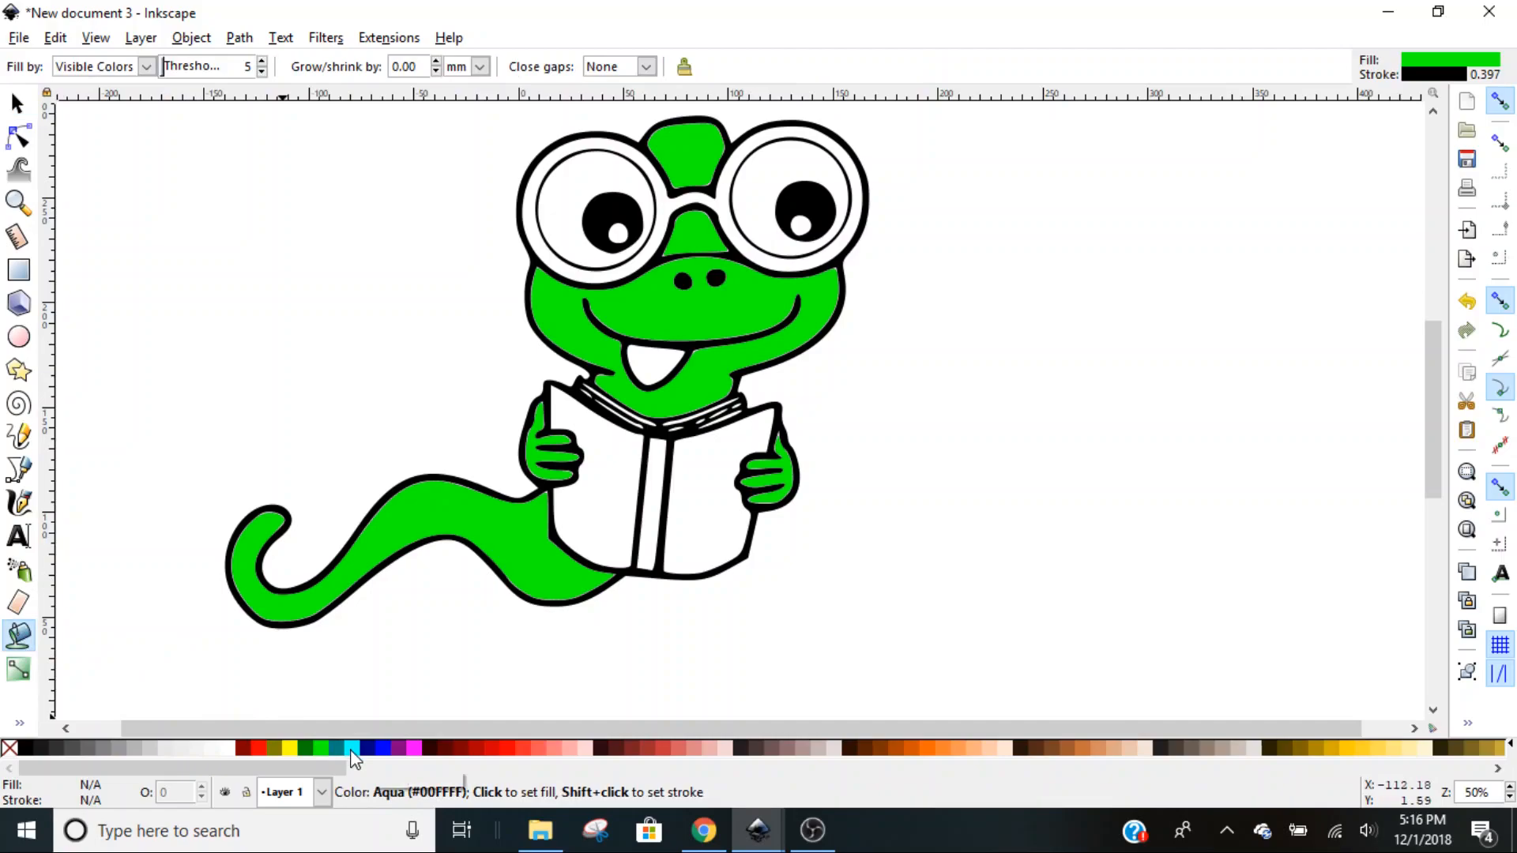
{"action": "left_click", "coordinate": [537, 211]}
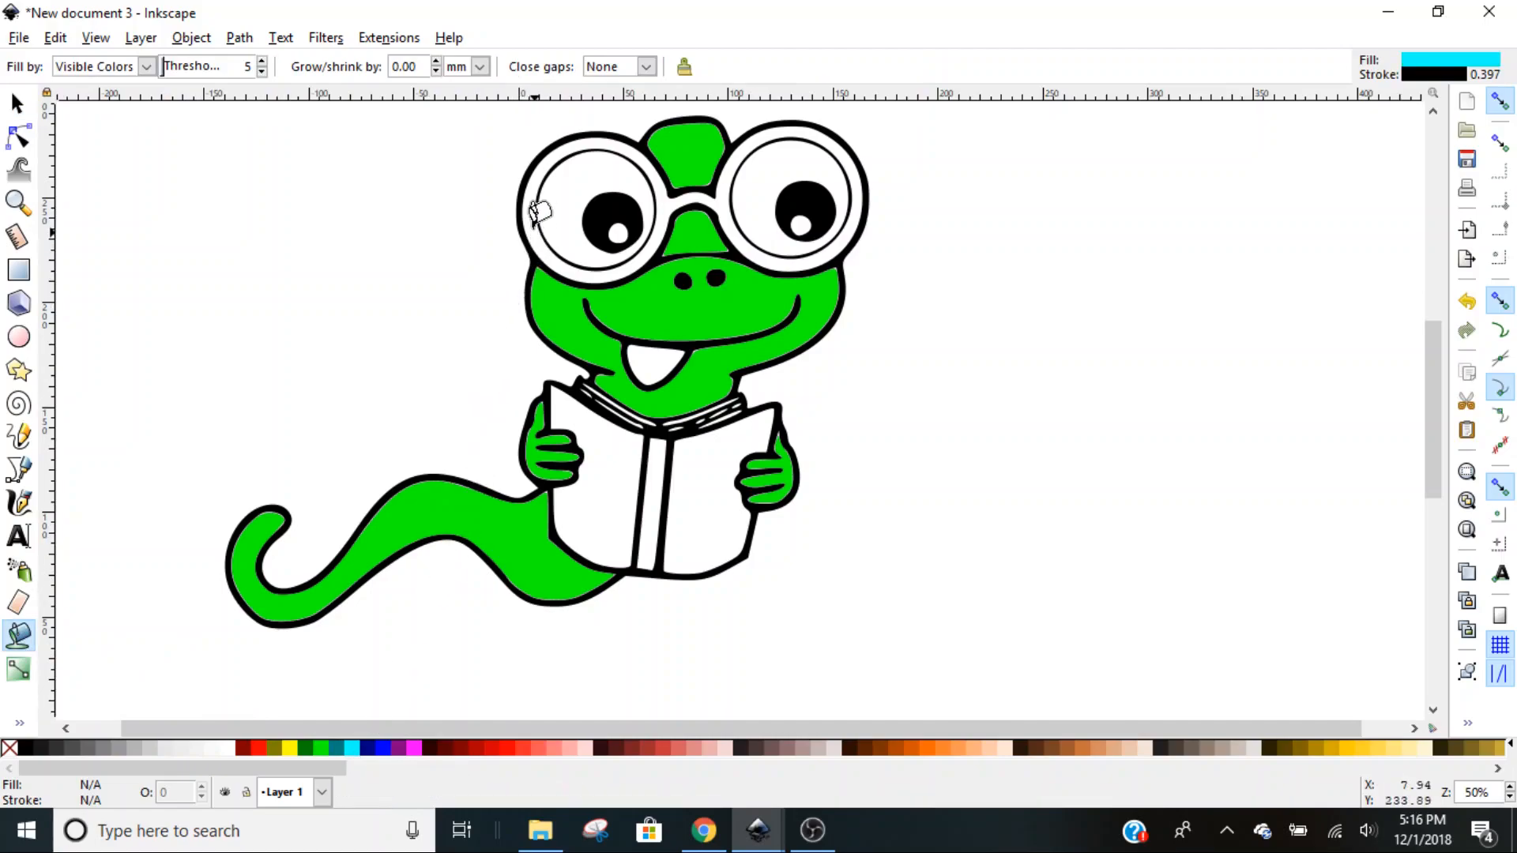
{"action": "left_click", "coordinate": [539, 215]}
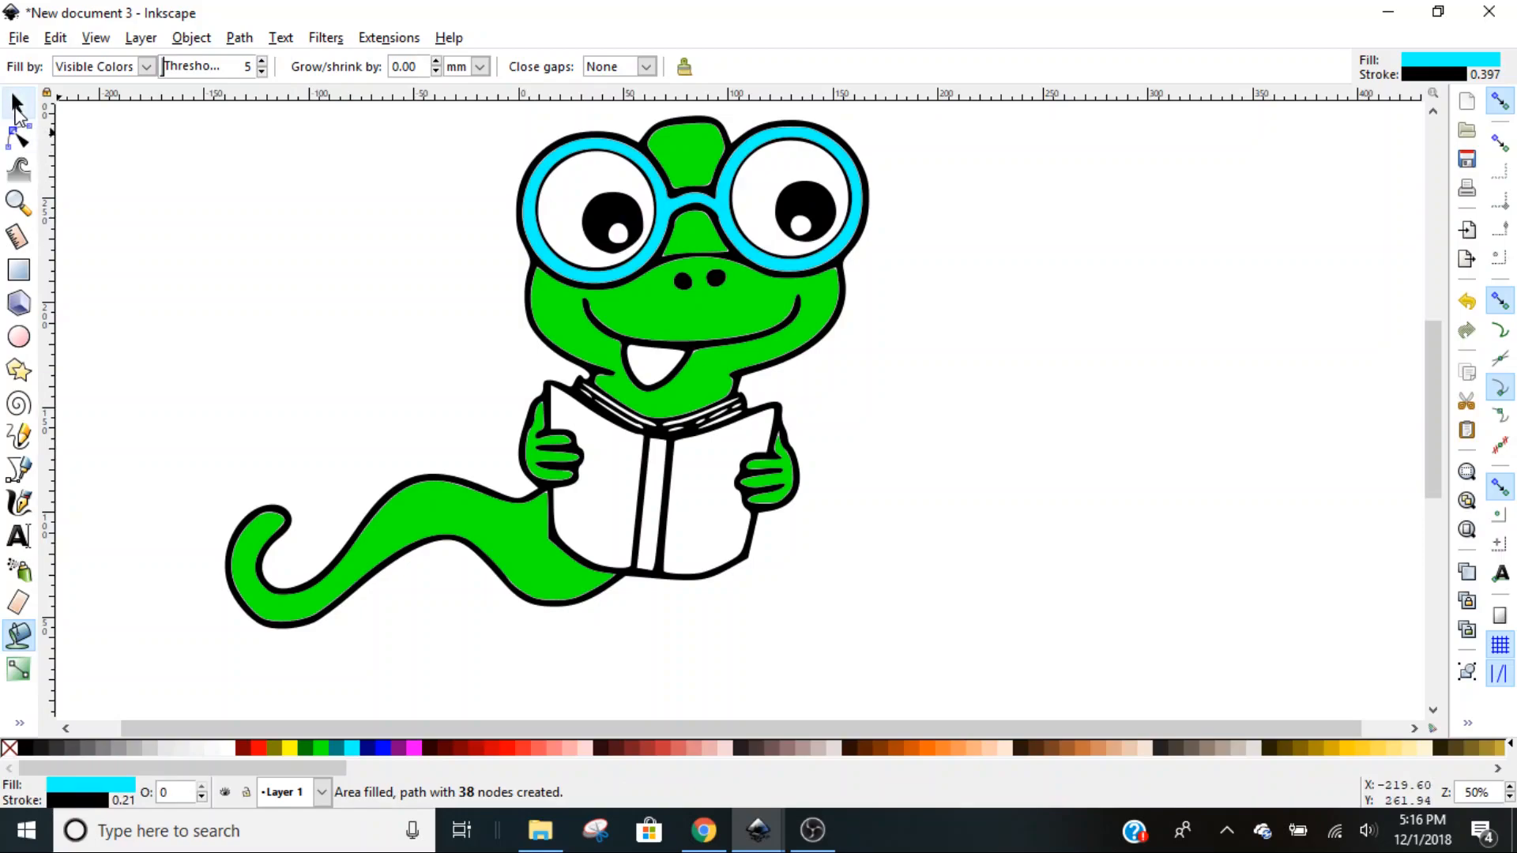
{"action": "left_click", "coordinate": [15, 103]}
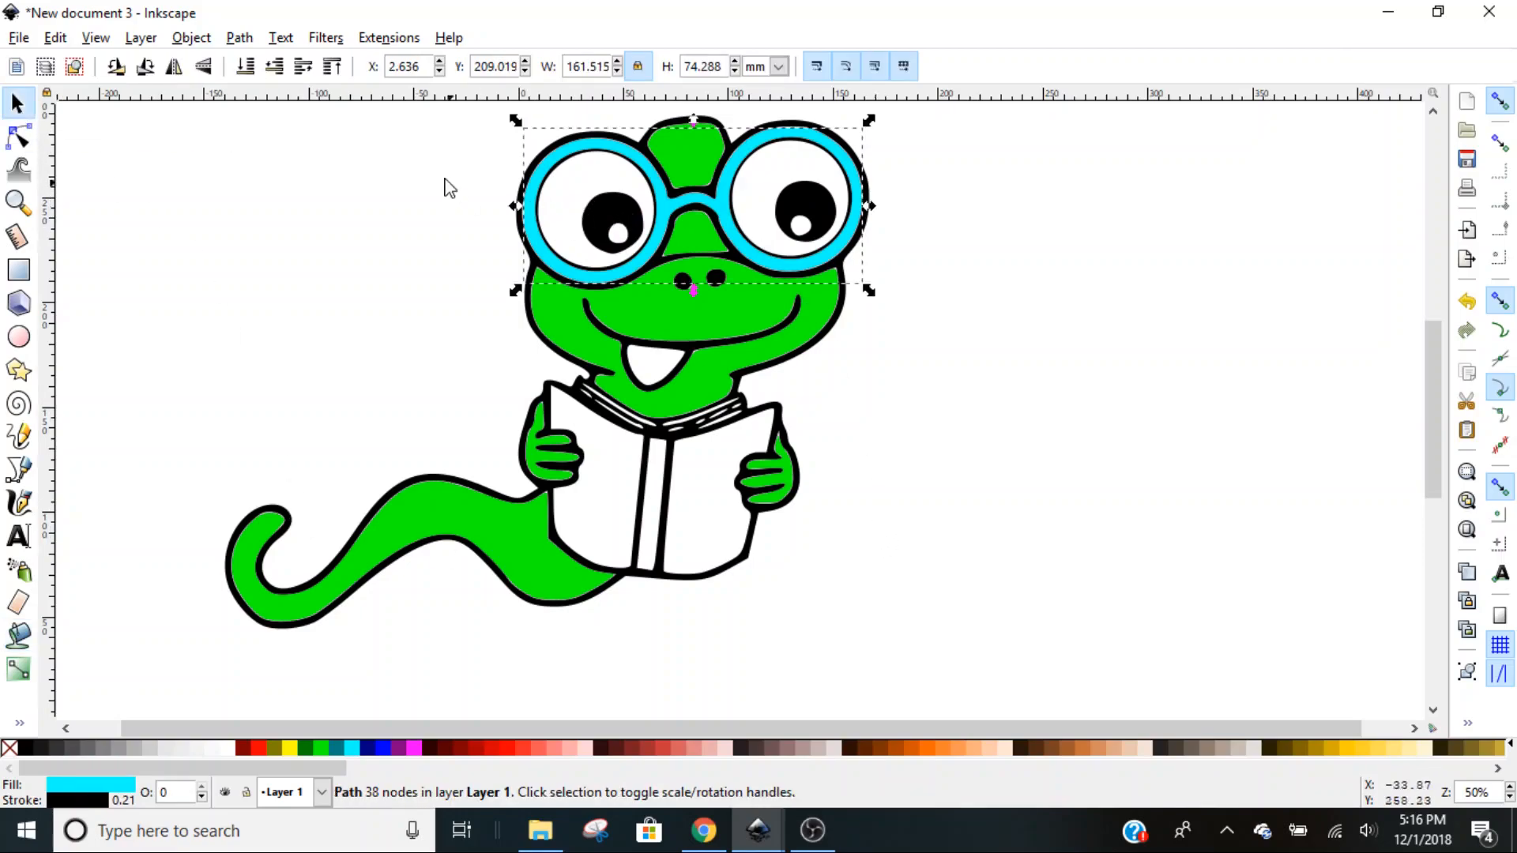
{"action": "mouse_move", "coordinate": [974, 542]}
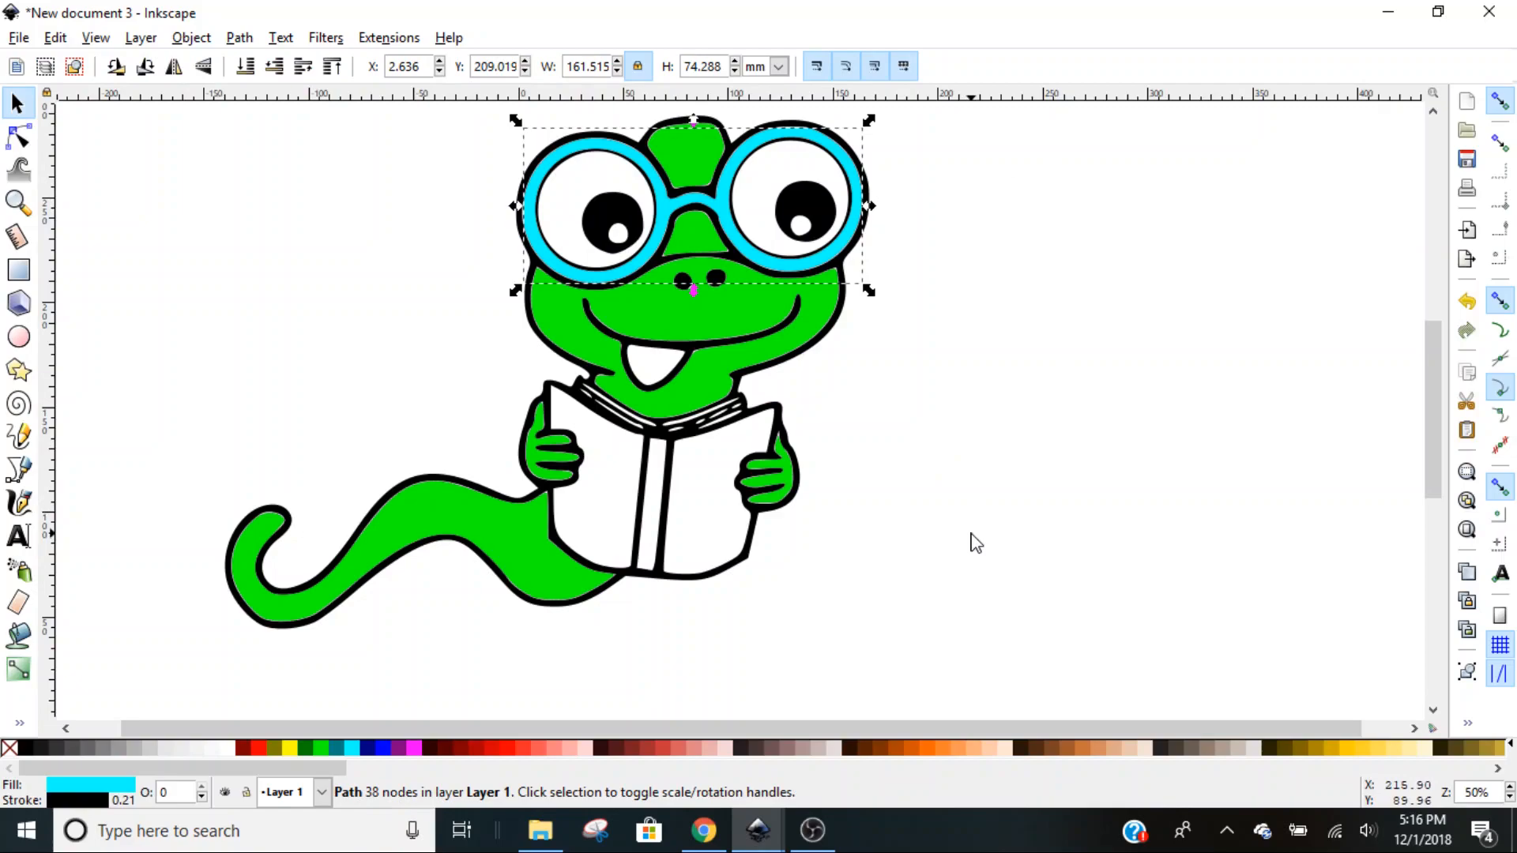
{"action": "left_click", "coordinate": [1016, 540]}
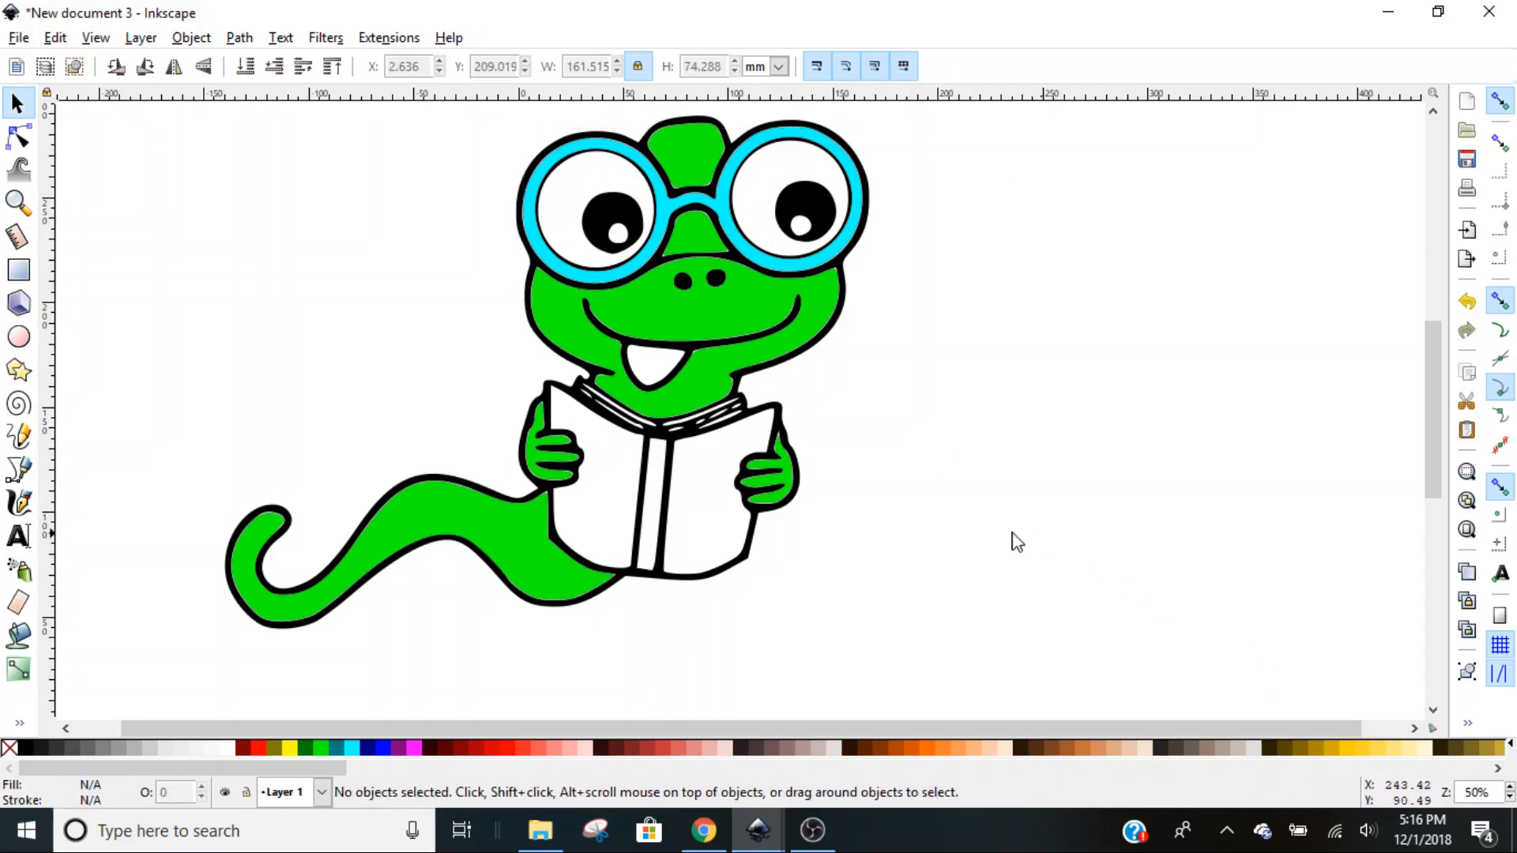
{"action": "mouse_move", "coordinate": [711, 516]}
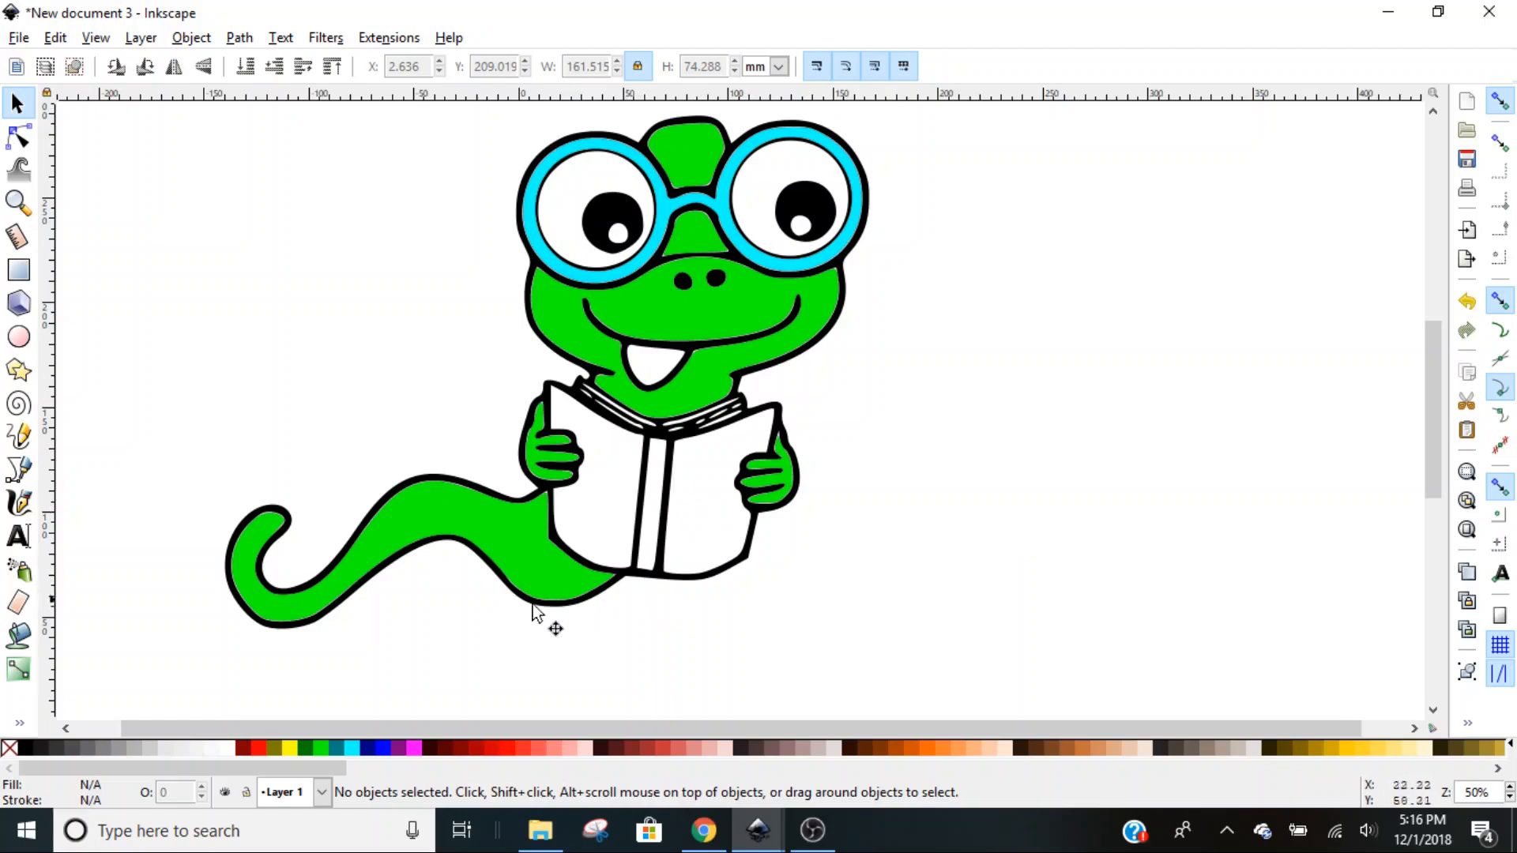
Fill the left and right book covers orange, then clear the selection.
{"action": "left_click", "coordinate": [19, 635]}
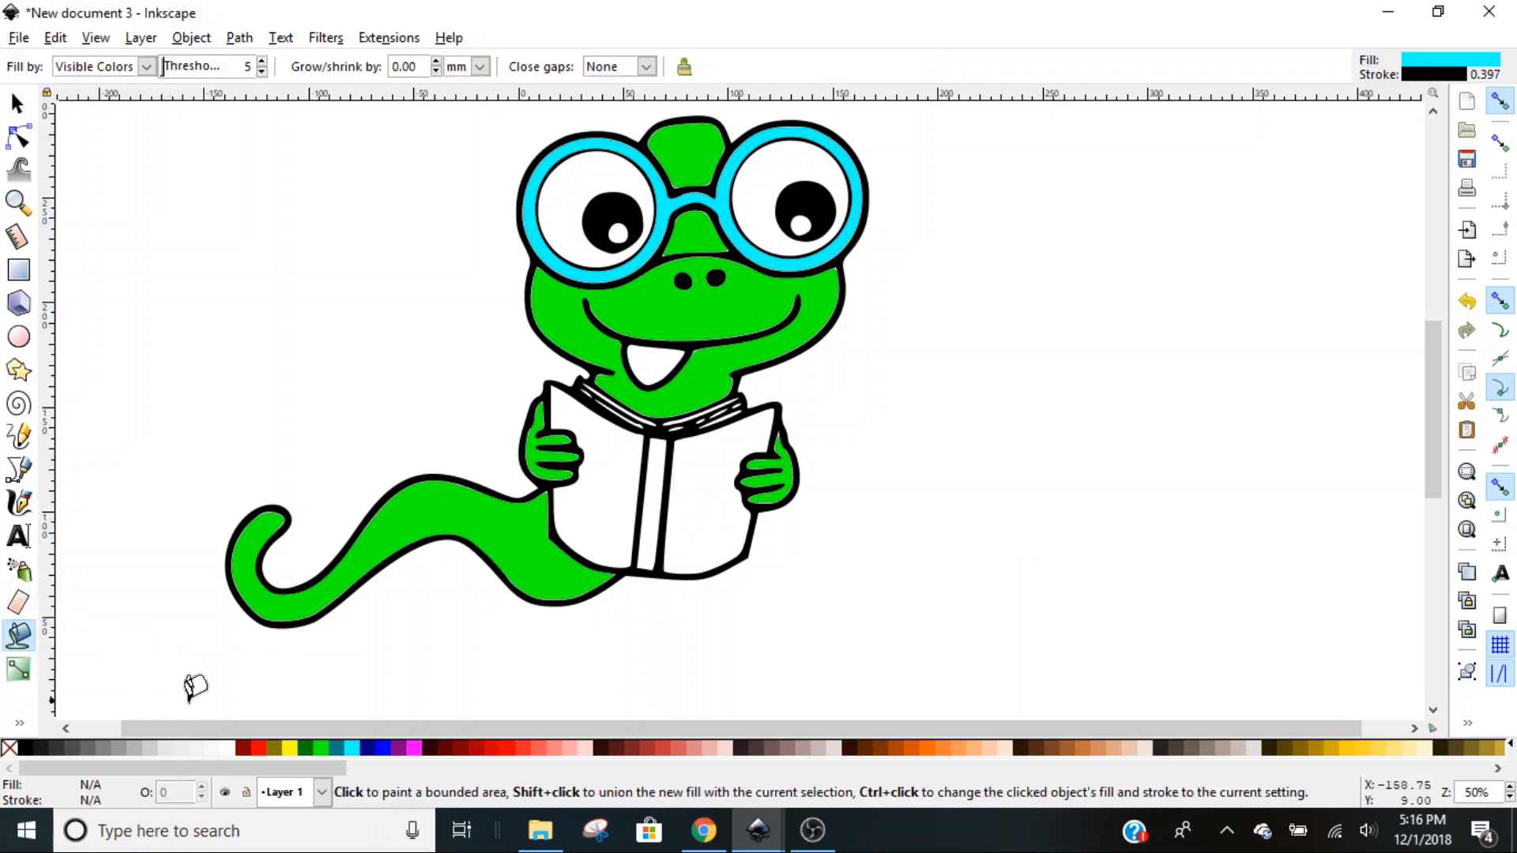
{"action": "mouse_move", "coordinate": [888, 747]}
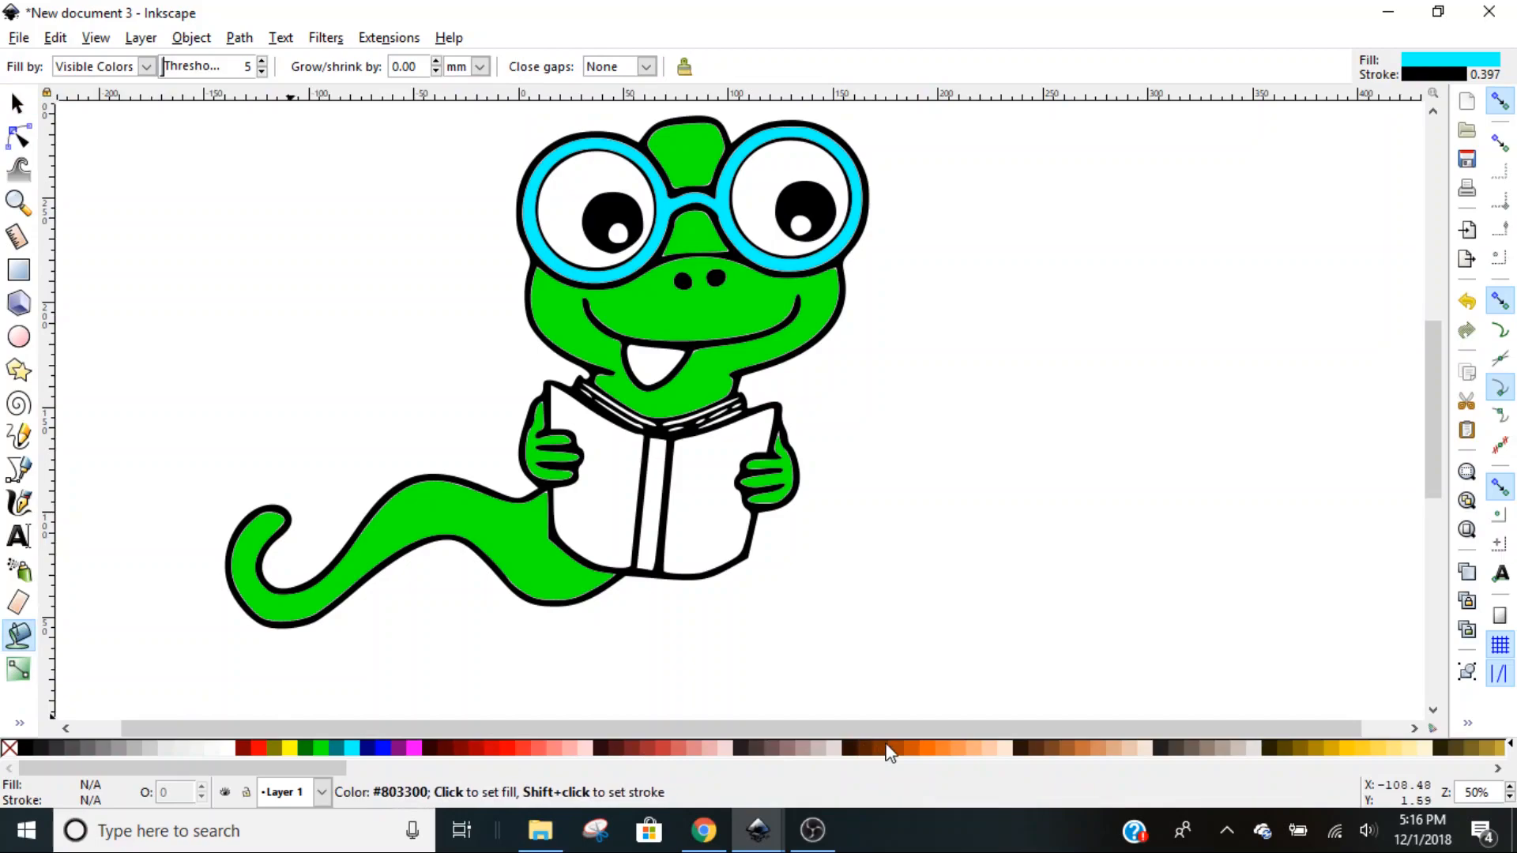
{"action": "left_click", "coordinate": [919, 748]}
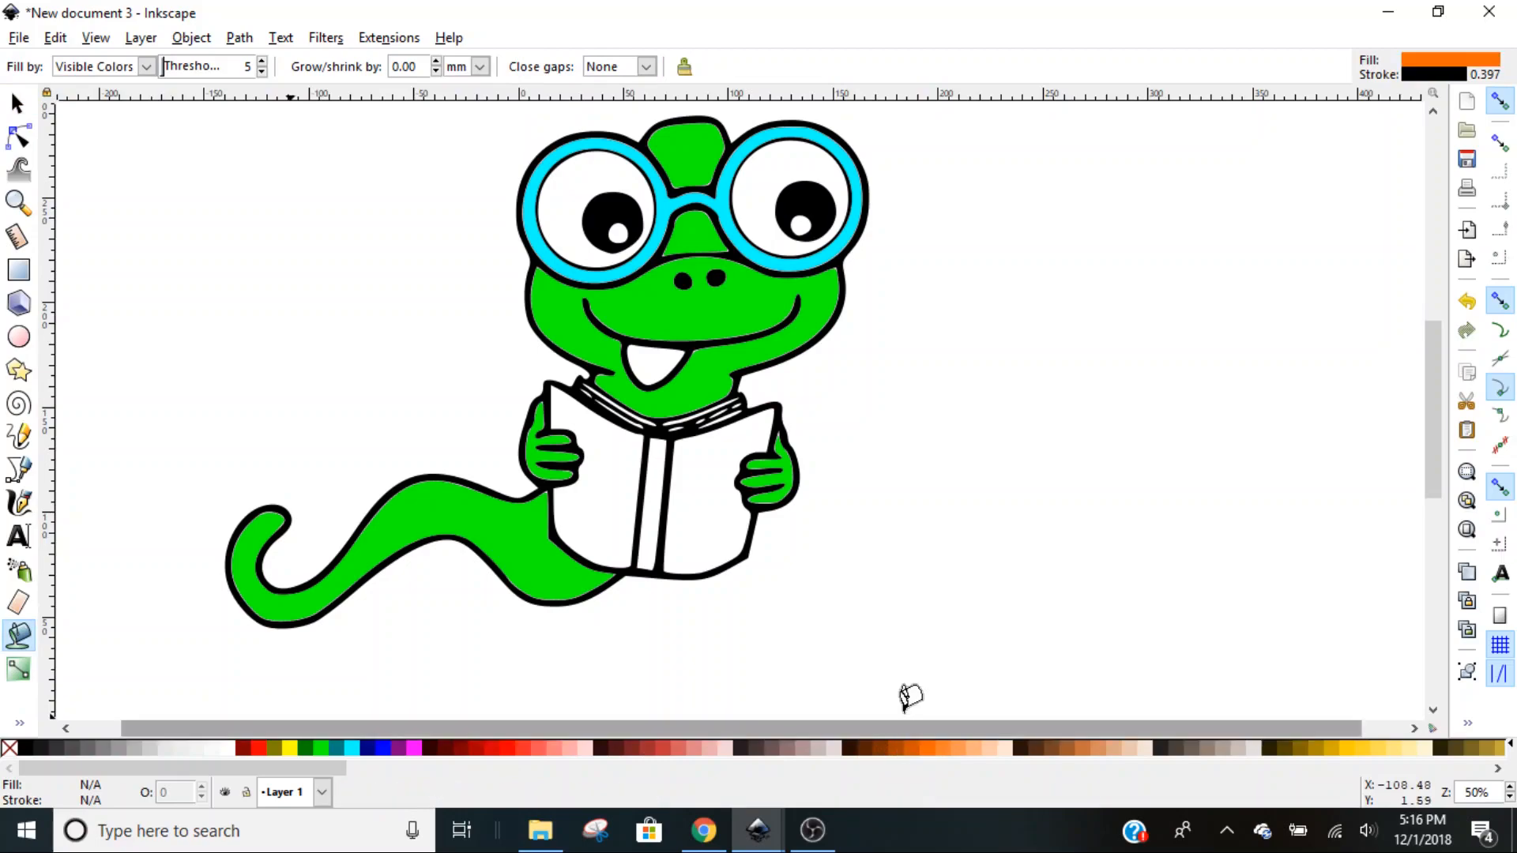
{"action": "left_click", "coordinate": [648, 503]}
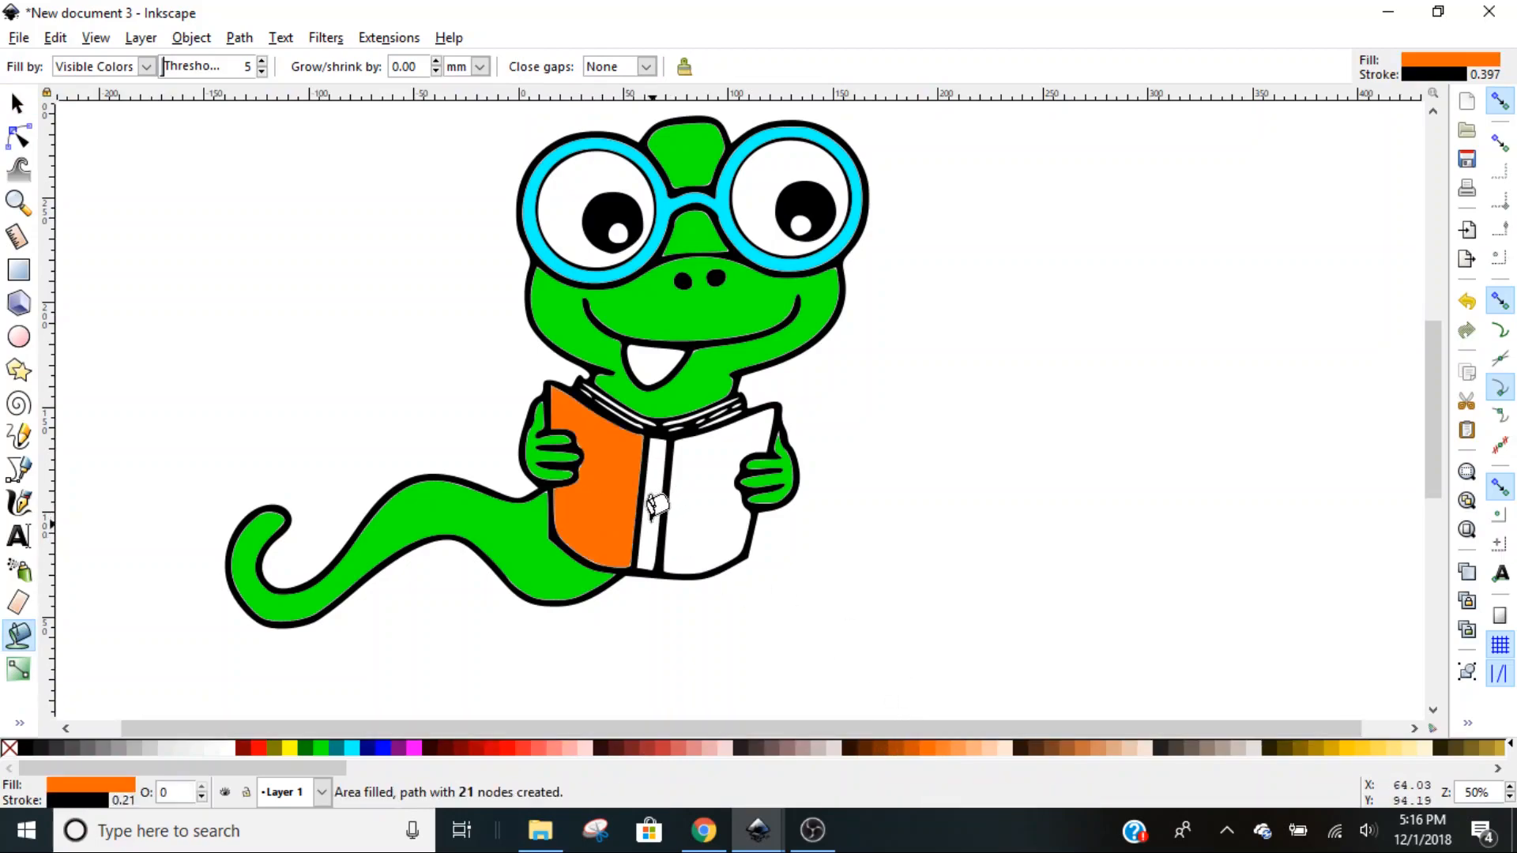
{"action": "left_click", "coordinate": [677, 493]}
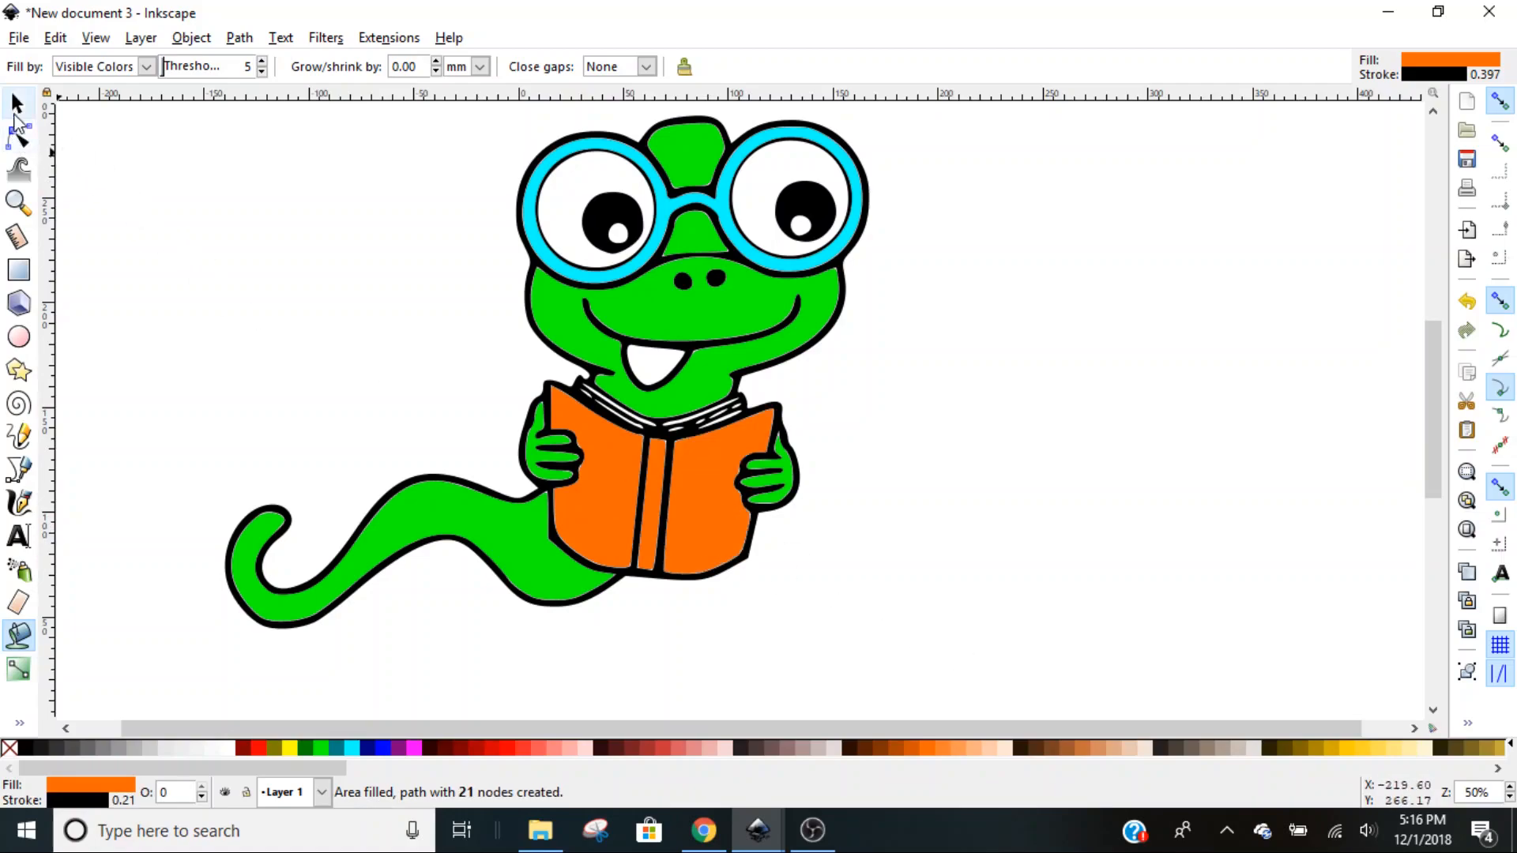
{"action": "left_click", "coordinate": [16, 104]}
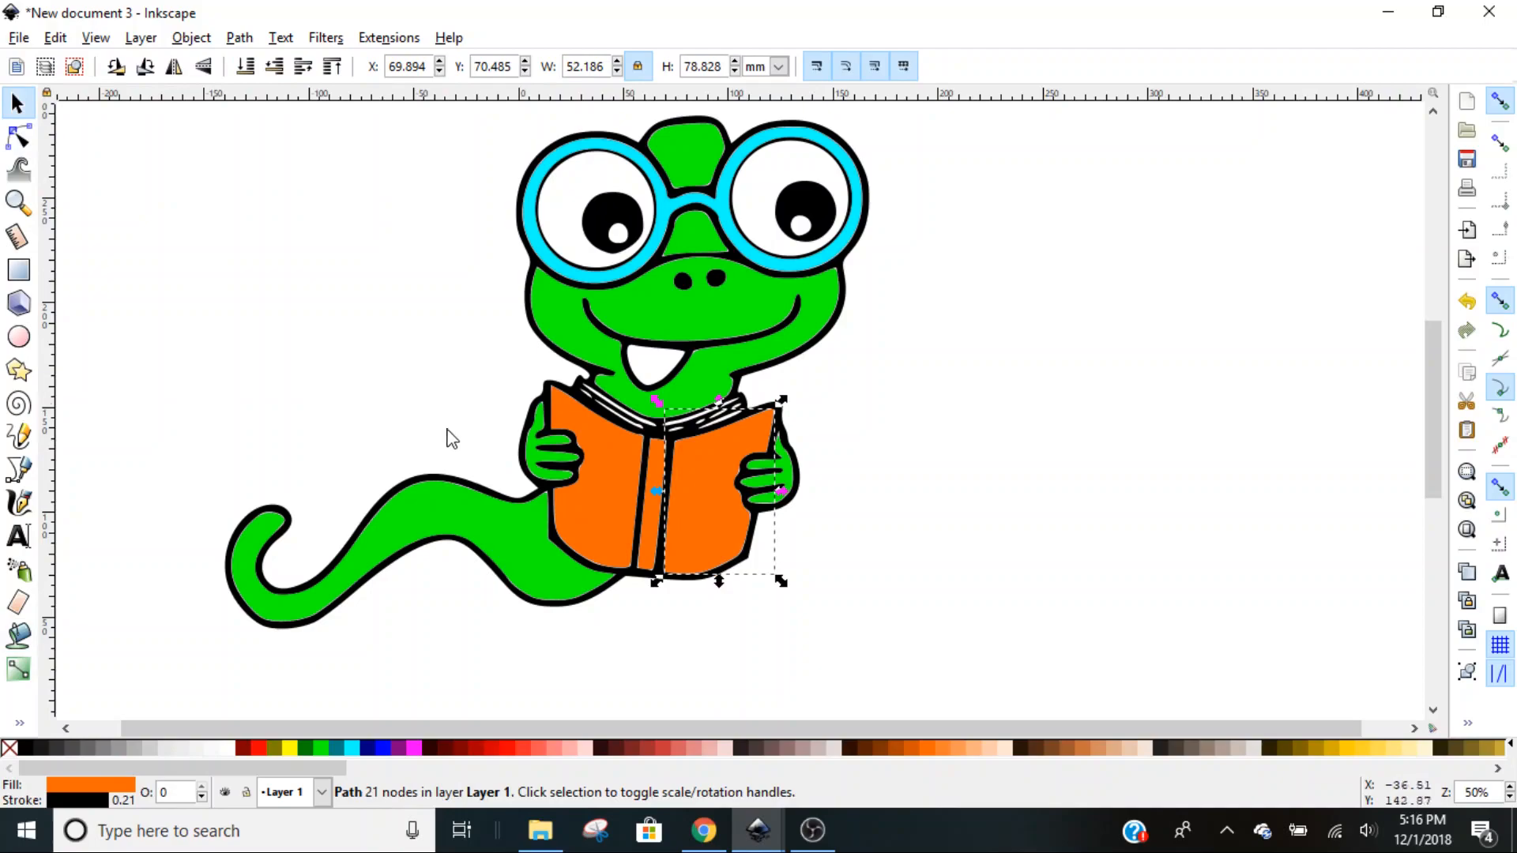
{"action": "mouse_move", "coordinate": [21, 107]}
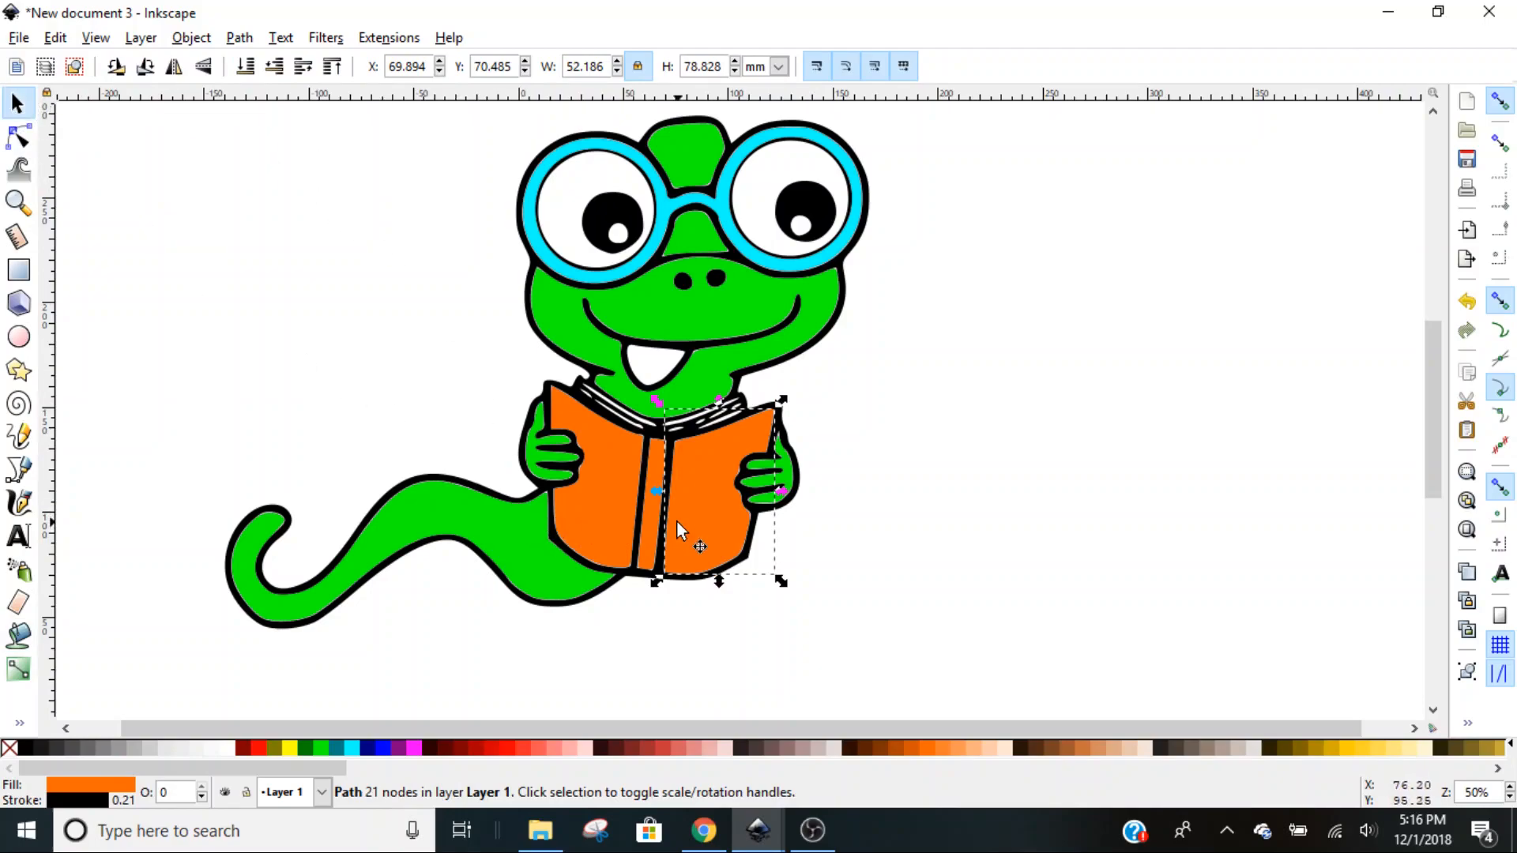
{"action": "mouse_move", "coordinate": [674, 581]}
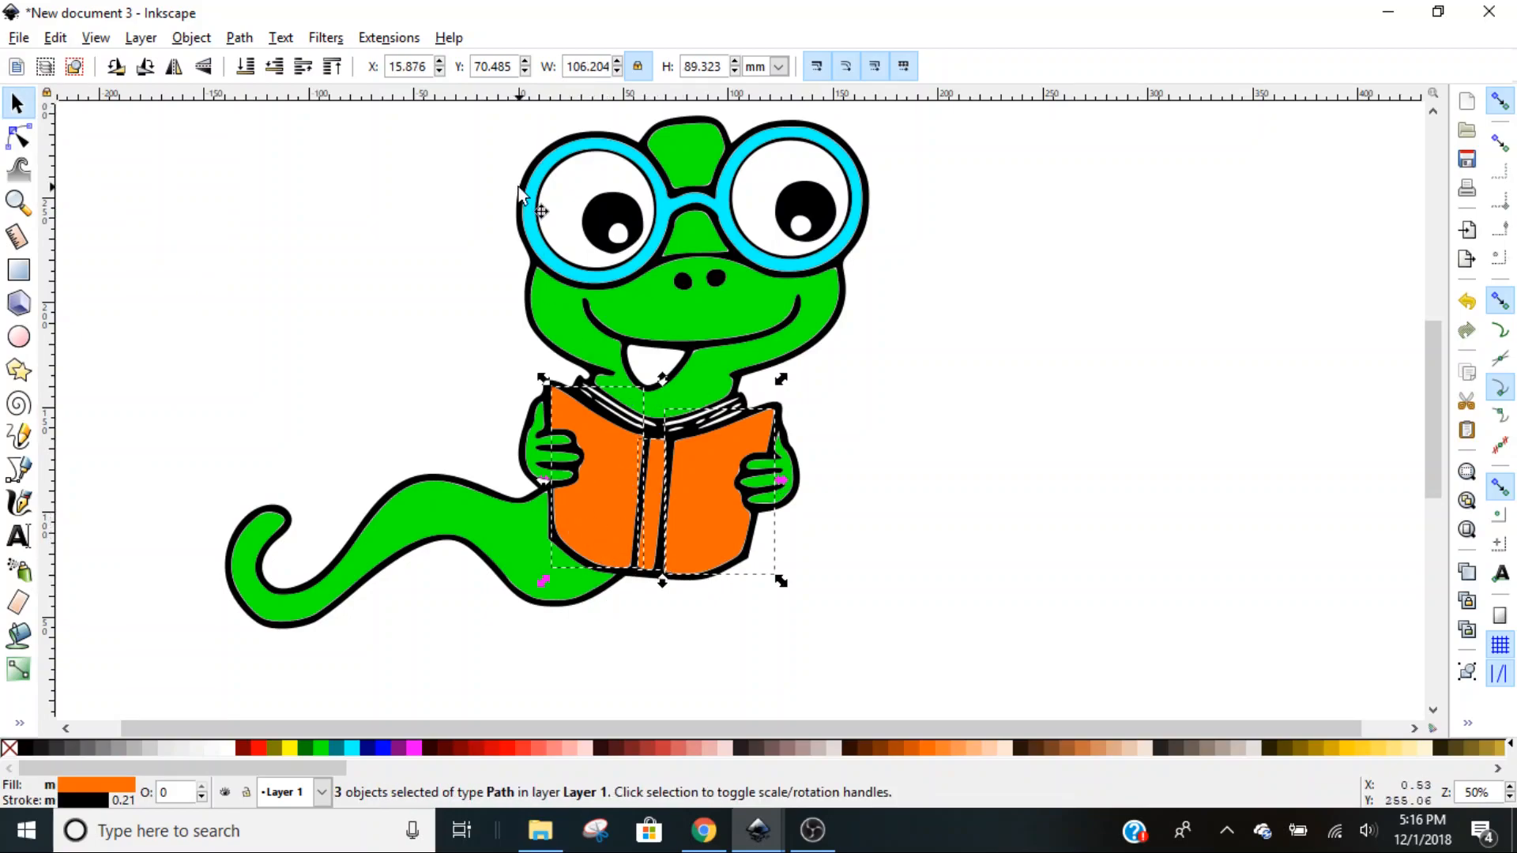
{"action": "left_click", "coordinate": [190, 37]}
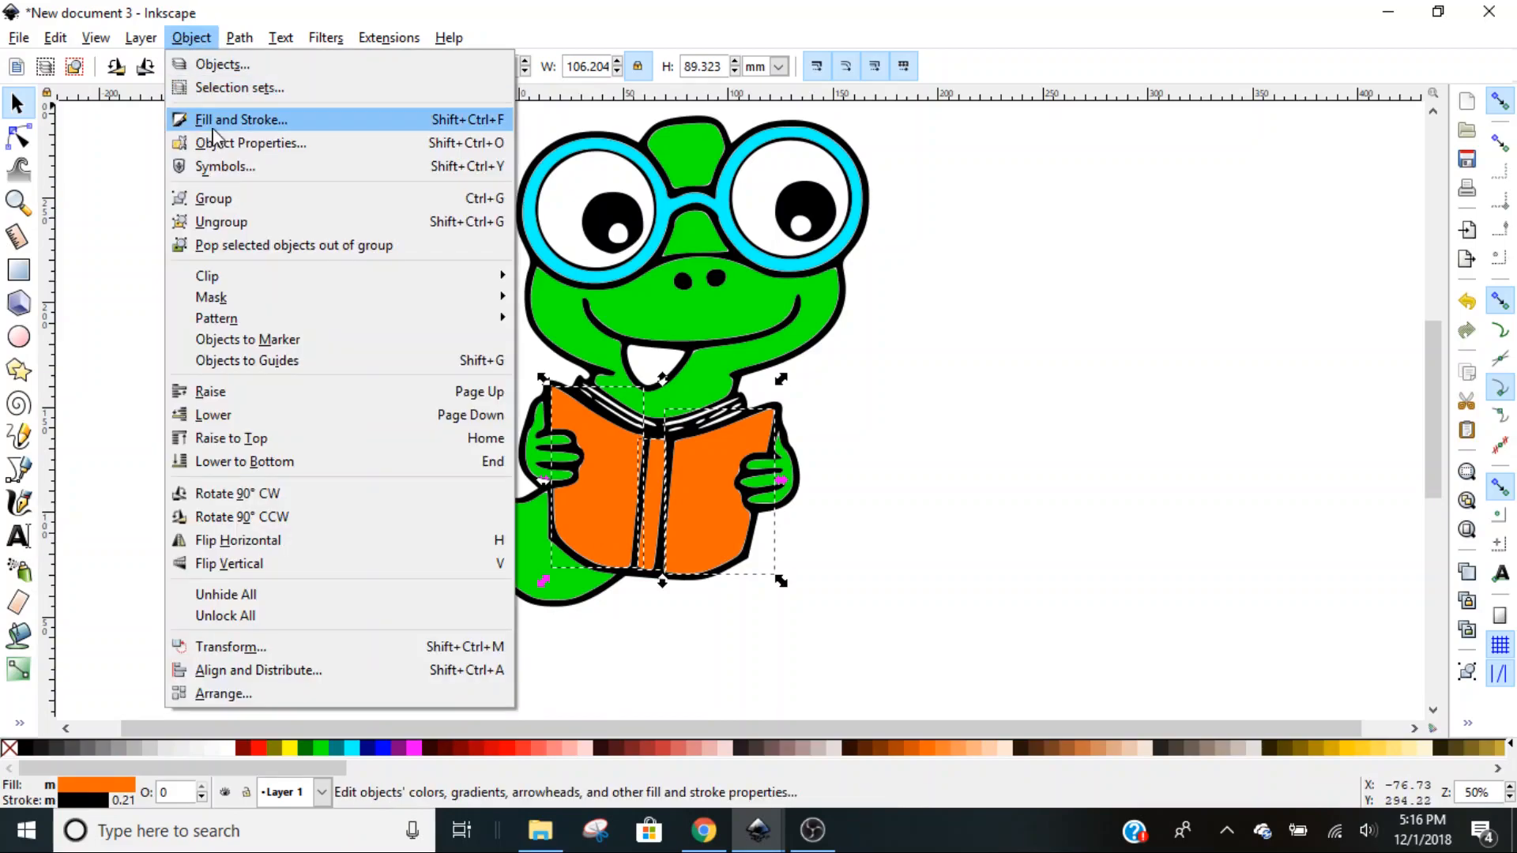
{"action": "left_click", "coordinate": [1025, 416]}
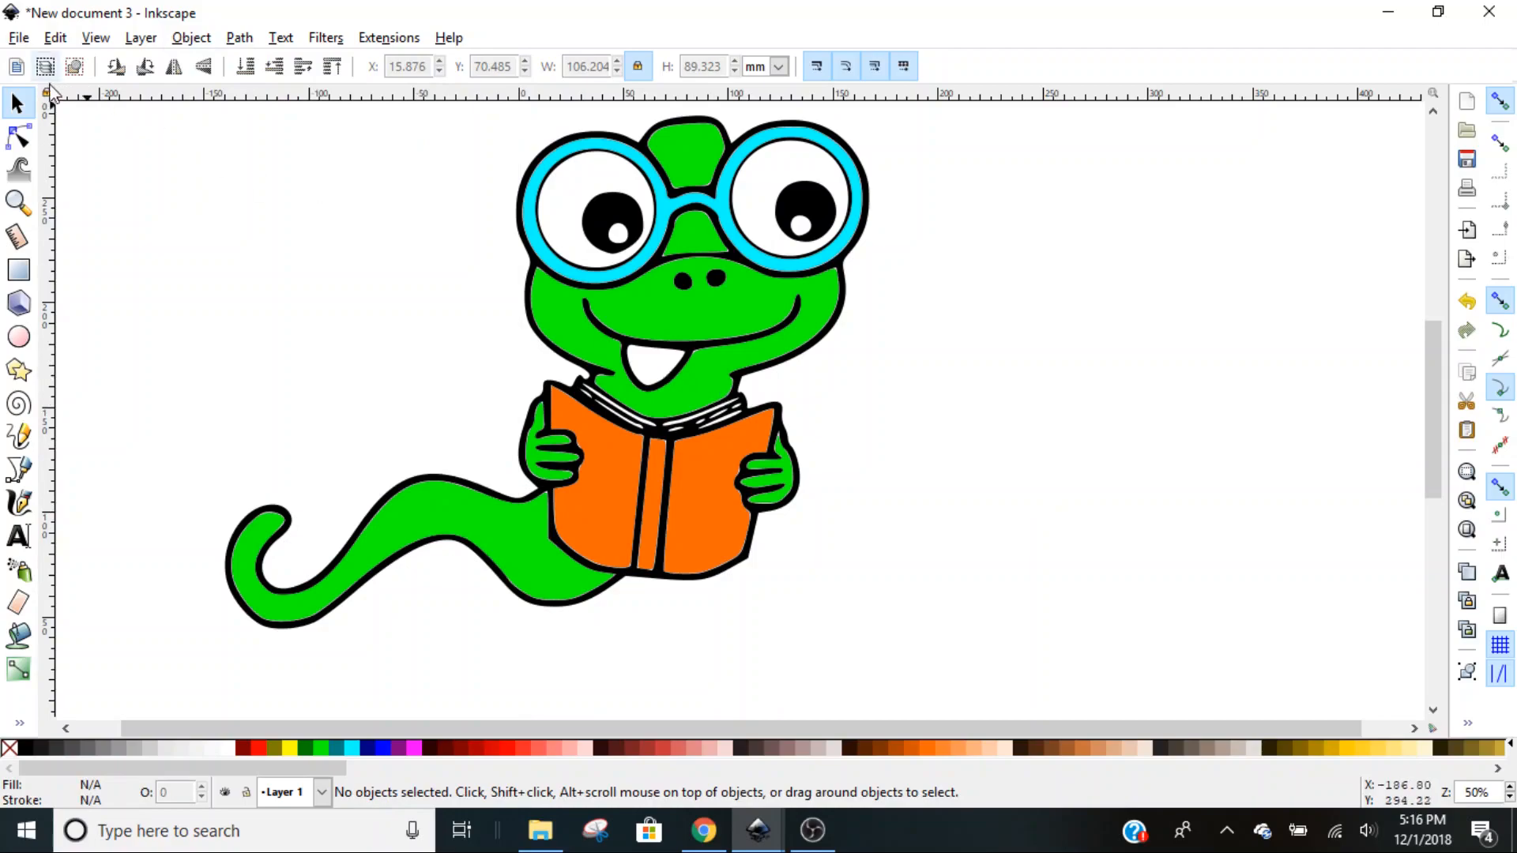
Fill the bookworm's tongue pink with the Paint Bucket.
{"action": "left_click", "coordinate": [19, 638]}
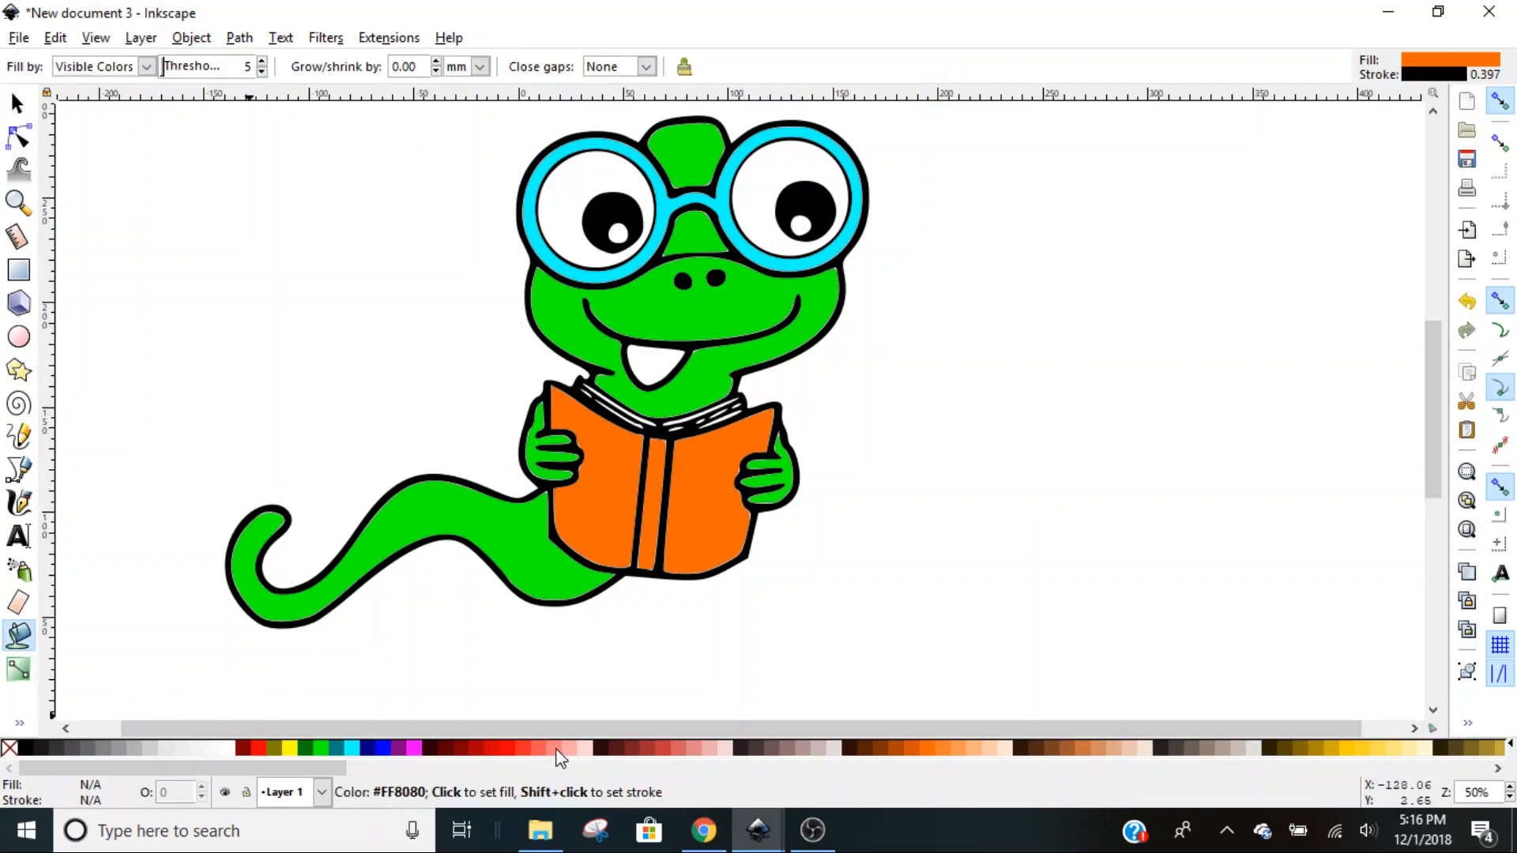
{"action": "left_click", "coordinate": [677, 363]}
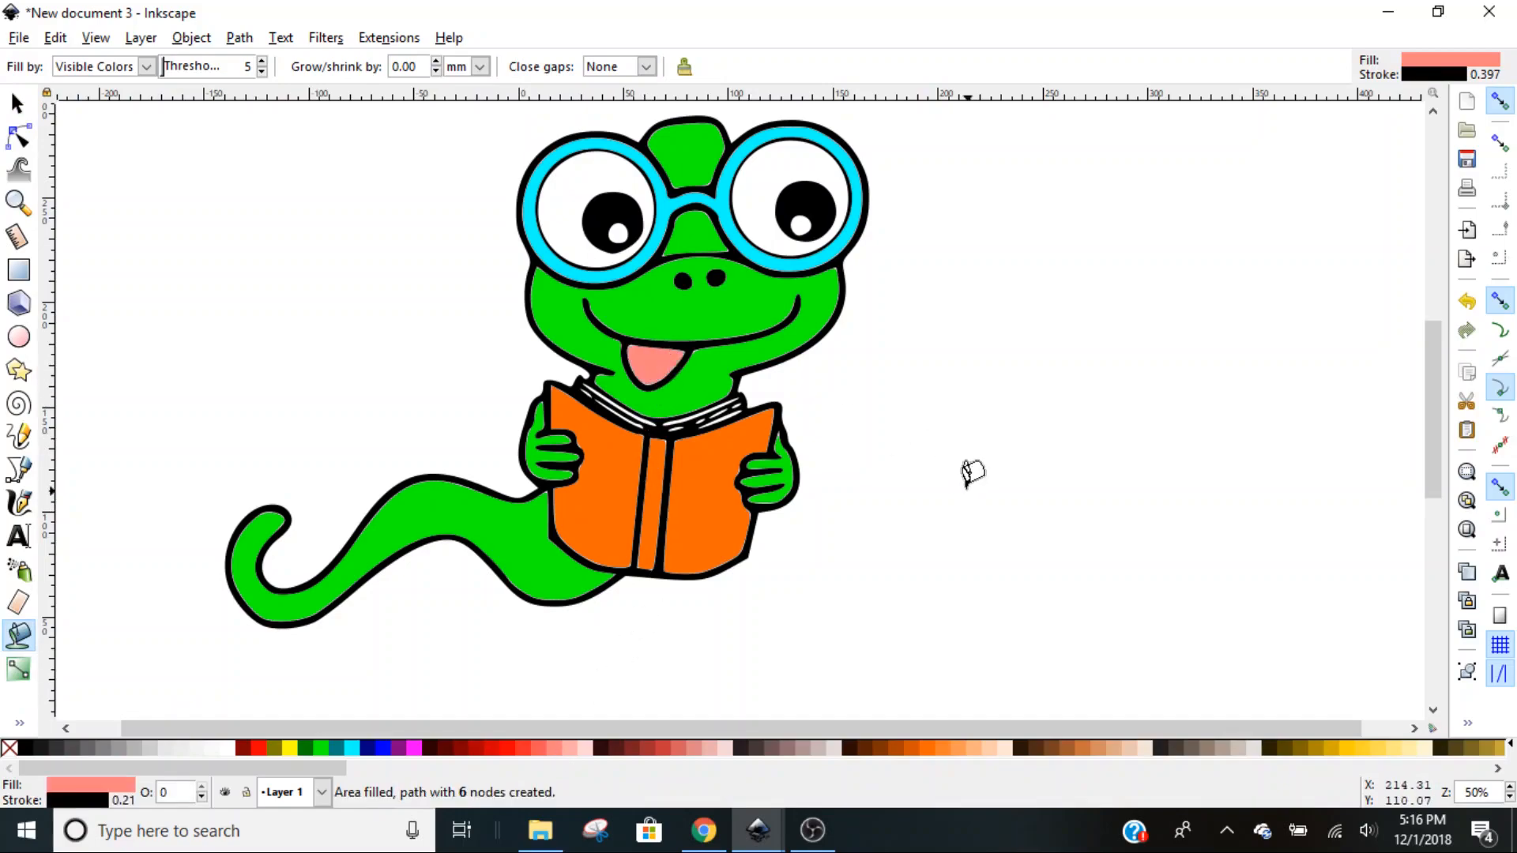
{"action": "mouse_move", "coordinate": [12, 131]}
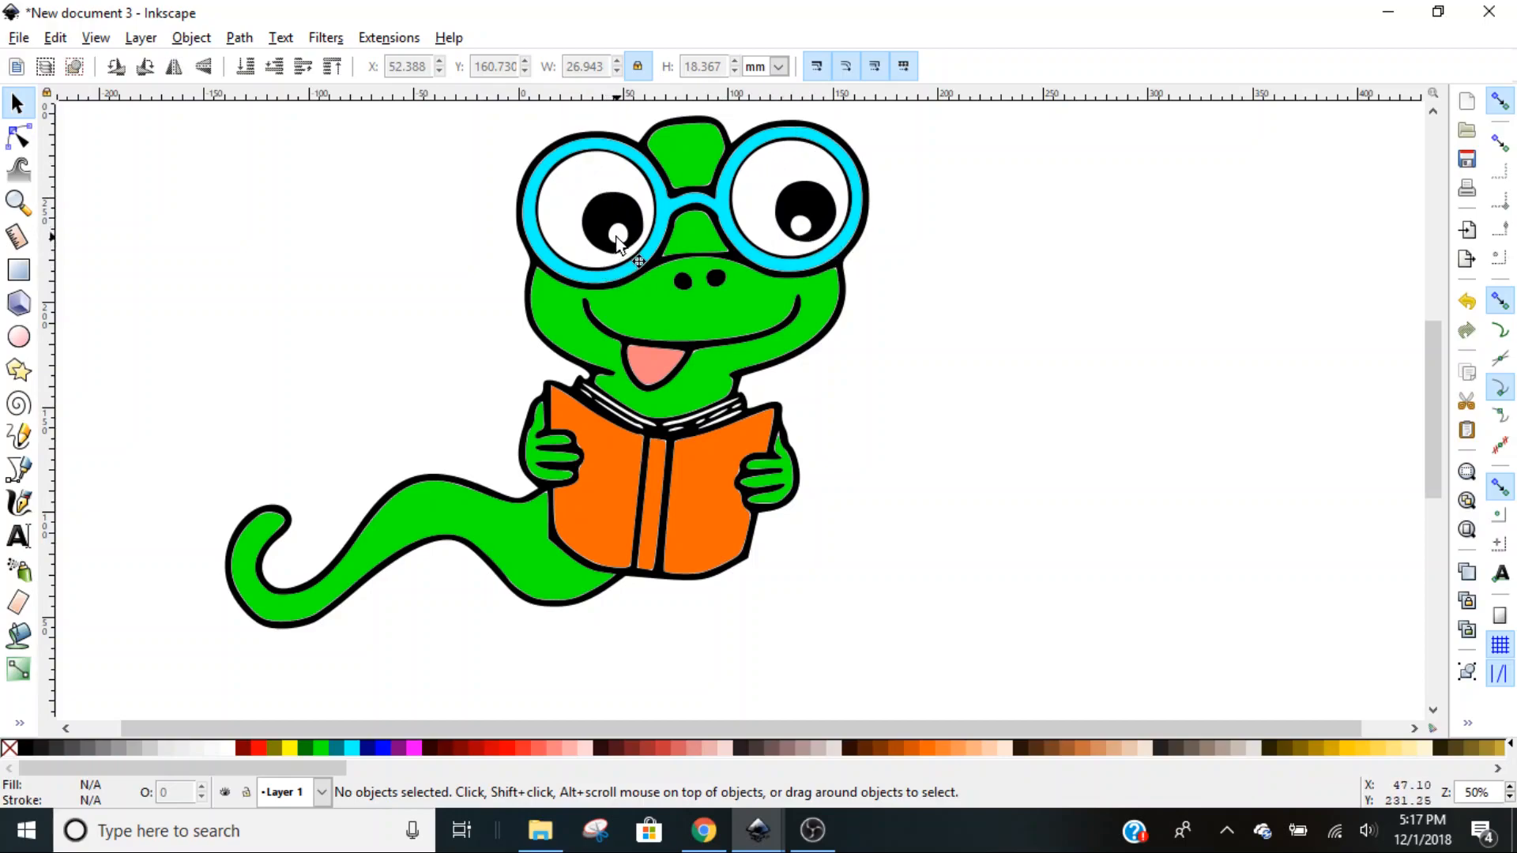
{"action": "mouse_move", "coordinate": [349, 637]}
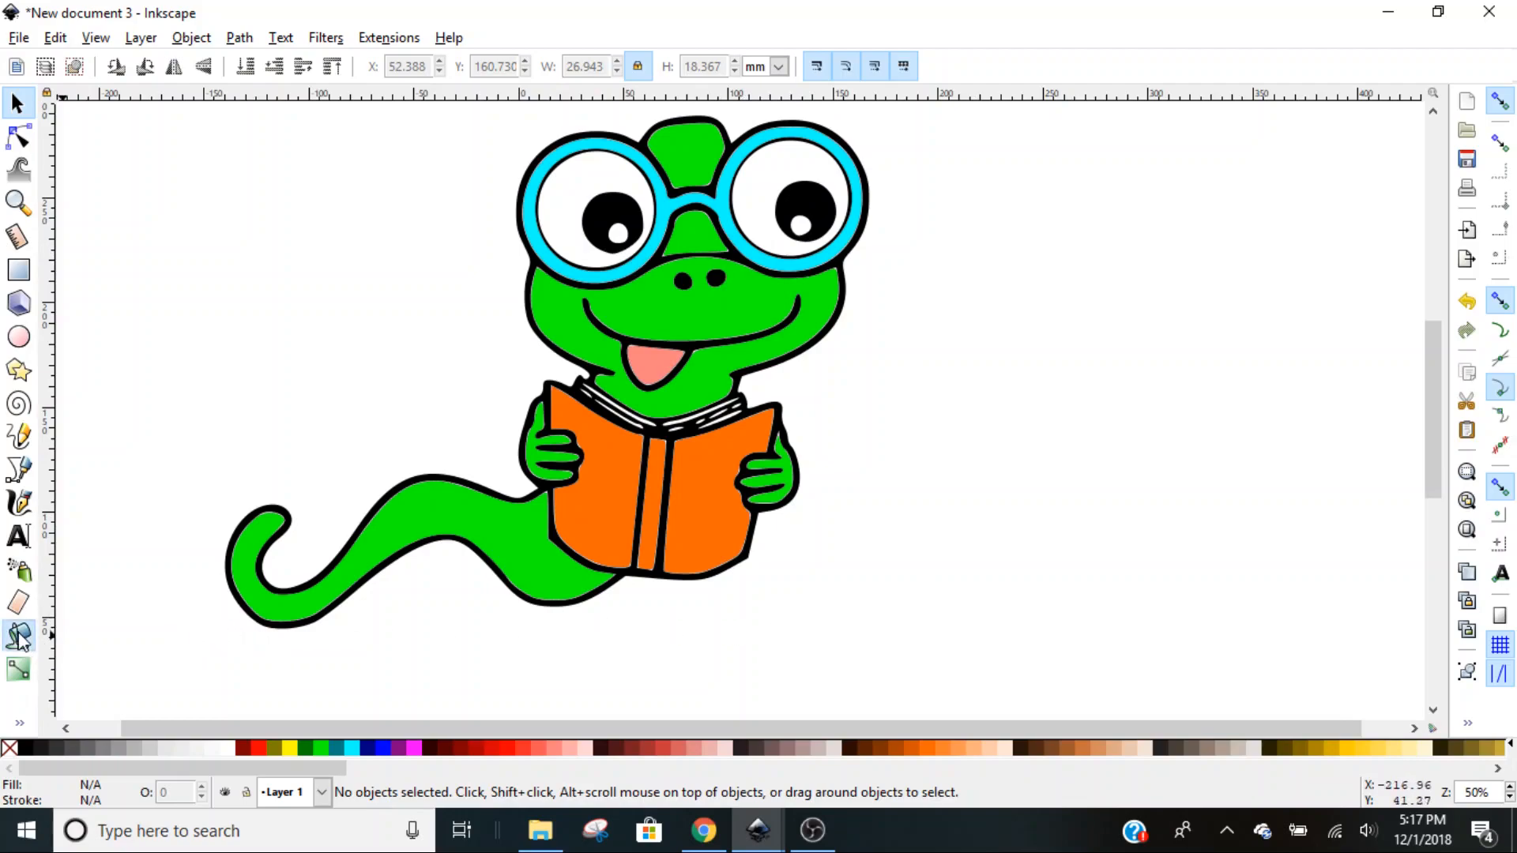
With the Paint Bucket, fill the enclosed white area inside the worm's left eye.
{"action": "left_click", "coordinate": [19, 637]}
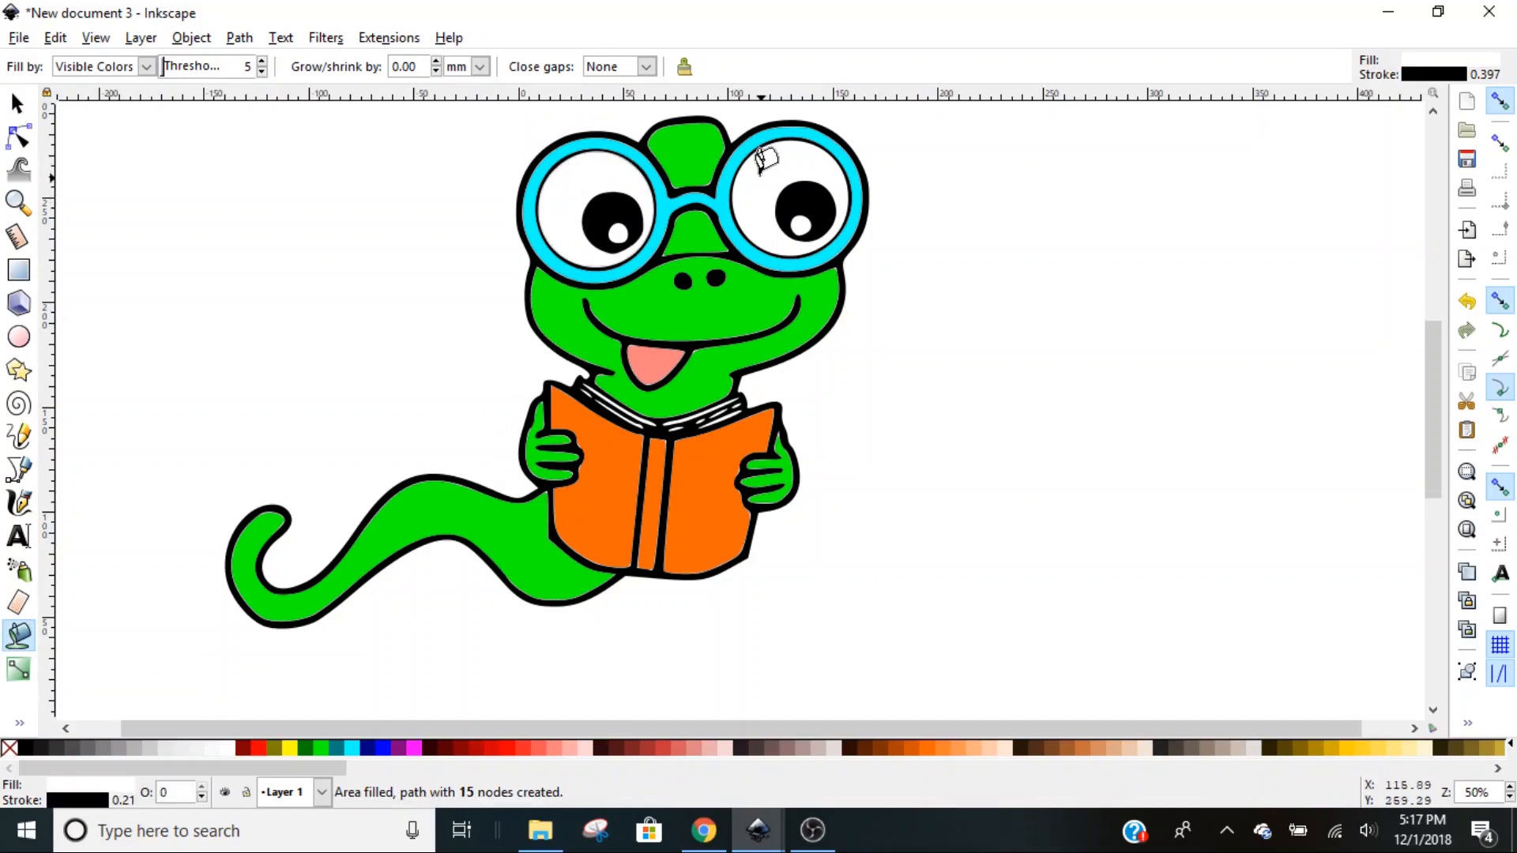
{"action": "left_click", "coordinate": [619, 237]}
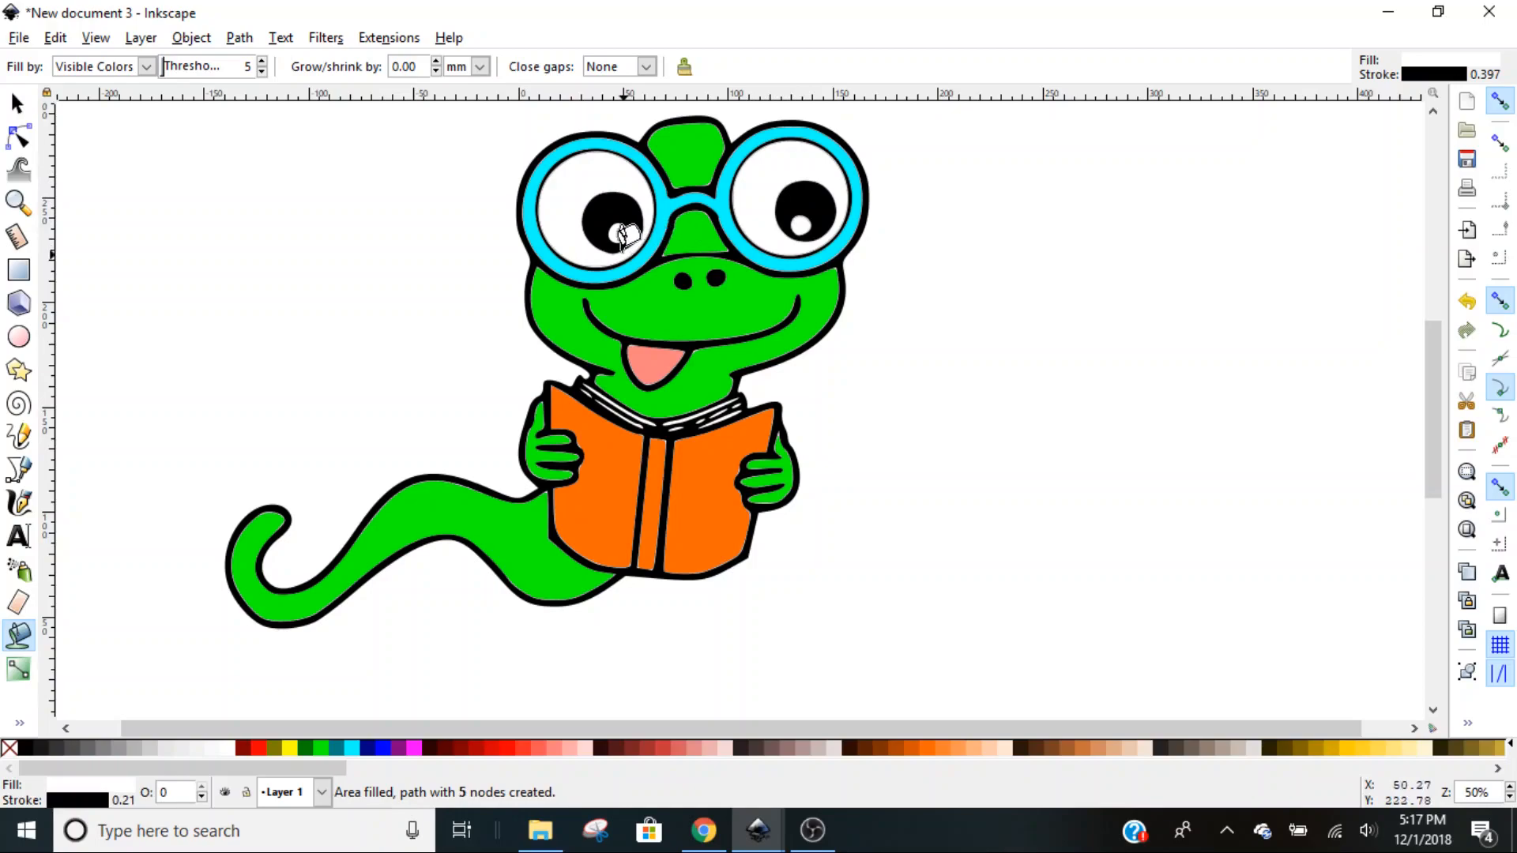
{"action": "mouse_move", "coordinate": [57, 146]}
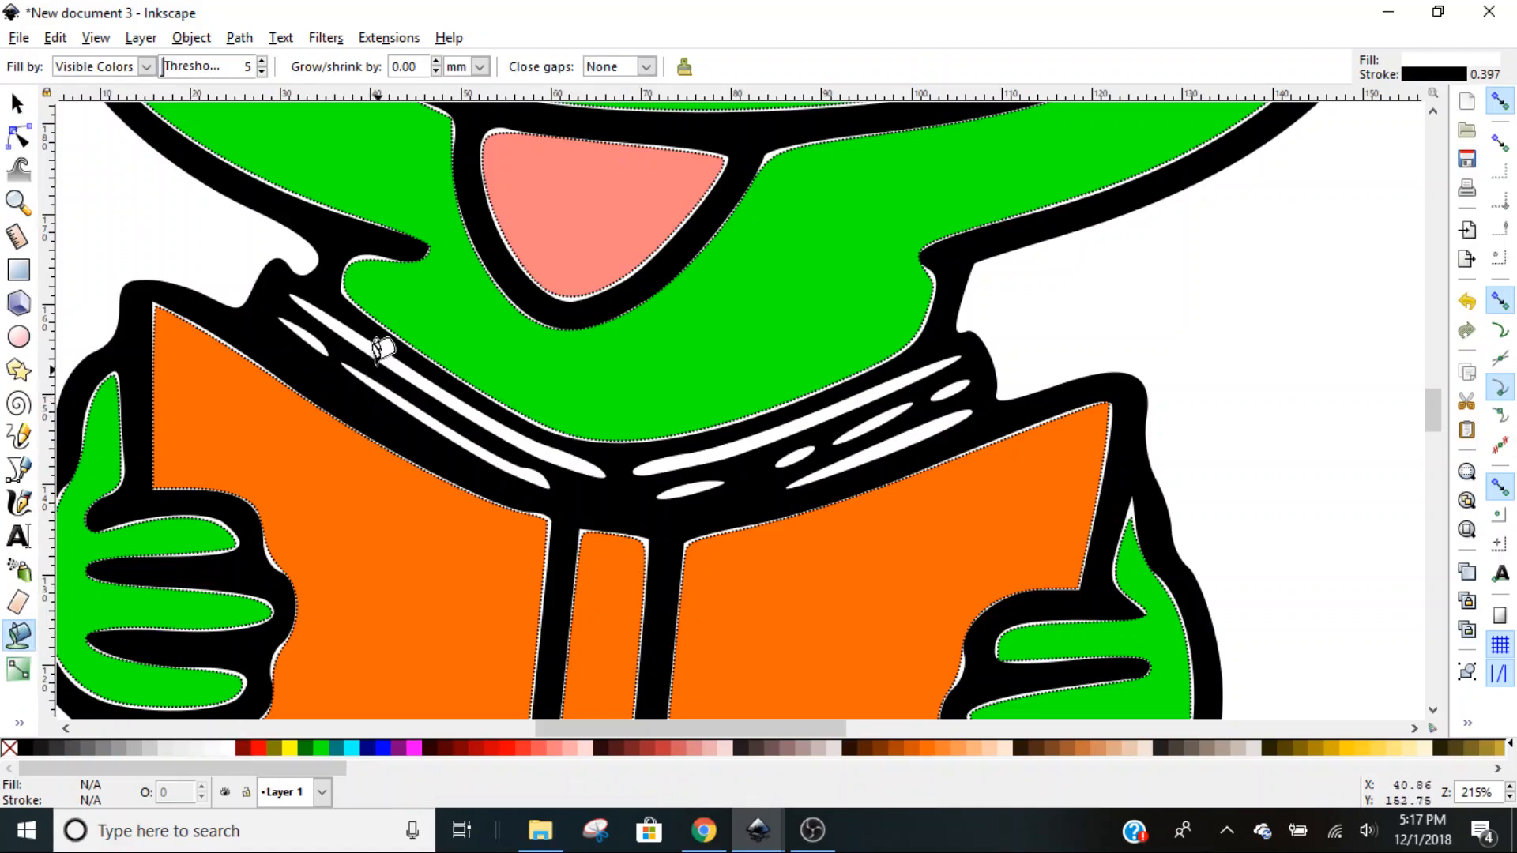
Paint-bucket fill three white page stripes along the top of the book.
{"action": "left_click", "coordinate": [380, 348]}
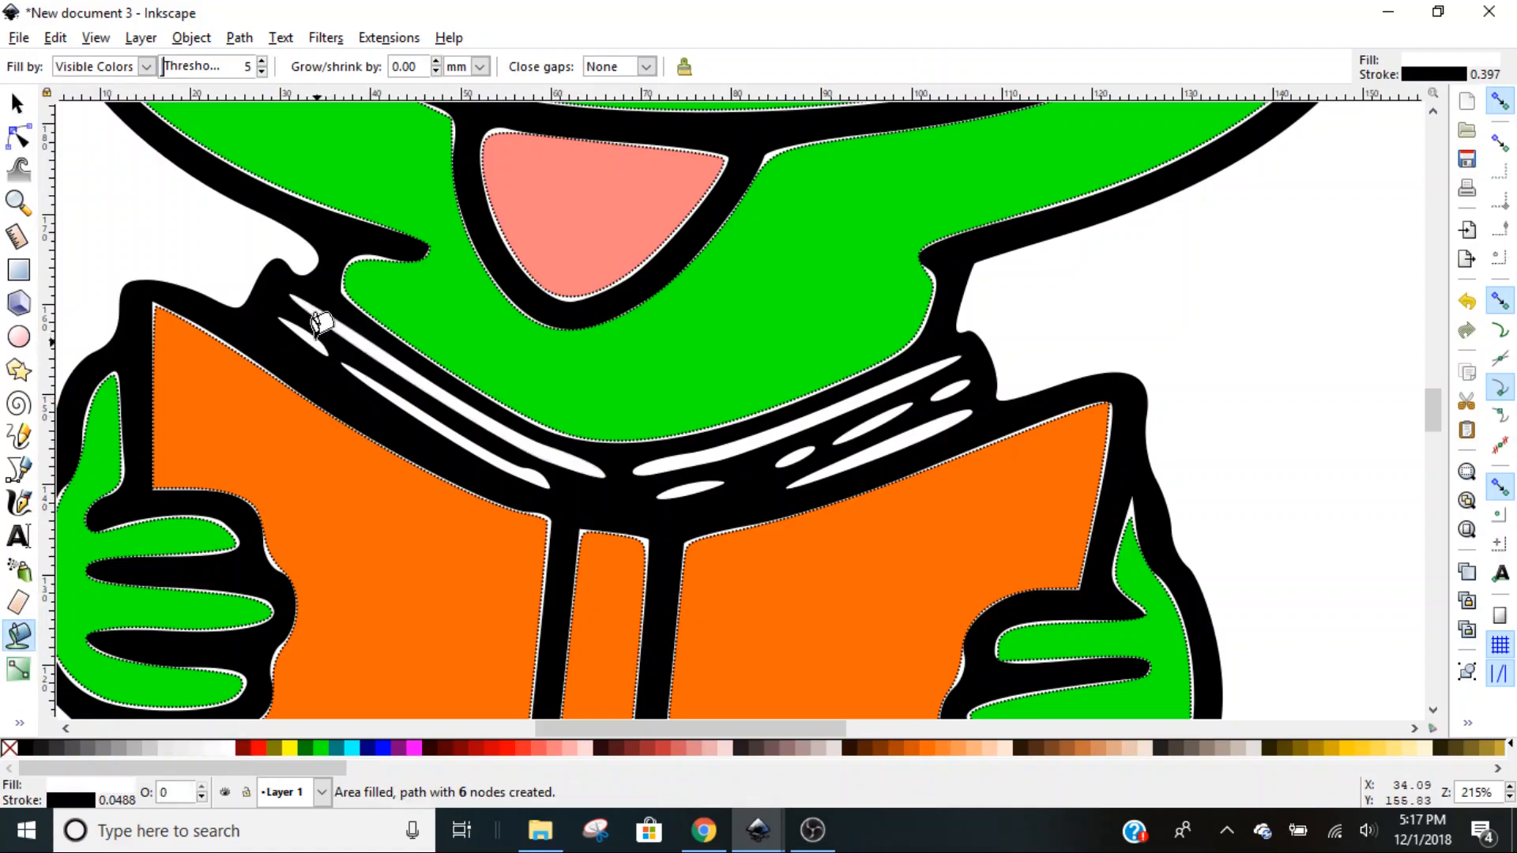
{"action": "left_click", "coordinate": [410, 392]}
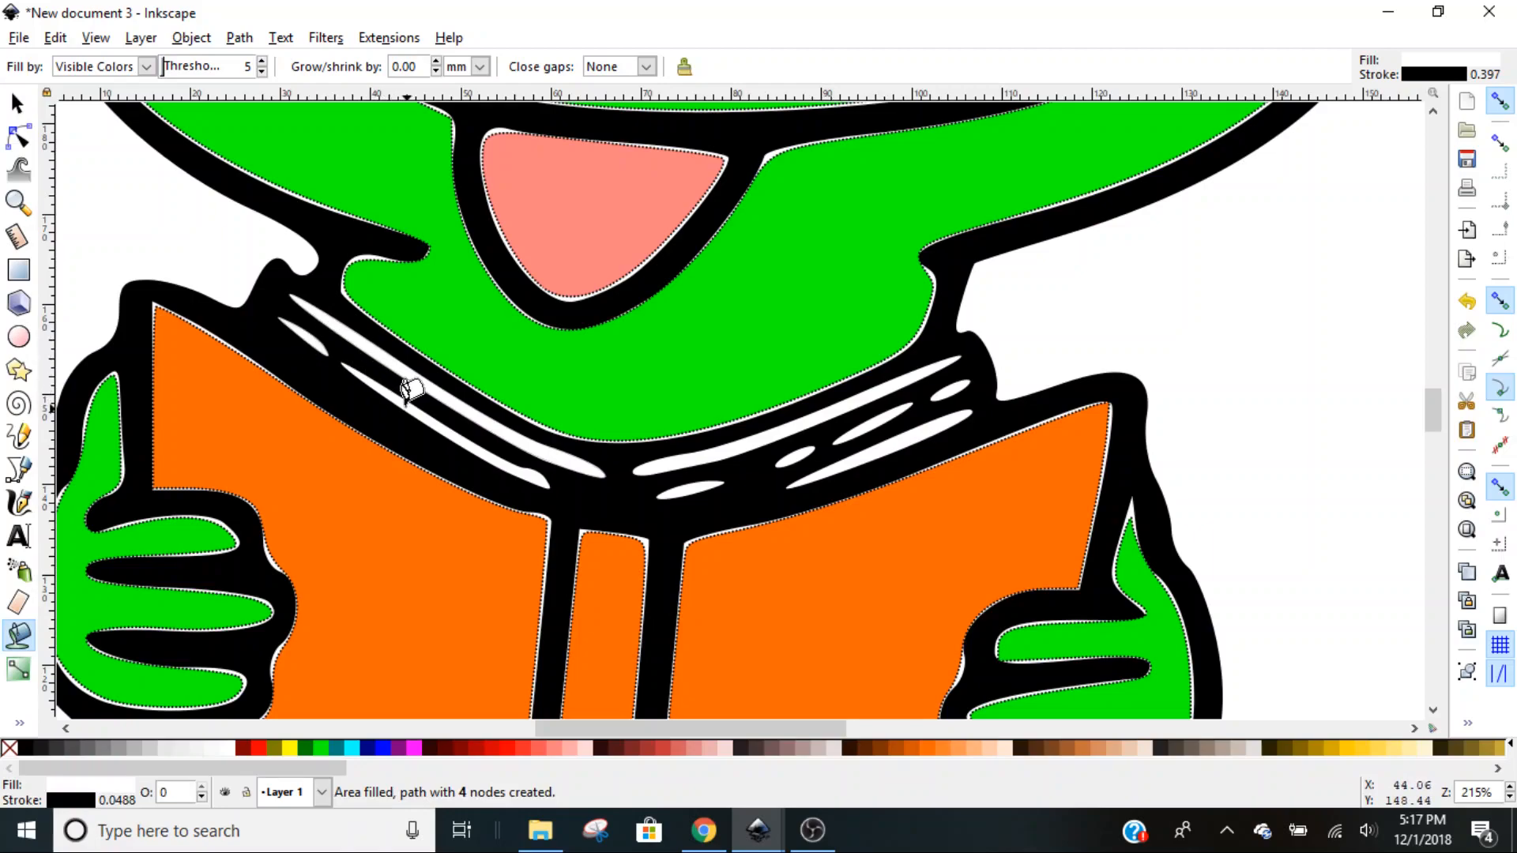
{"action": "left_click", "coordinate": [692, 474]}
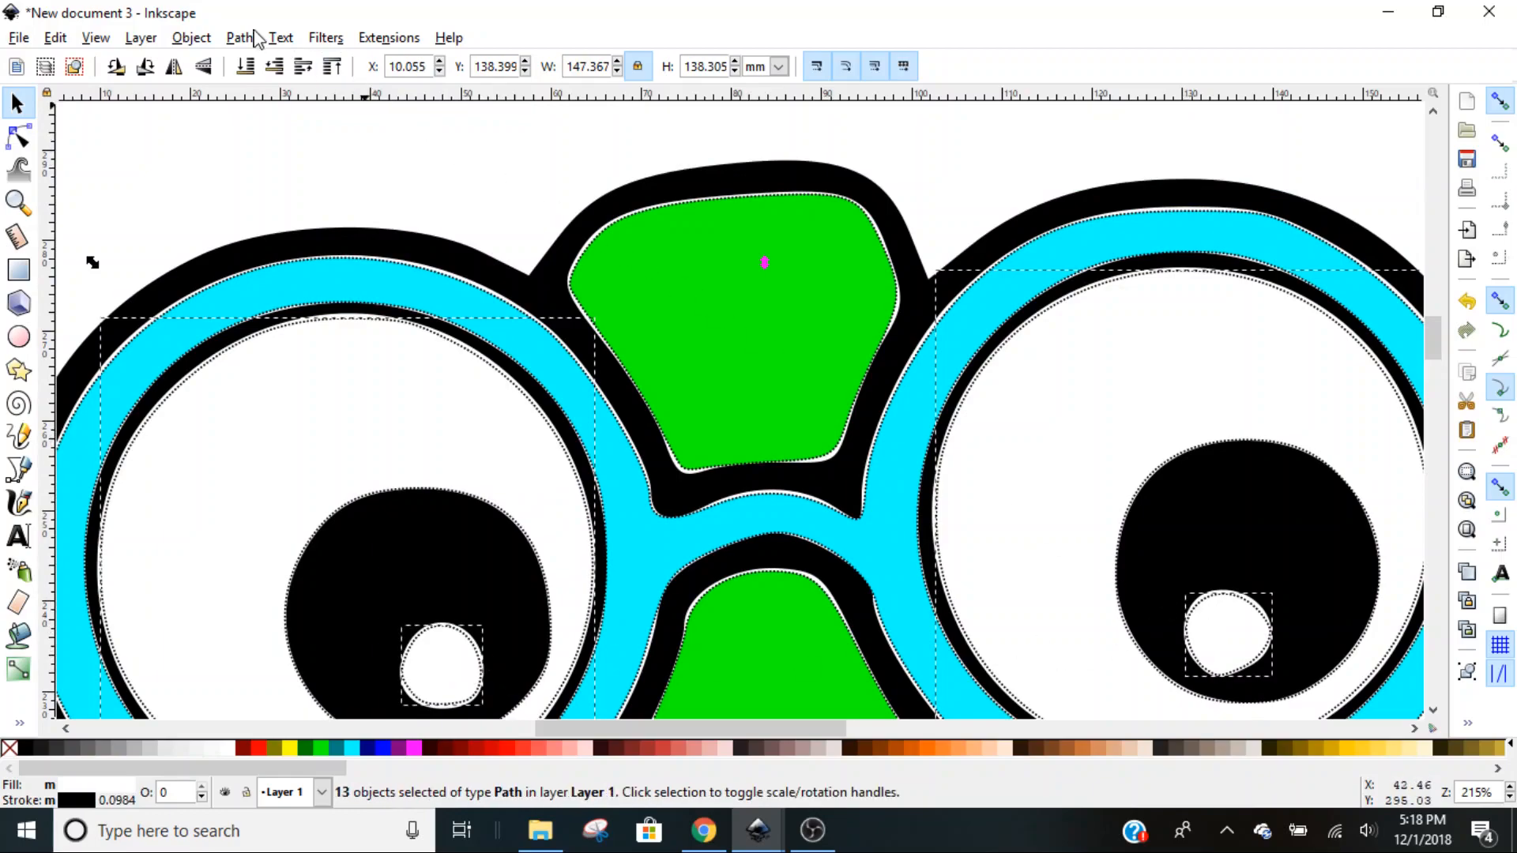
Group the 13 selected fill shapes with Object > Group.
{"action": "left_click", "coordinate": [190, 37]}
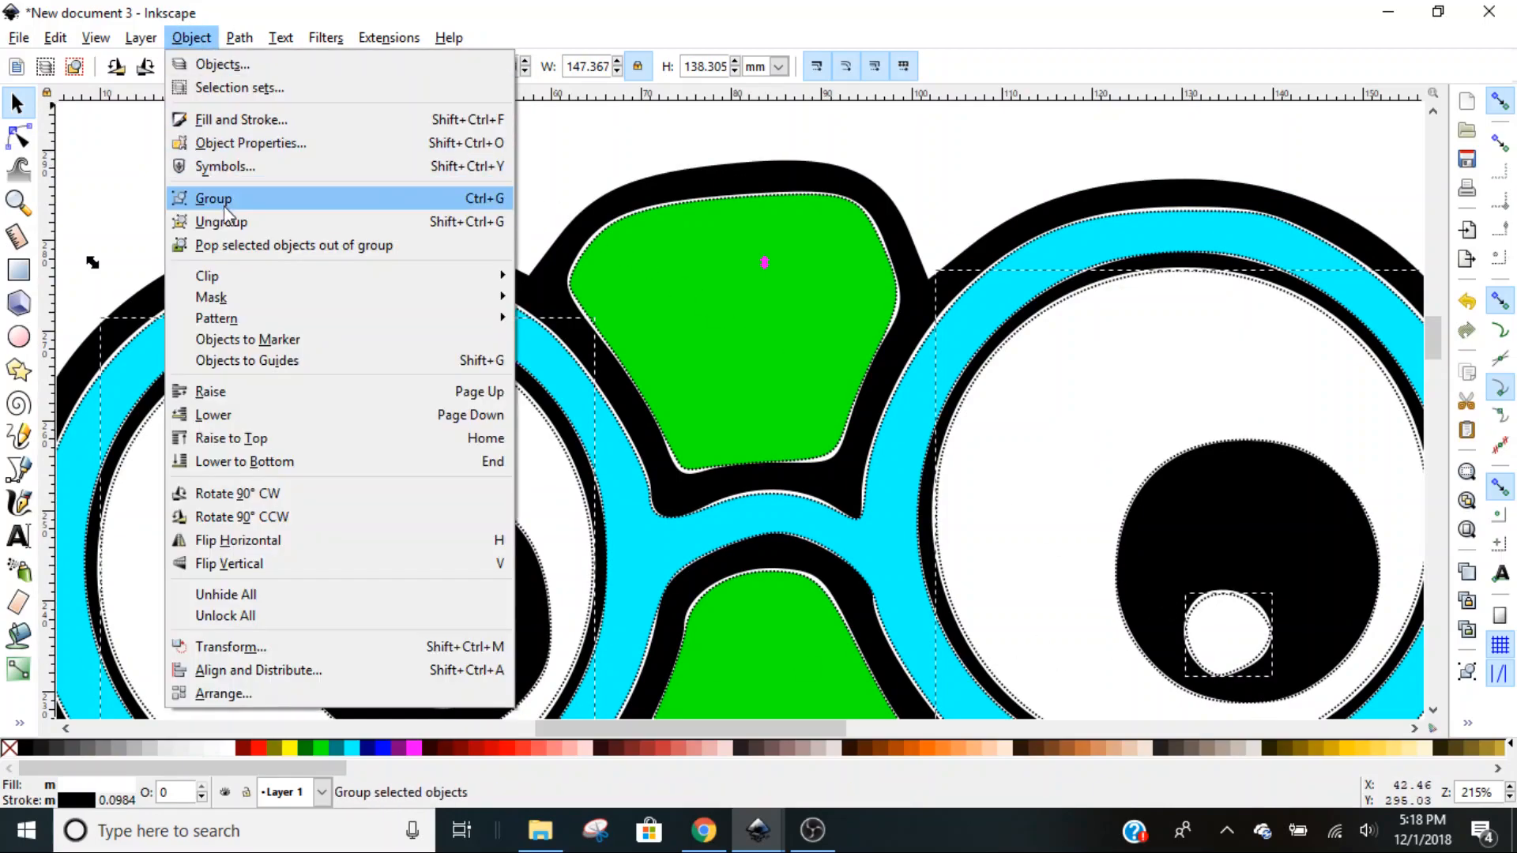
{"action": "left_click", "coordinate": [214, 199]}
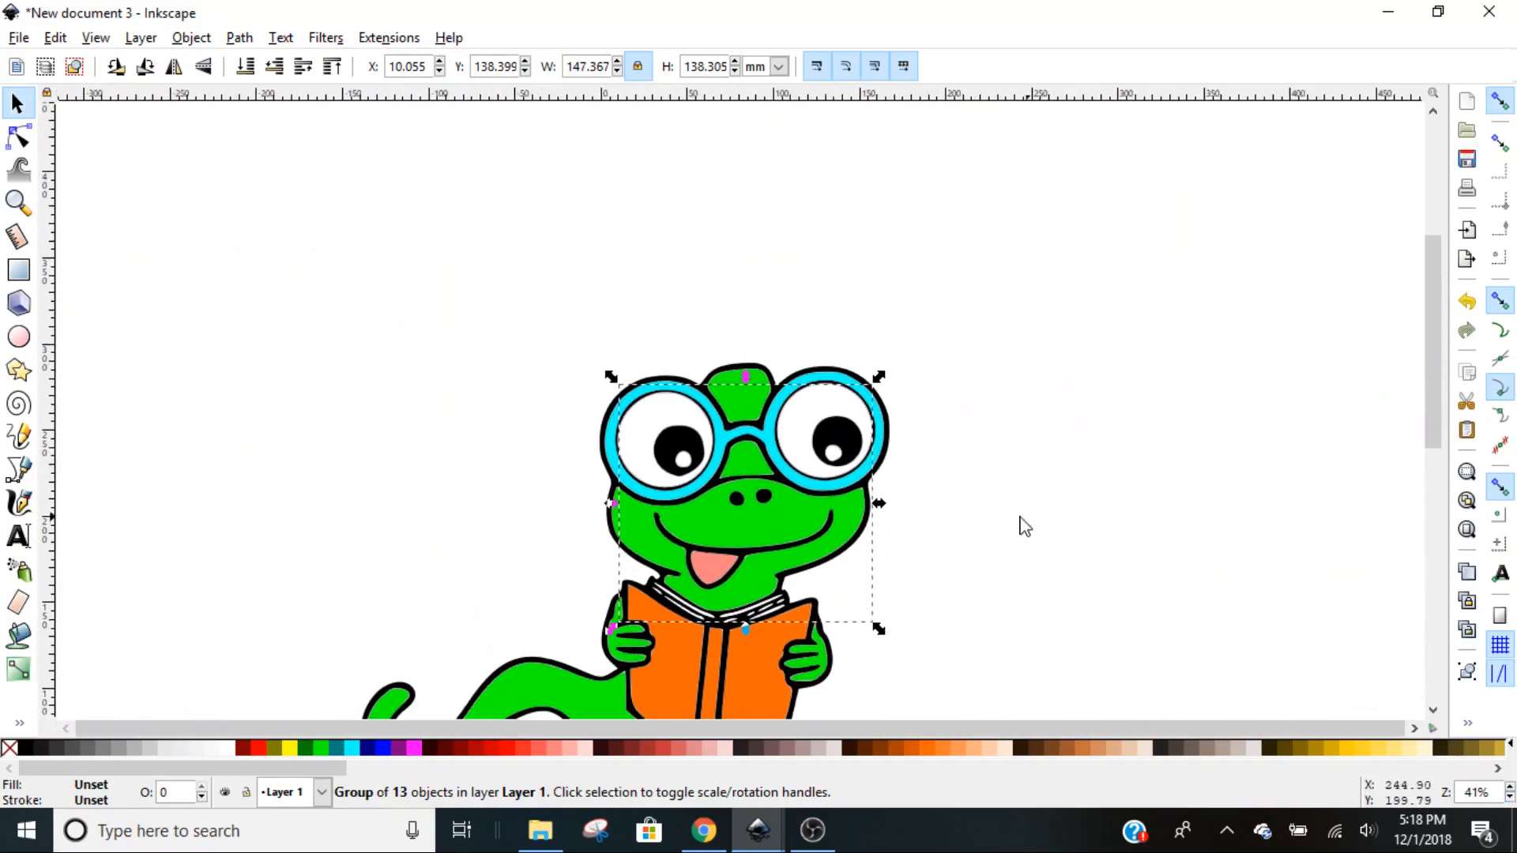
{"action": "mouse_move", "coordinate": [810, 455]}
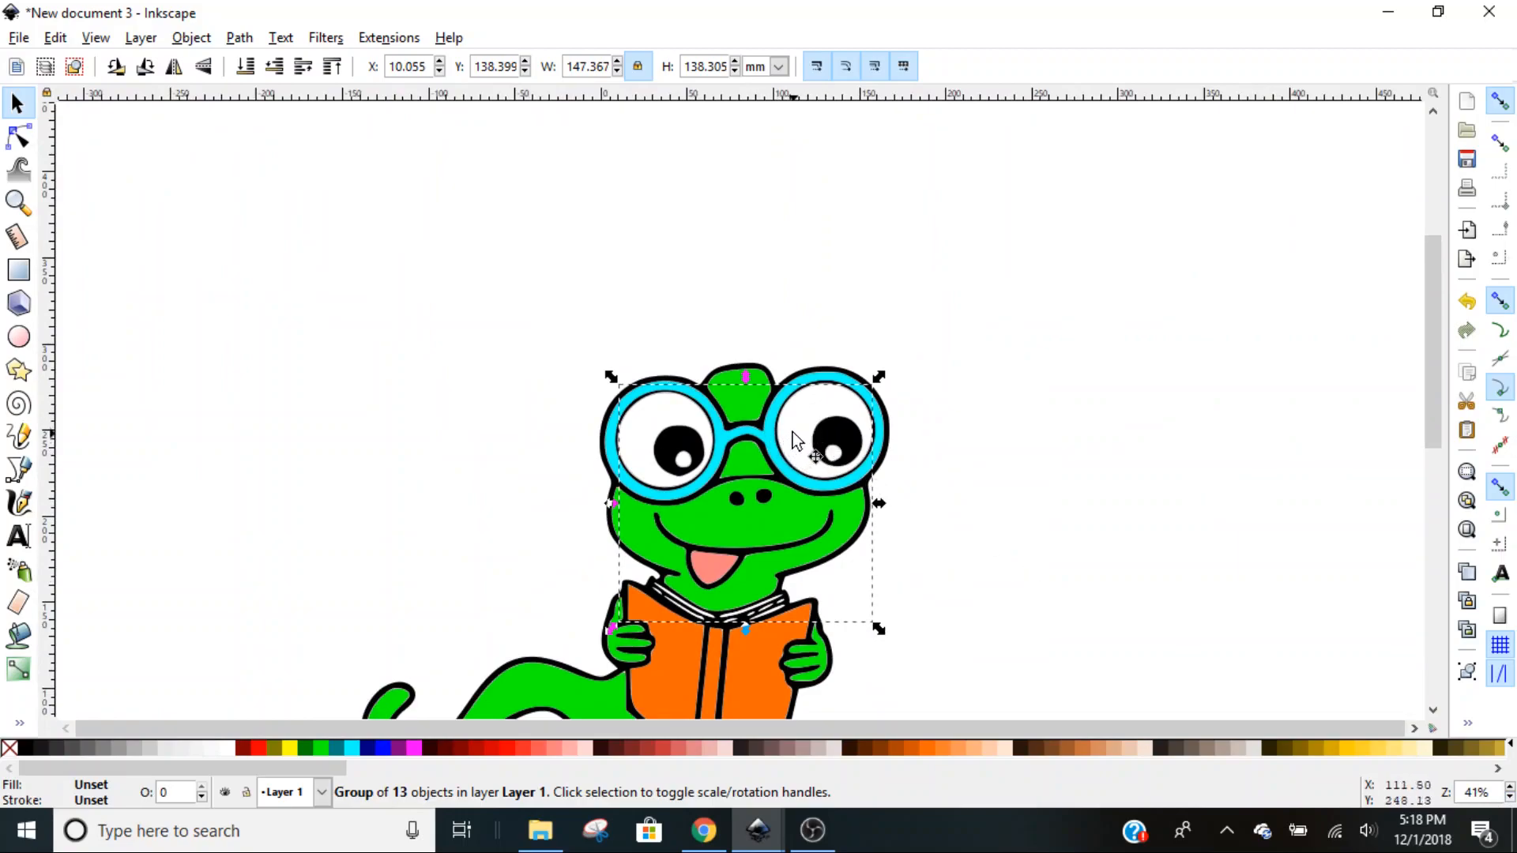
Drag the green body, orange book and blue glasses right, off the outline.
{"action": "left_click_drag", "start_coordinate": [812, 455], "coordinate": [1139, 328]}
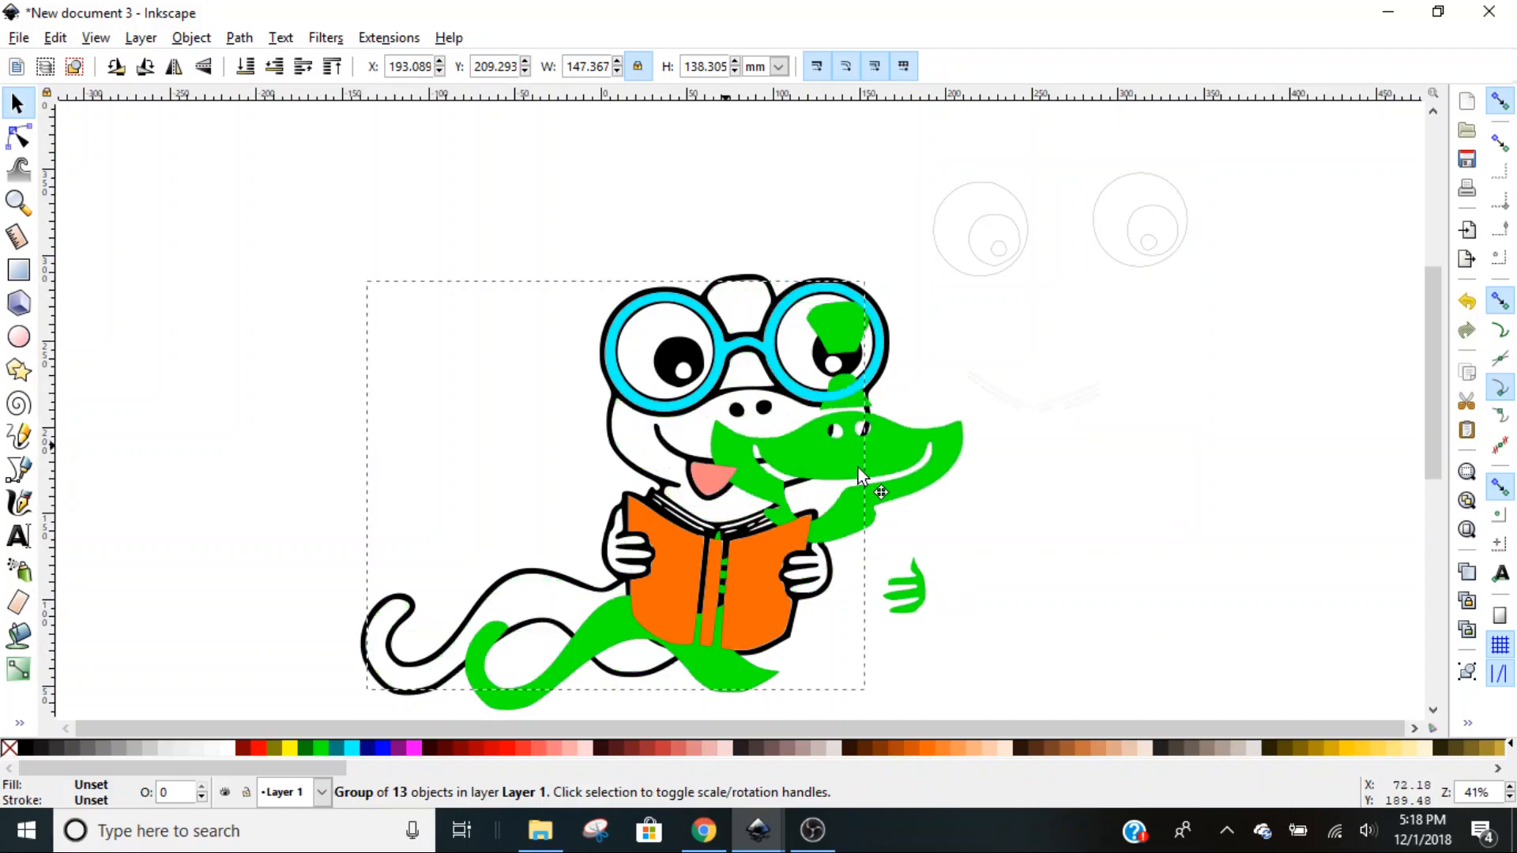
{"action": "left_click_drag", "start_coordinate": [862, 474], "coordinate": [1229, 348]}
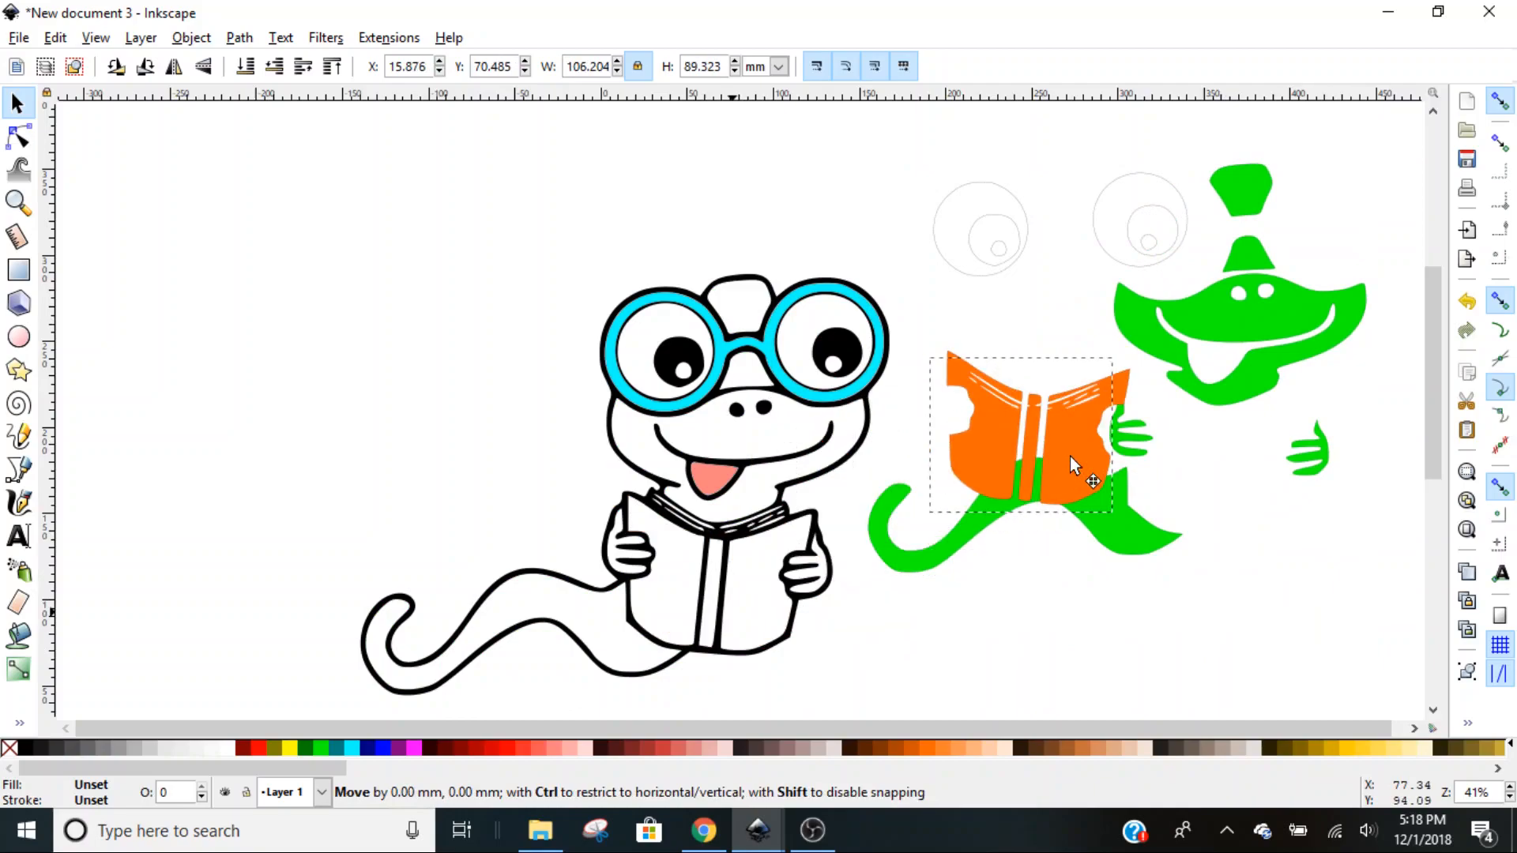
{"action": "left_click_drag", "start_coordinate": [1022, 432], "coordinate": [1168, 361]}
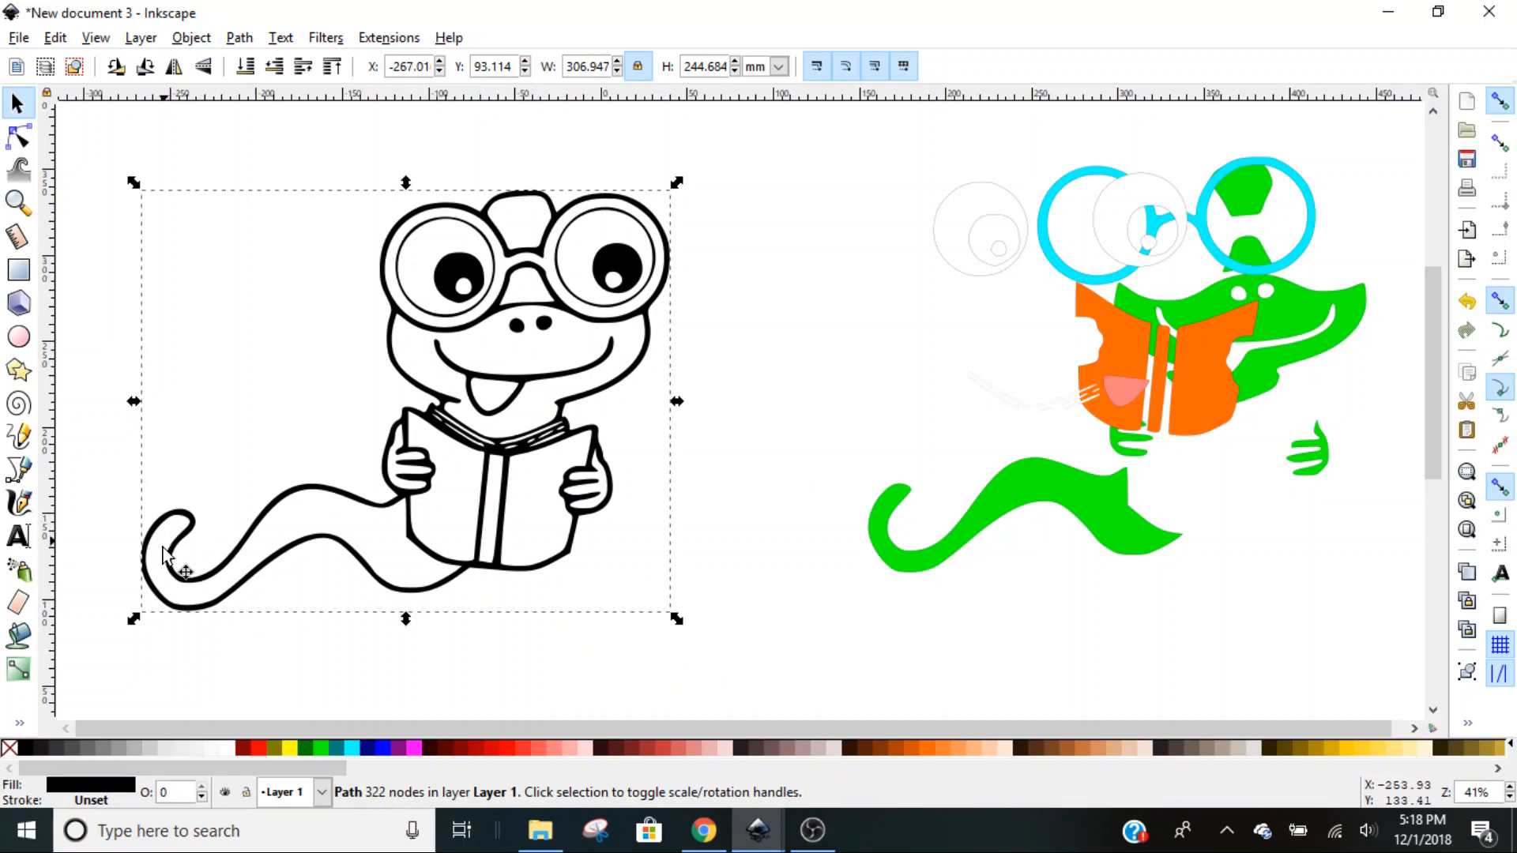
{"action": "mouse_move", "coordinate": [411, 237]}
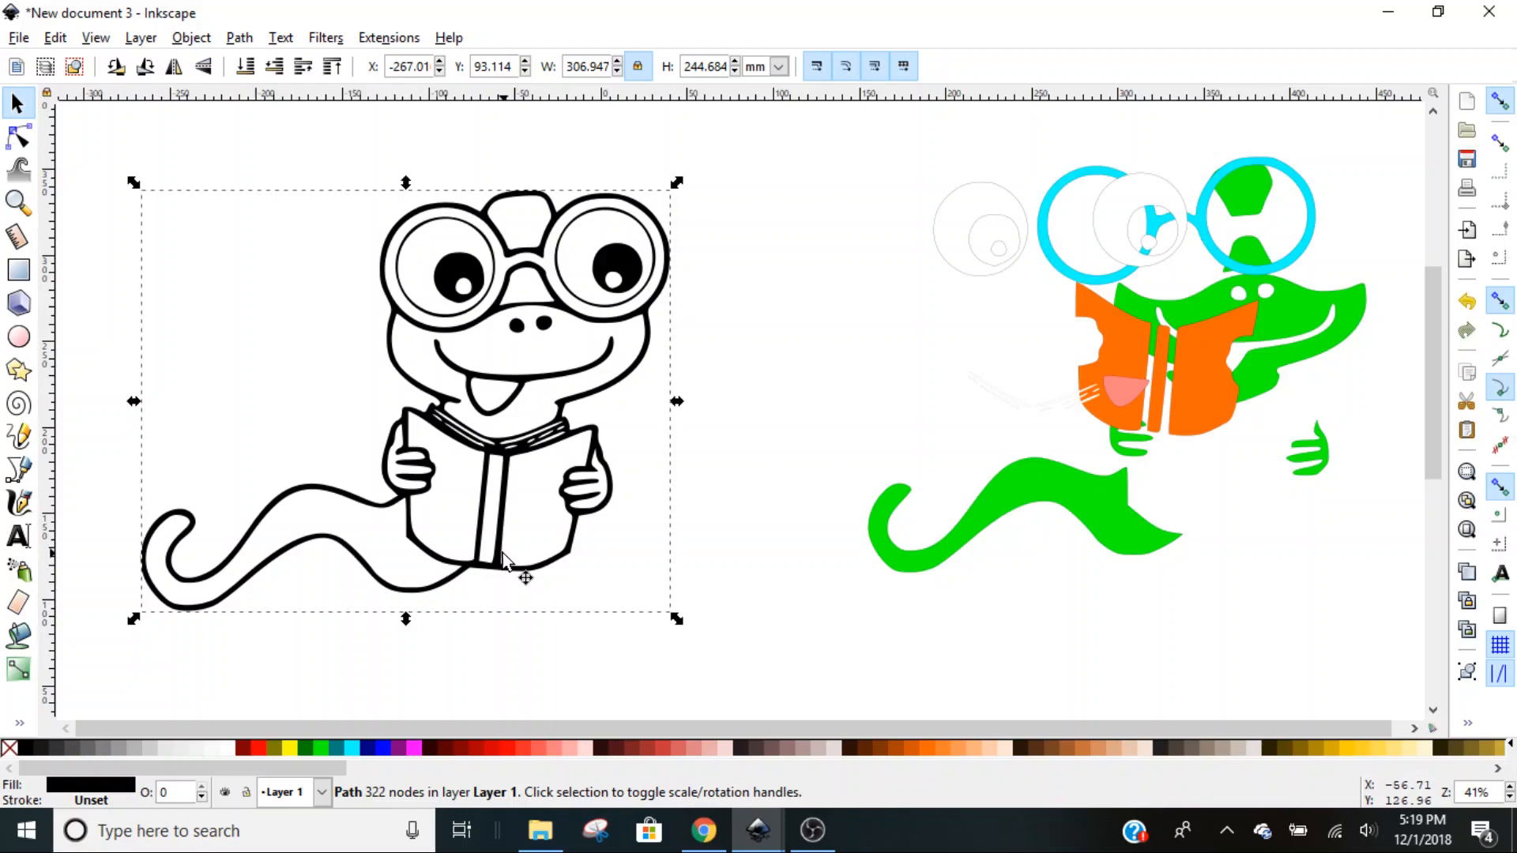
{"action": "mouse_move", "coordinate": [450, 595]}
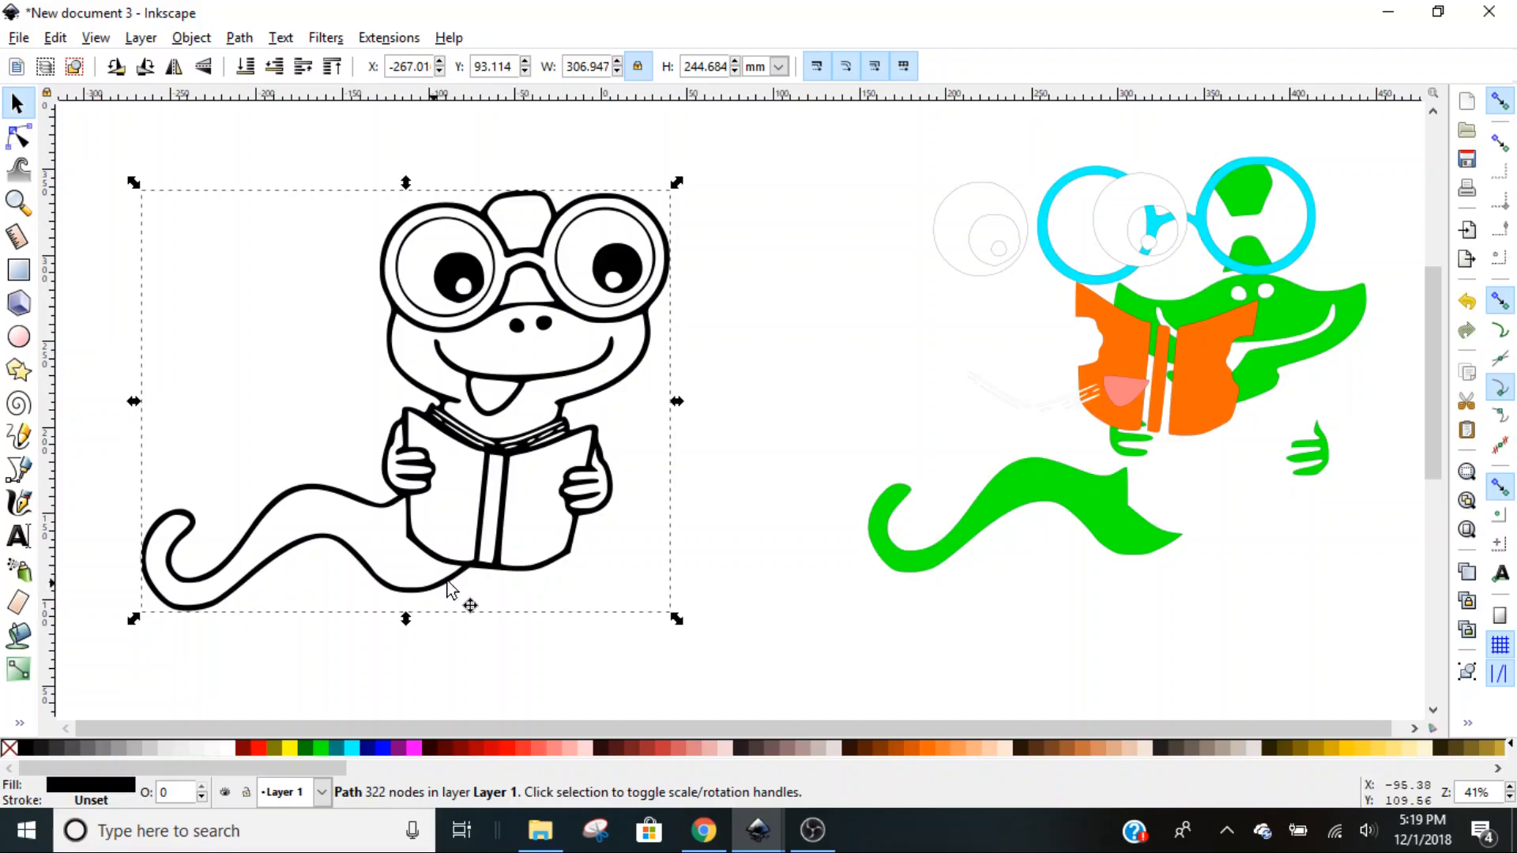
{"action": "mouse_move", "coordinate": [788, 391]}
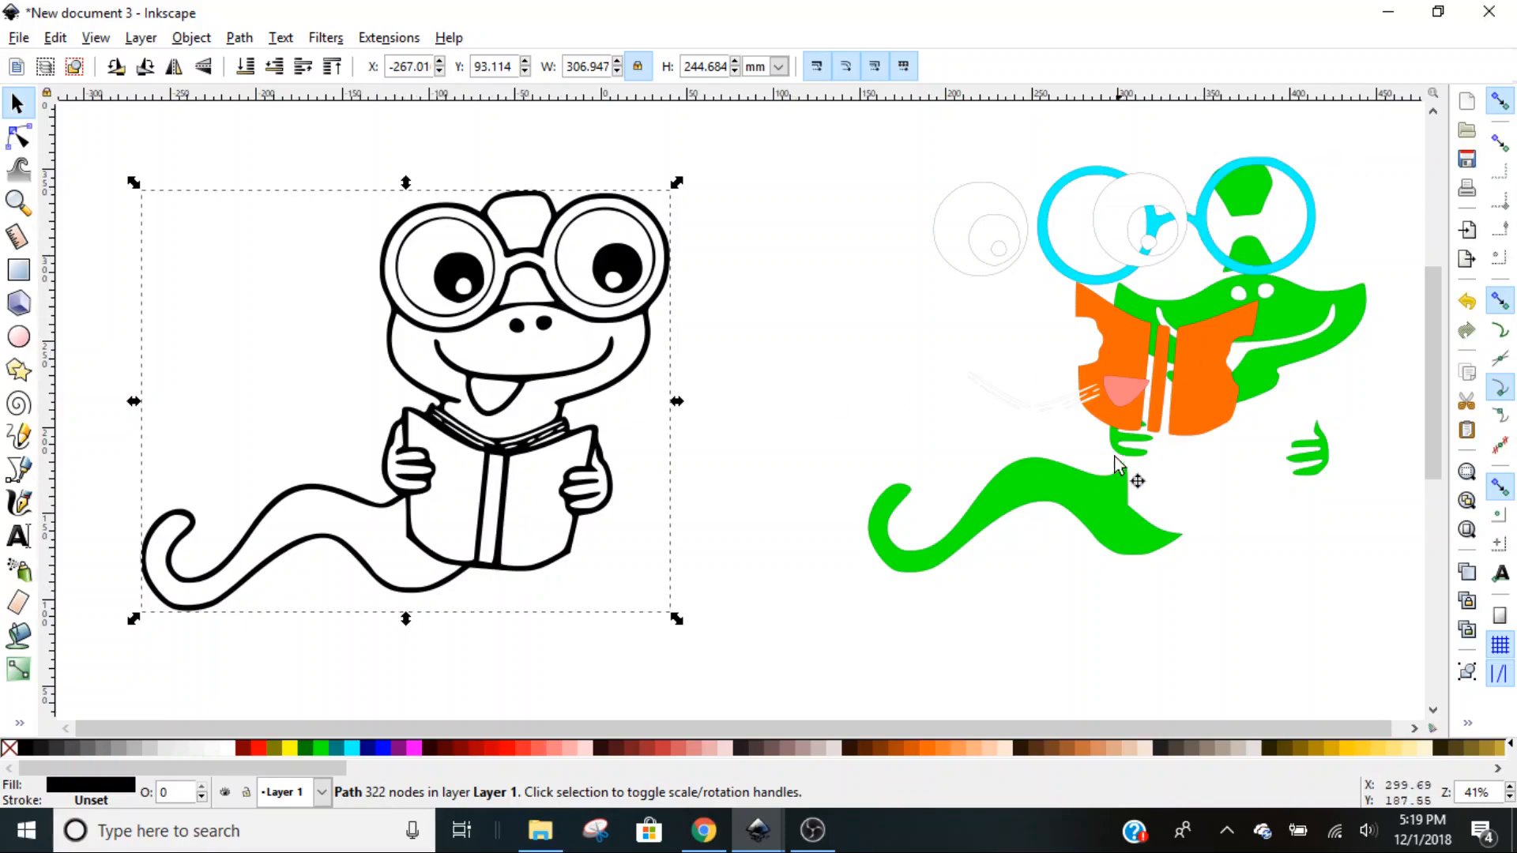
{"action": "mouse_move", "coordinate": [410, 211]}
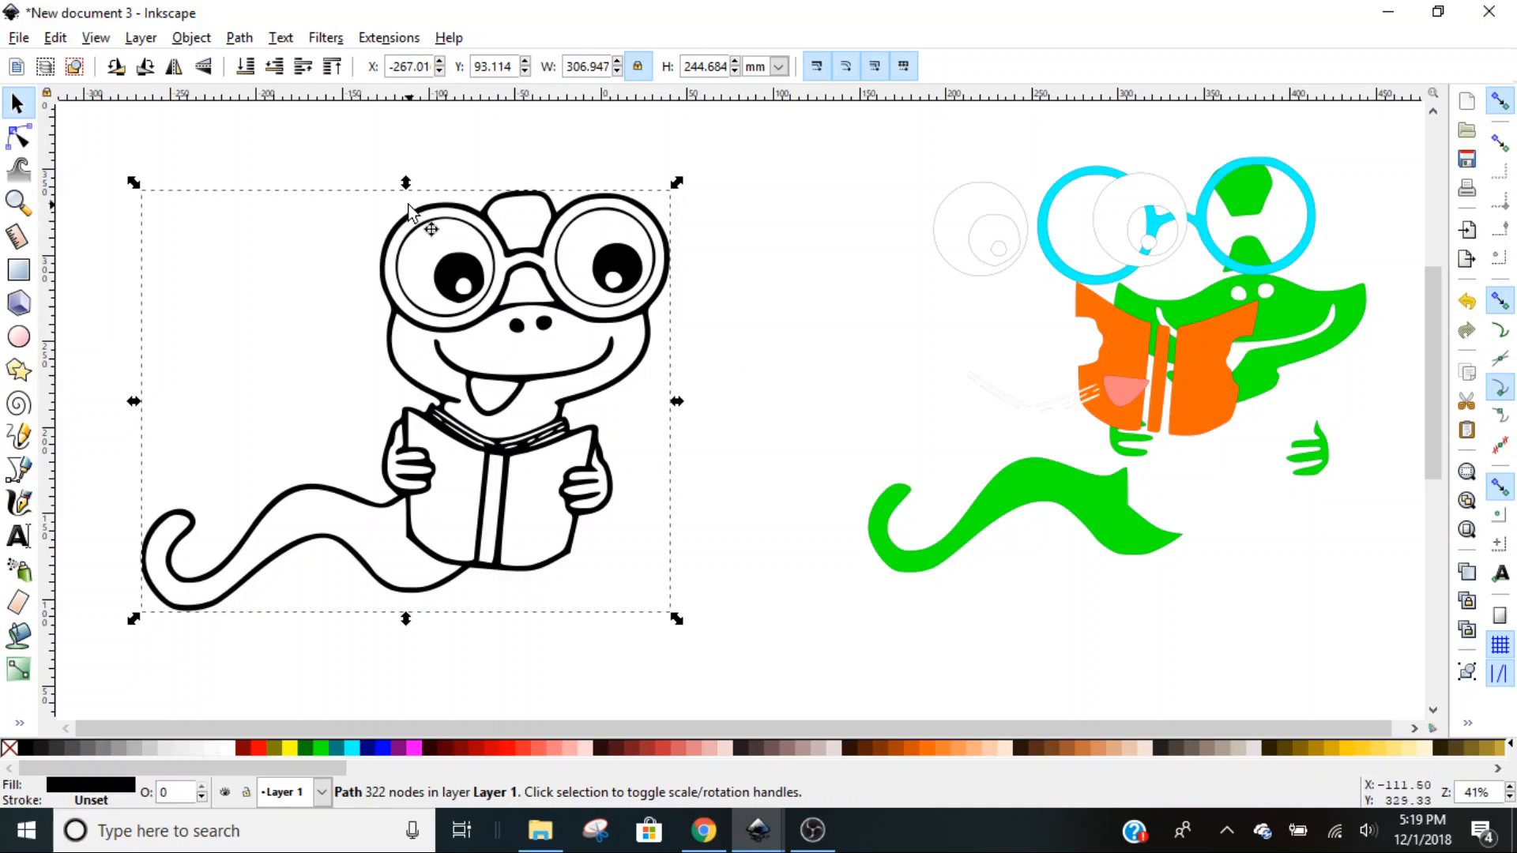
{"action": "mouse_move", "coordinate": [198, 396]}
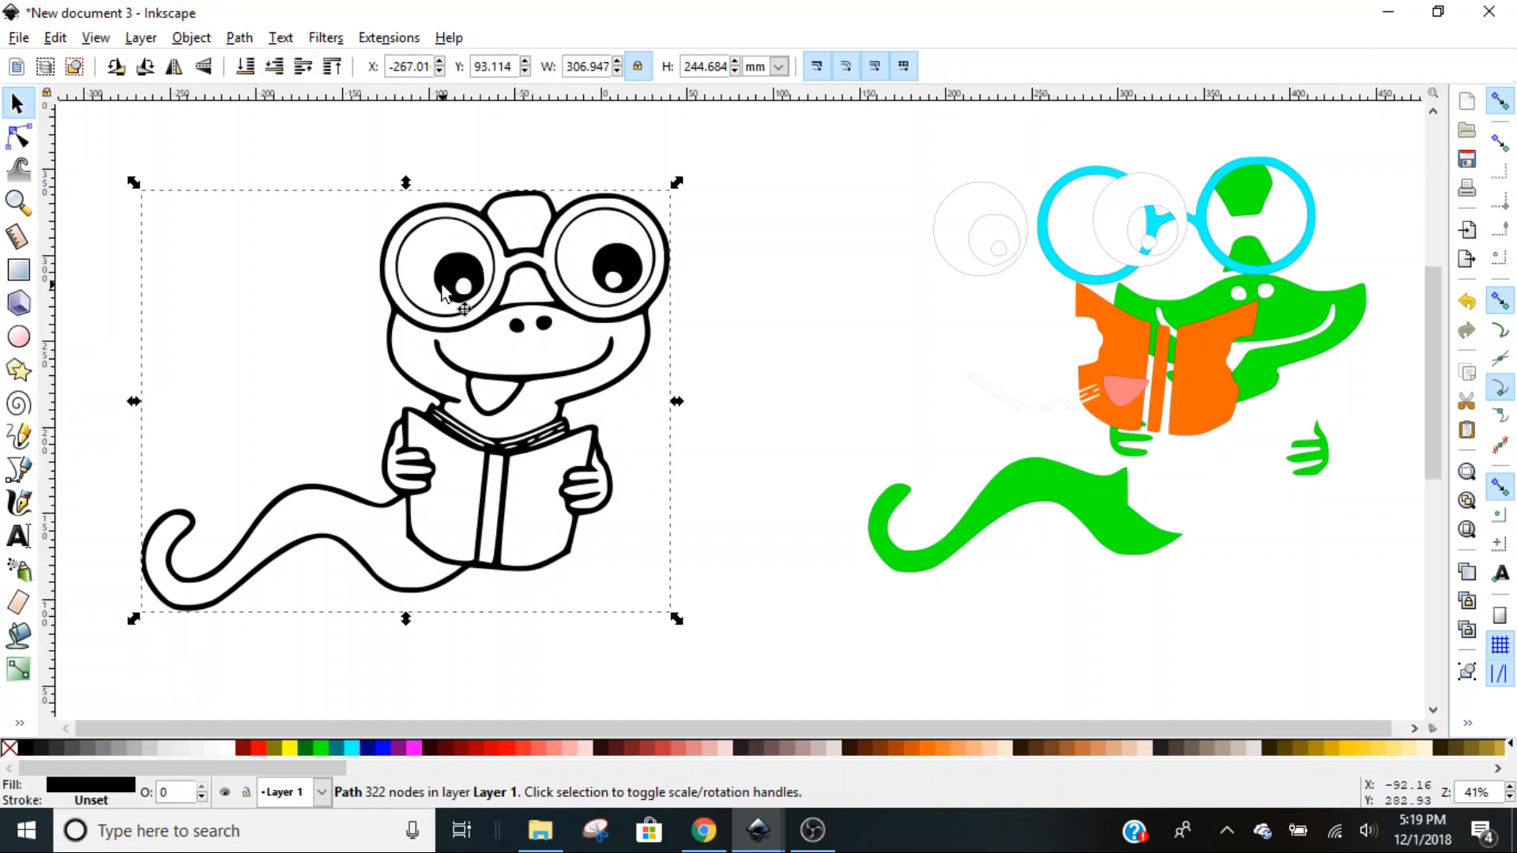
Break the black outline apart into separate paths with Path > Break Apart.
{"action": "left_click", "coordinate": [238, 38]}
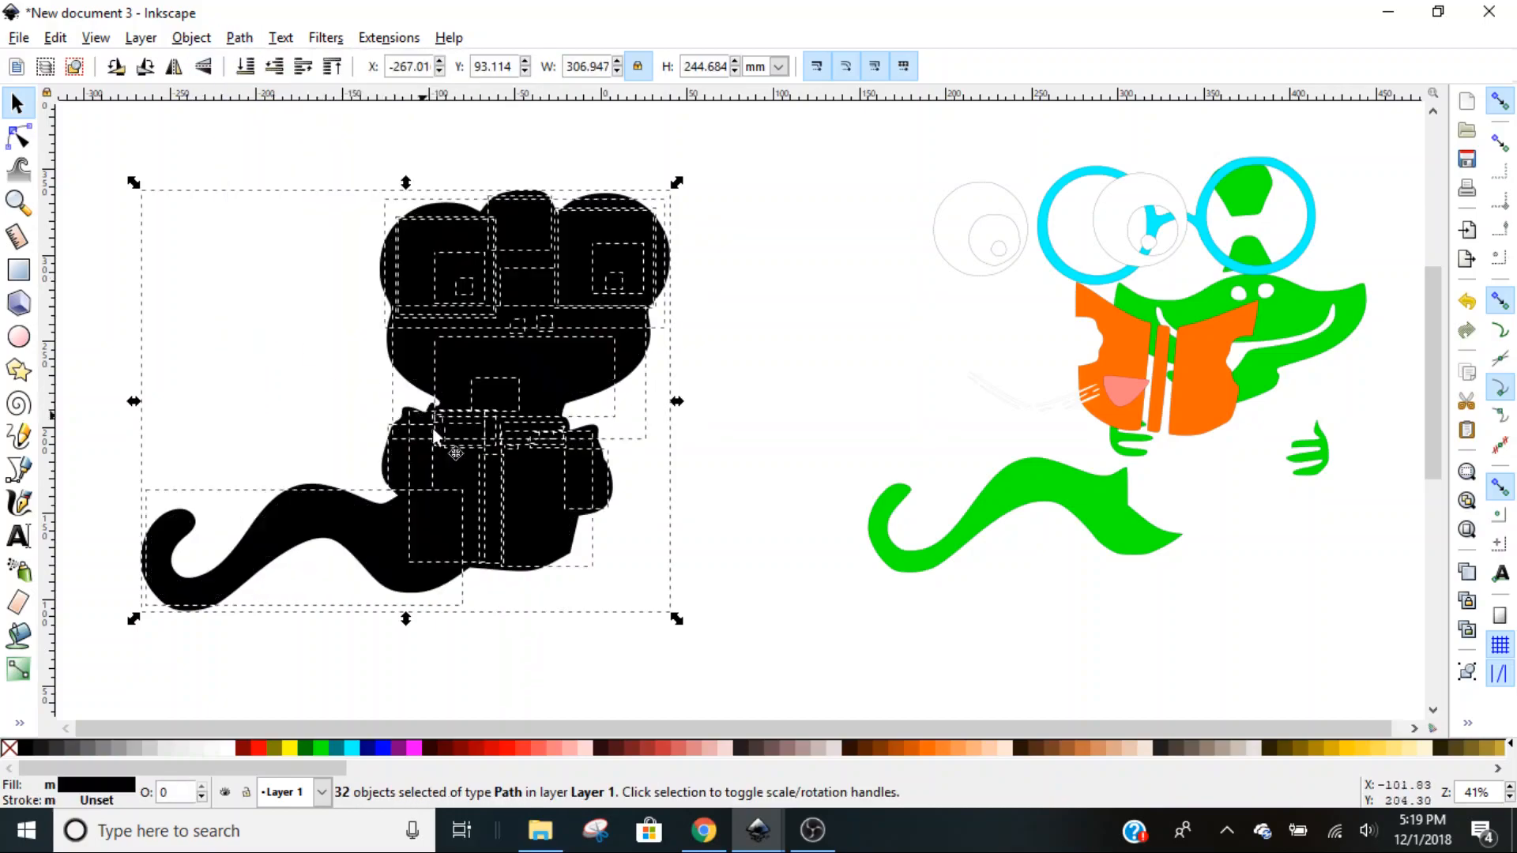
{"action": "mouse_move", "coordinate": [56, 567]}
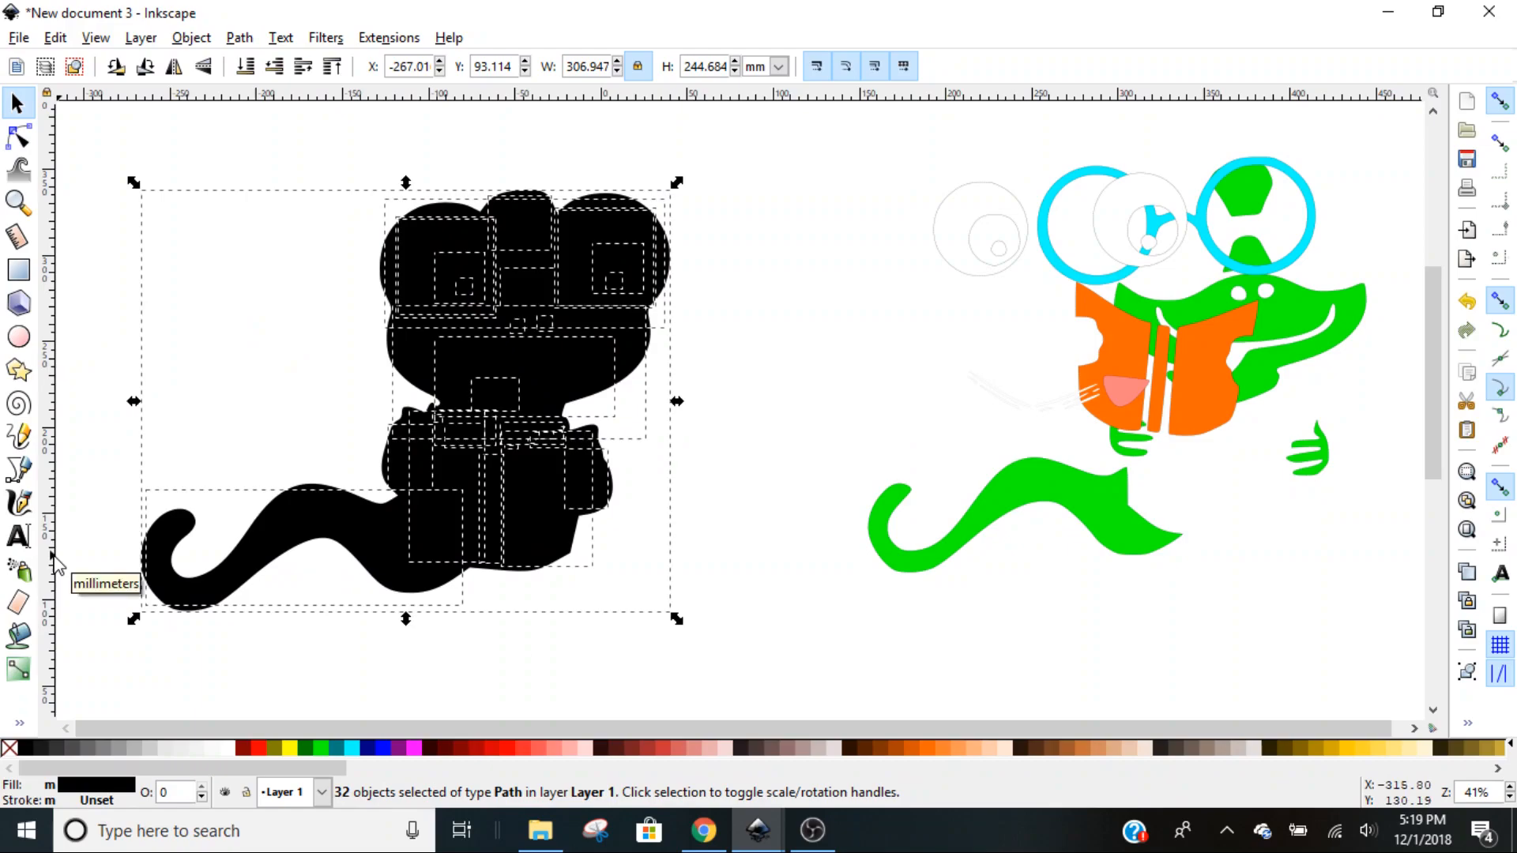
{"action": "mouse_move", "coordinate": [794, 212]}
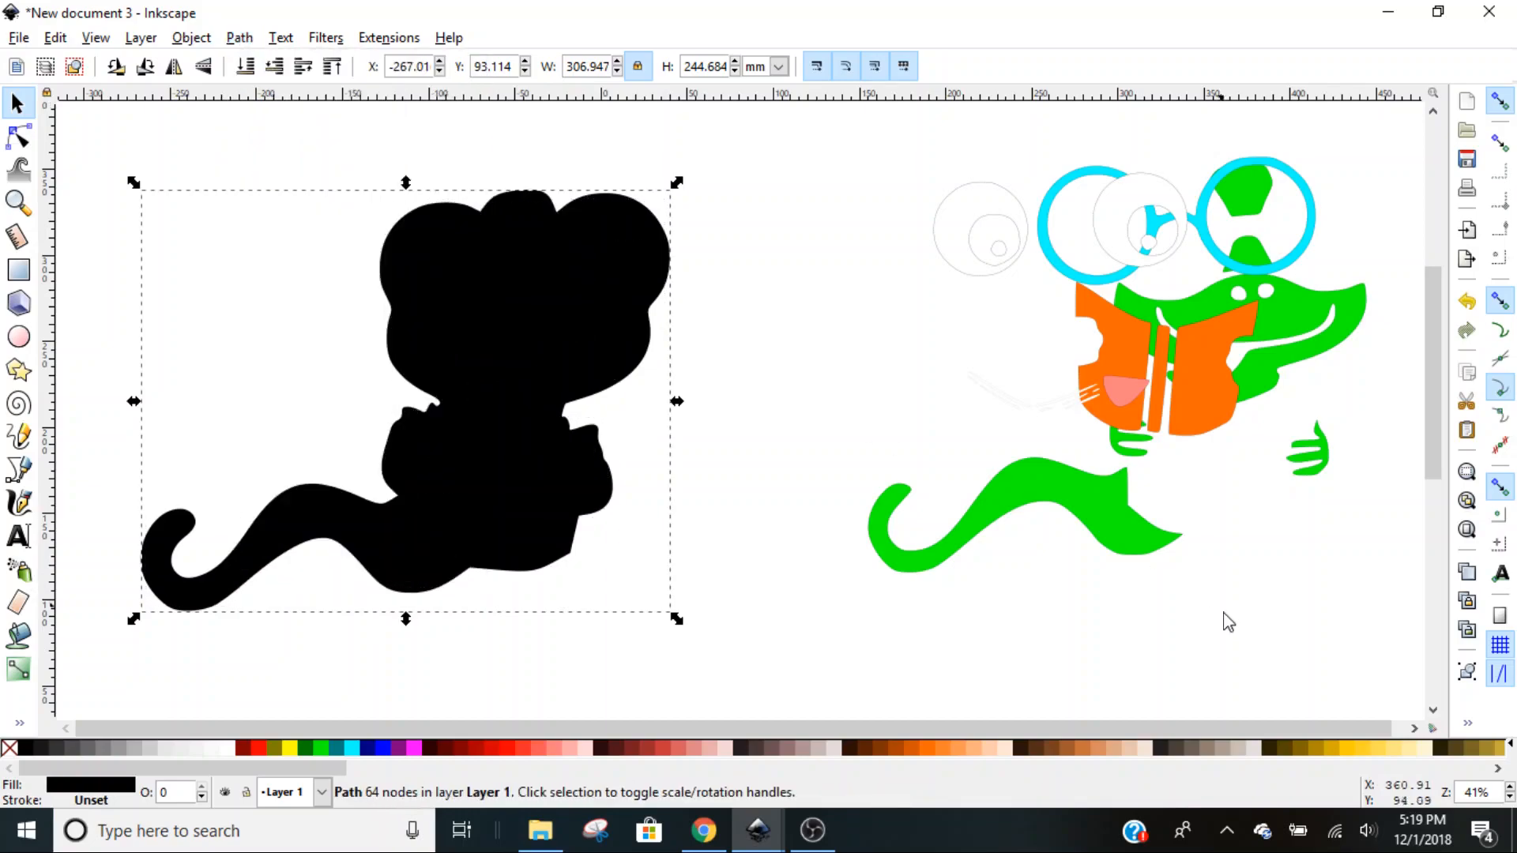
{"action": "mouse_move", "coordinate": [531, 266]}
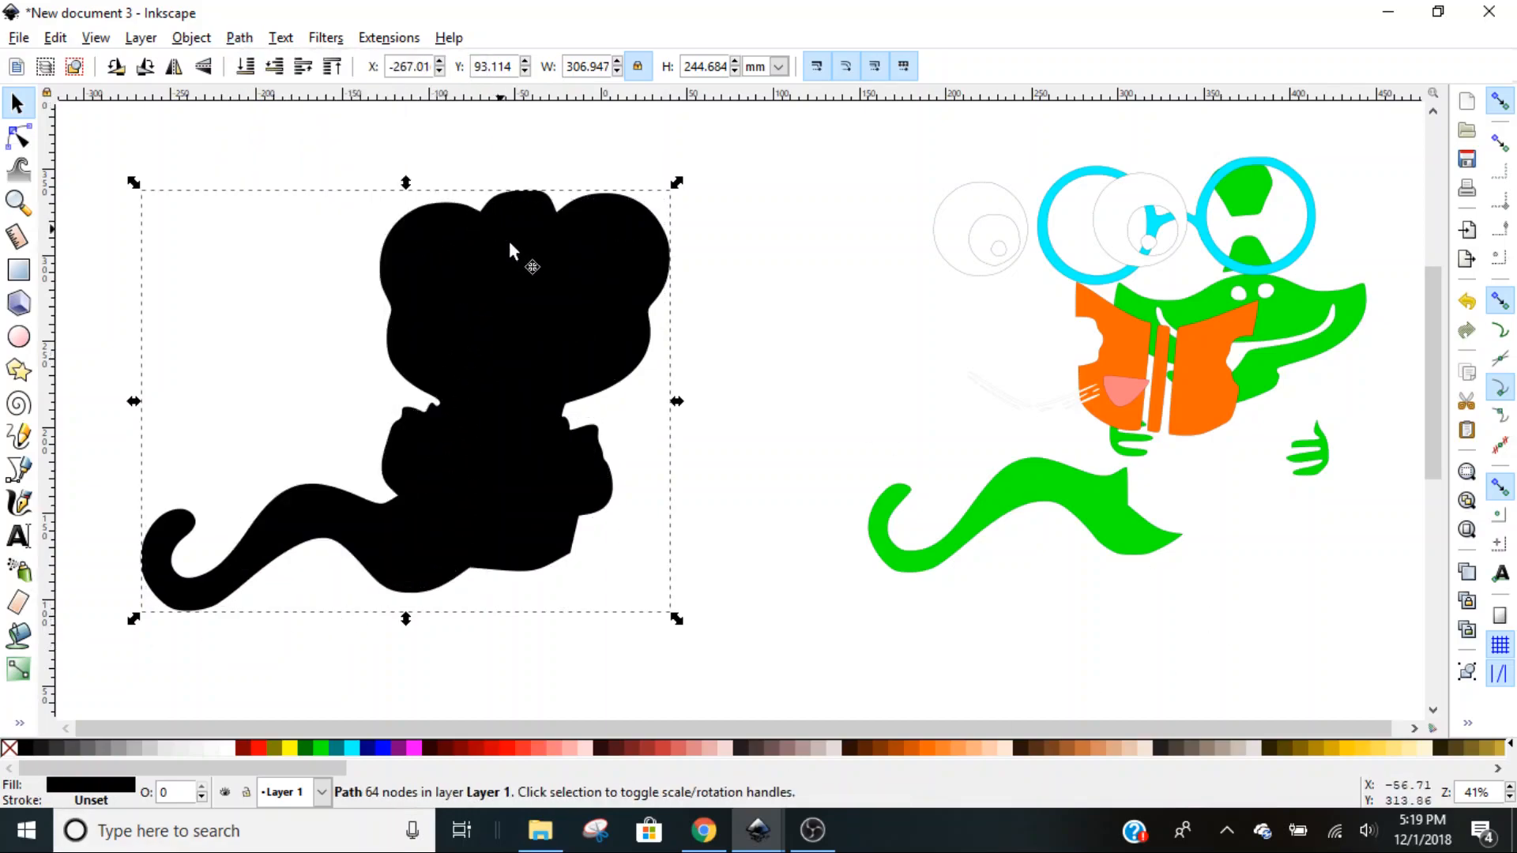
Place the green body, orange book and eyes back onto the black silhouette.
{"action": "left_click", "coordinate": [822, 400]}
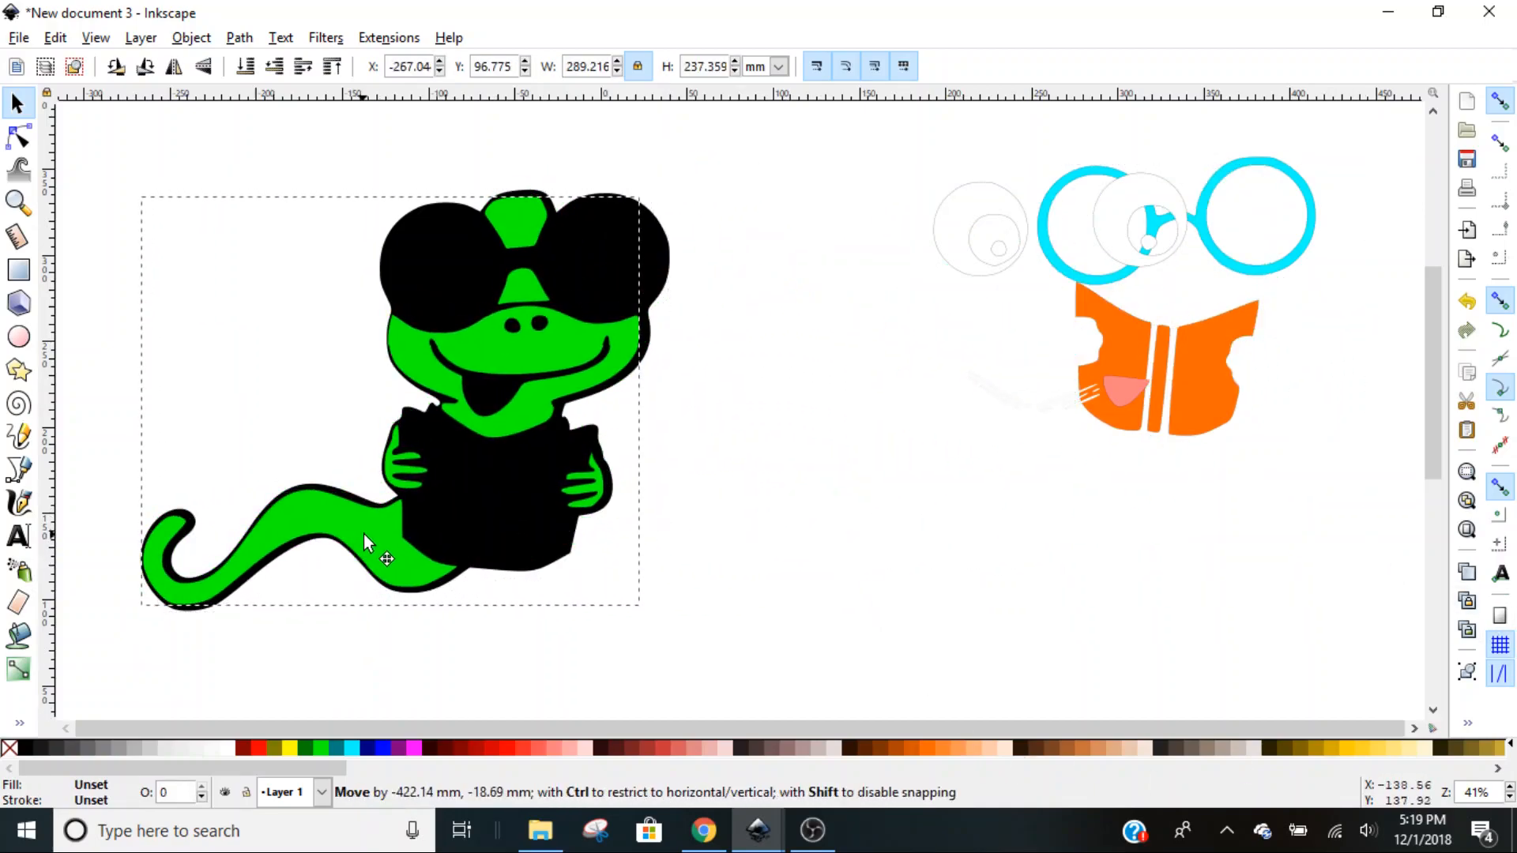
{"action": "left_click_drag", "start_coordinate": [366, 542], "coordinate": [397, 556]}
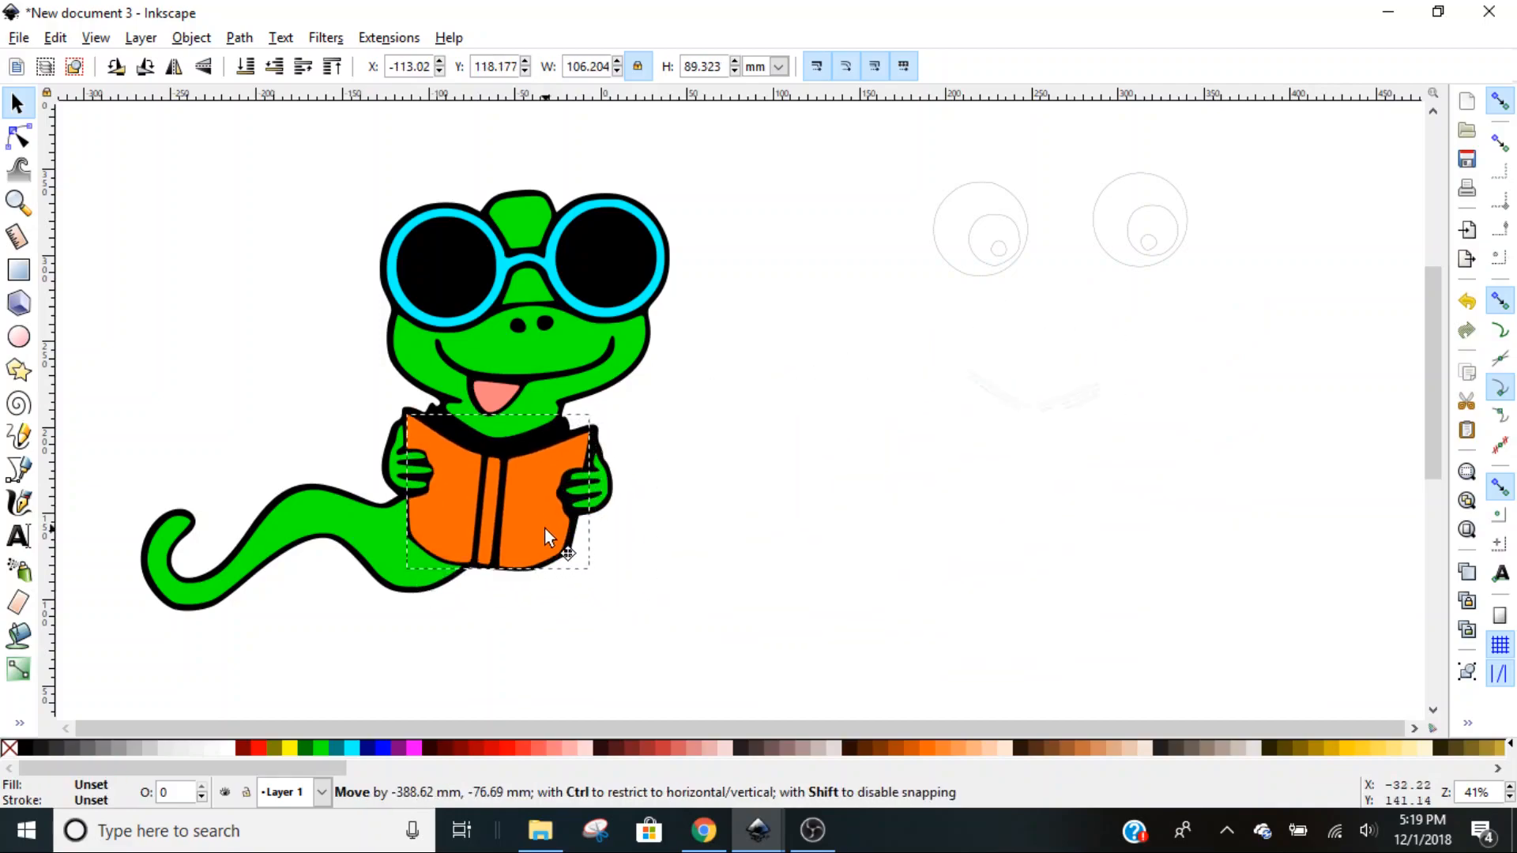
{"action": "left_click_drag", "start_coordinate": [546, 537], "coordinate": [553, 532]}
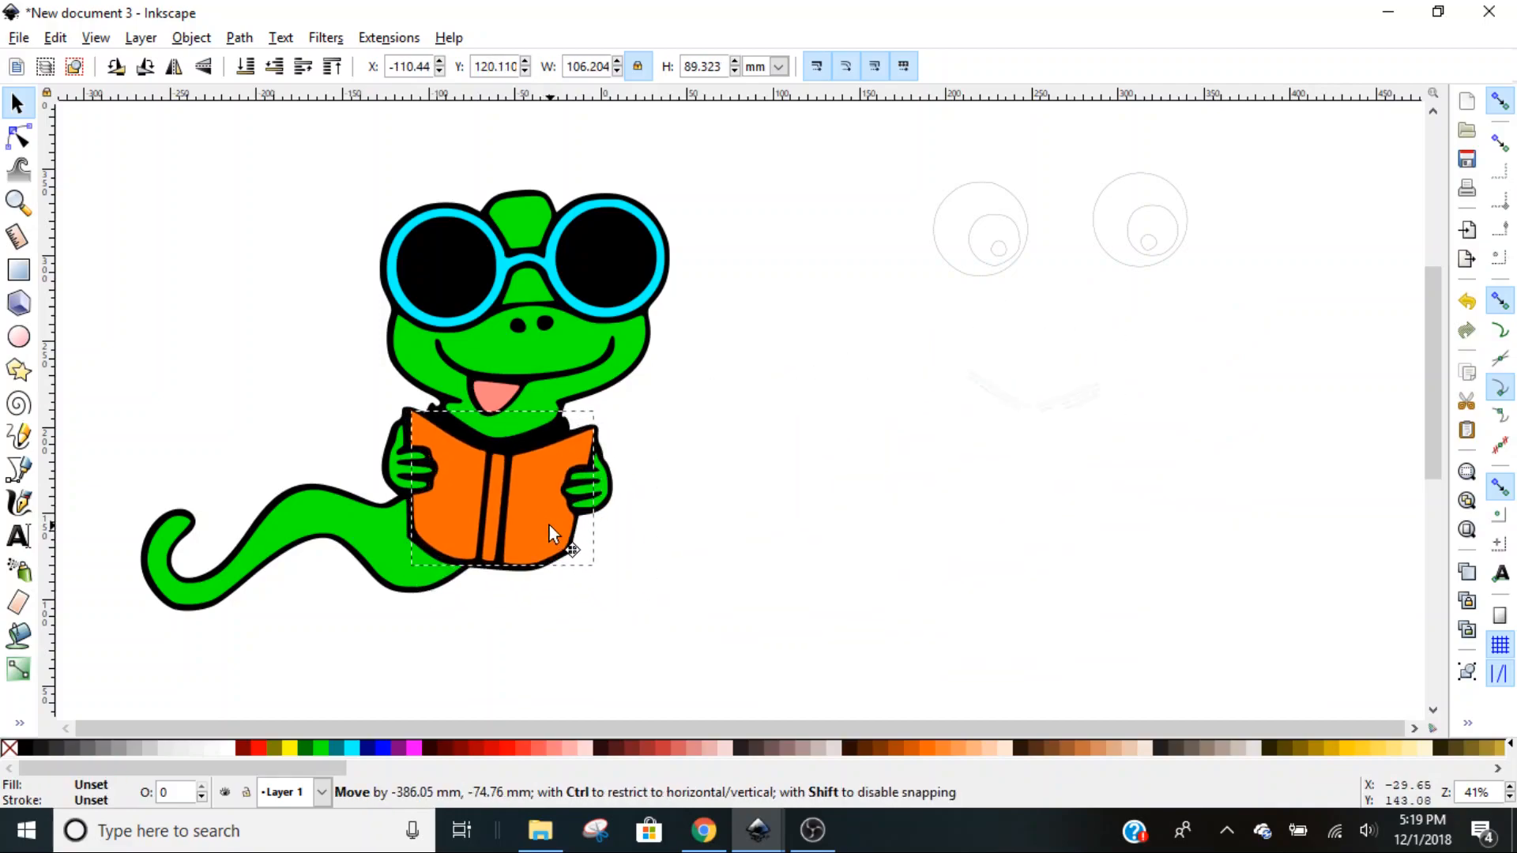
{"action": "left_click_drag", "start_coordinate": [556, 532], "coordinate": [551, 537]}
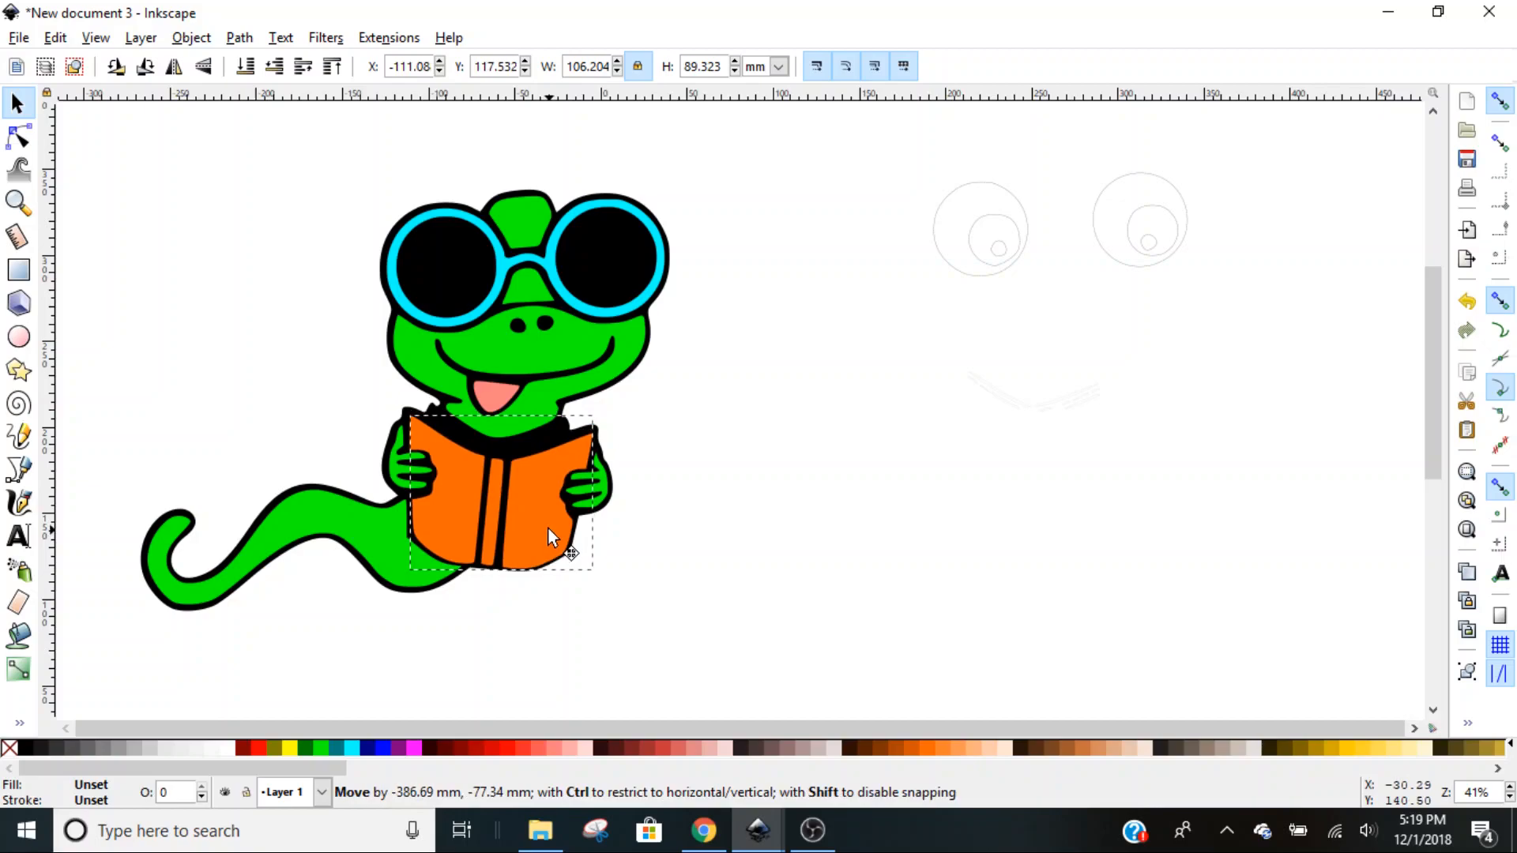
{"action": "left_click", "coordinate": [547, 537]}
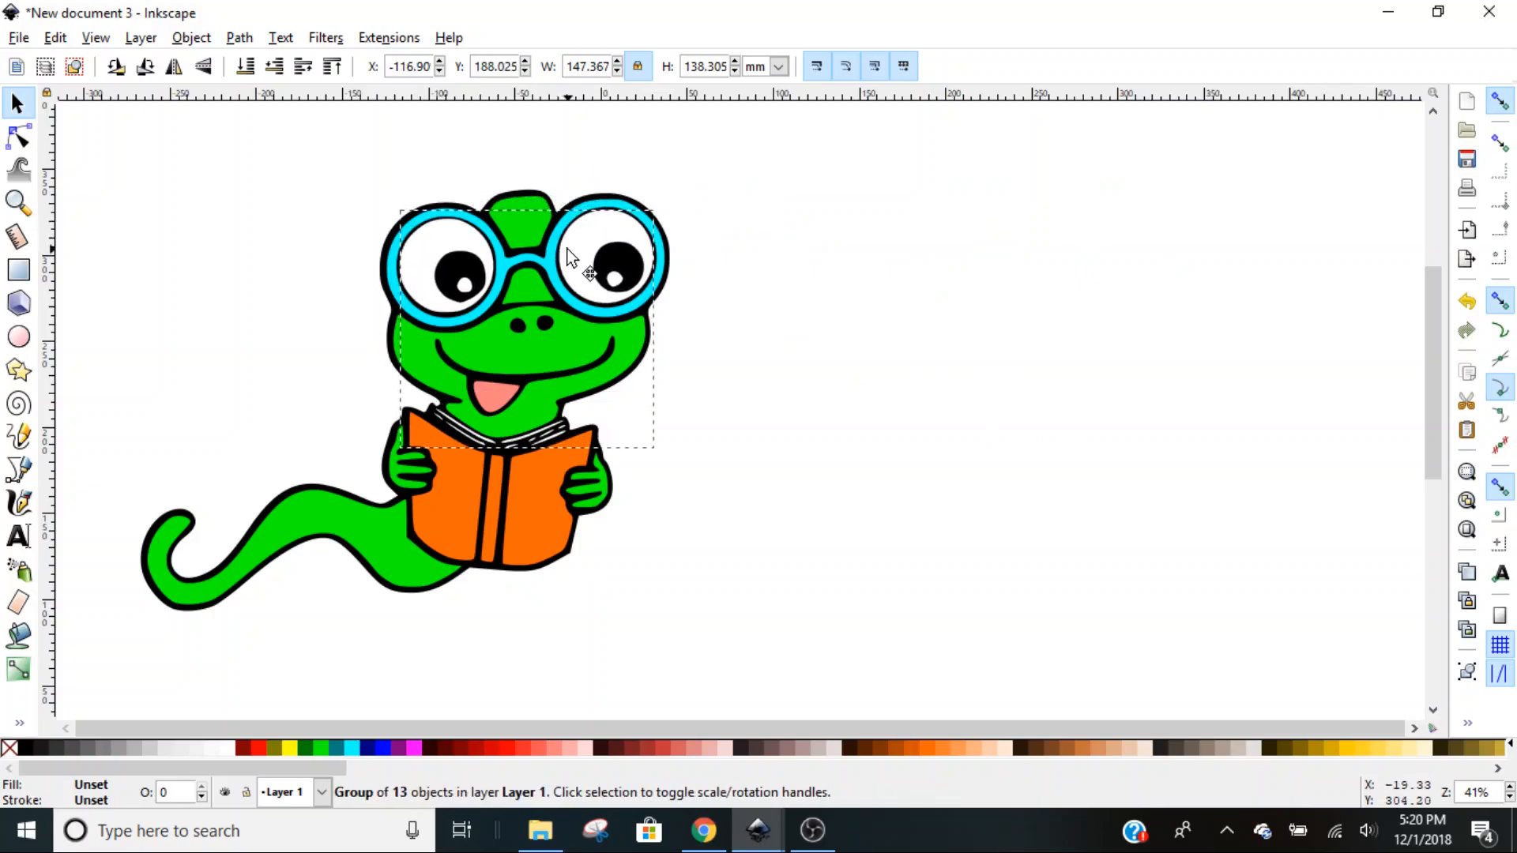
{"action": "left_click", "coordinate": [587, 275]}
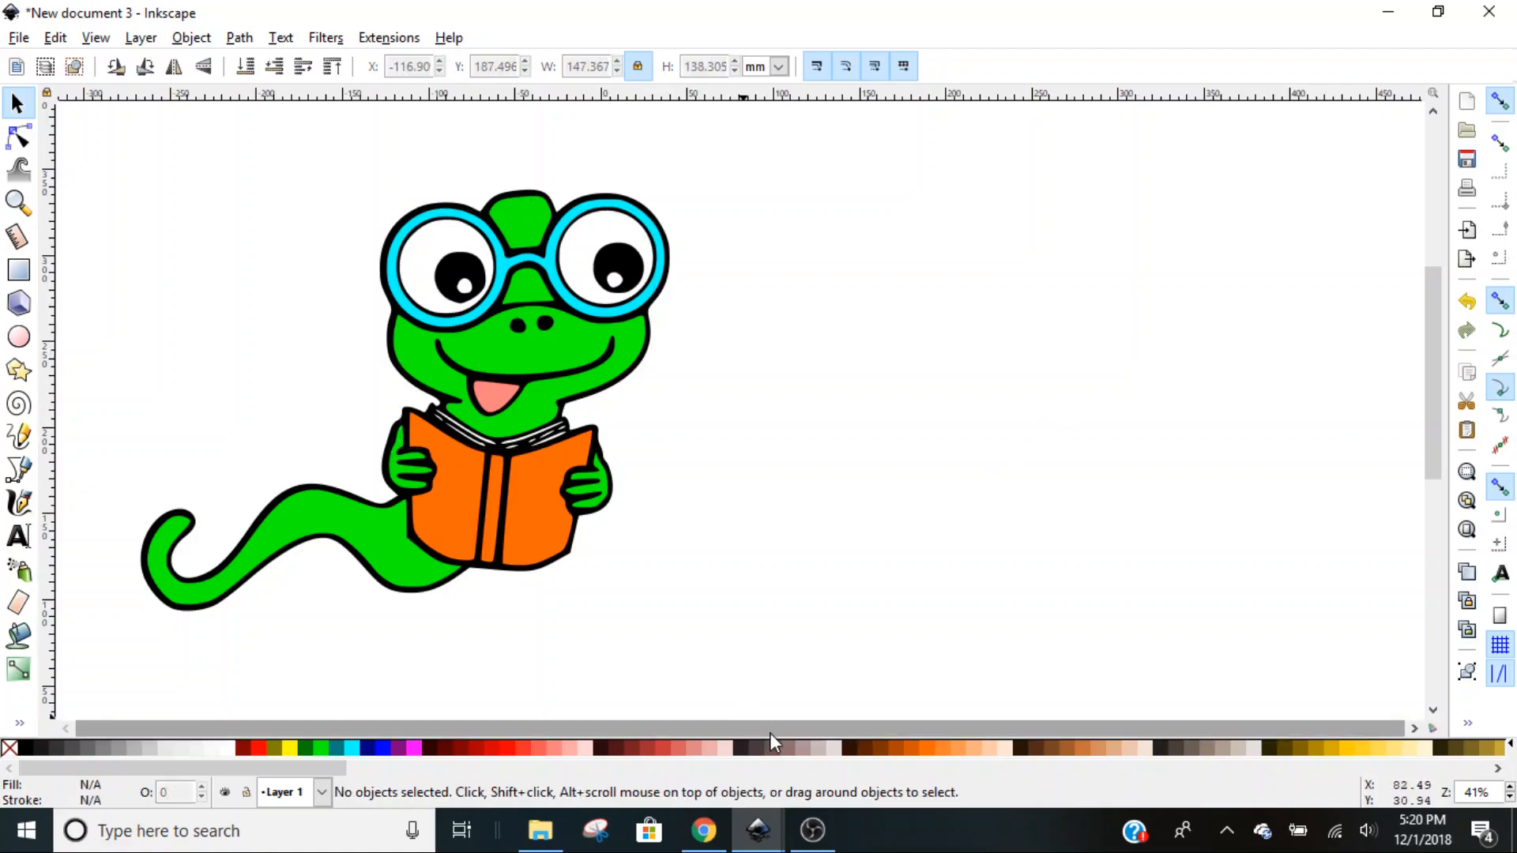
{"action": "mouse_move", "coordinate": [64, 128]}
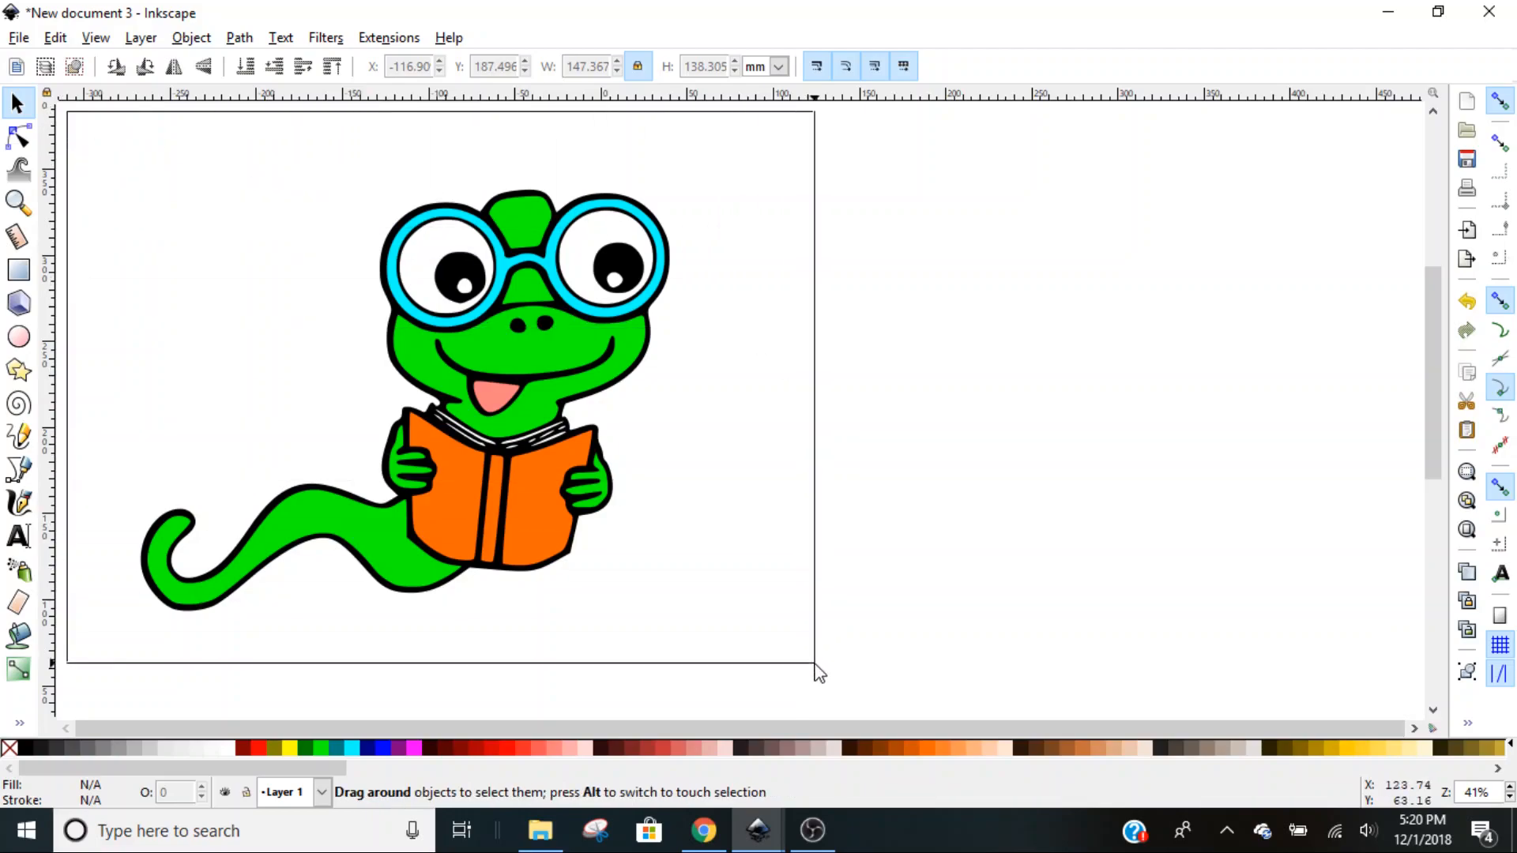
Select all six cartoon parts with Ctrl+A and group them.
{"action": "key", "text": "ctrl+a"}
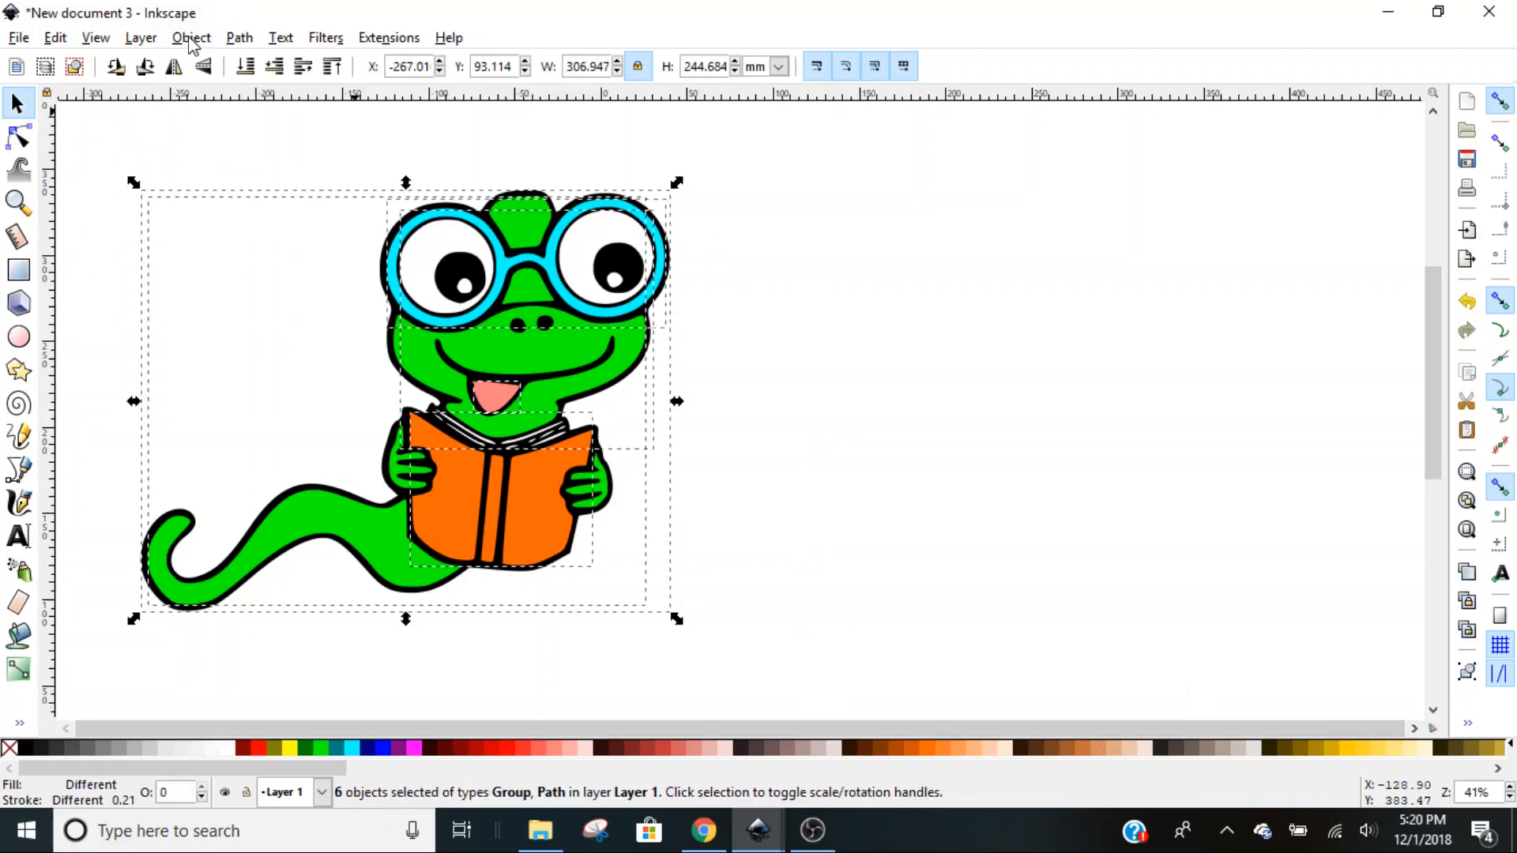
{"action": "left_click", "coordinate": [190, 37]}
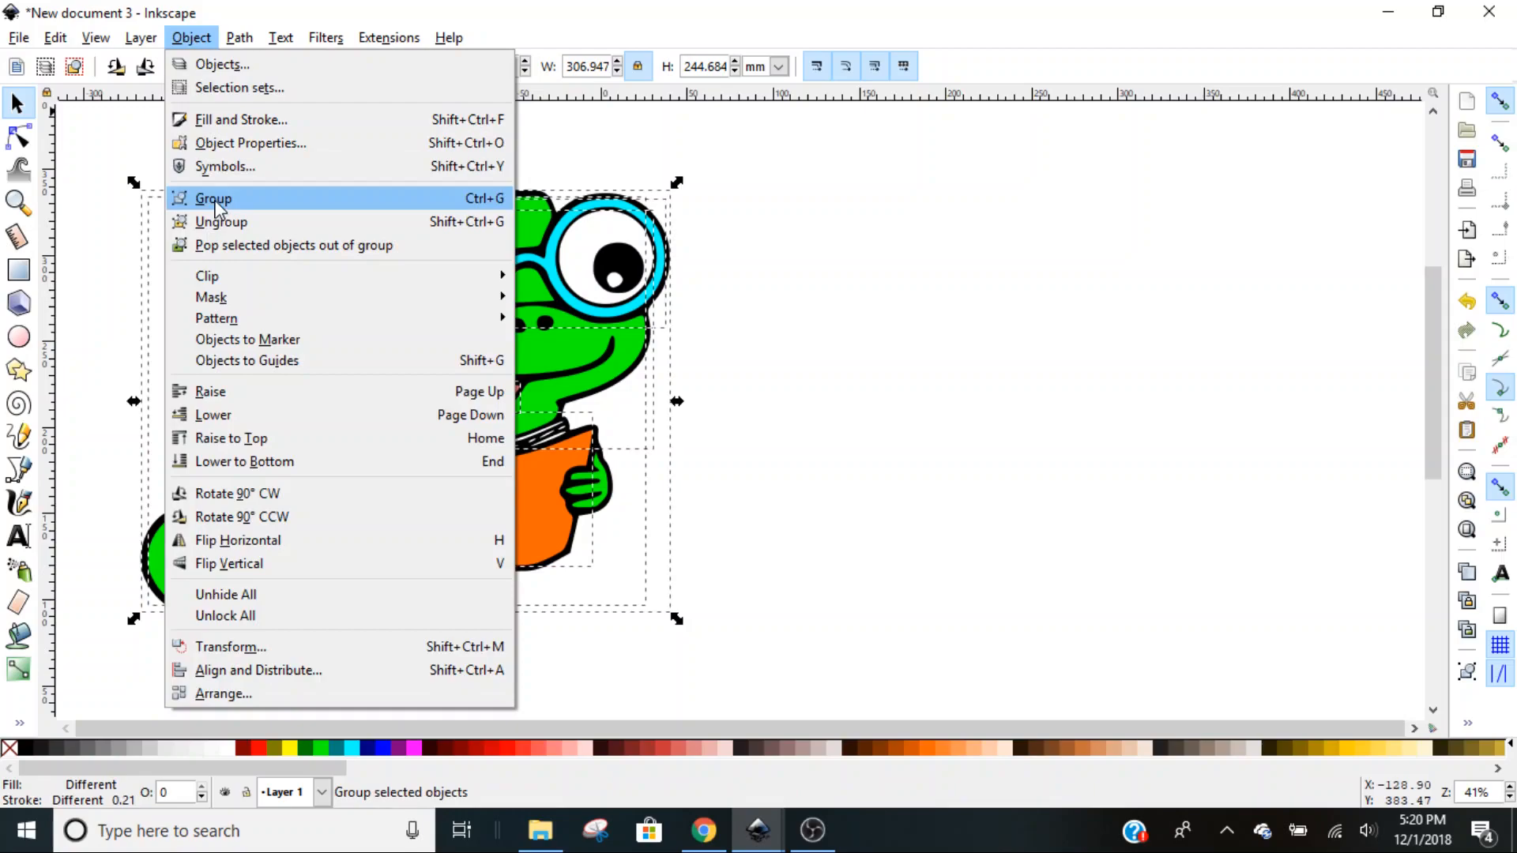
{"action": "left_click", "coordinate": [215, 199]}
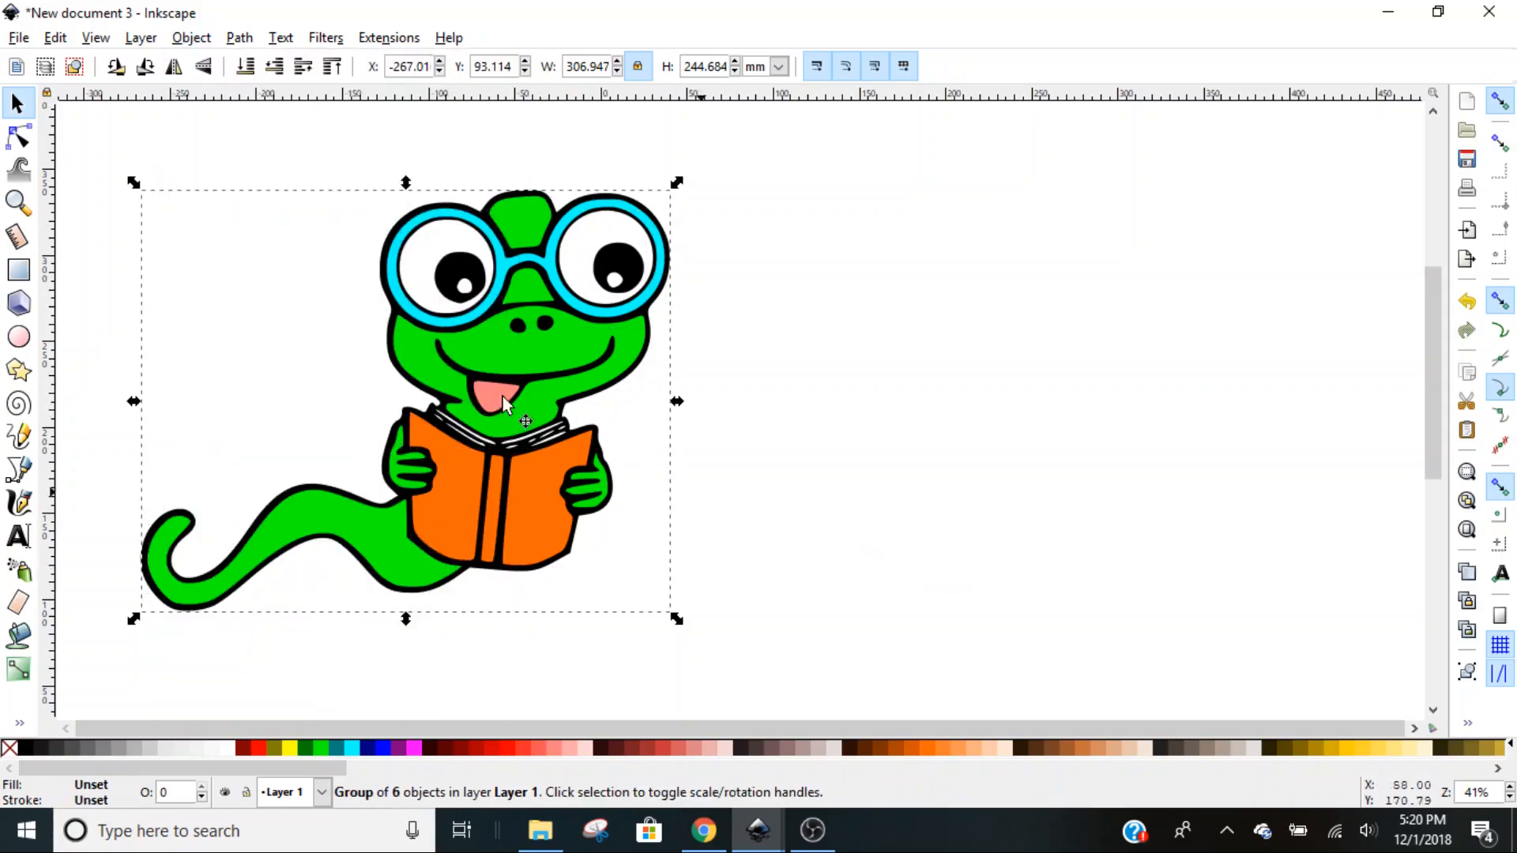
{"action": "left_click", "coordinate": [17, 38]}
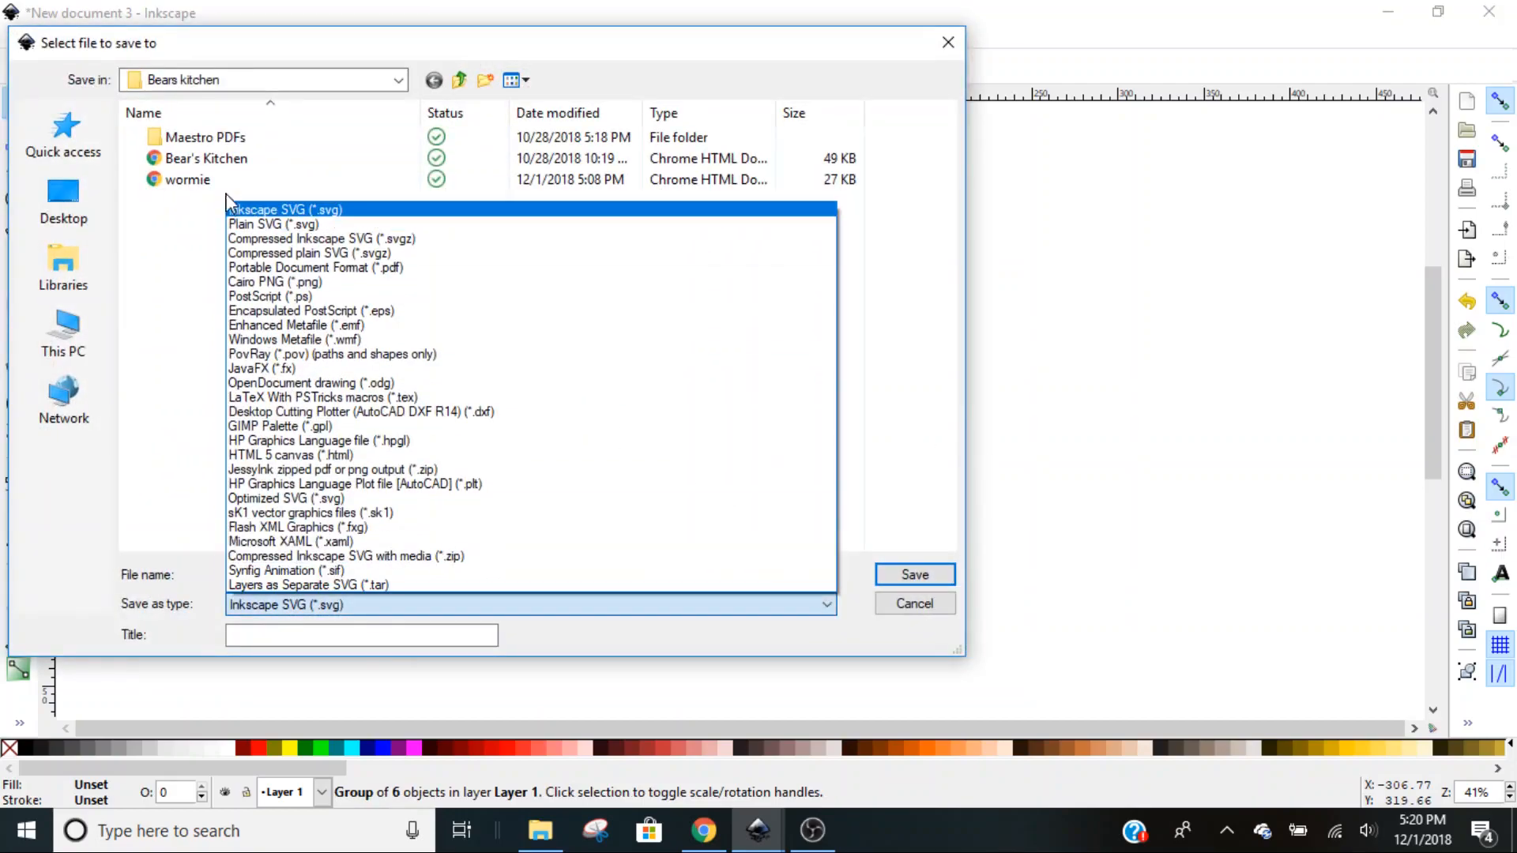
Save the bookworm as Plain SVG named 'worm' in the Bears kitchen folder.
{"action": "left_click", "coordinate": [273, 224]}
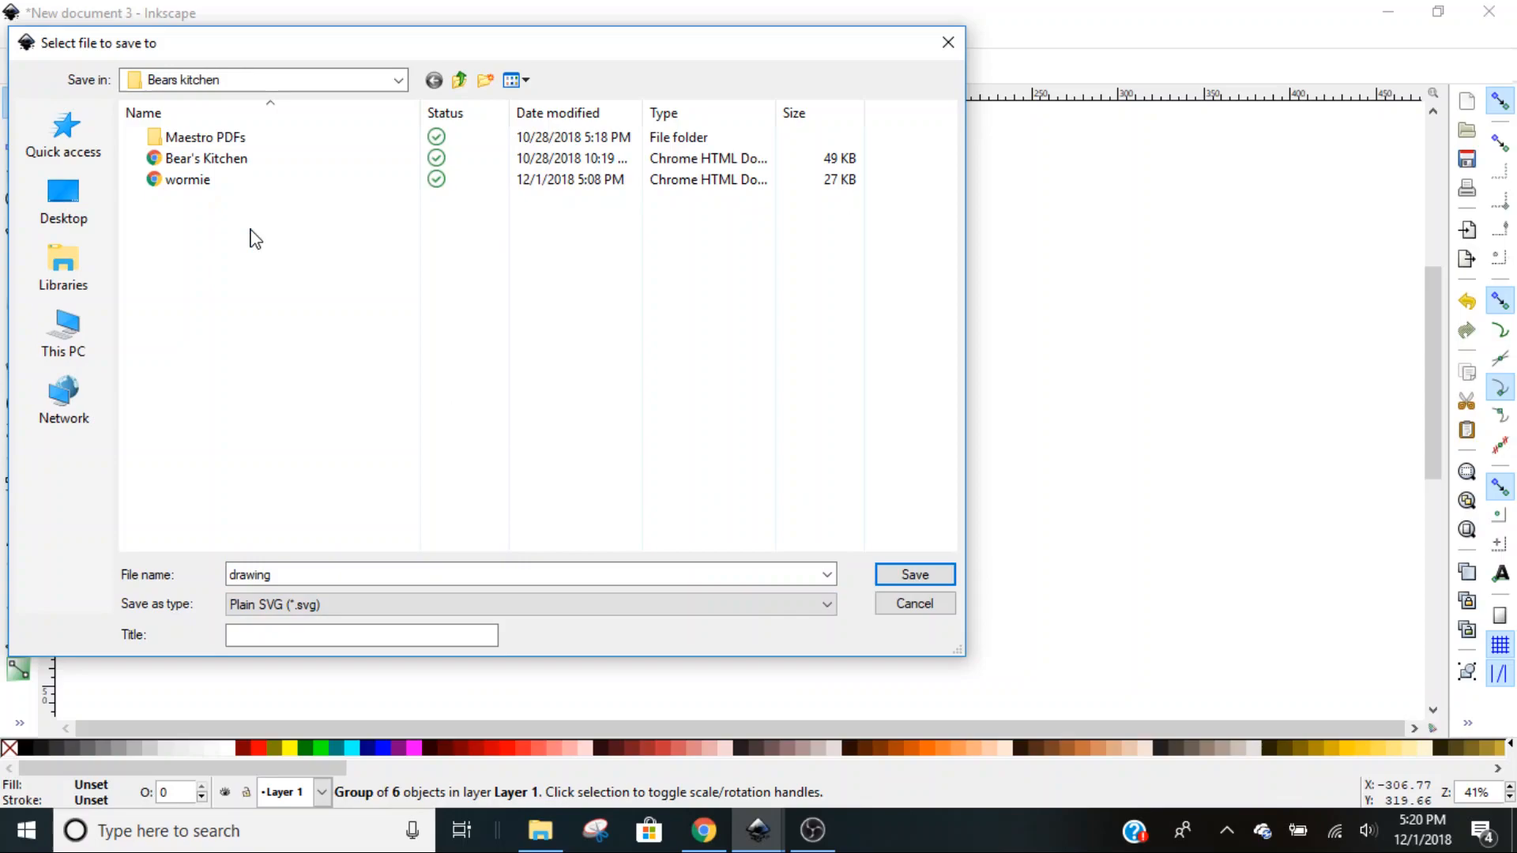
{"action": "left_click", "coordinate": [527, 574]}
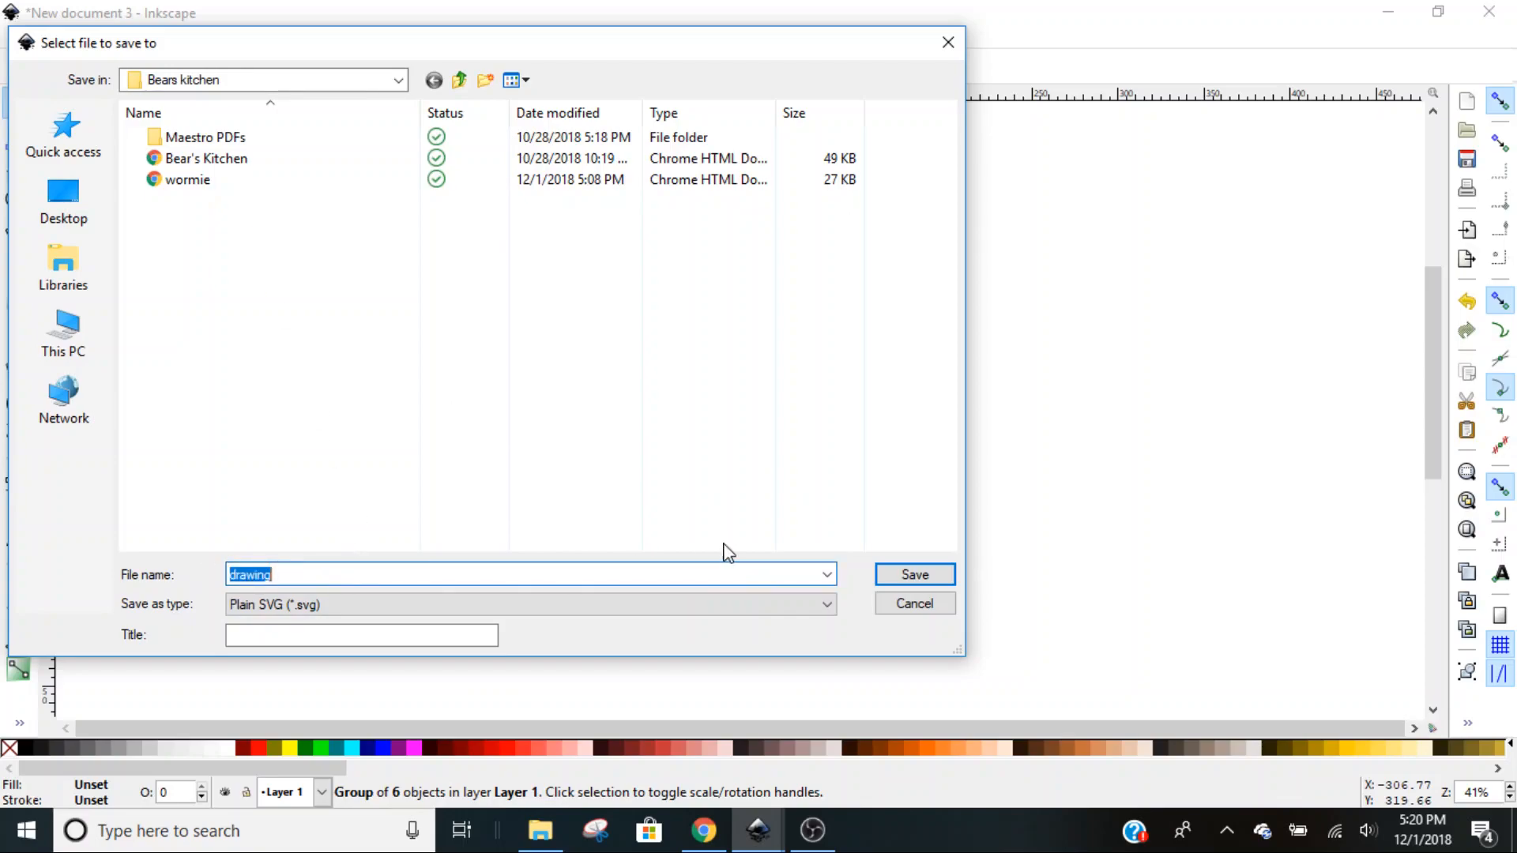
{"action": "left_click", "coordinate": [187, 179]}
{"action": "type", "text": "worm"}
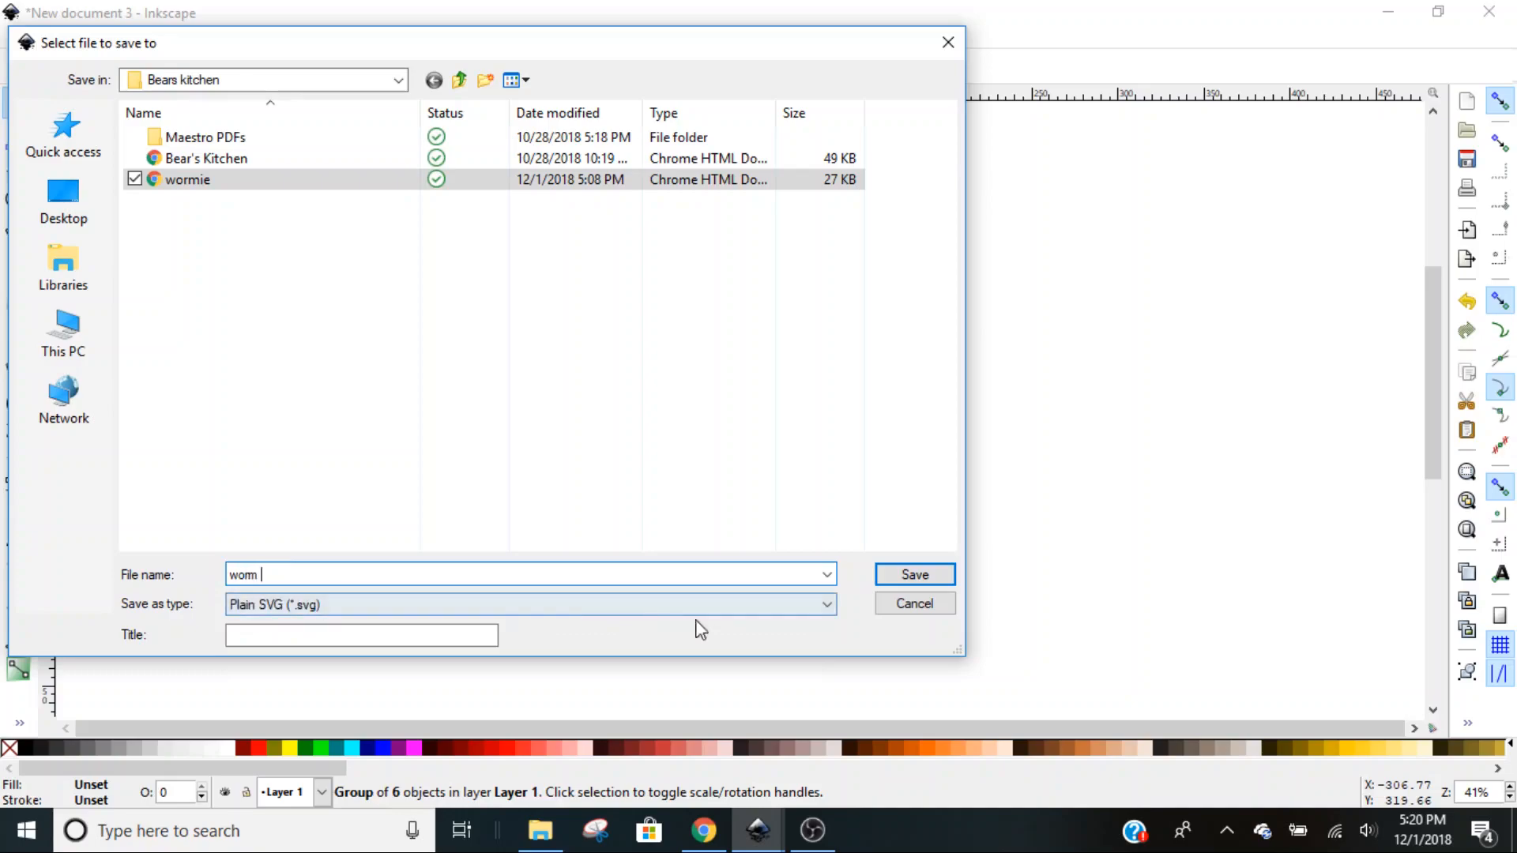
{"action": "left_click", "coordinate": [913, 574]}
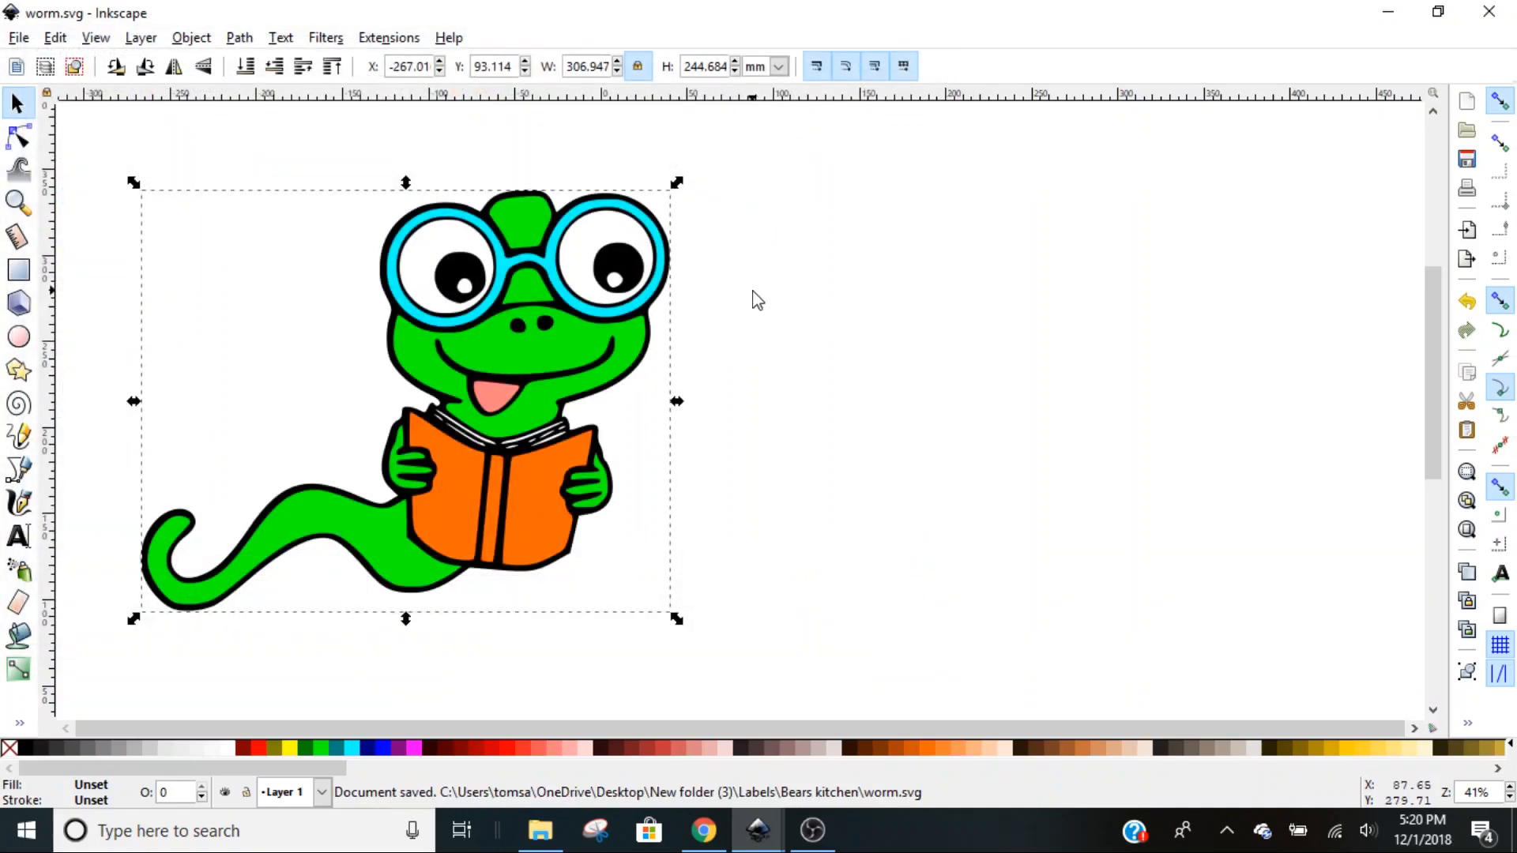
In Chrome, search 'cricut design space' and open the Cricut Design Space site.
{"action": "left_click", "coordinate": [703, 831]}
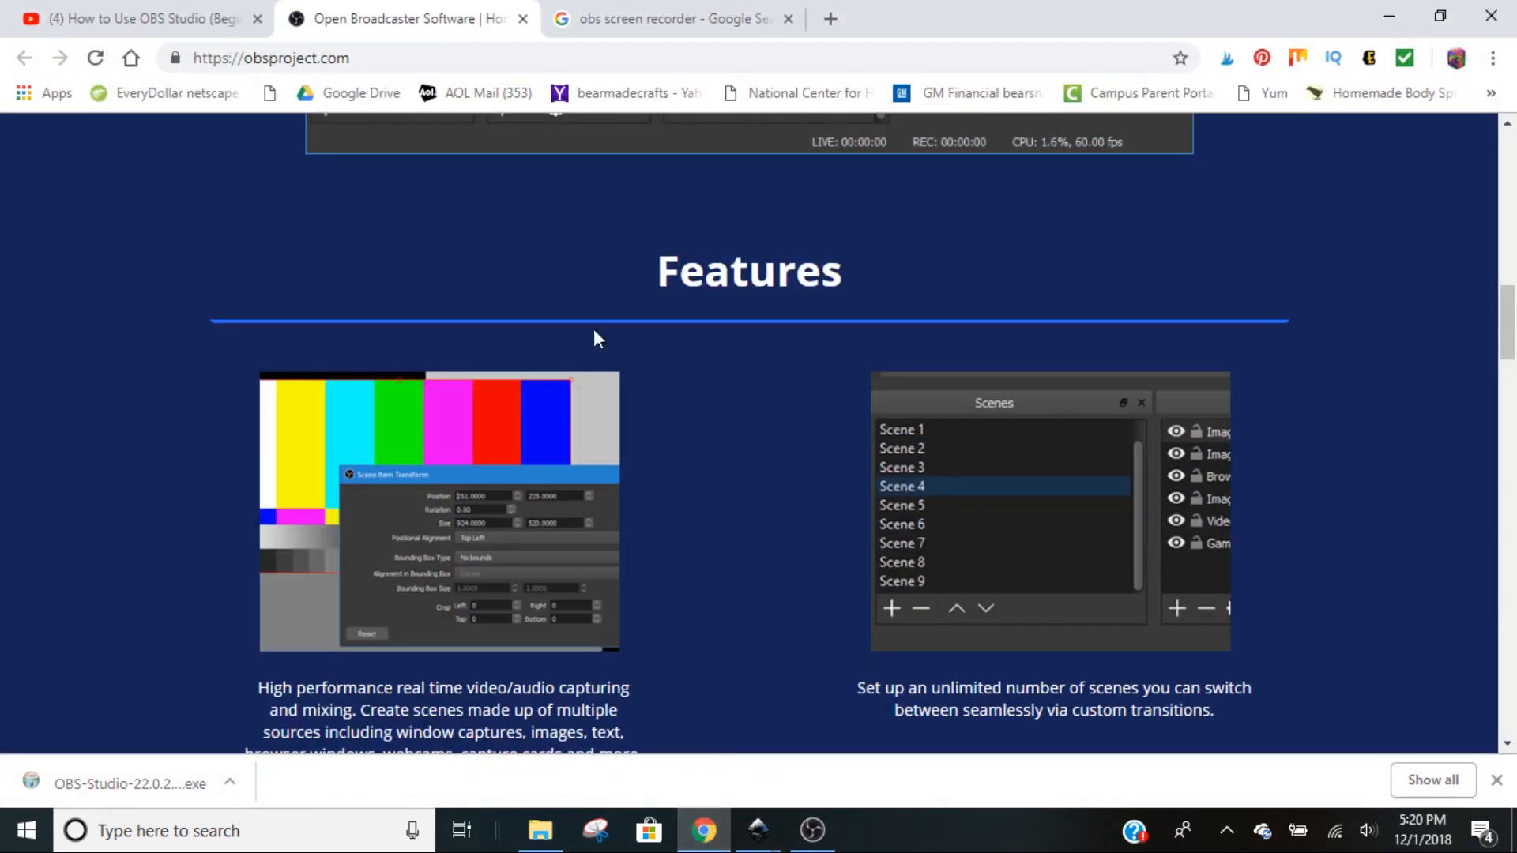
{"action": "mouse_move", "coordinate": [331, 48]}
{"action": "type", "text": "cricut"}
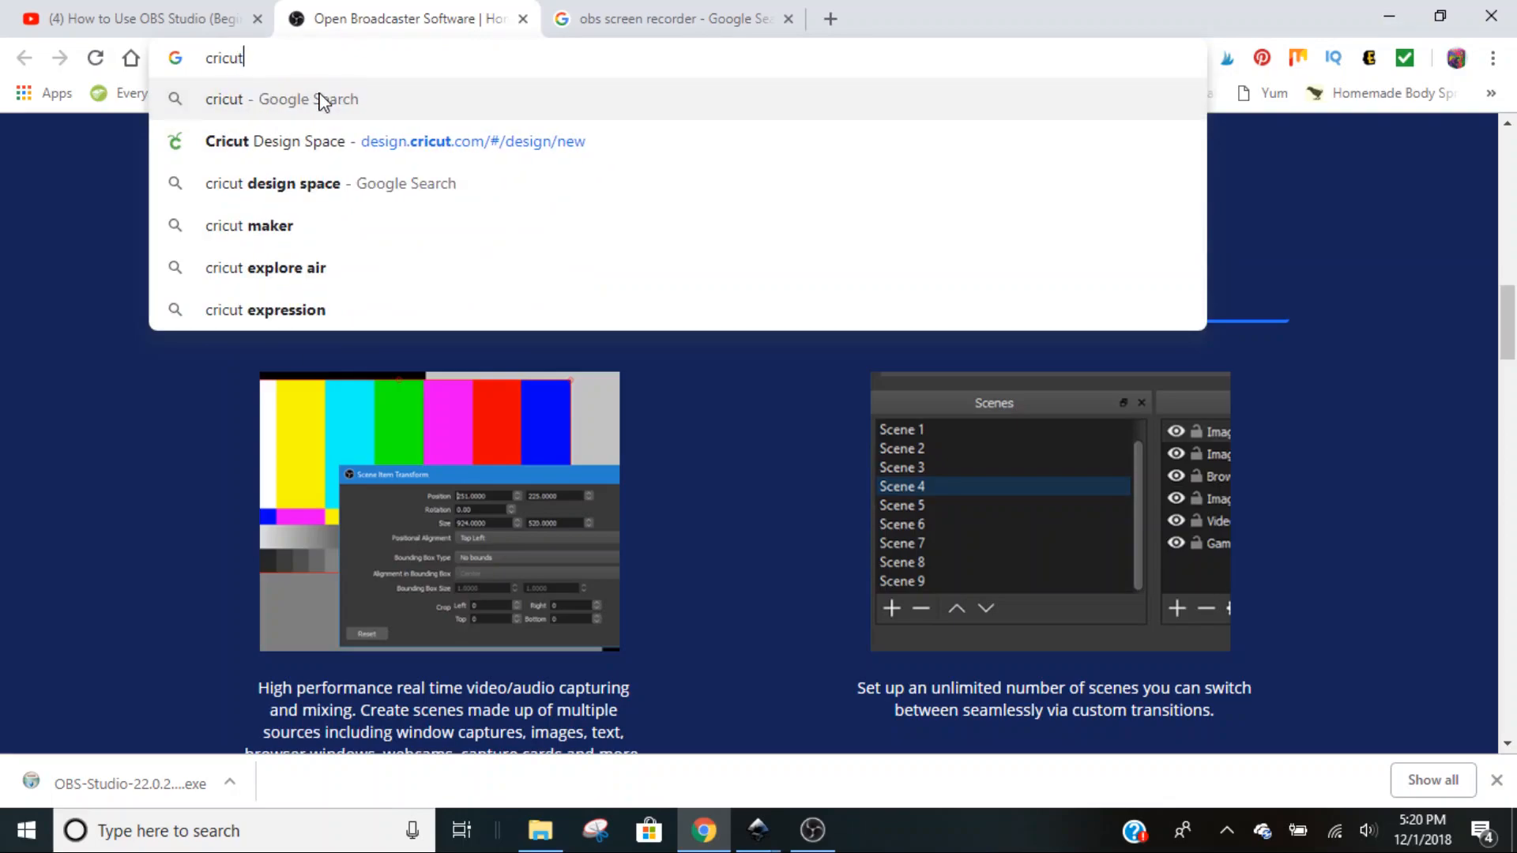
{"action": "left_click", "coordinate": [281, 182]}
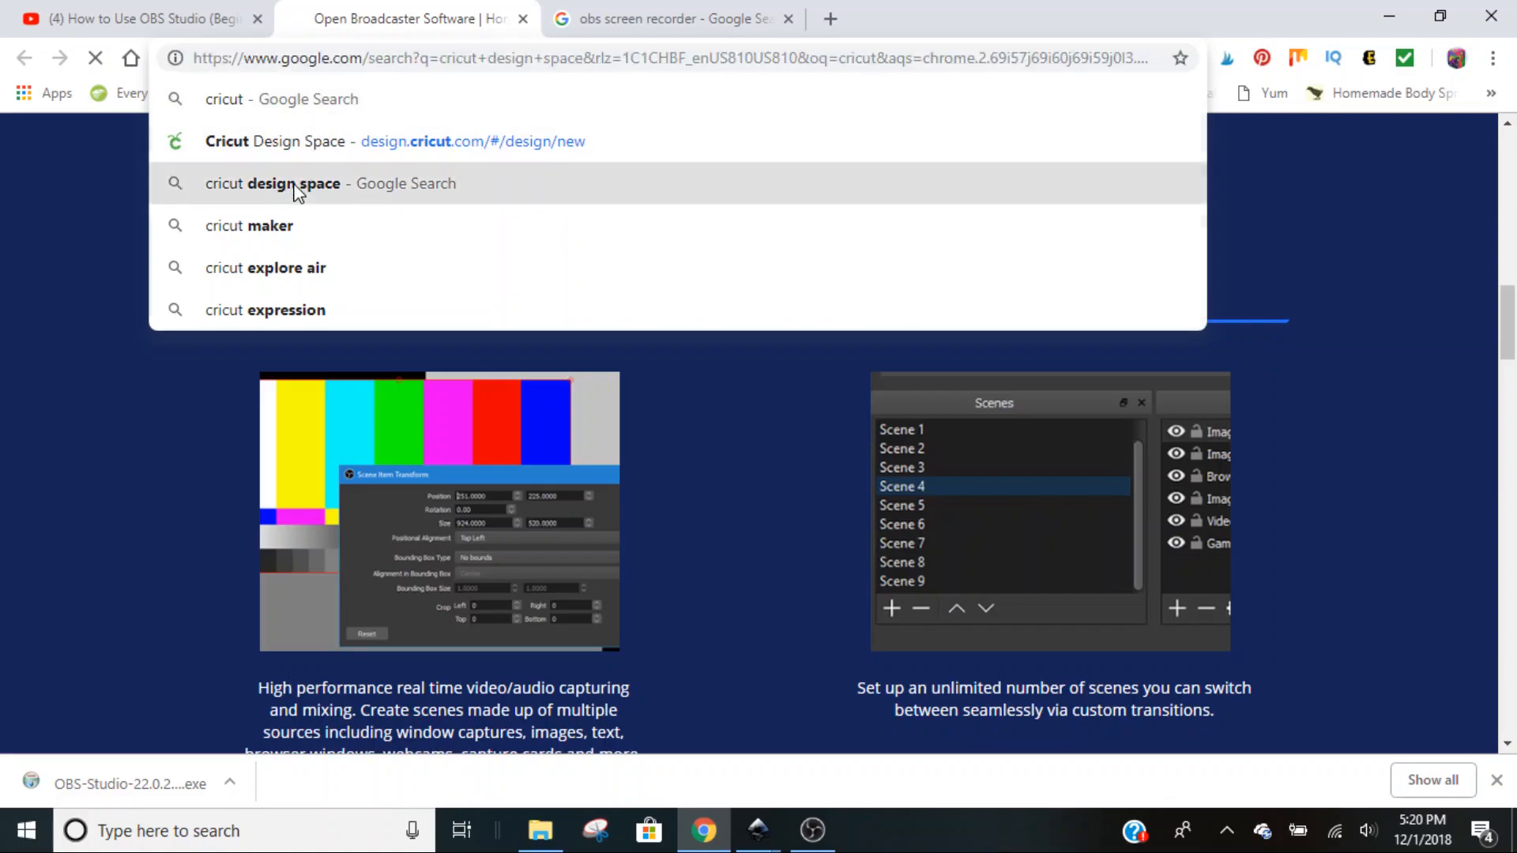
{"action": "left_click", "coordinate": [331, 182]}
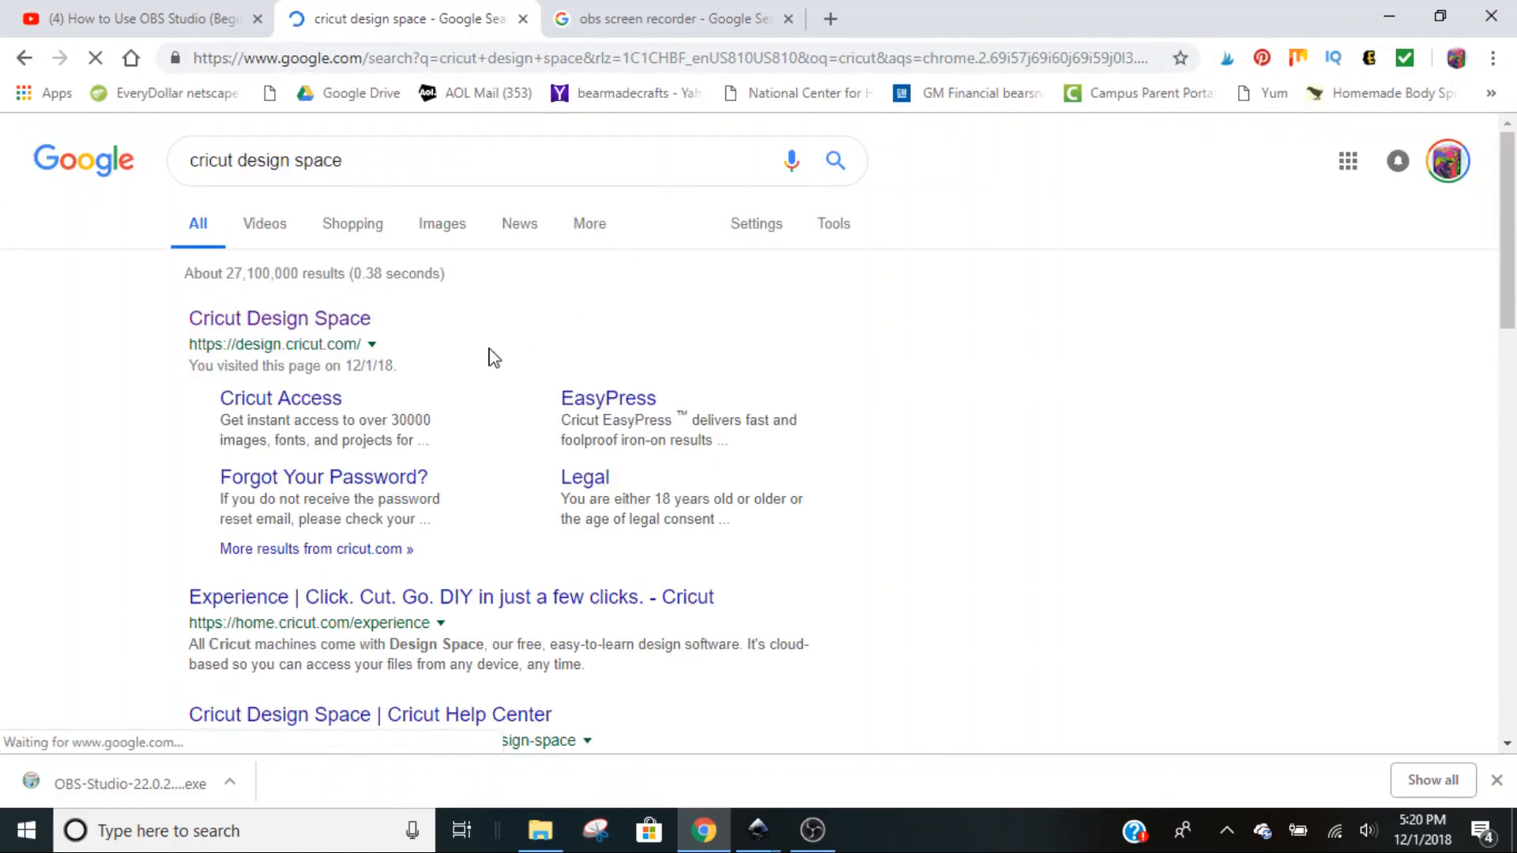
{"action": "left_click", "coordinate": [279, 318]}
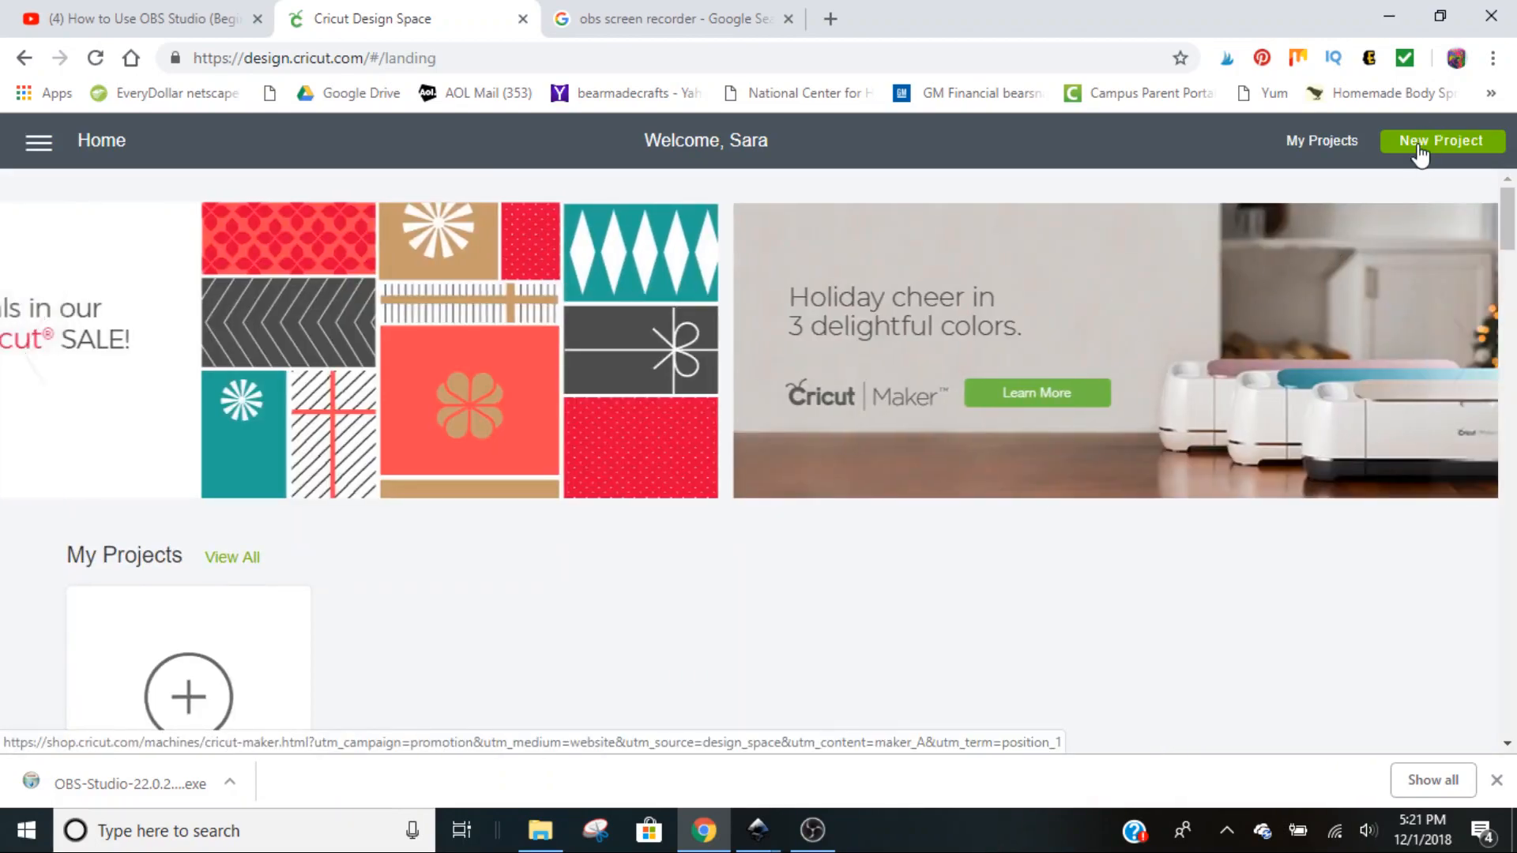
Start a new Cricut project and upload the worm file through Upload Image > Browse.
{"action": "left_click", "coordinate": [1440, 141]}
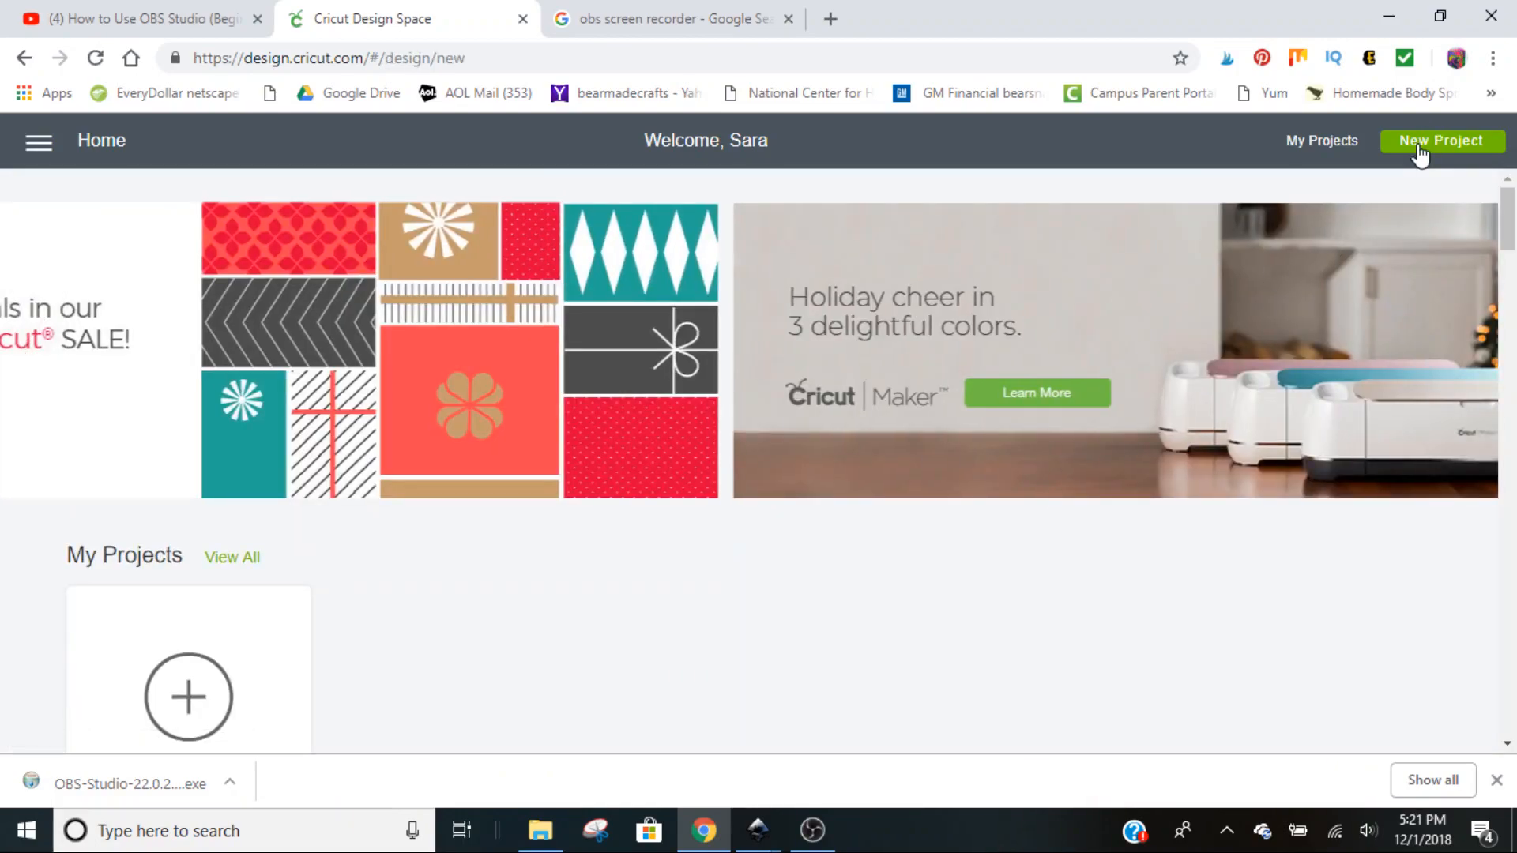
{"action": "left_click", "coordinate": [1440, 141]}
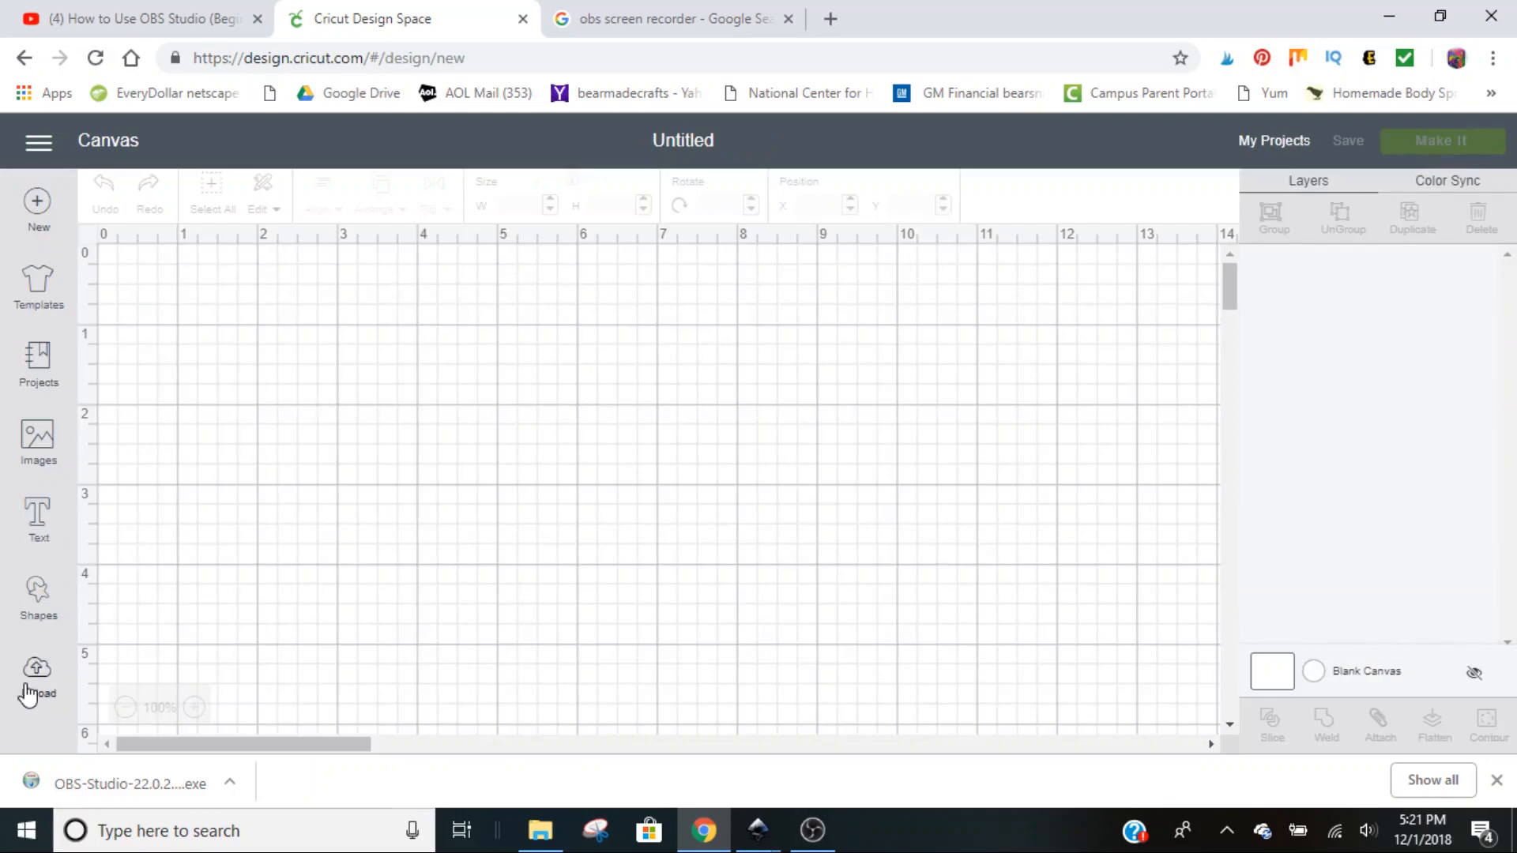
{"action": "left_click", "coordinate": [38, 668]}
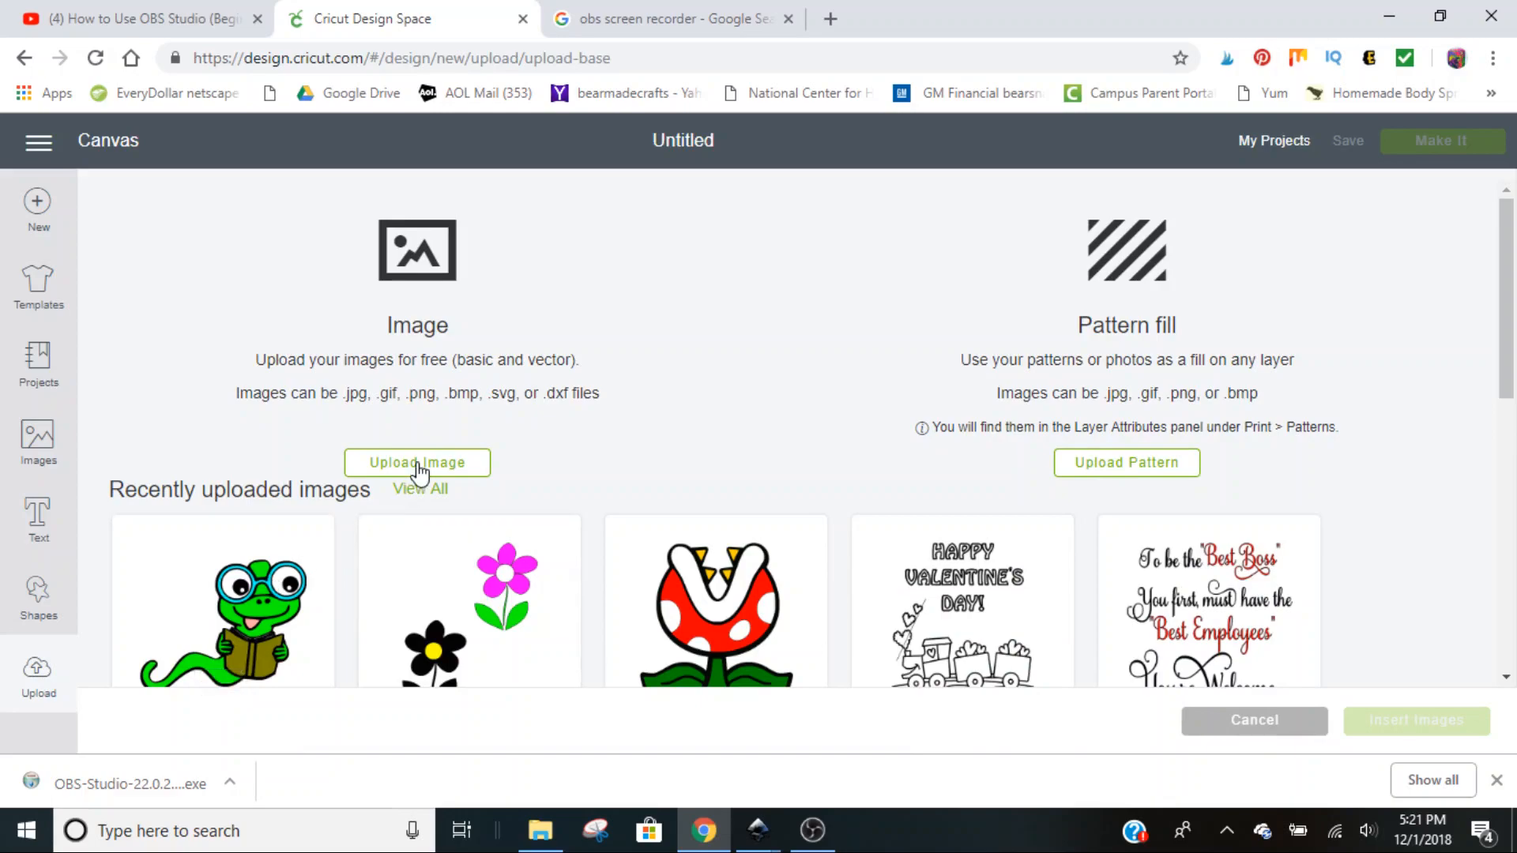
{"action": "left_click", "coordinate": [416, 463]}
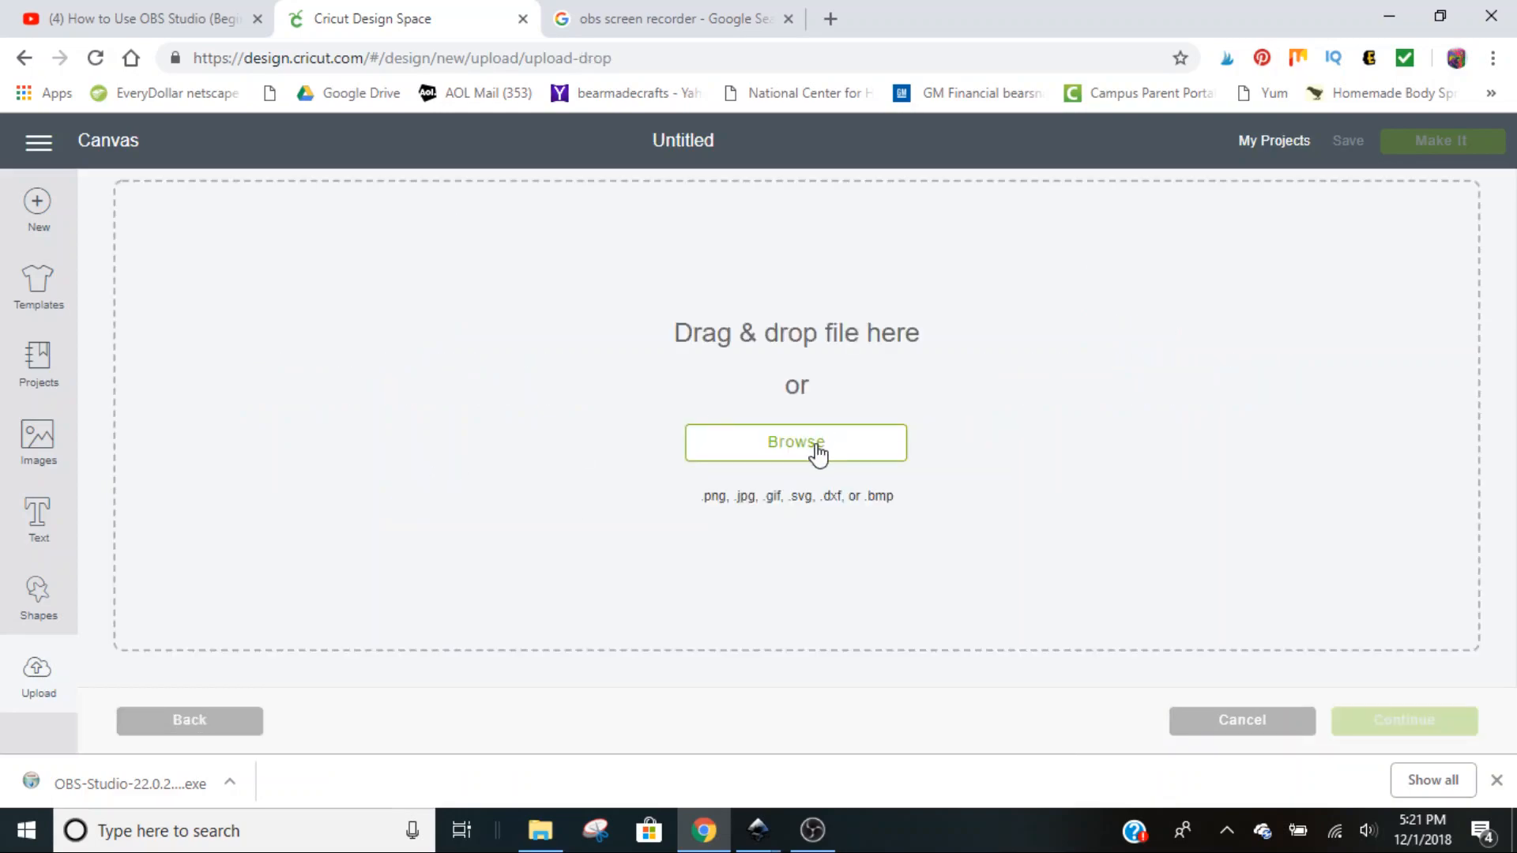
{"action": "left_click", "coordinate": [795, 442]}
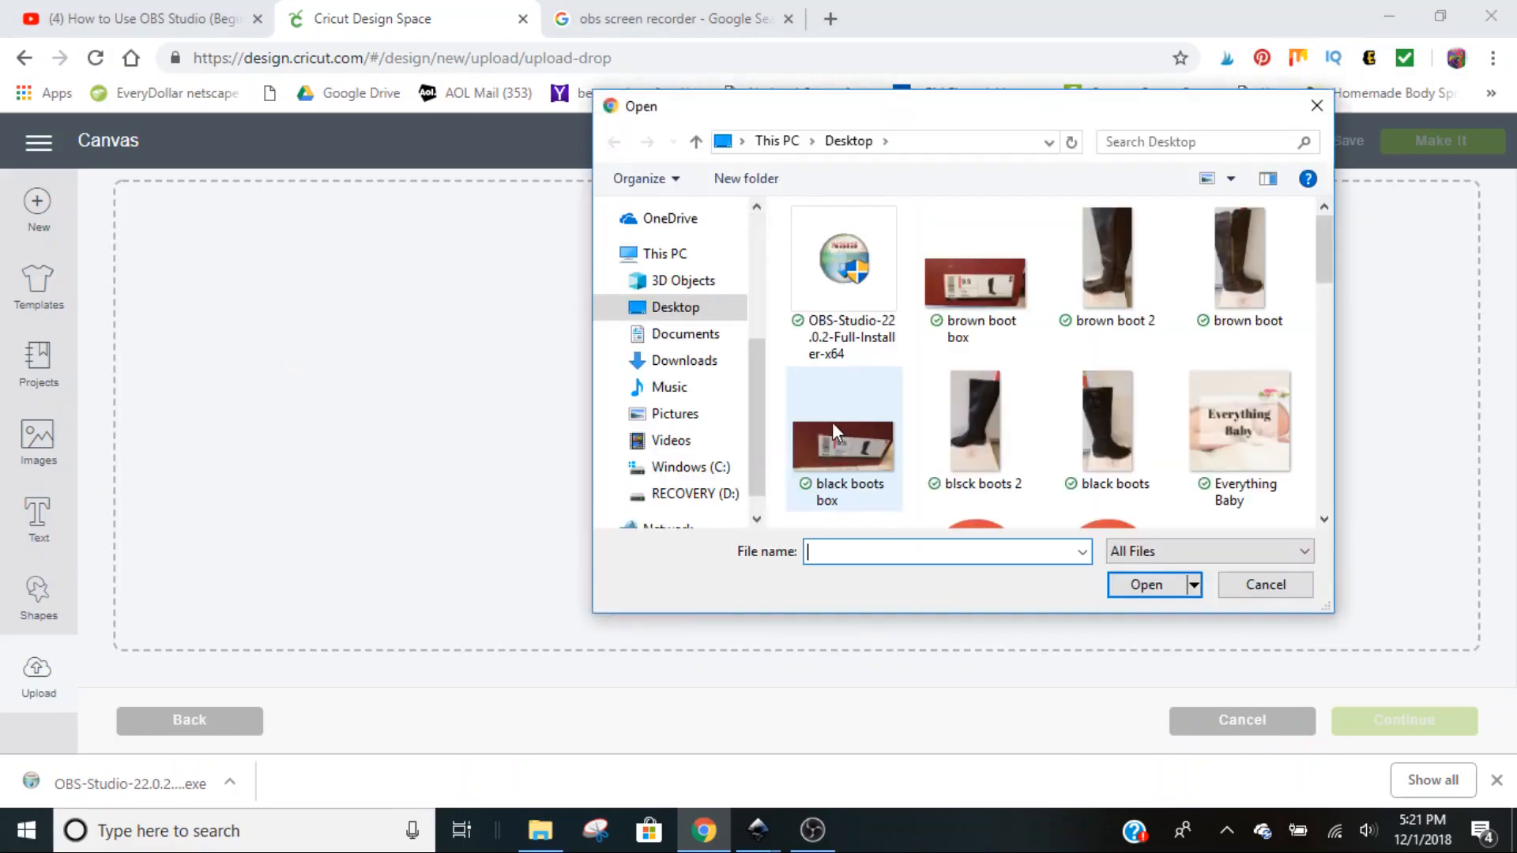
{"action": "scroll", "scroll_direction": "down", "scroll_amount": 3}
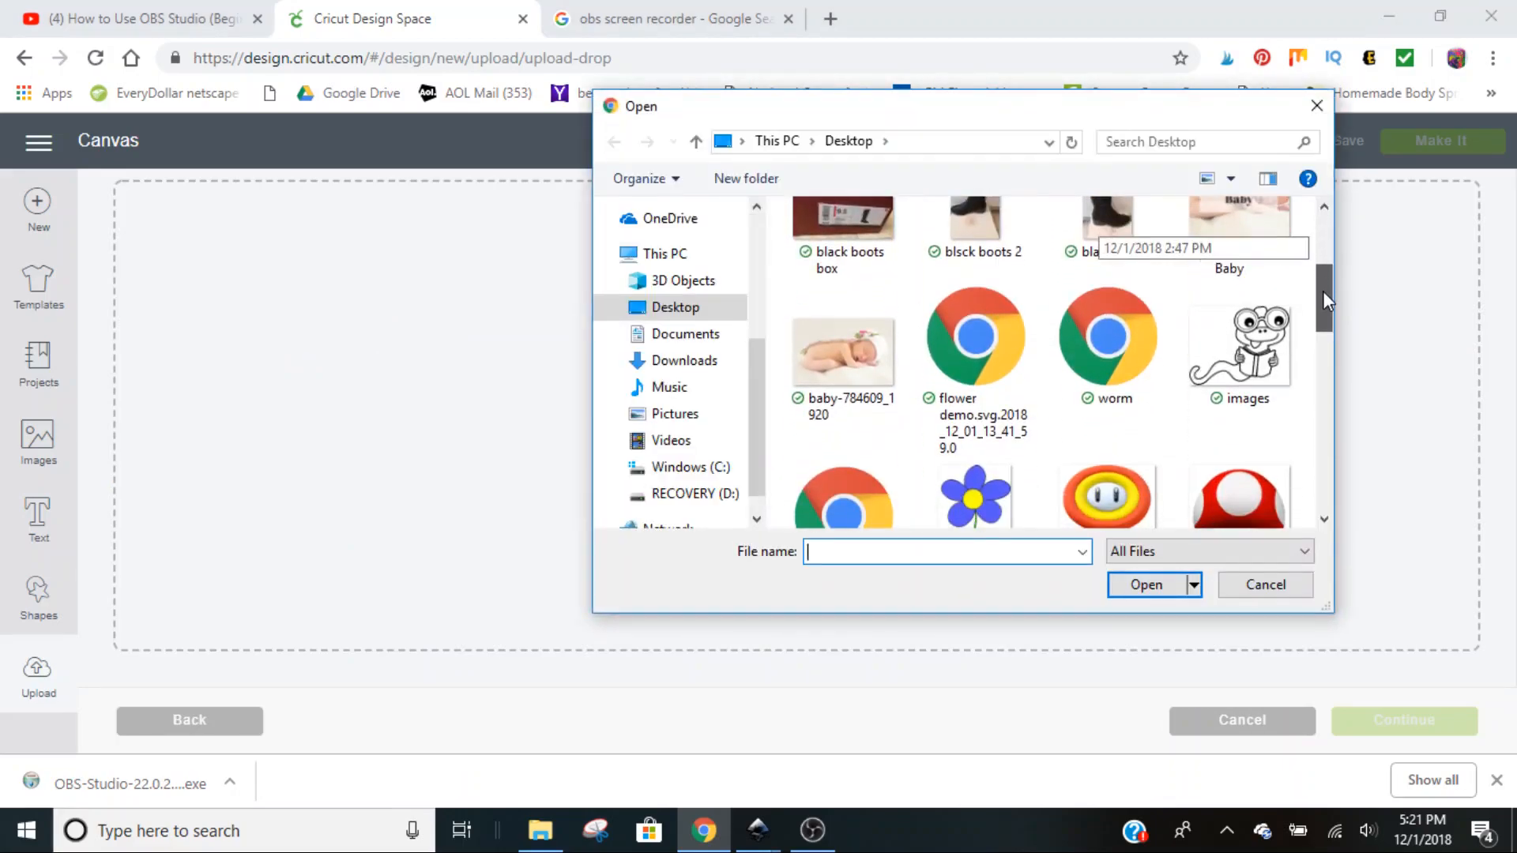
{"action": "scroll", "scroll_direction": "down", "scroll_amount": 3}
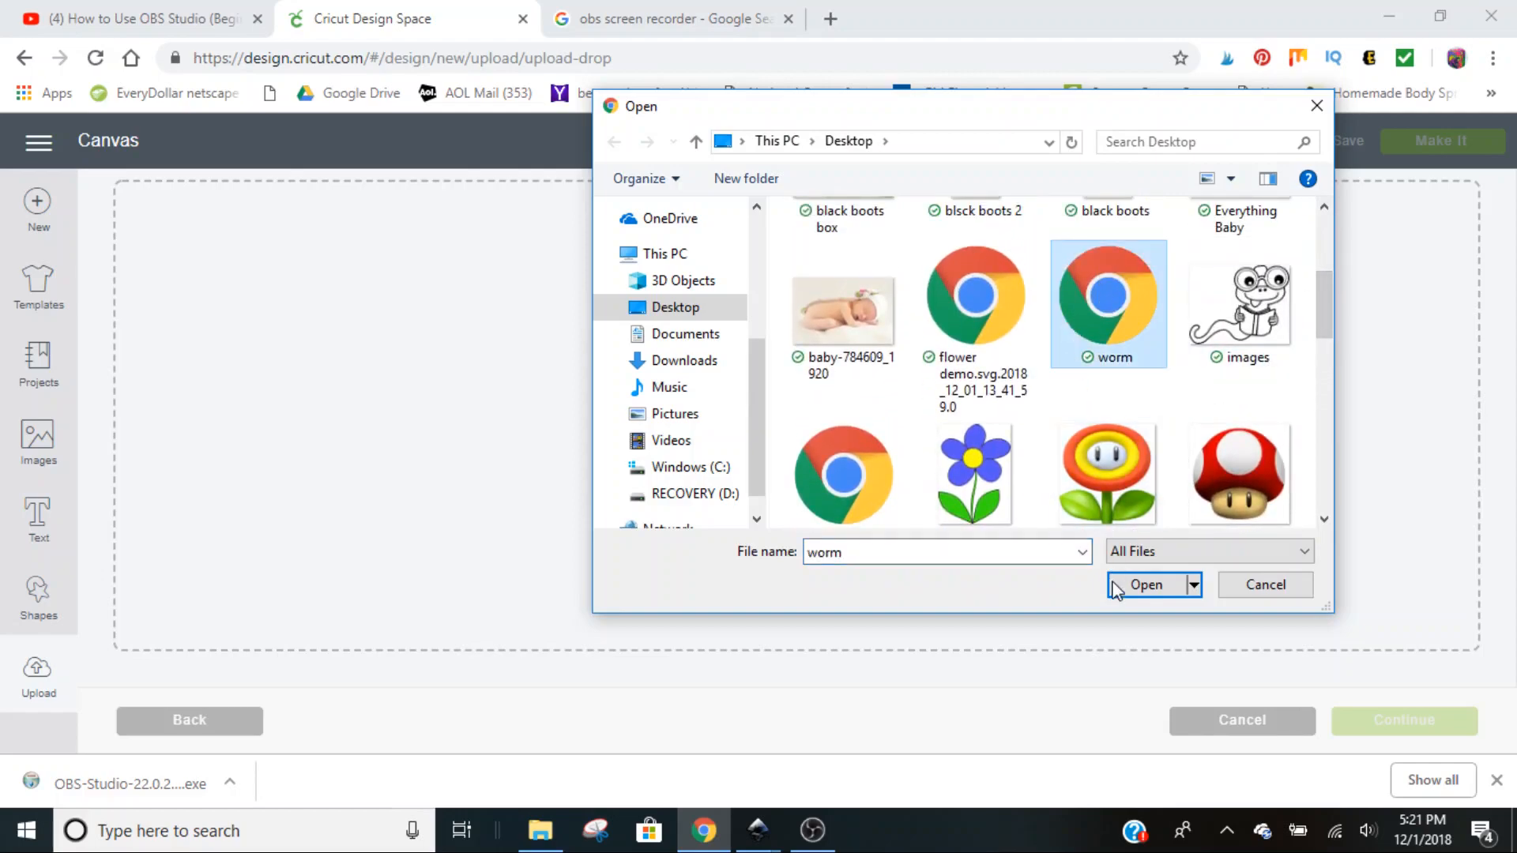
{"action": "left_click", "coordinate": [1145, 585]}
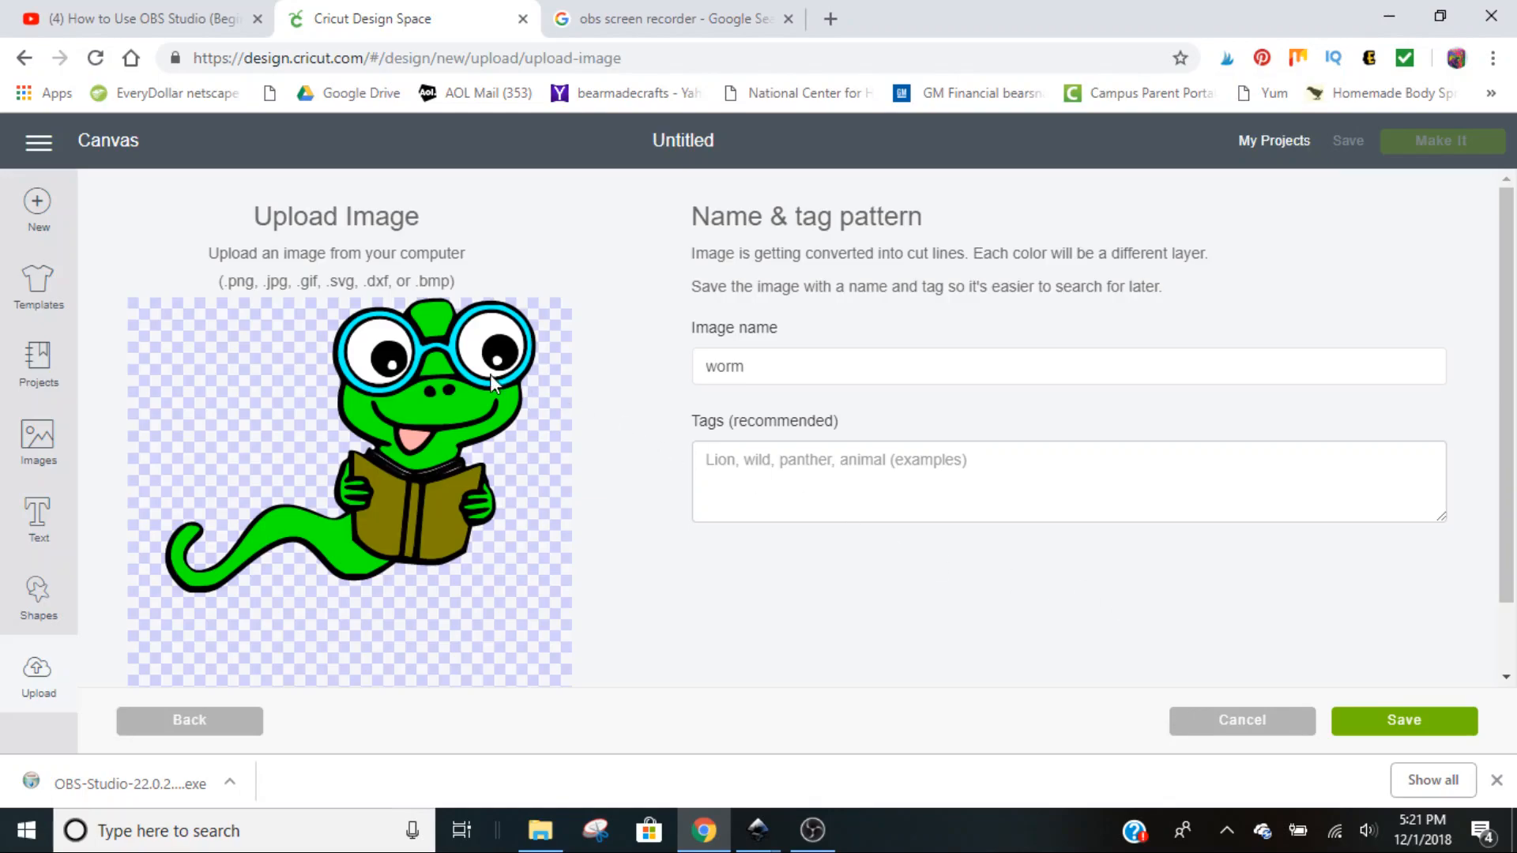
{"action": "mouse_move", "coordinate": [1458, 655]}
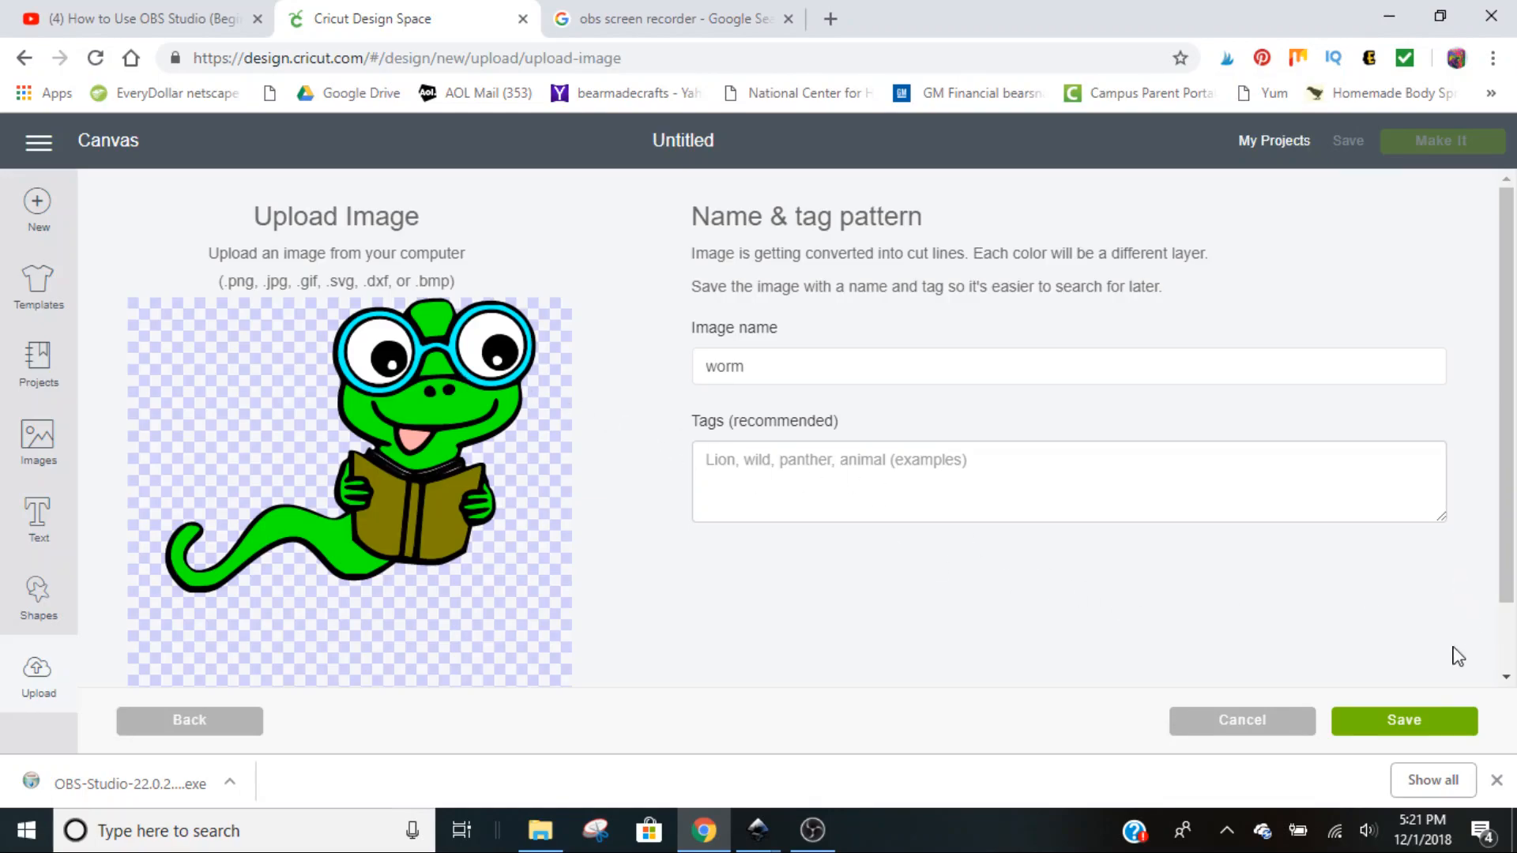
Save the uploaded worm image, select its thumbnail, and insert it onto the project canvas.
{"action": "left_click", "coordinate": [1403, 719]}
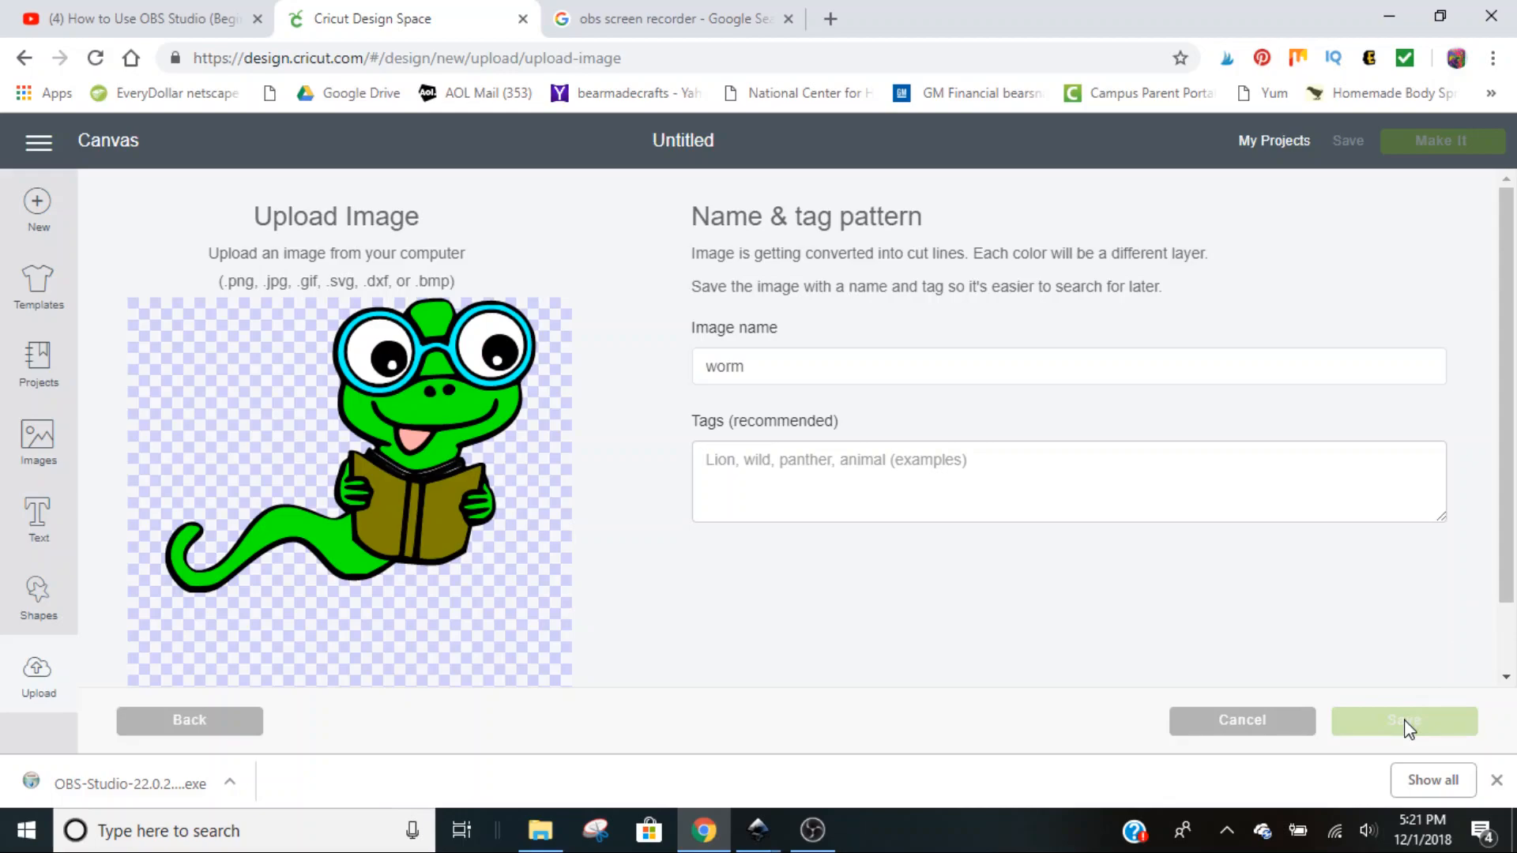
{"action": "left_click", "coordinate": [1404, 720]}
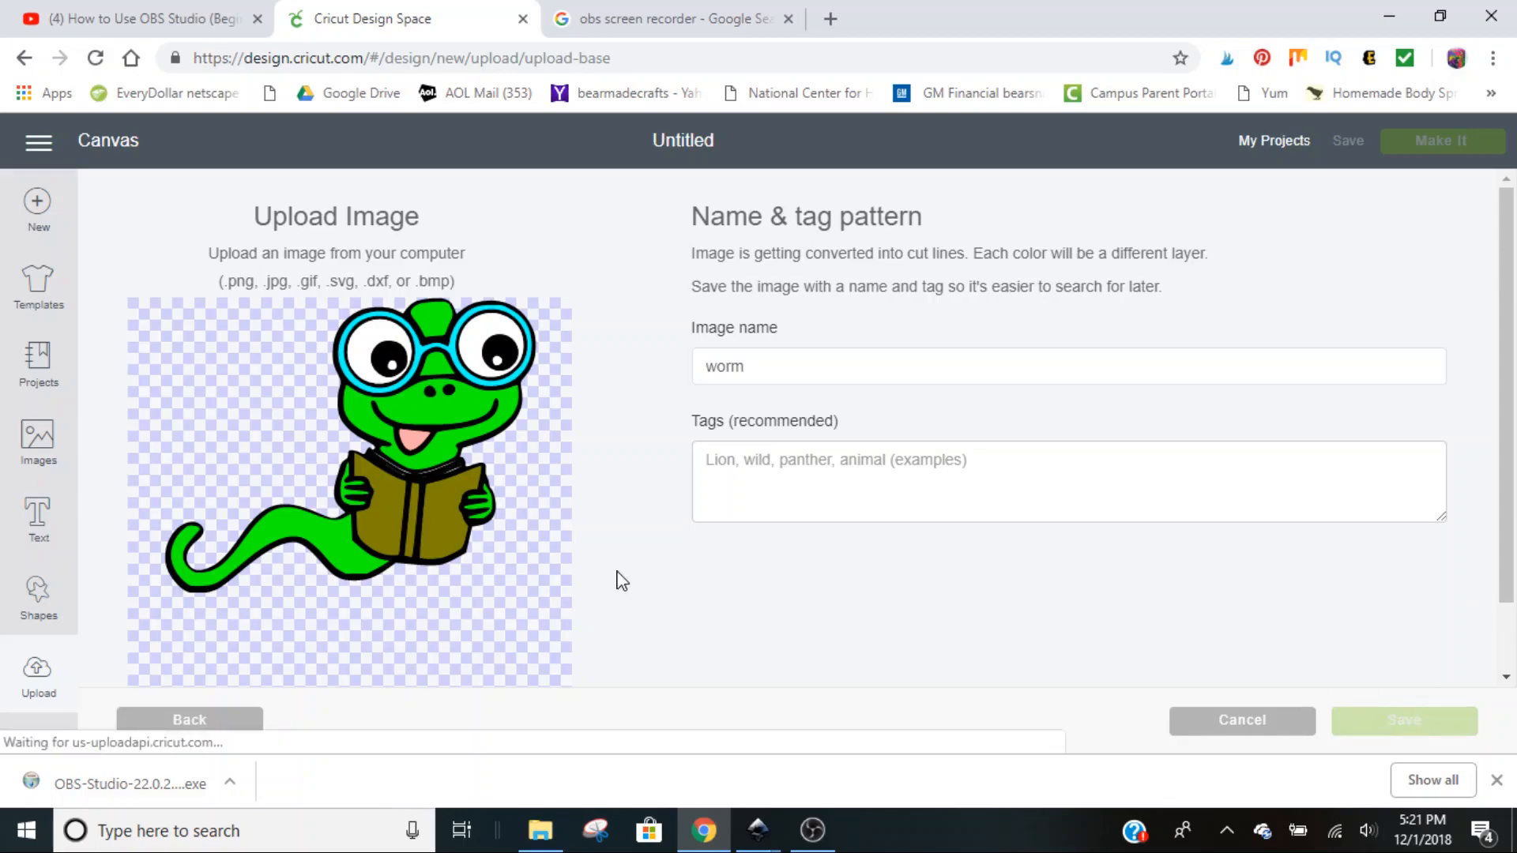
{"action": "left_click", "coordinate": [1404, 720]}
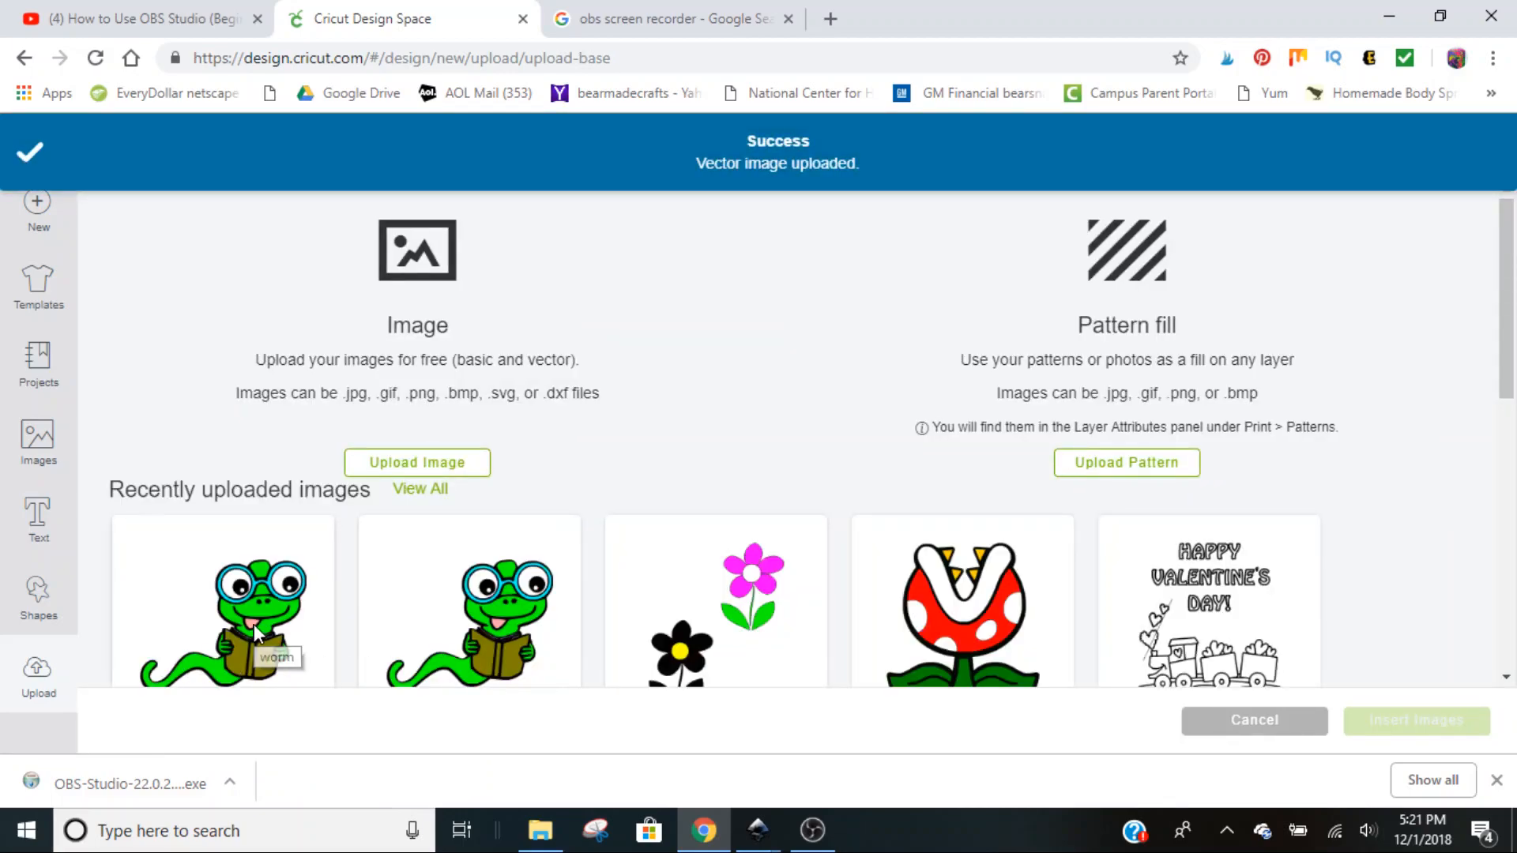
{"action": "left_click", "coordinate": [223, 599]}
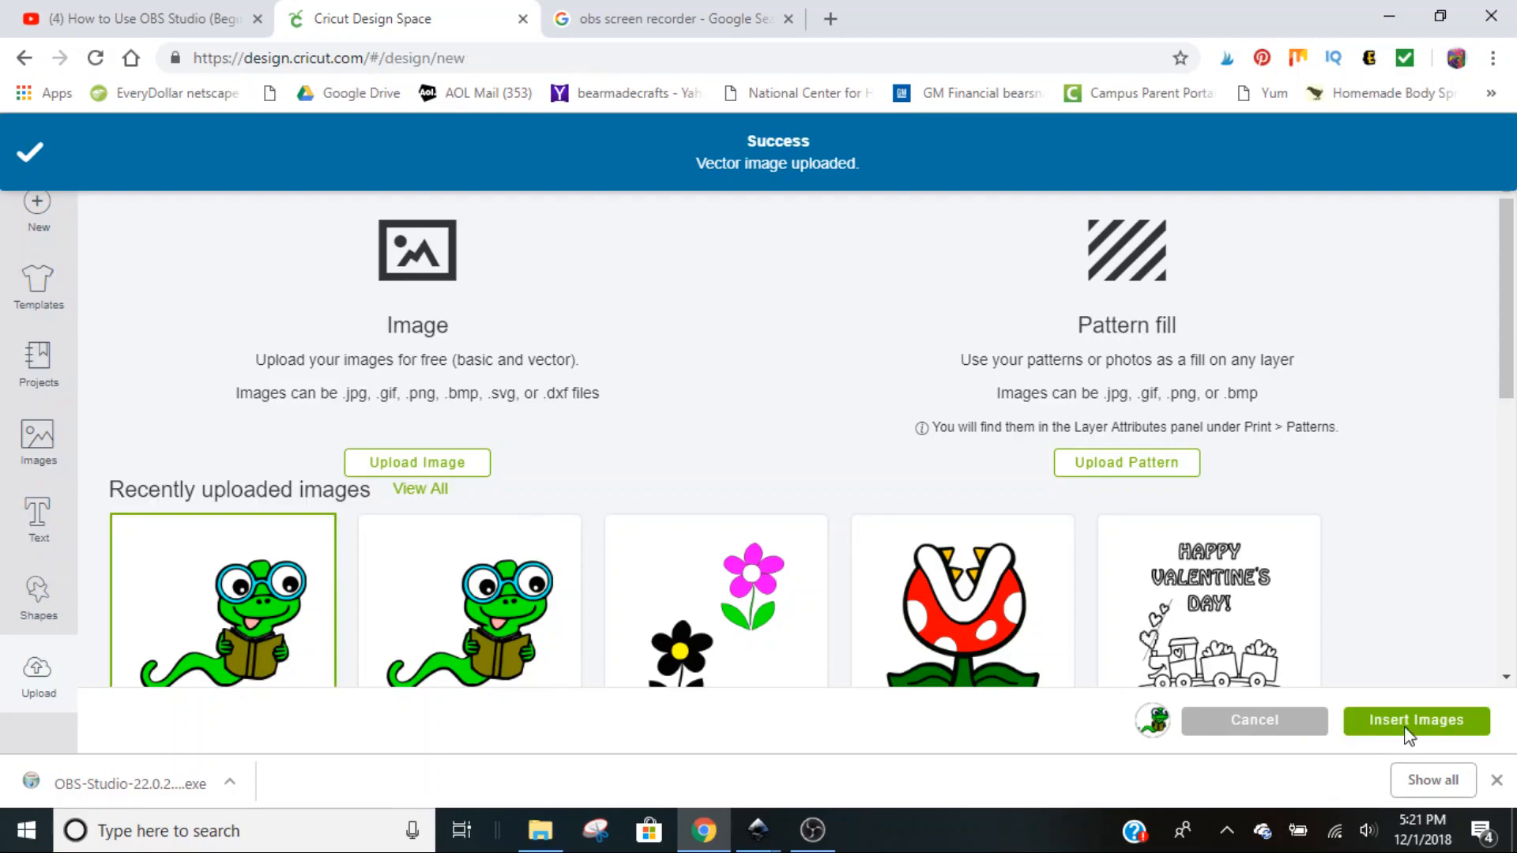
{"action": "left_click", "coordinate": [1414, 720]}
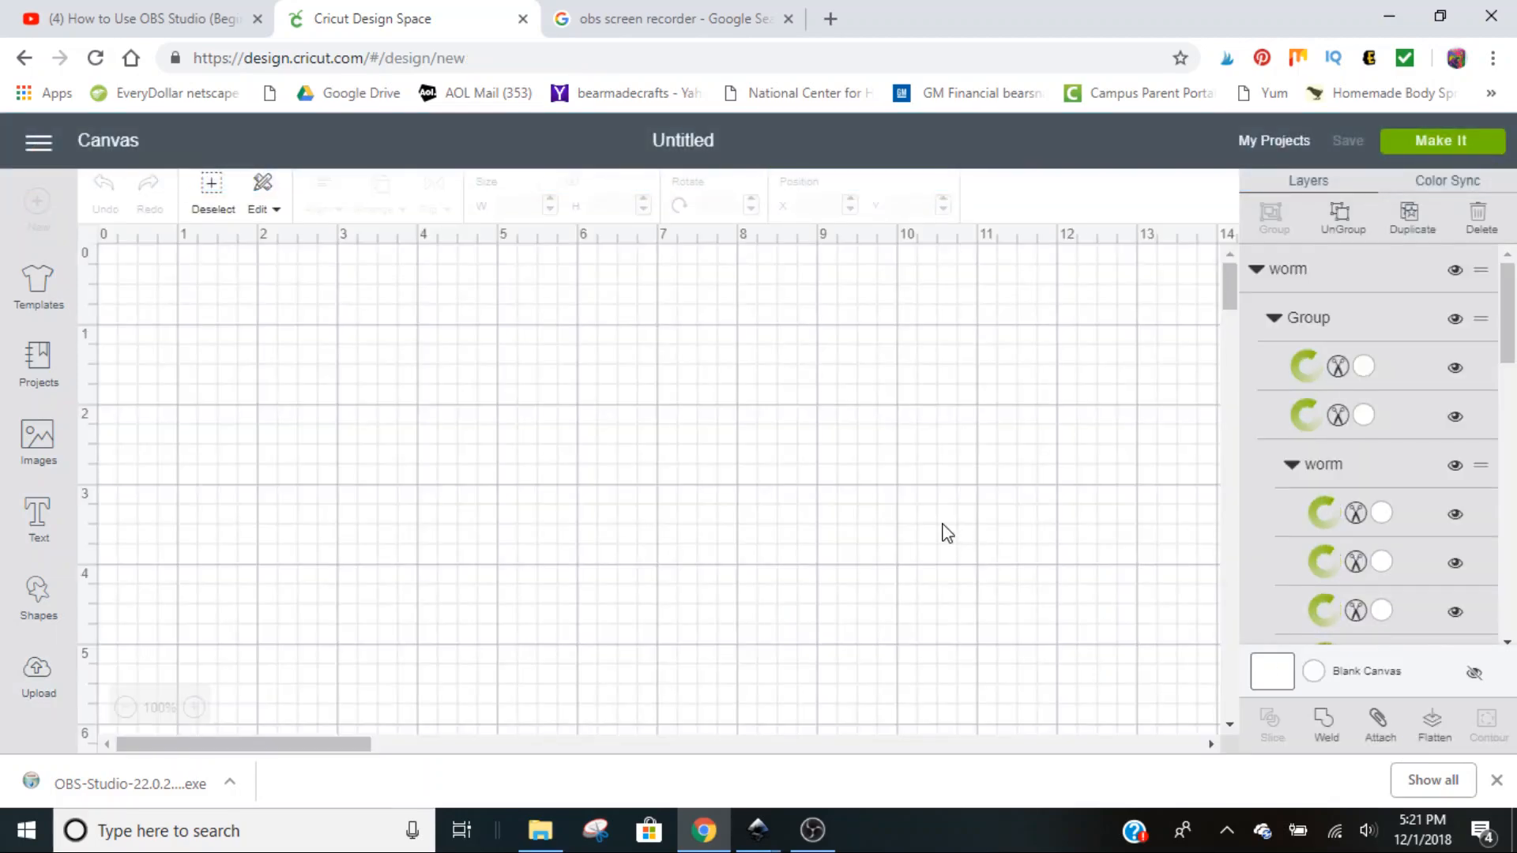